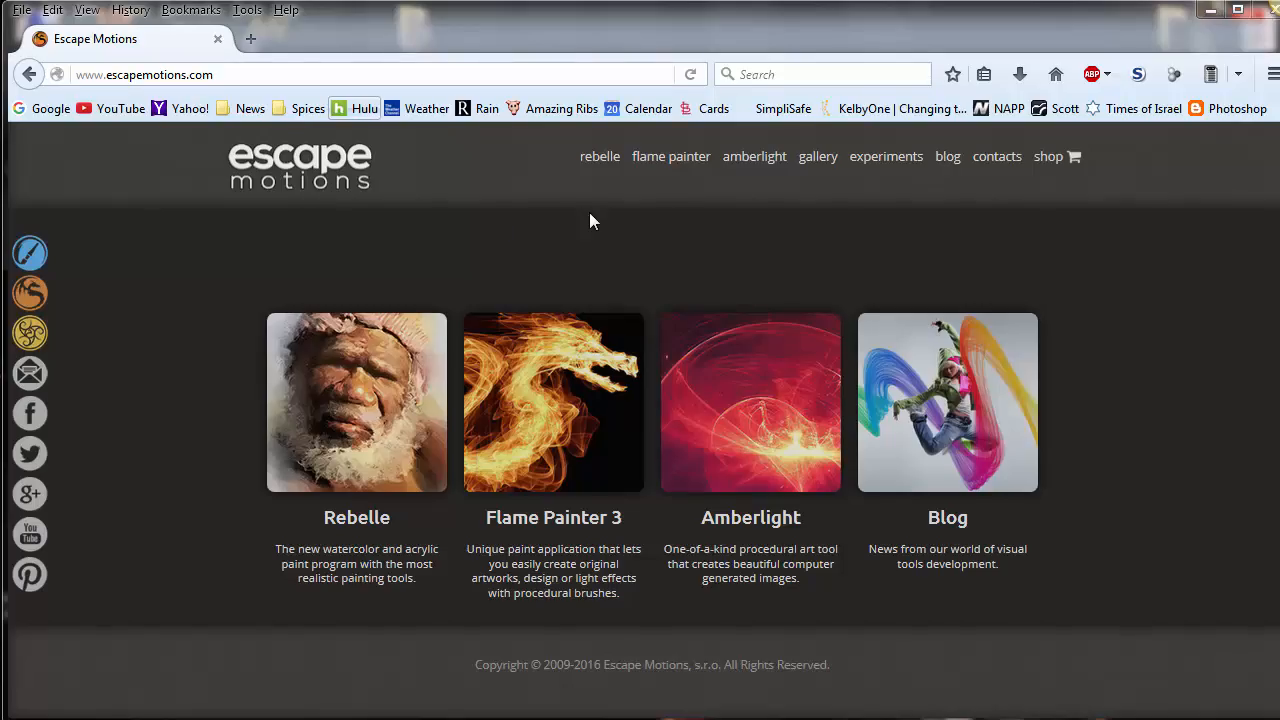
mouse_move(530, 274)
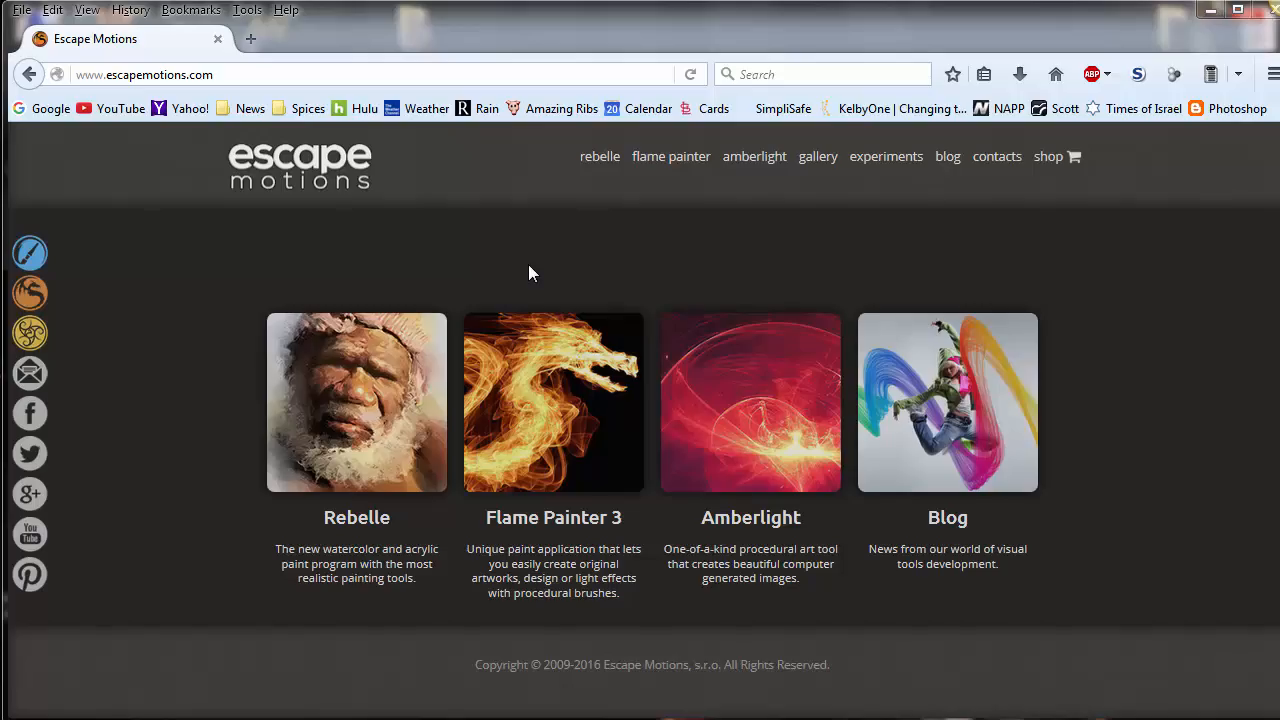
Step: Open the Flame Painter 3 product page from the Escape Motions home page navigation
left_click(670, 156)
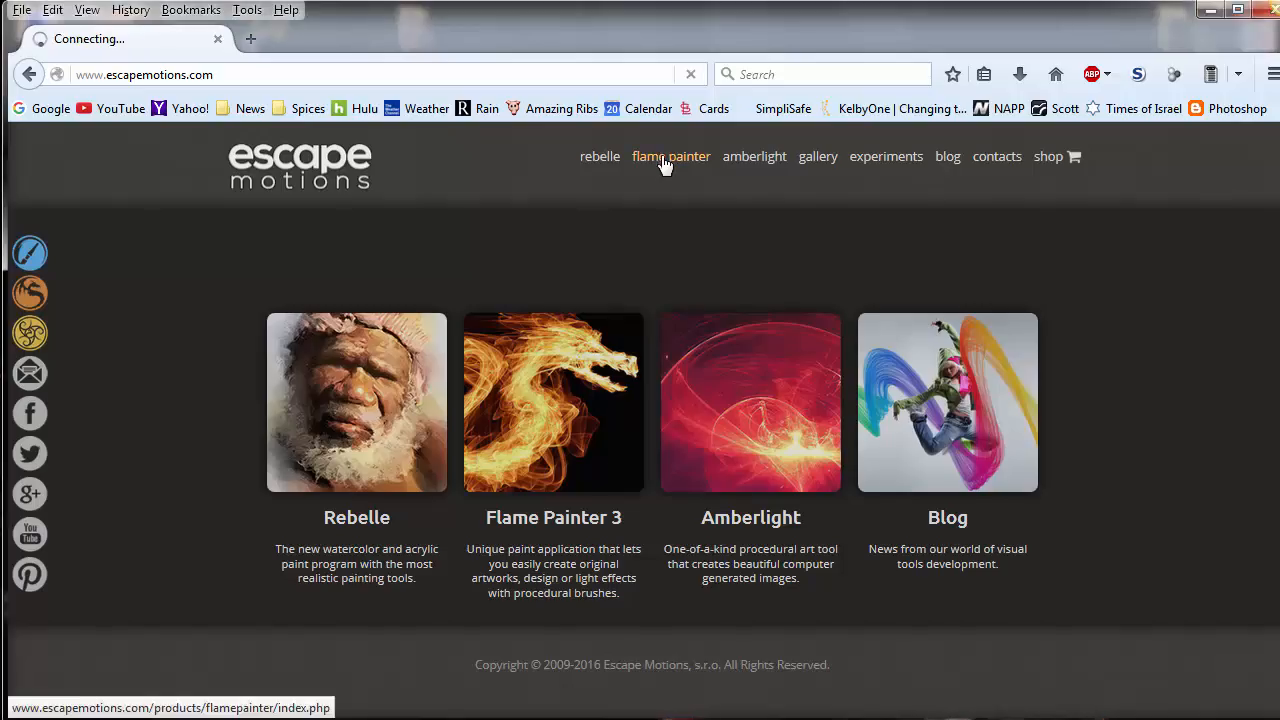
left_click(670, 156)
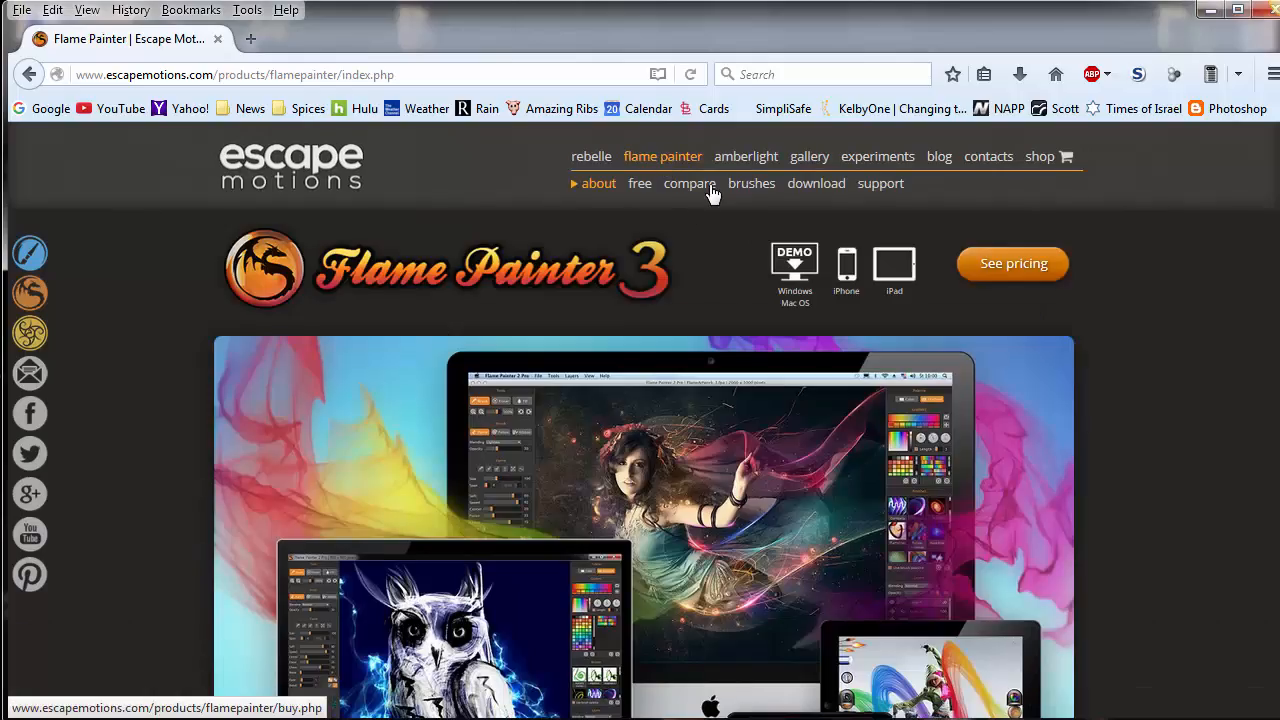
mouse_move(668, 227)
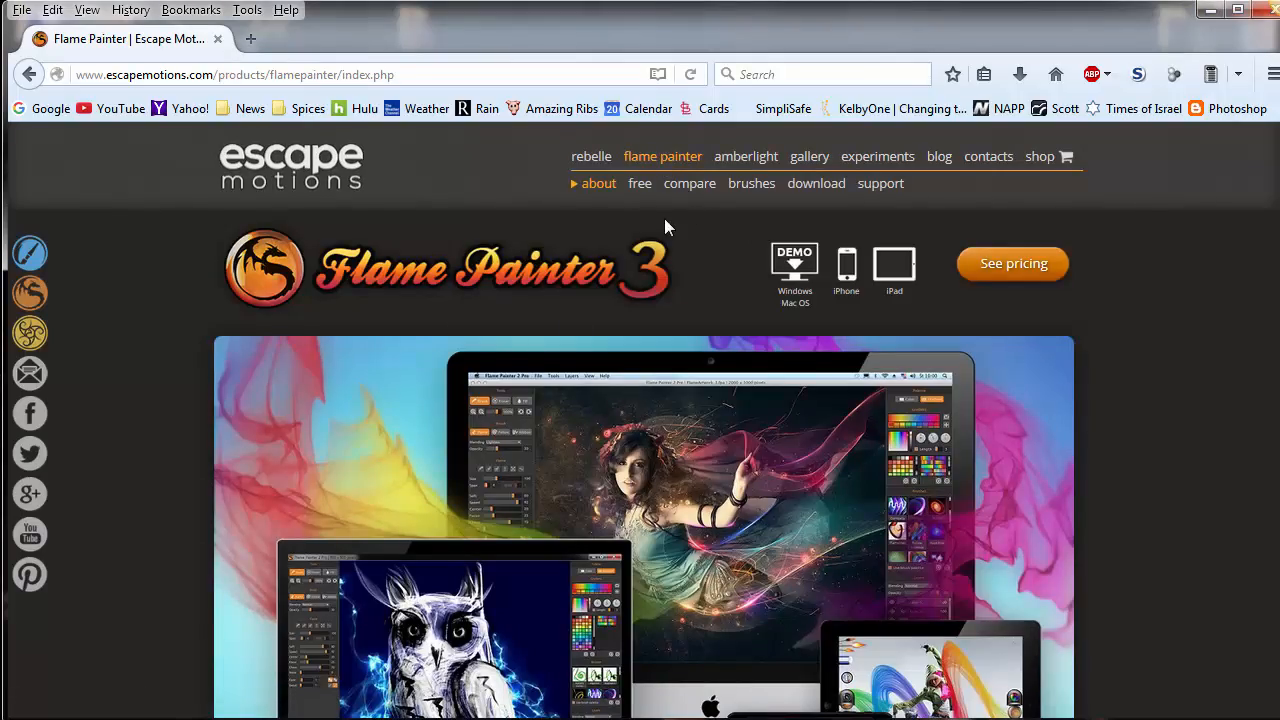
mouse_move(742, 522)
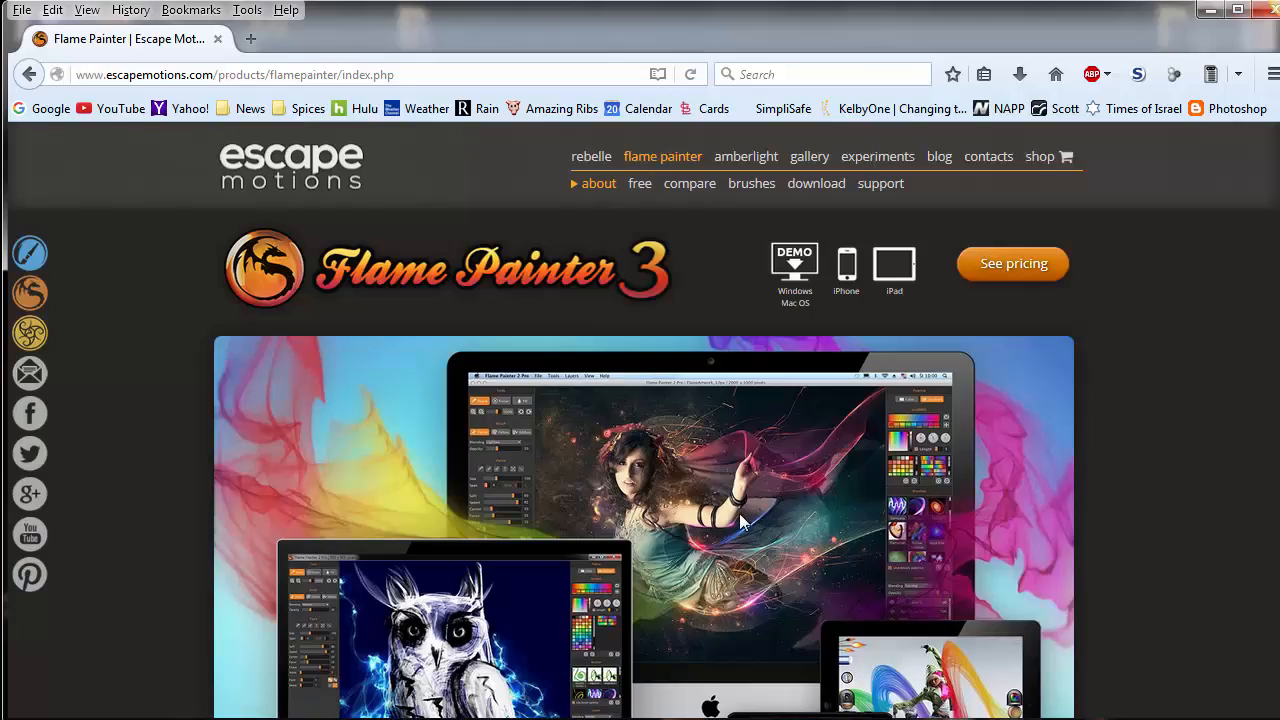
mouse_move(247, 438)
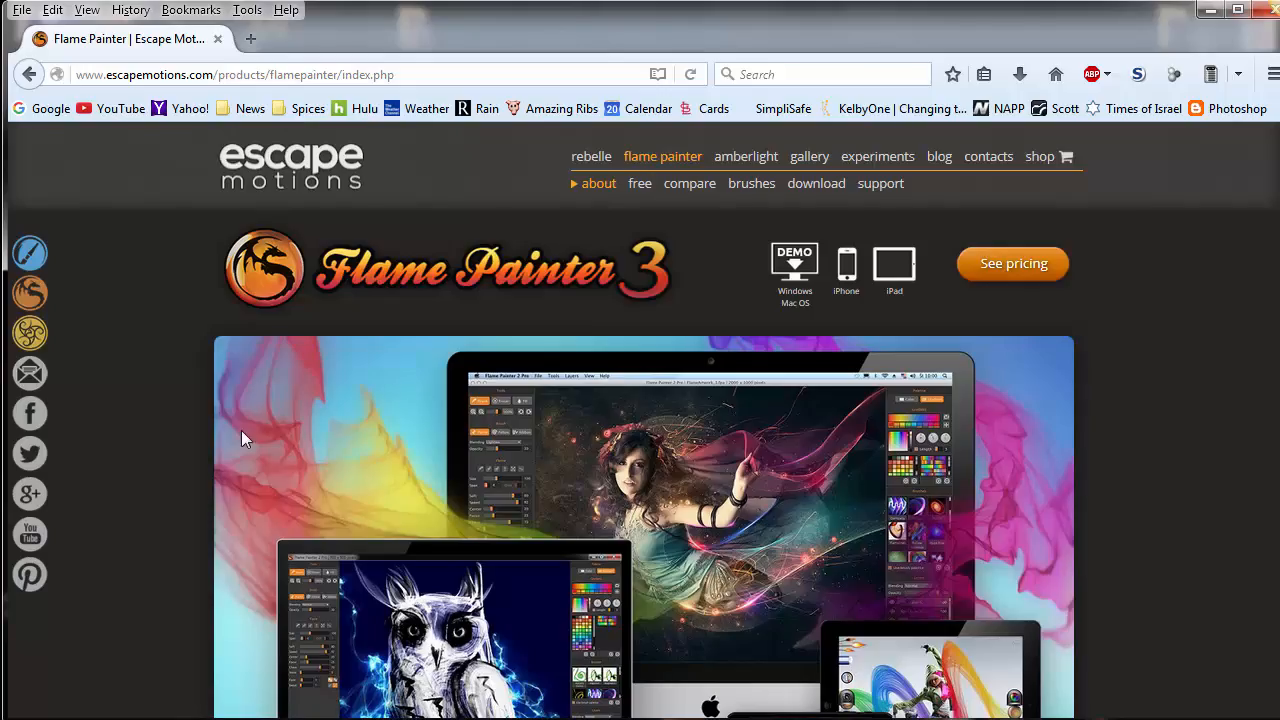
mouse_move(312, 408)
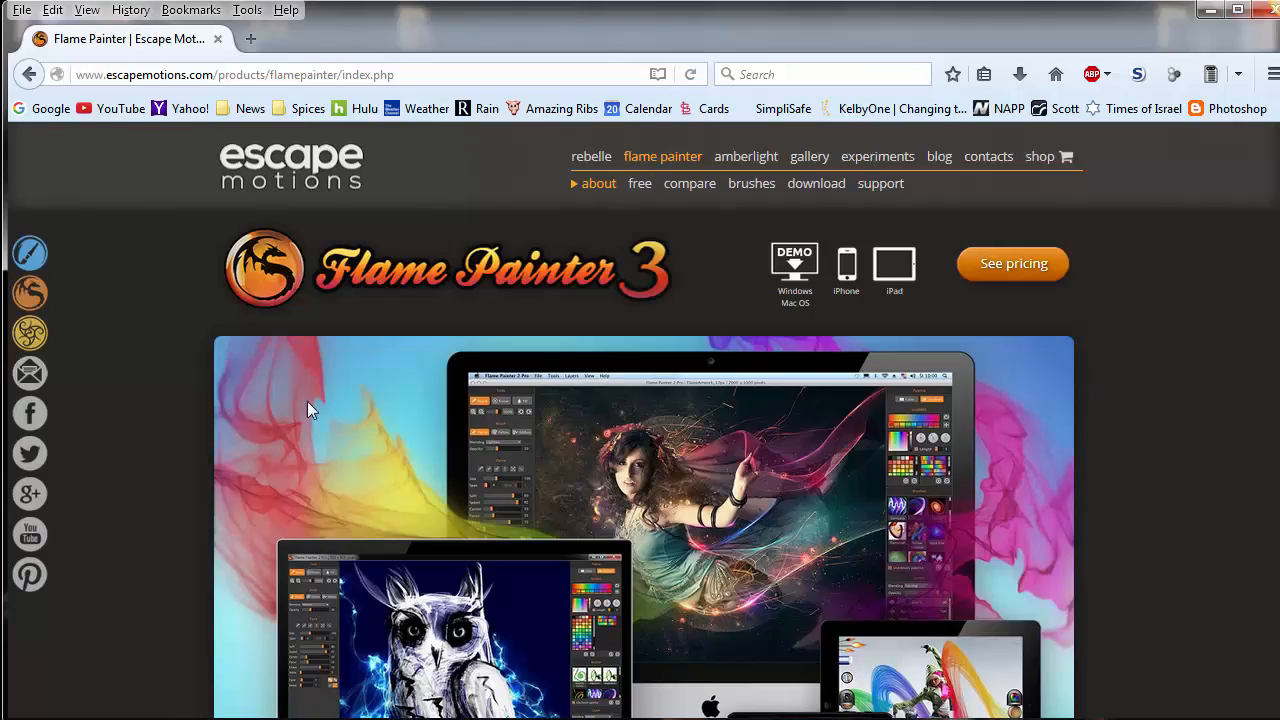
mouse_move(226, 398)
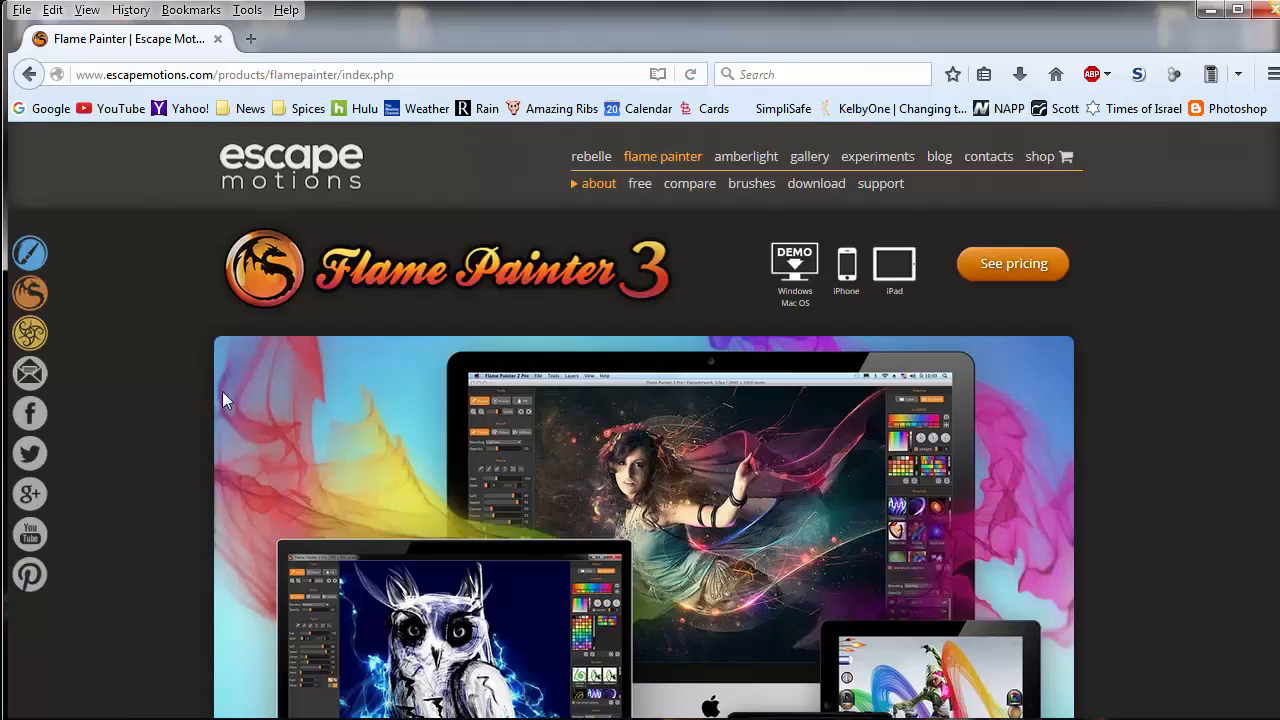
mouse_move(490, 490)
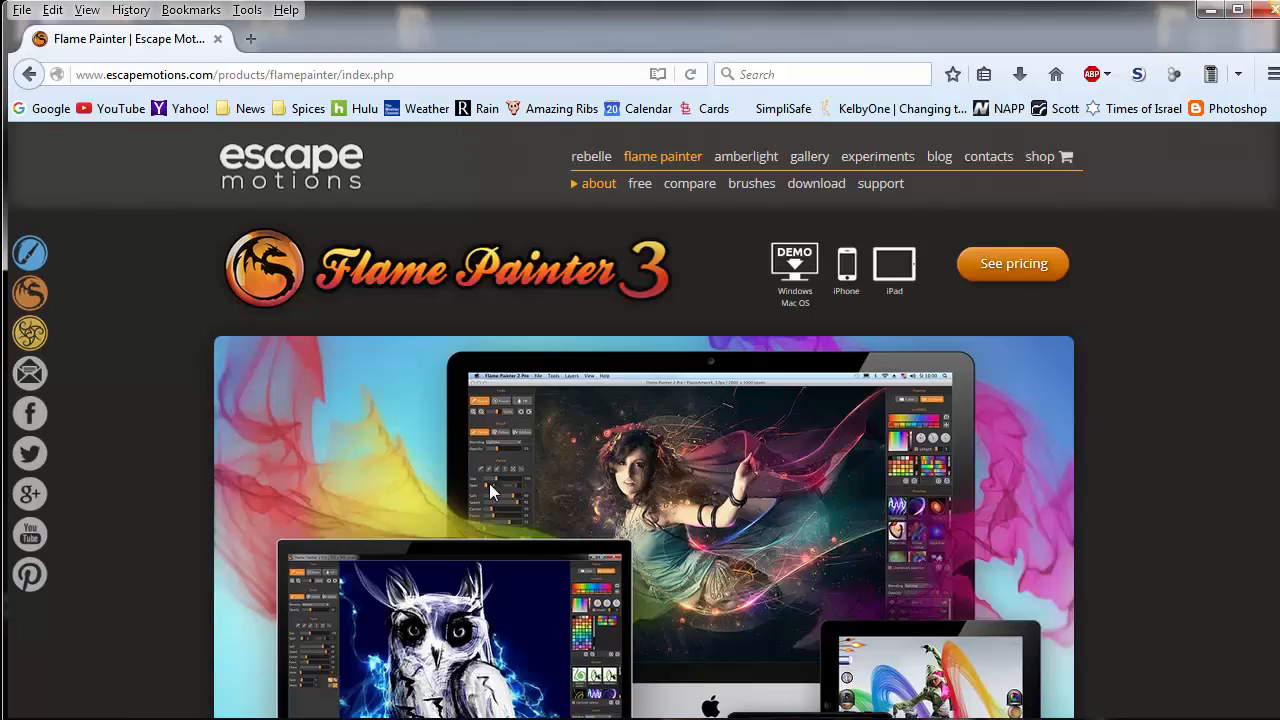
mouse_move(413, 490)
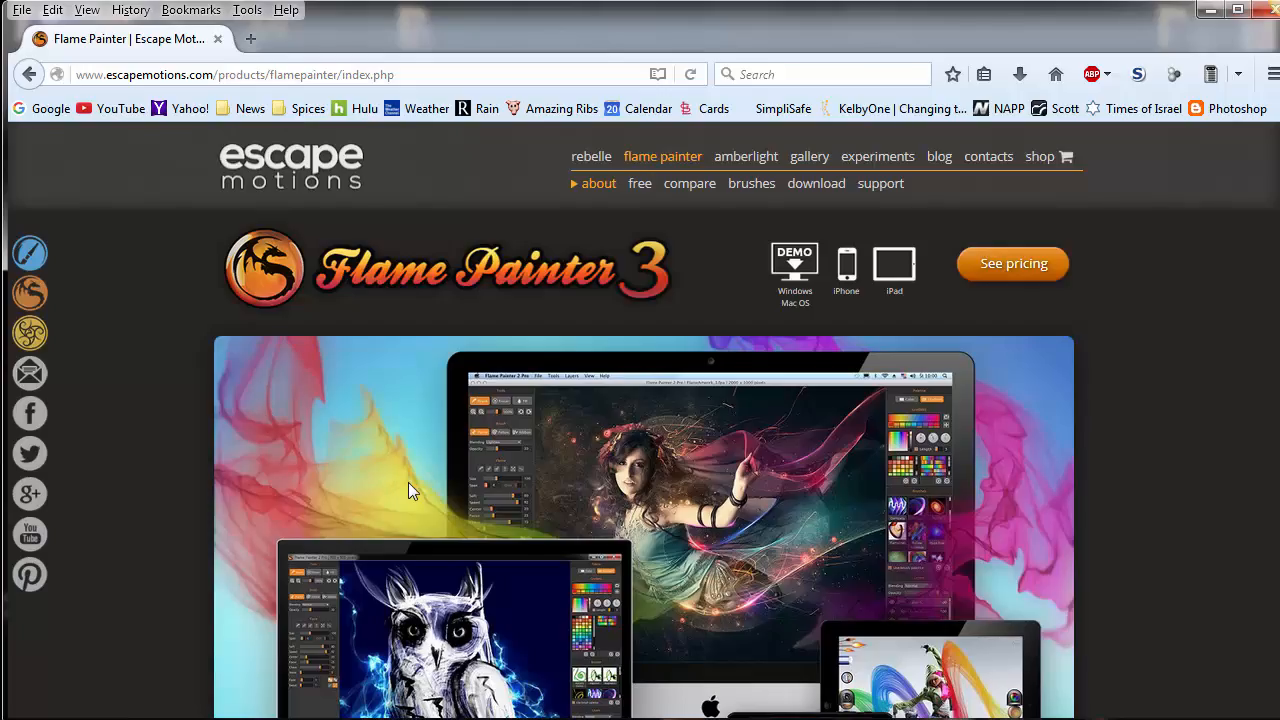
mouse_move(283, 403)
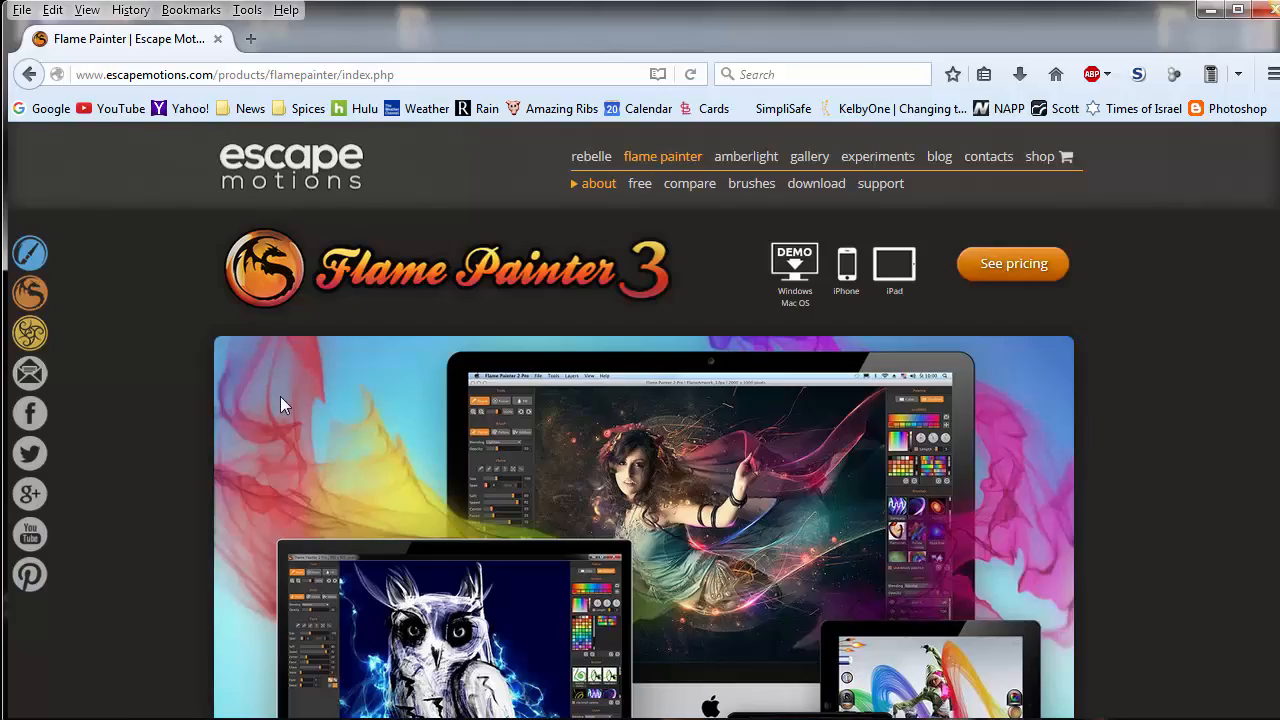
mouse_move(412, 465)
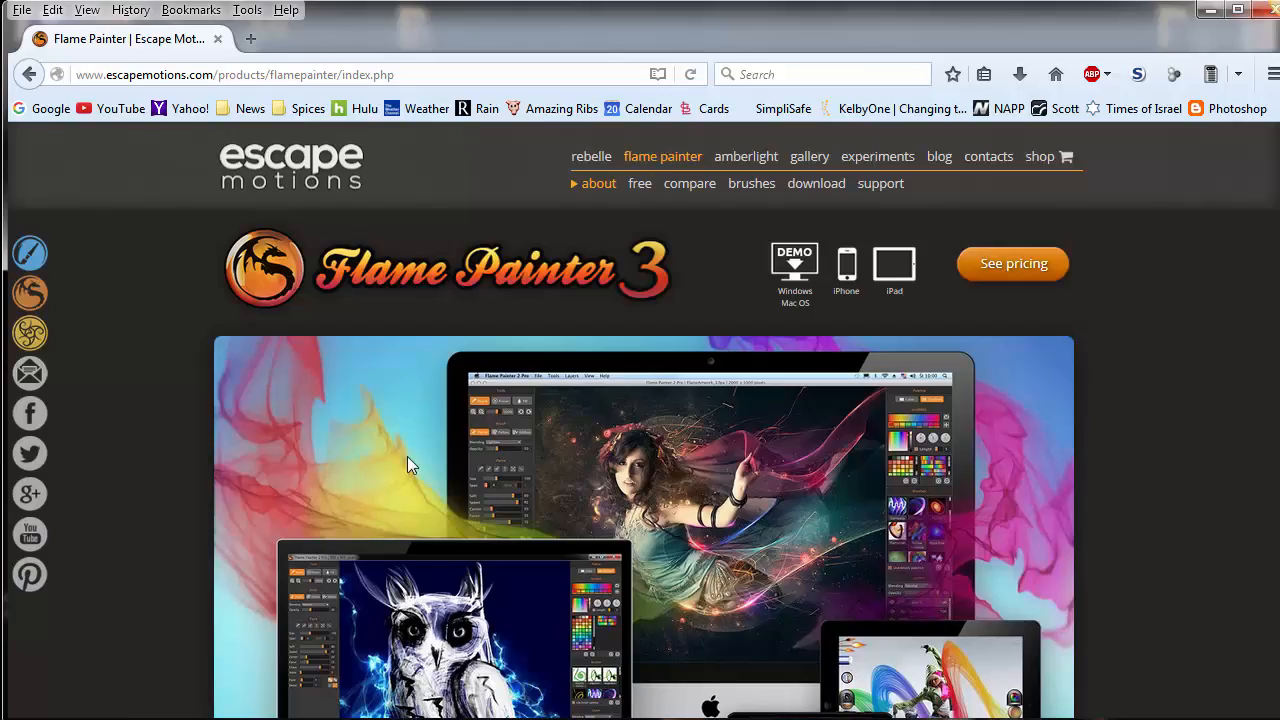
mouse_move(639, 183)
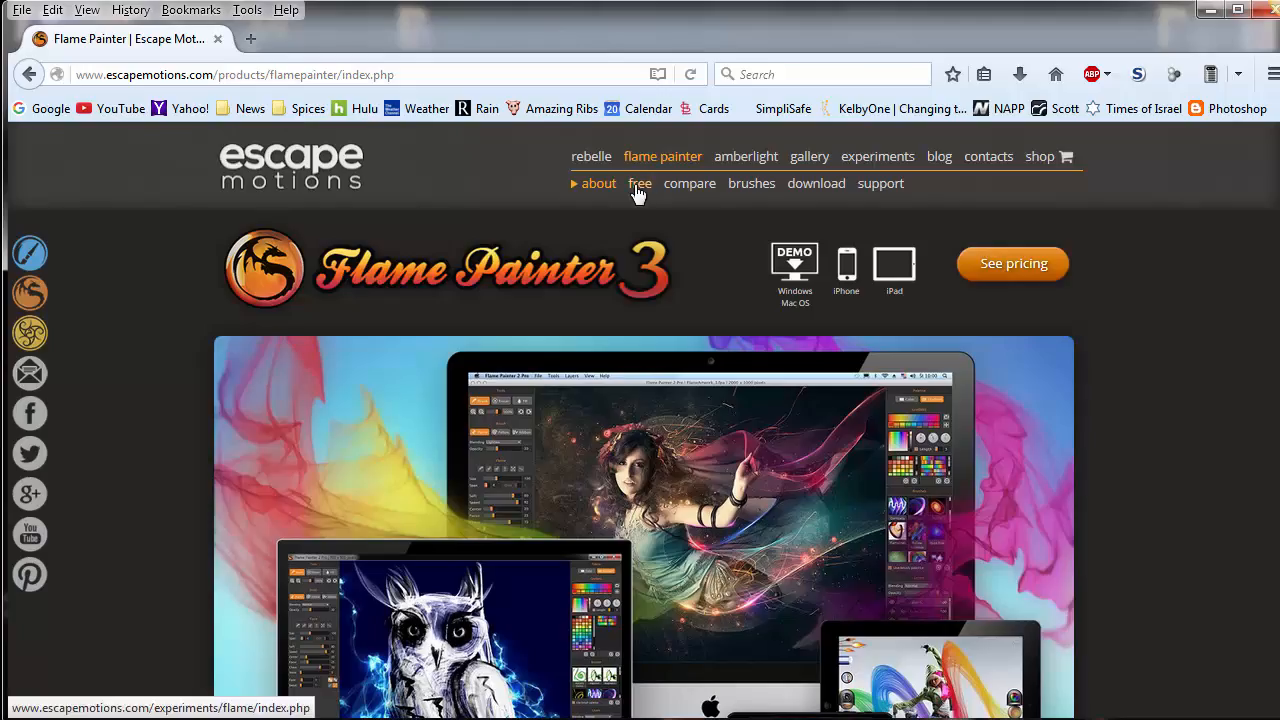
Step: Bring up Flame Painter Free's online canvas and set brush size 30 and focus 33
left_click(639, 183)
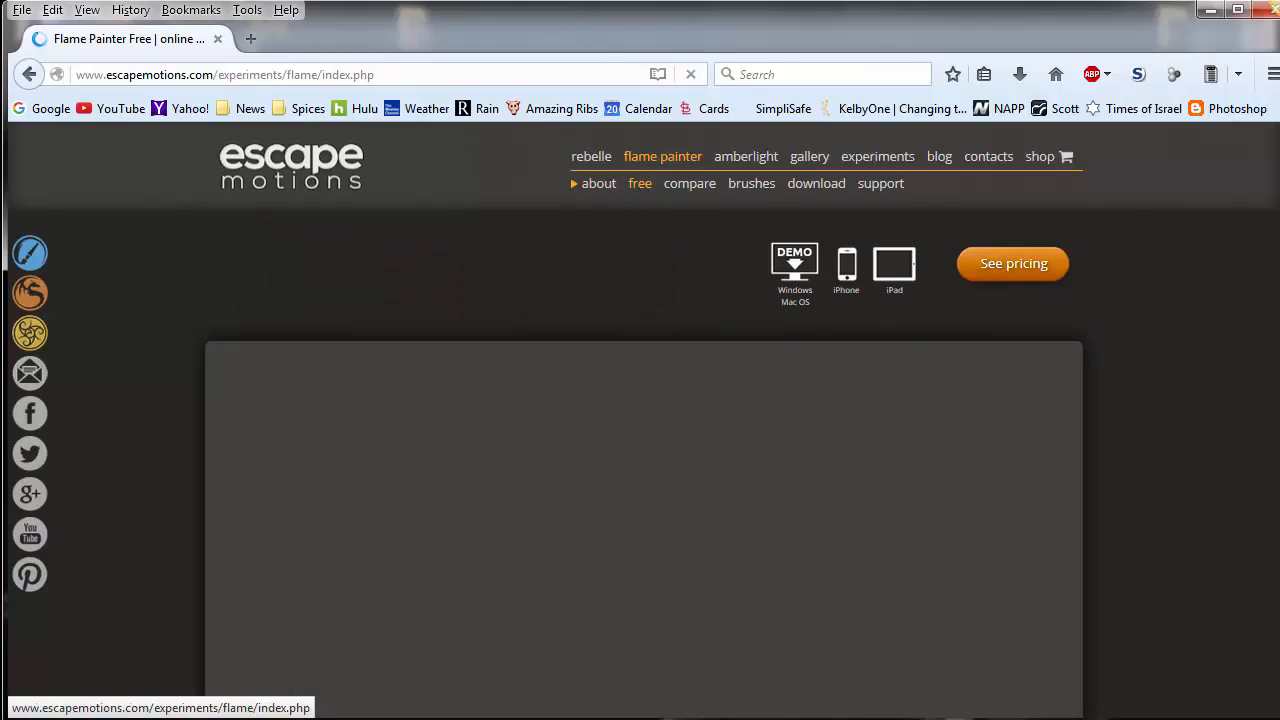
scroll("down", 3)
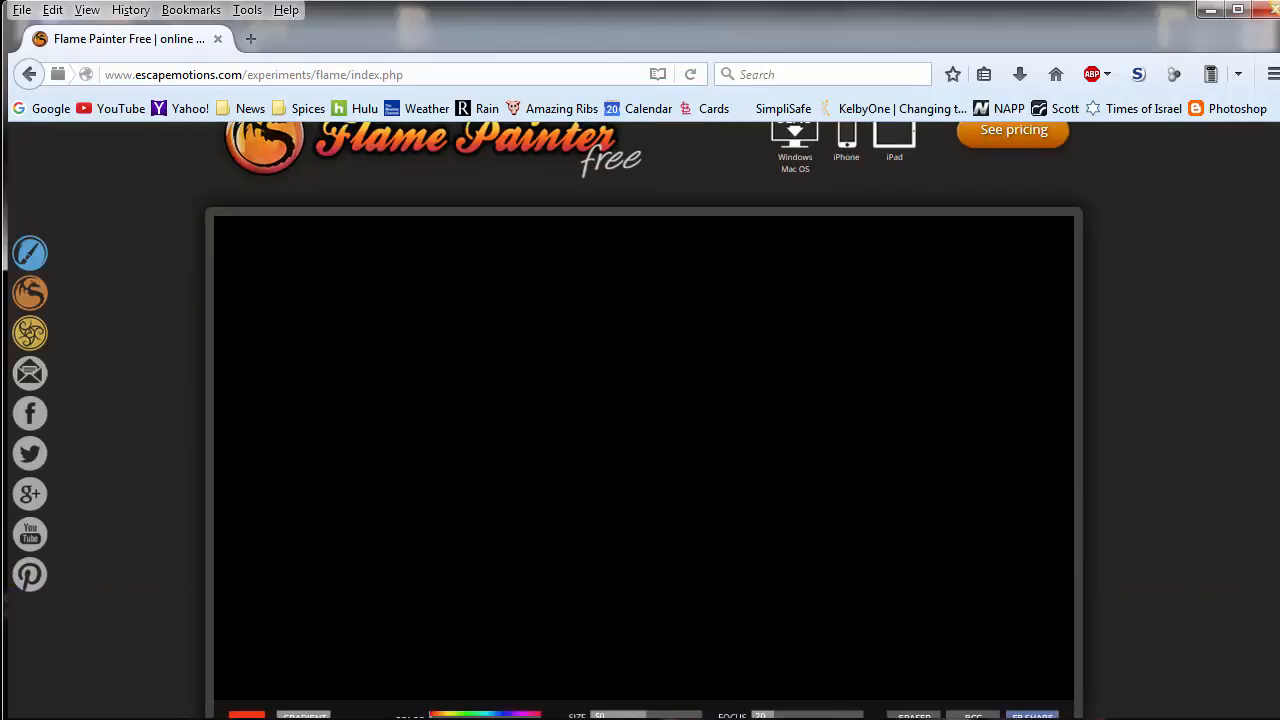
scroll("down", 3)
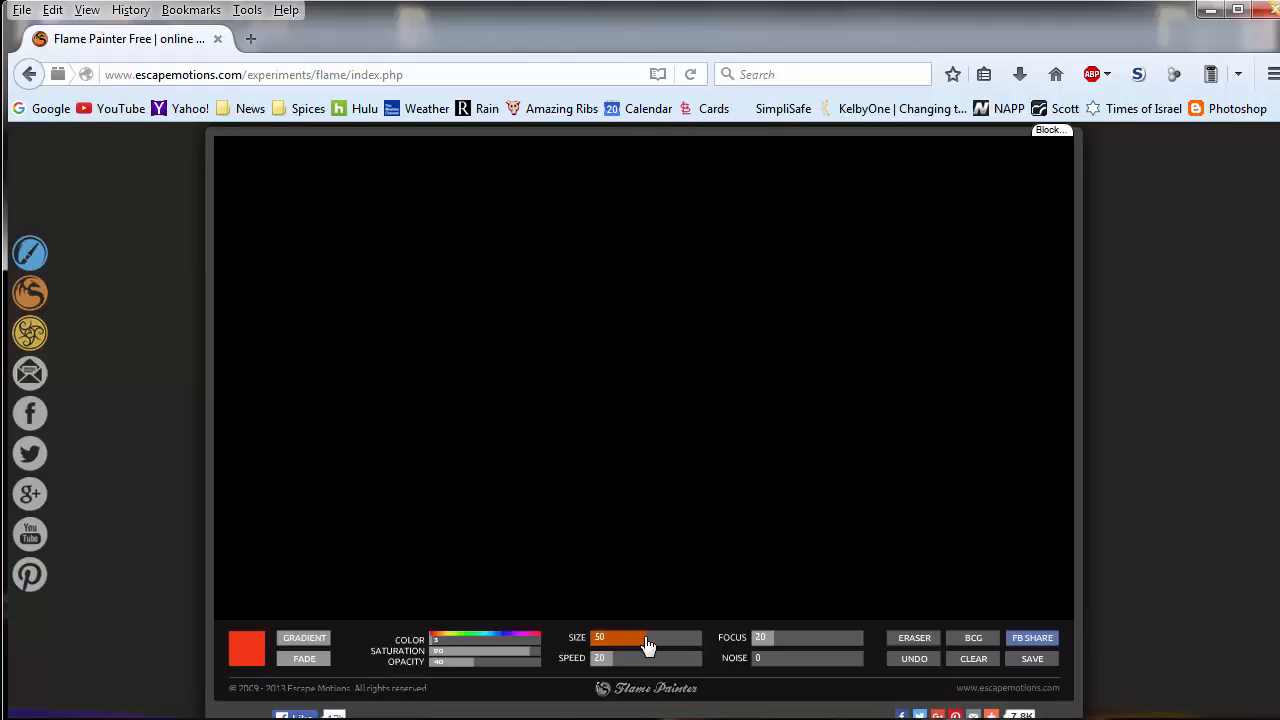
left_click_drag(648, 638, 618, 638)
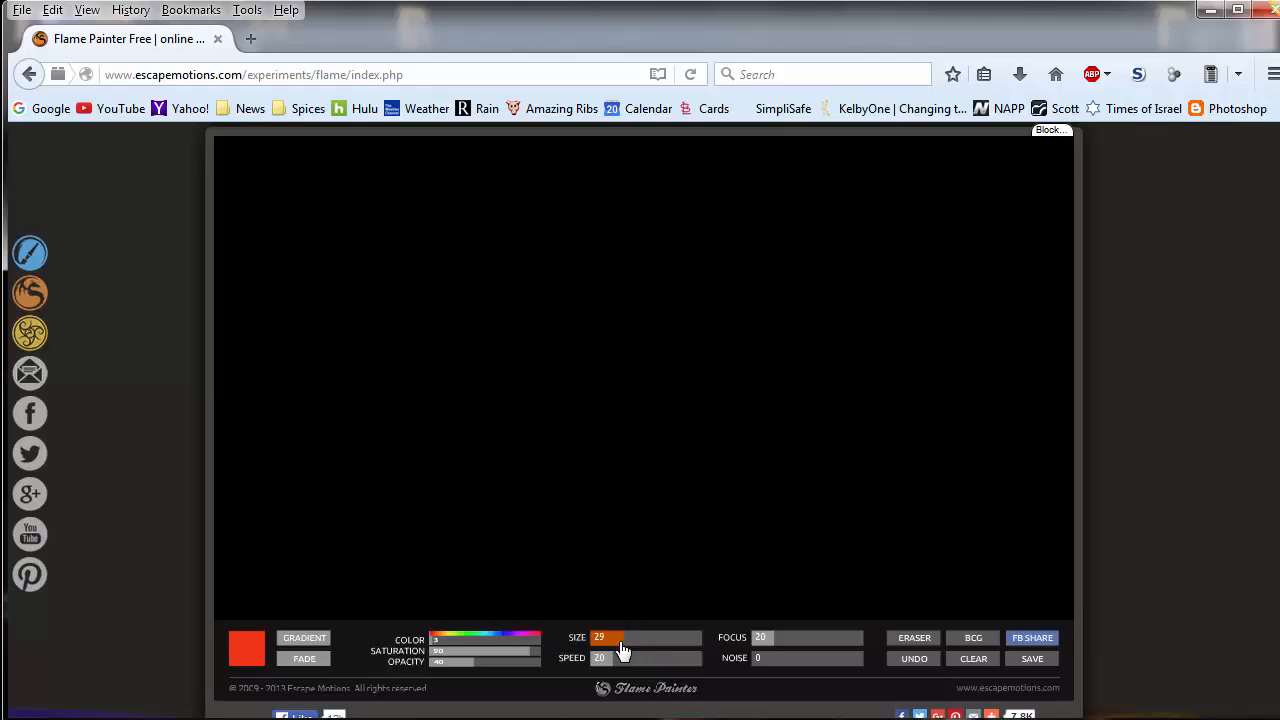
left_click_drag(620, 637, 695, 637)
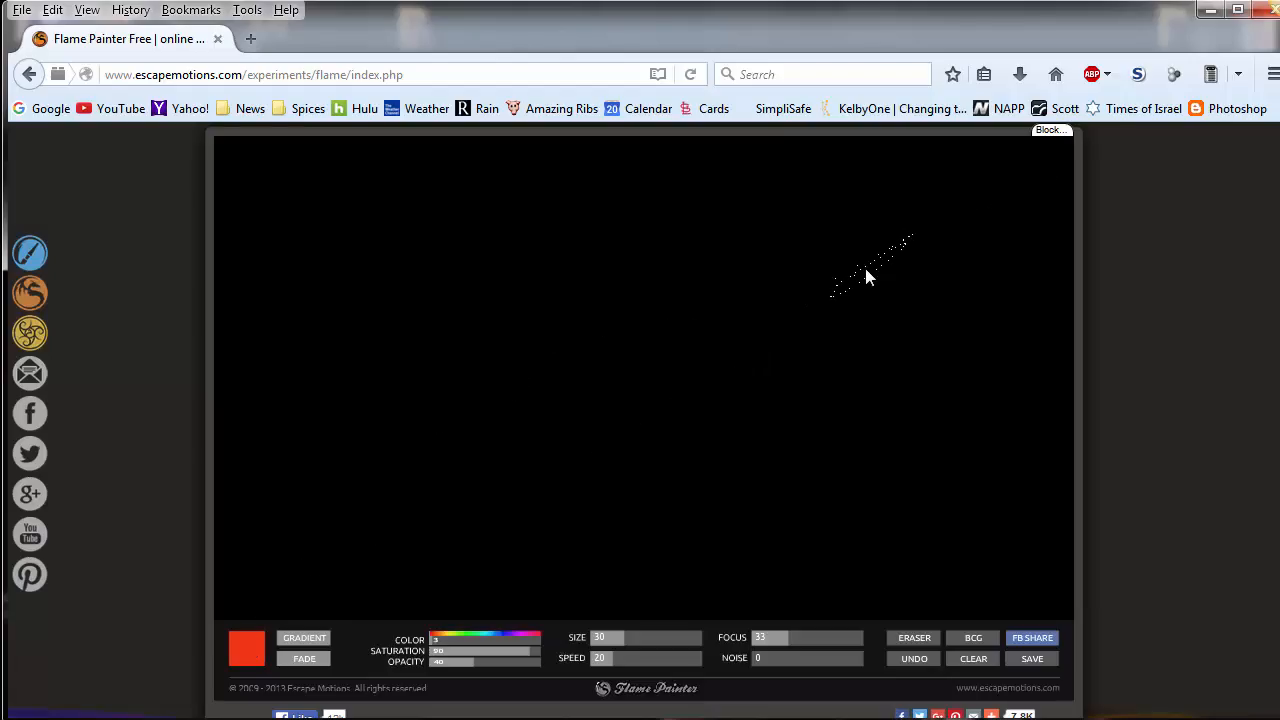
Step: Paint orange flame strokes, clear them, repaint long strokes, then erase and undo patches
left_click_drag(870, 260, 920, 485)
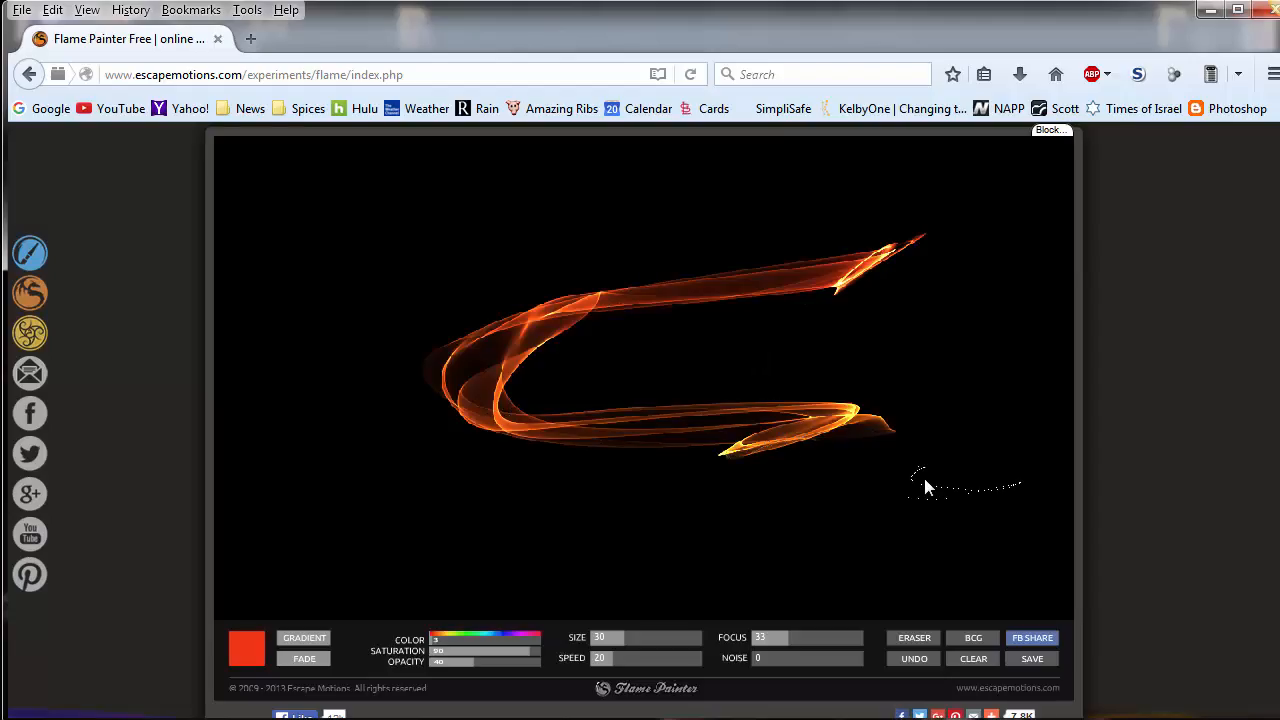
mouse_move(530, 470)
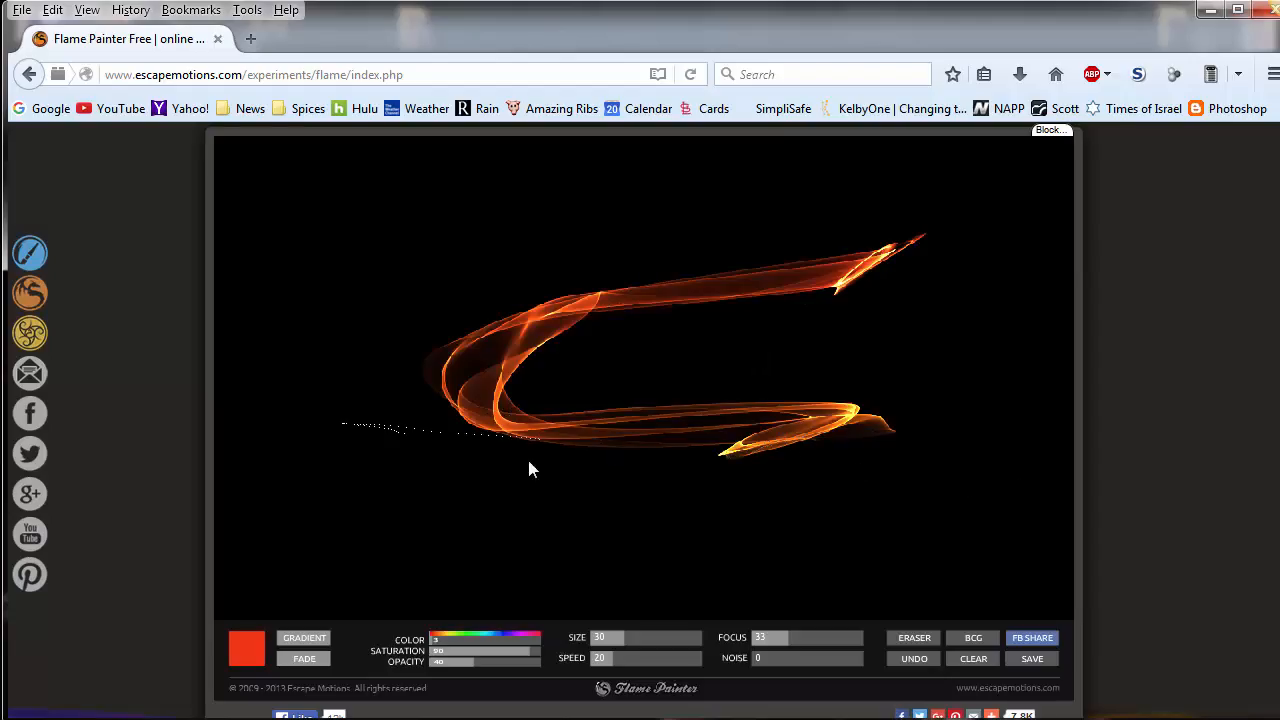
left_click(913, 638)
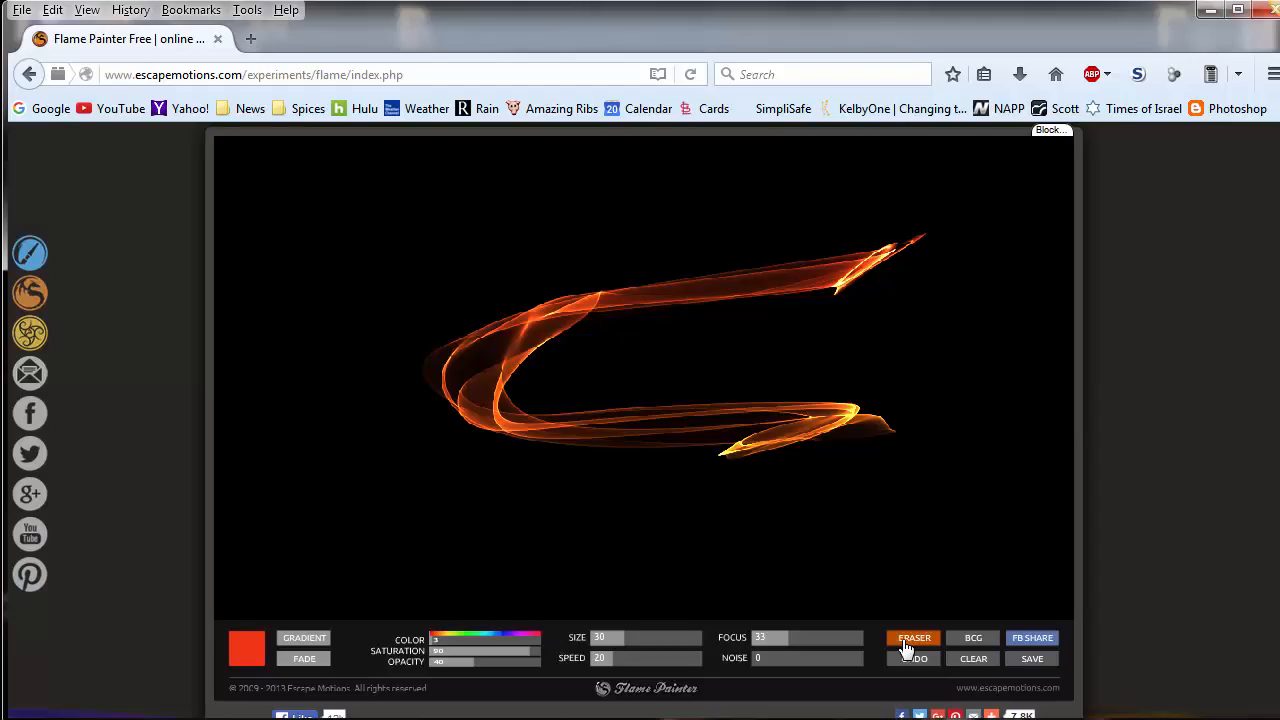
left_click(973, 658)
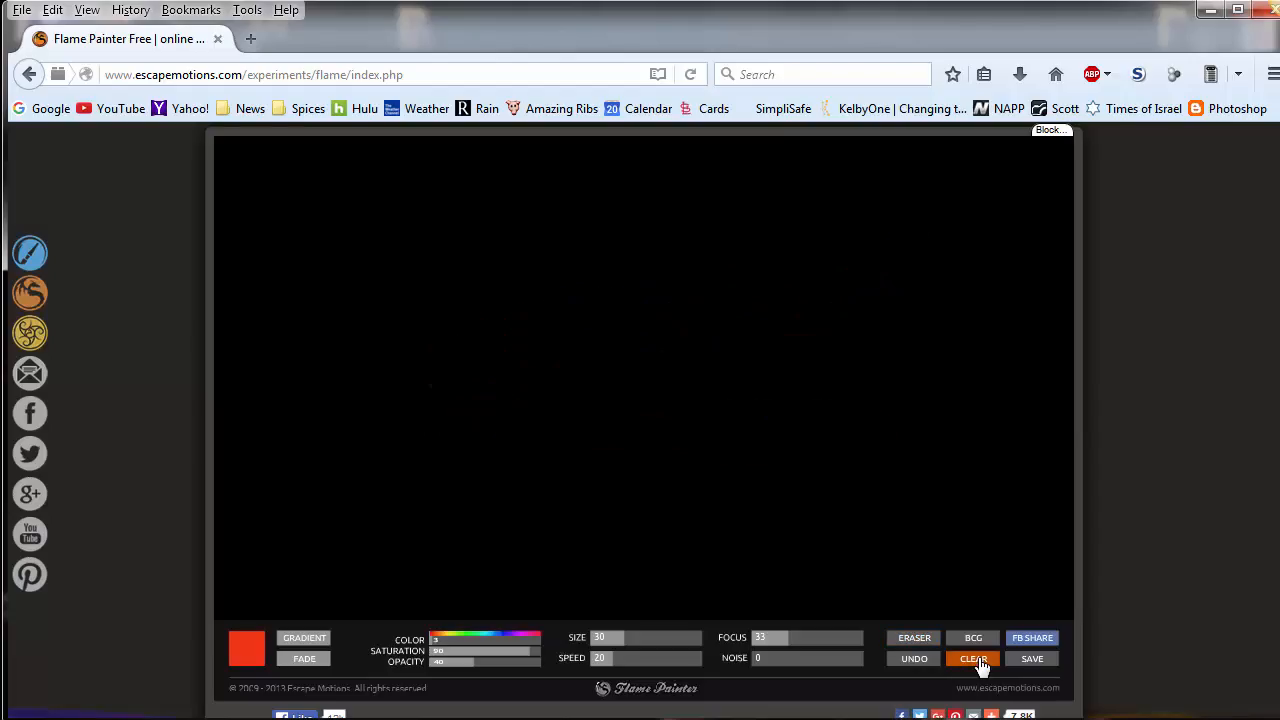
left_click_drag(380, 245, 470, 315)
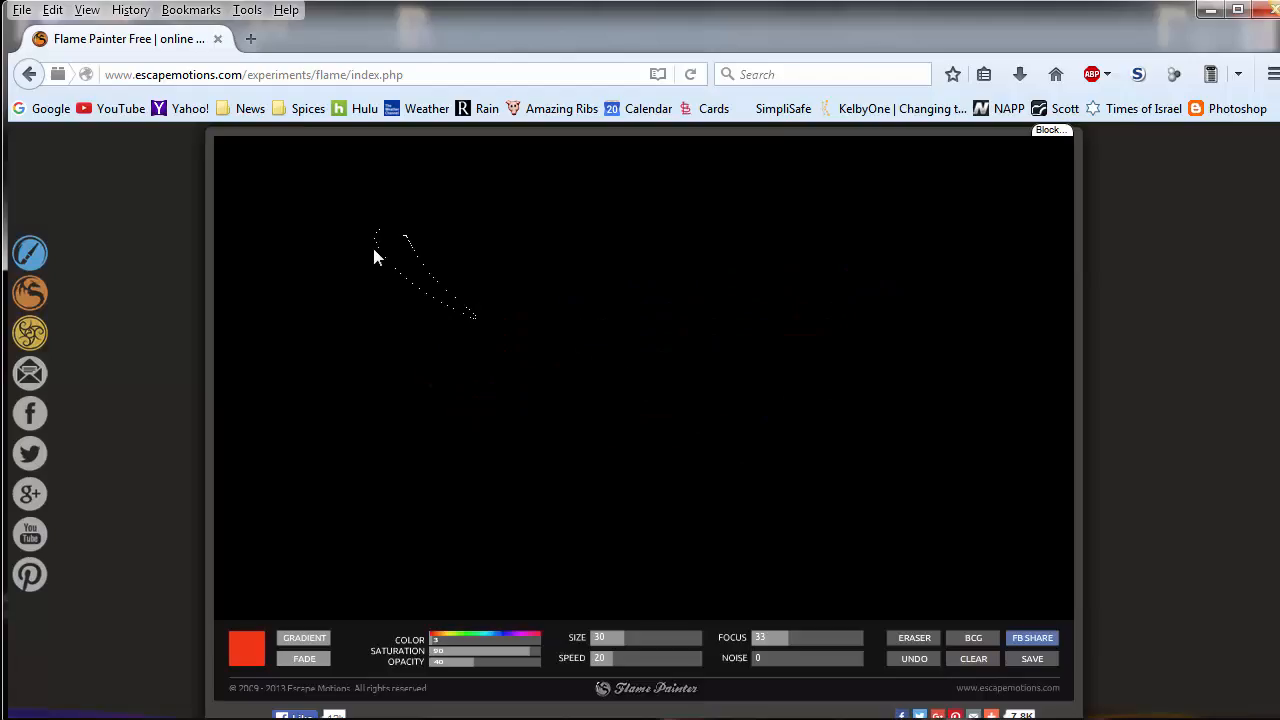
left_click_drag(380, 255, 883, 525)
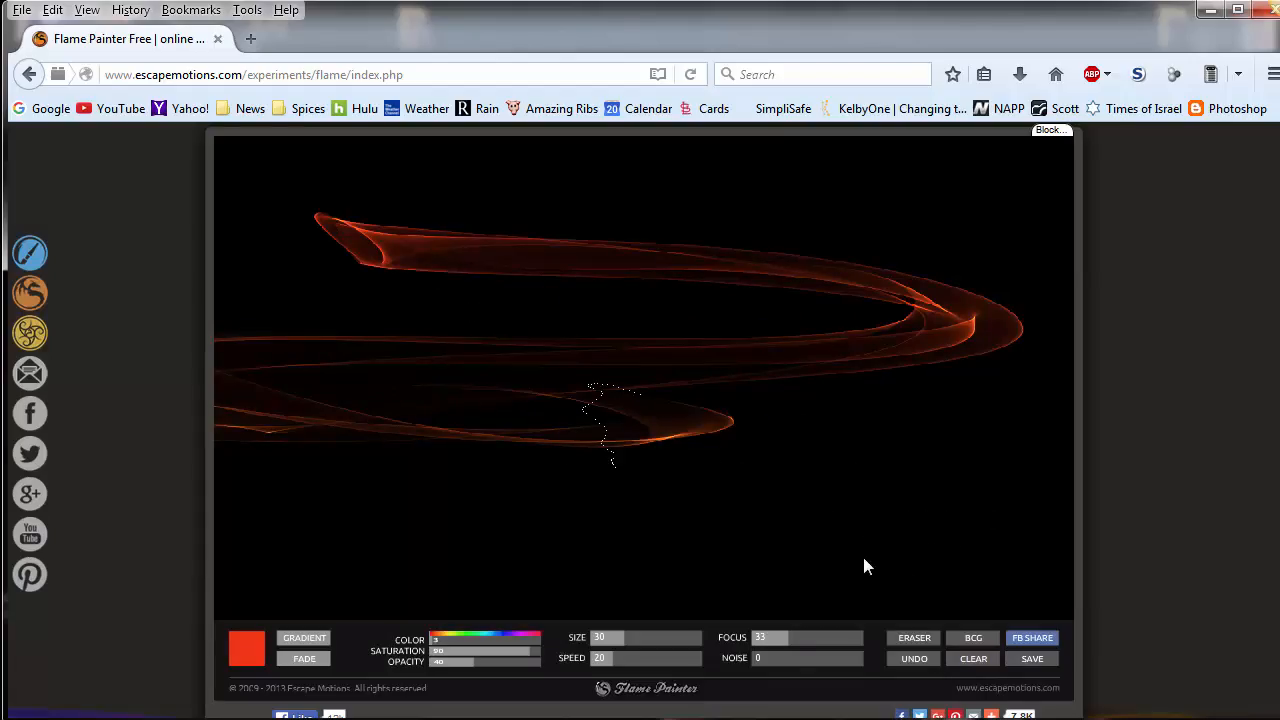
left_click(914, 638)
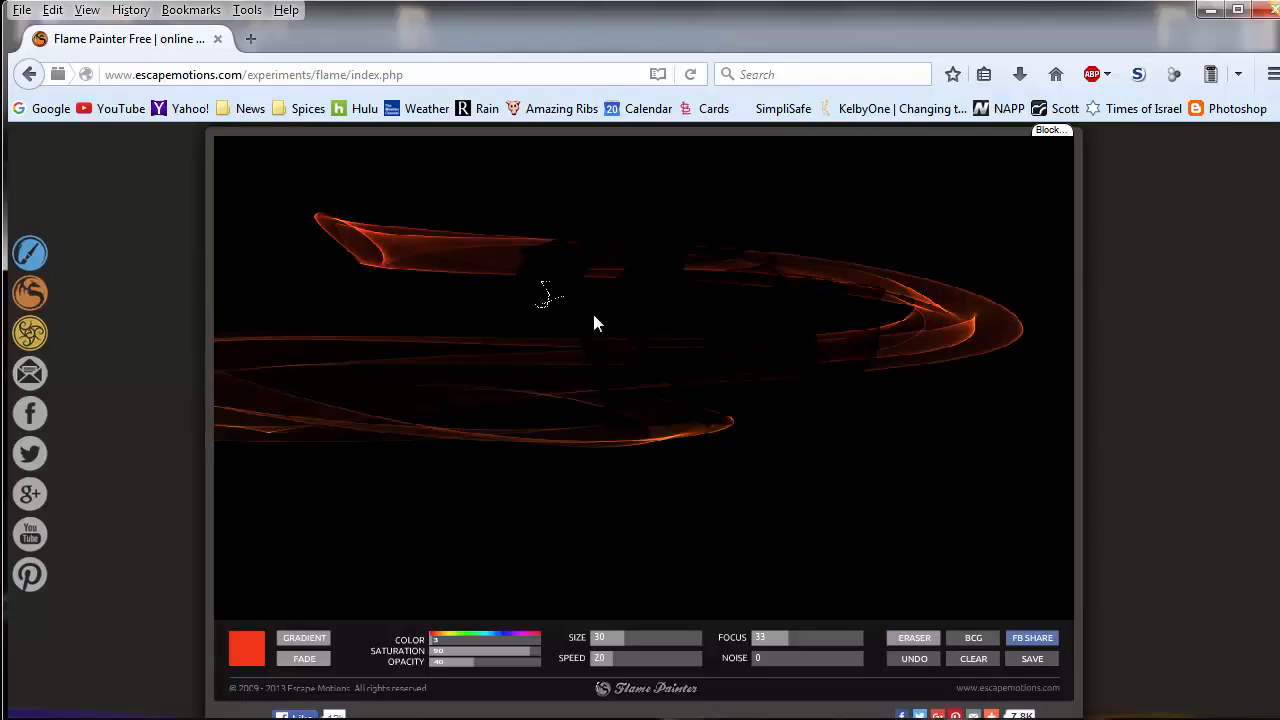
left_click(913, 658)
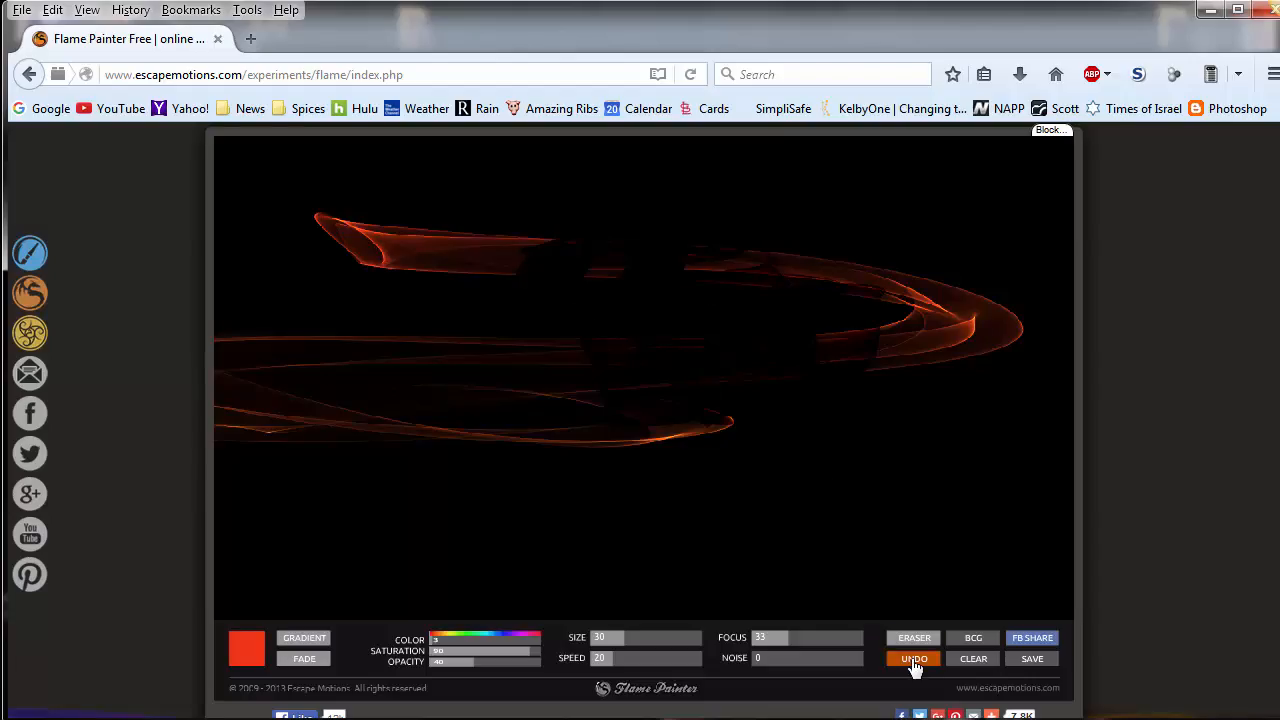
left_click(913, 658)
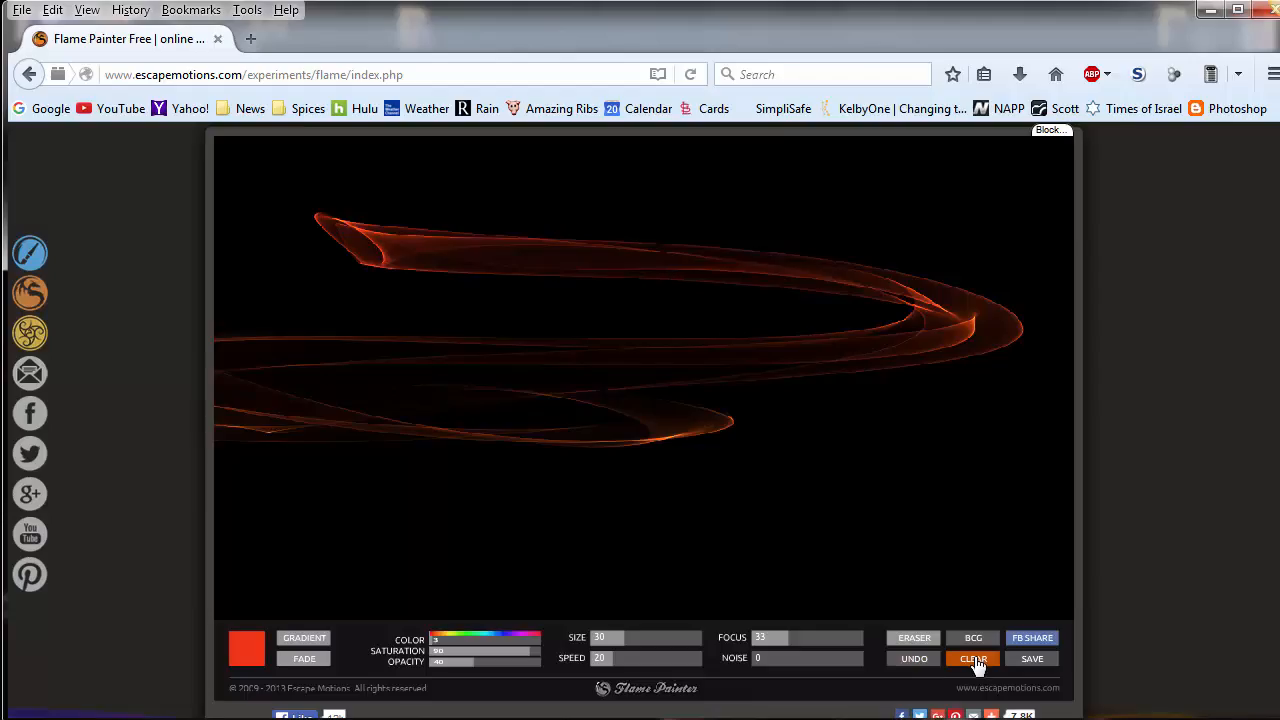
Step: Clear the canvas, paint a swirling flame and another stroke, then clear again
left_click(972, 658)
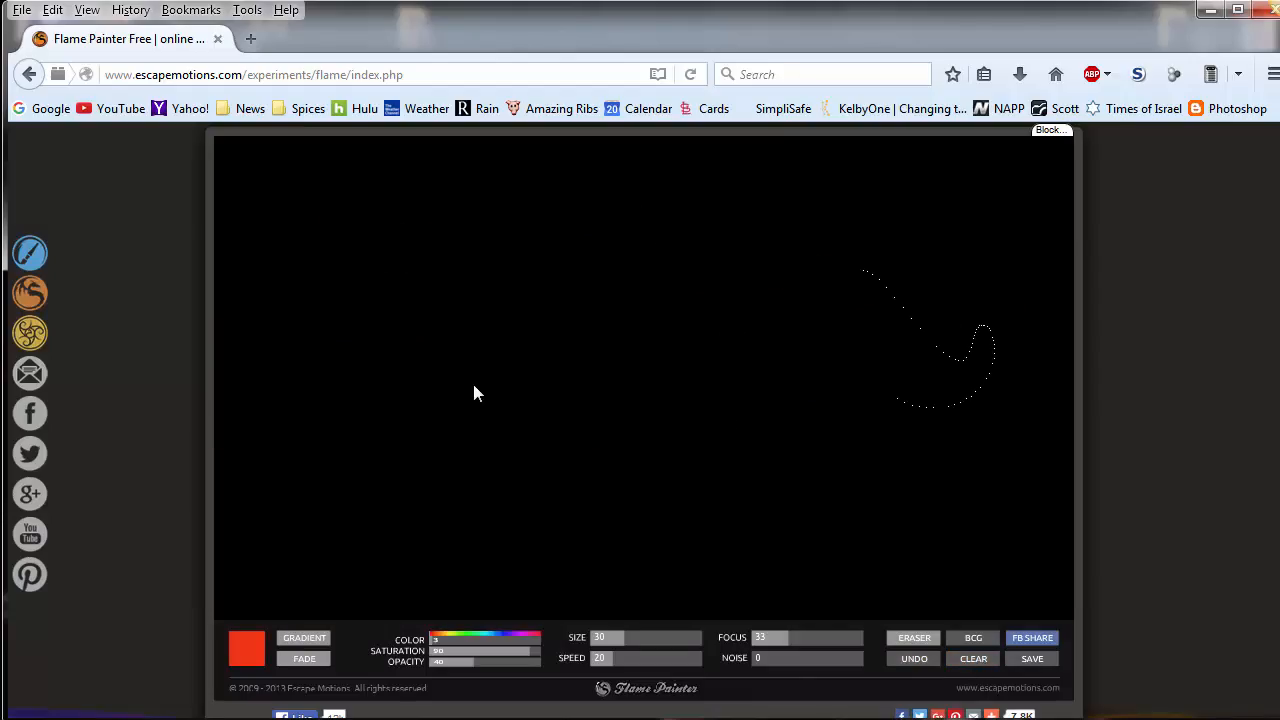
left_click(972, 658)
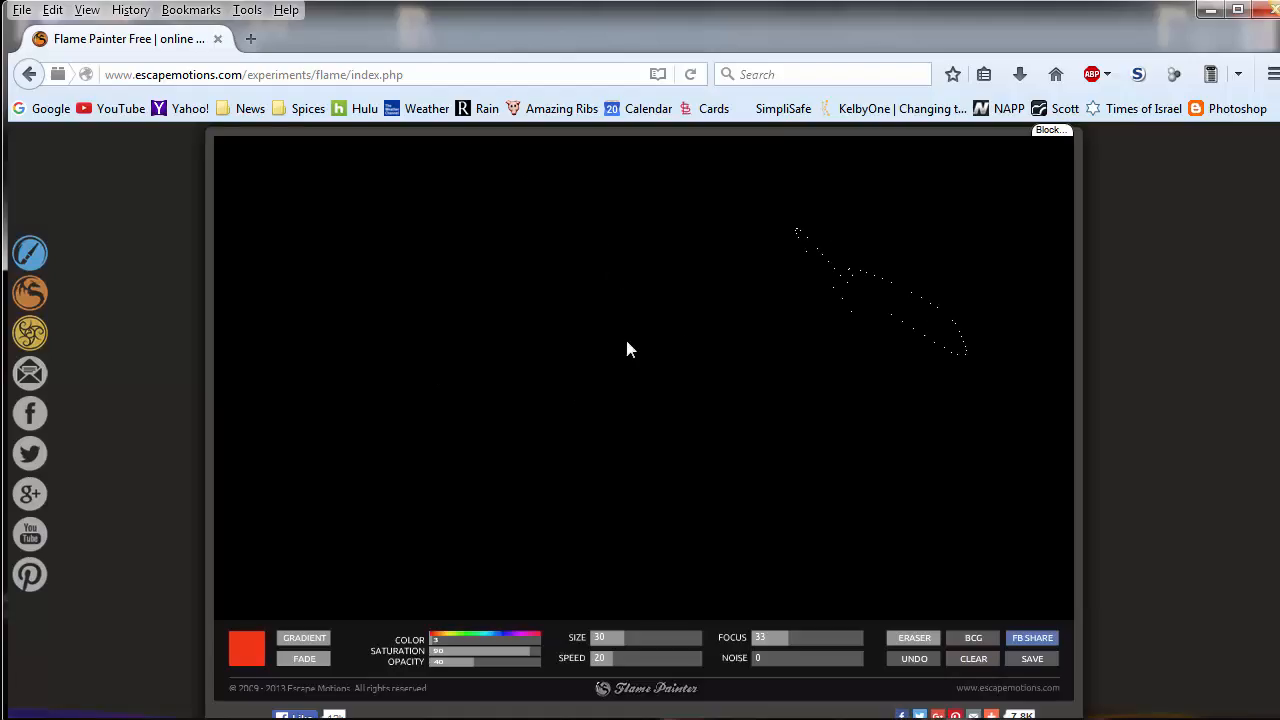
left_click(972, 658)
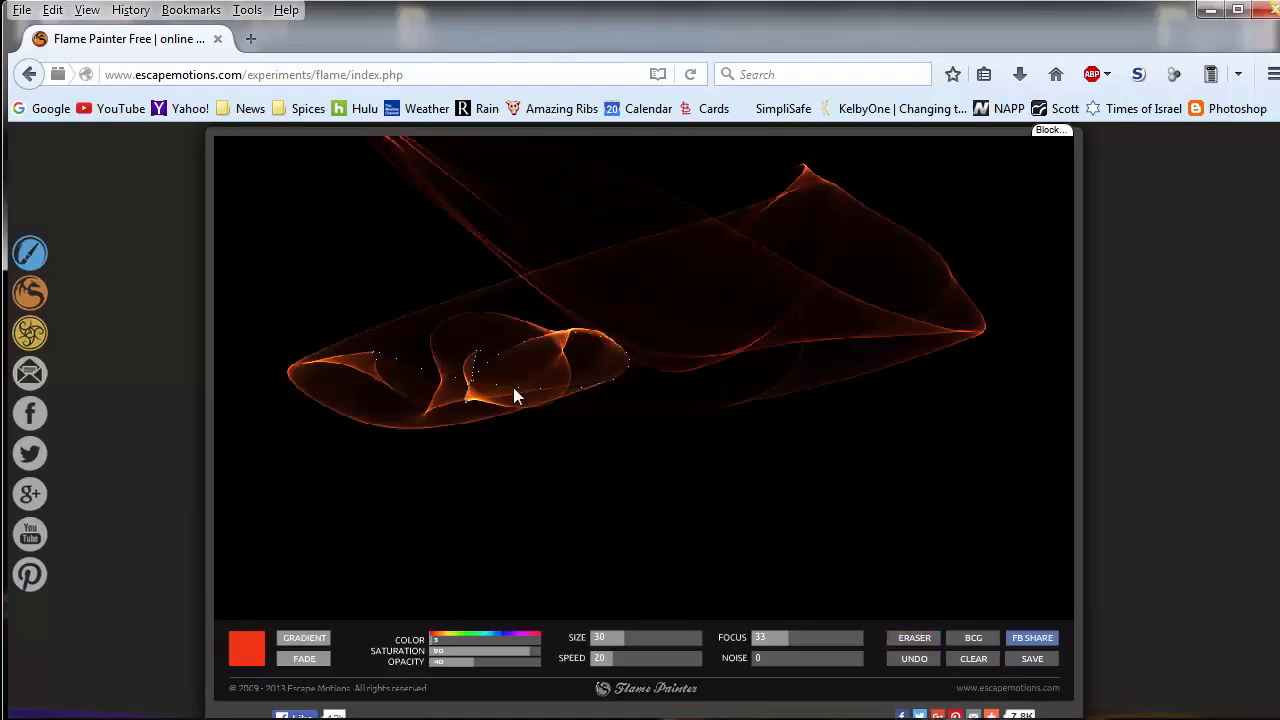
left_click_drag(515, 395, 490, 400)
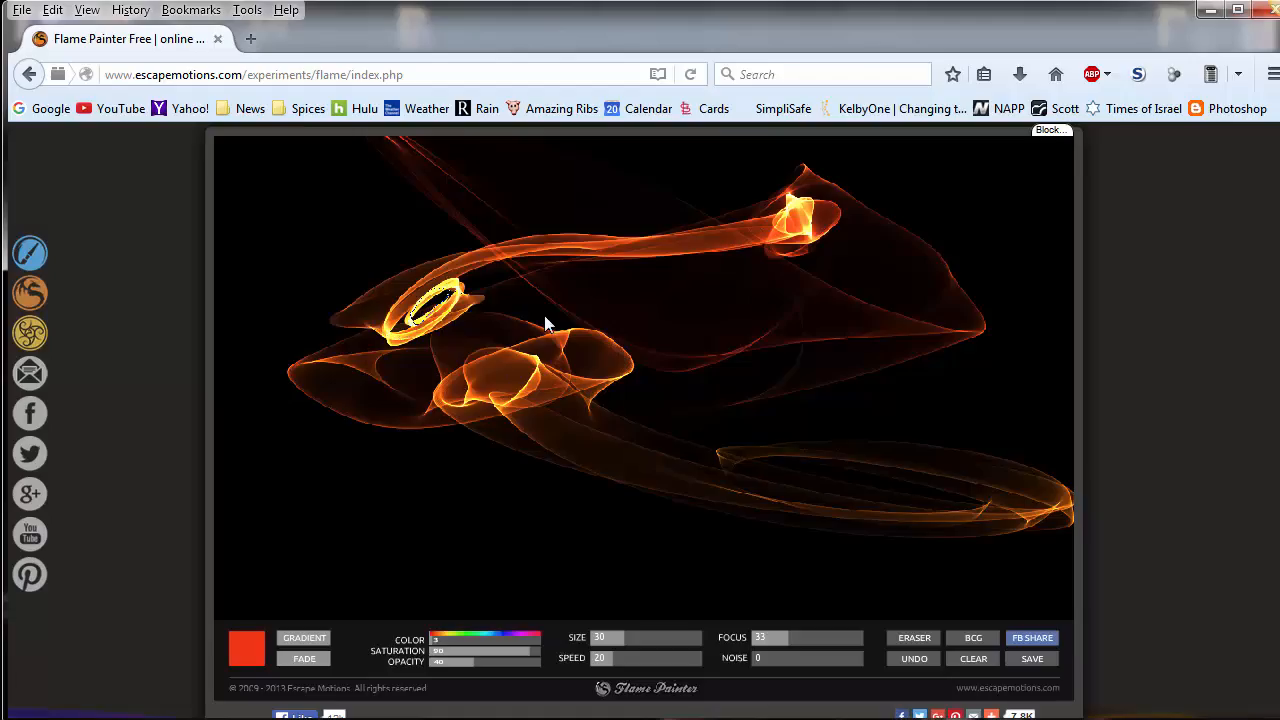
left_click_drag(545, 322, 485, 475)
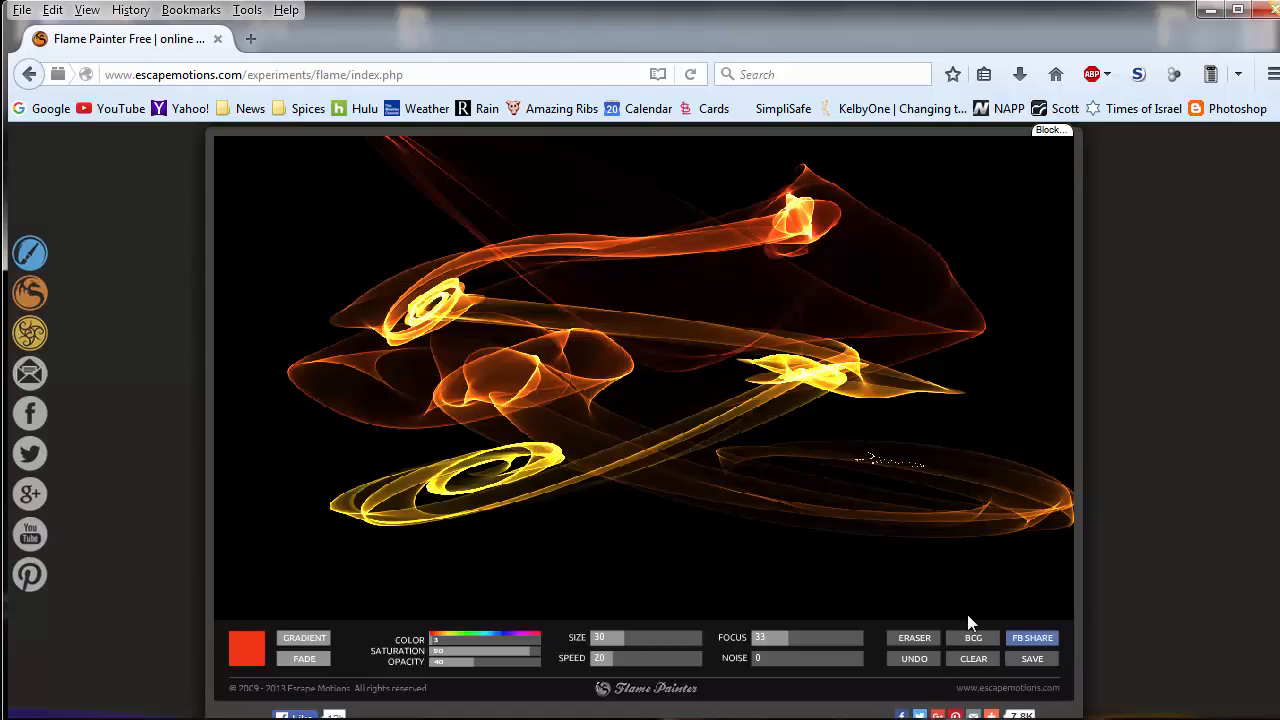
left_click(972, 658)
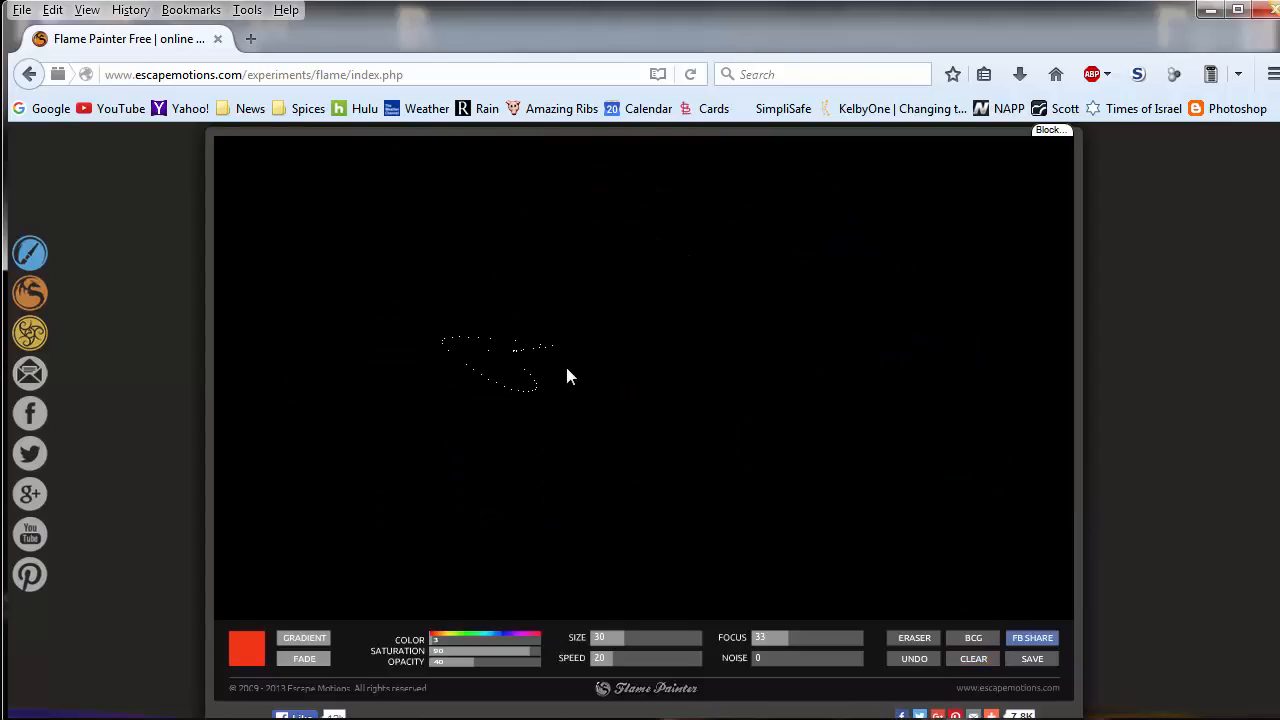
Step: Switch the canvas to a white background, paint a red-to-green stroke, then clear it
left_click(972, 638)
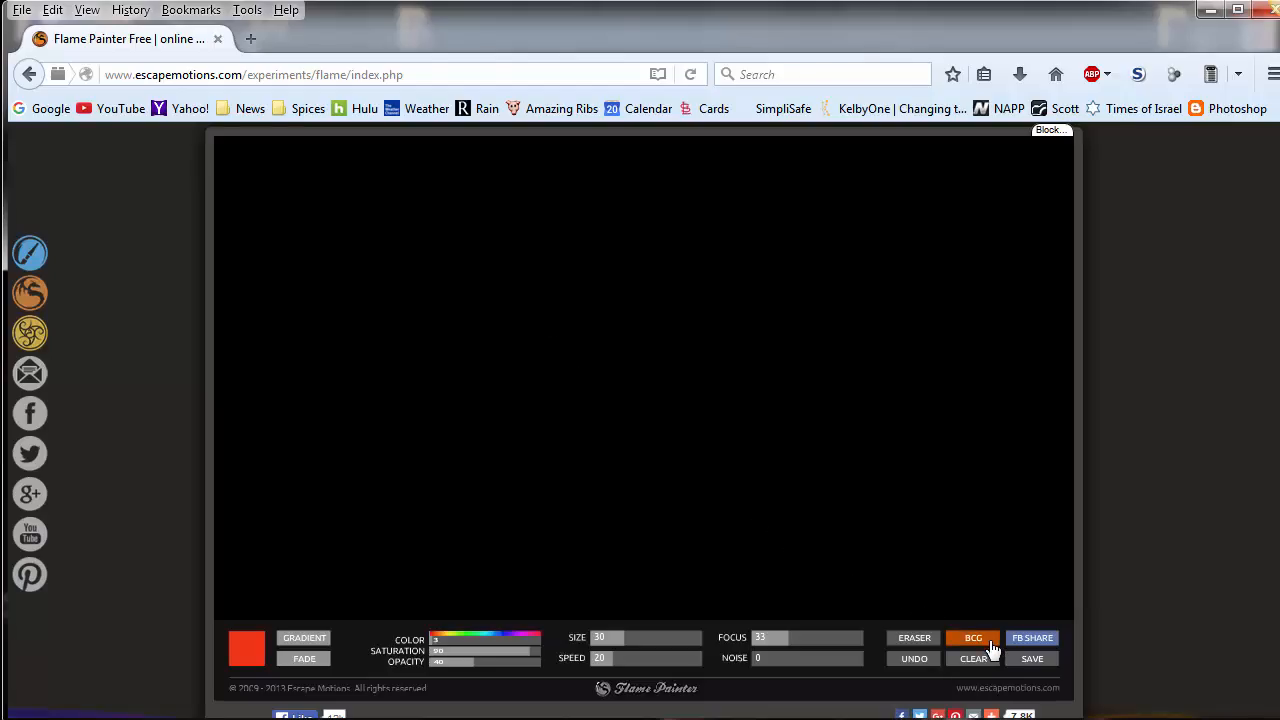
left_click(972, 637)
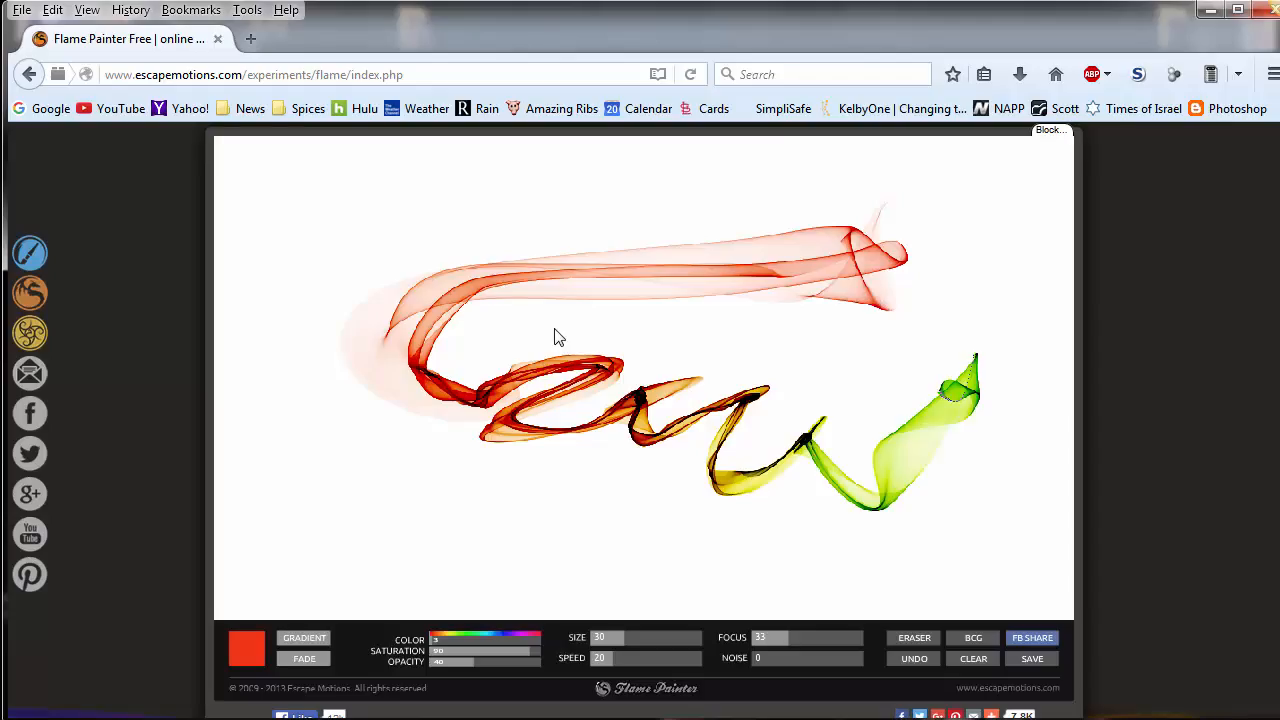
left_click_drag(560, 336, 835, 423)
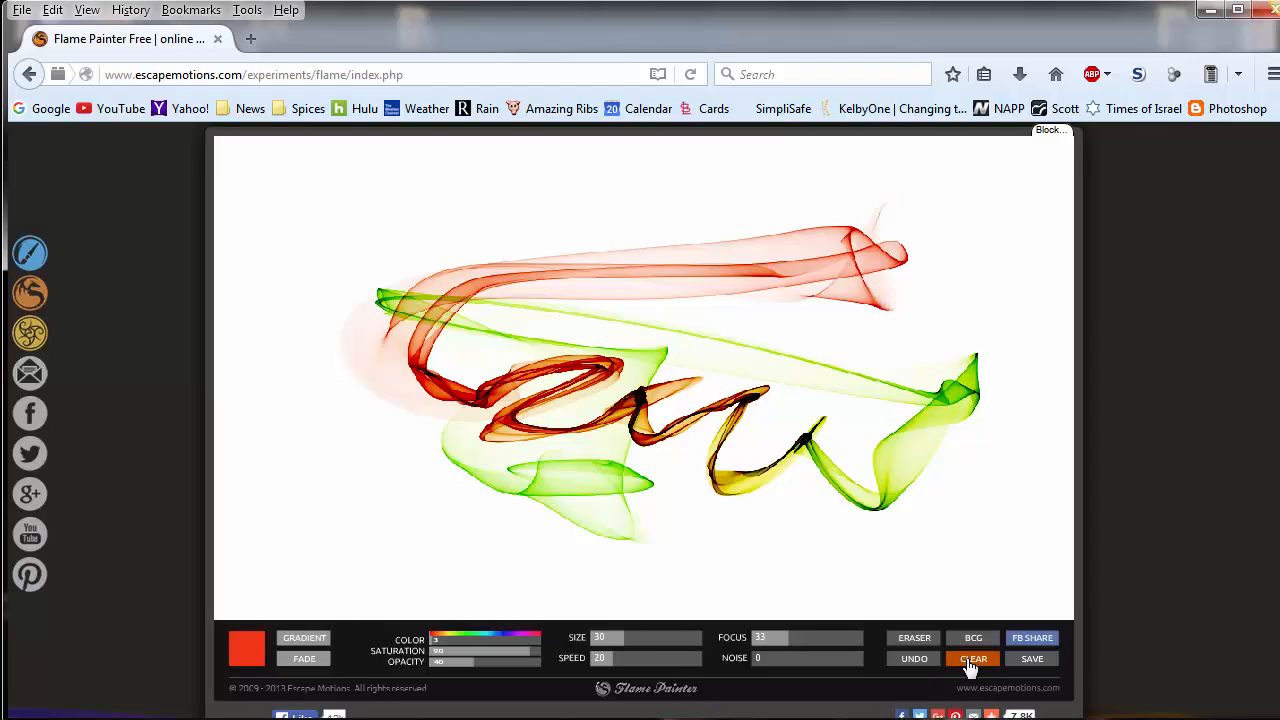
left_click(973, 658)
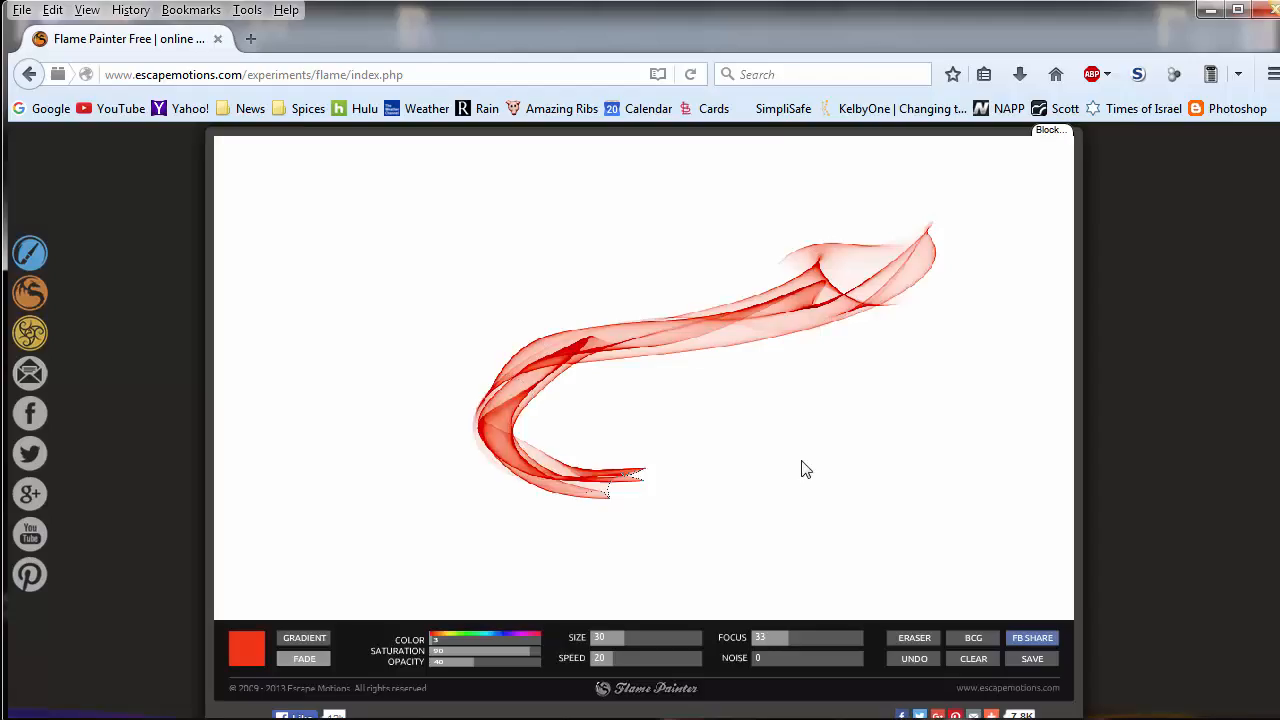
Step: Paint overlapping red, orange-yellow, yellow-green and green flame loops on the white canvas
left_click_drag(640, 475, 870, 510)
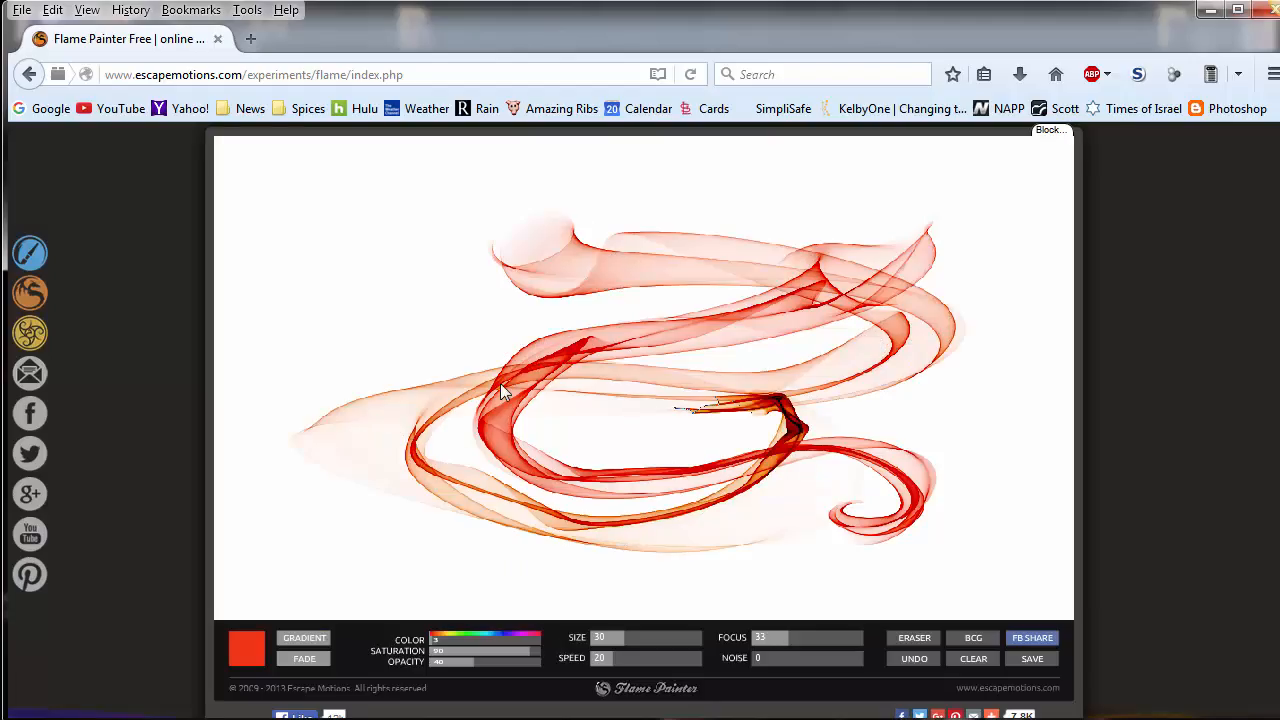
left_click_drag(505, 390, 645, 430)
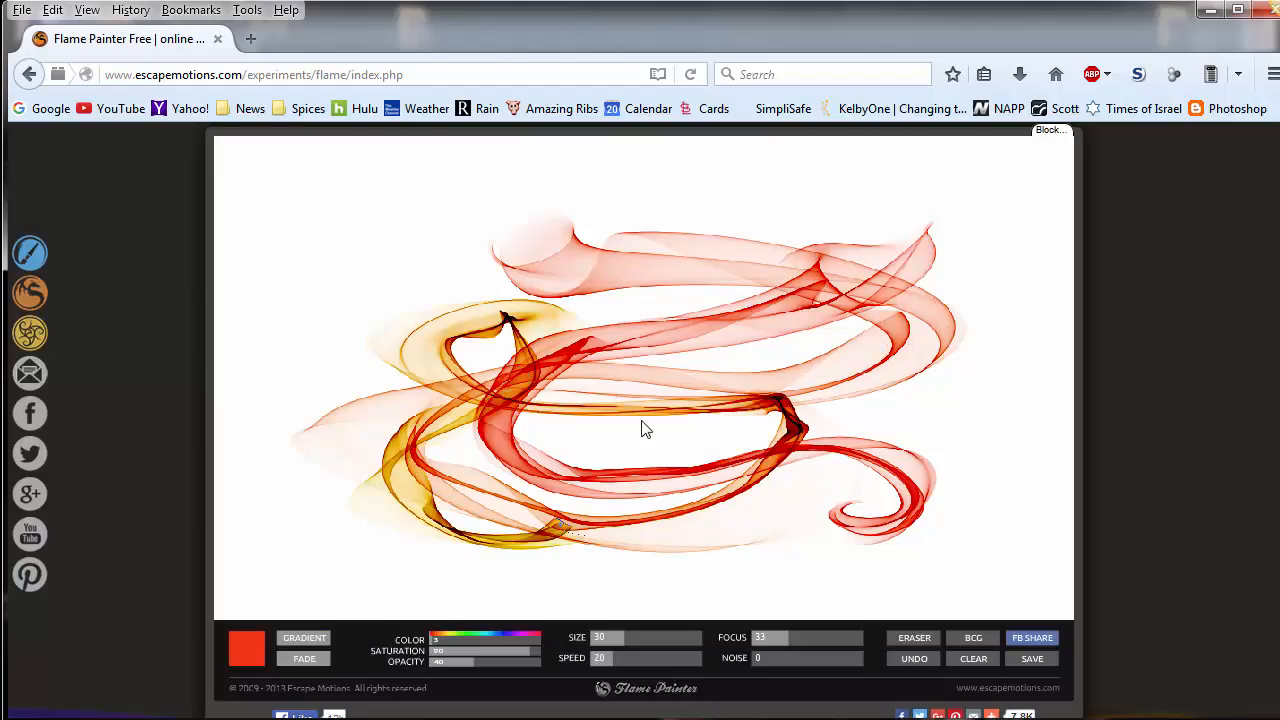
left_click_drag(645, 430, 698, 358)
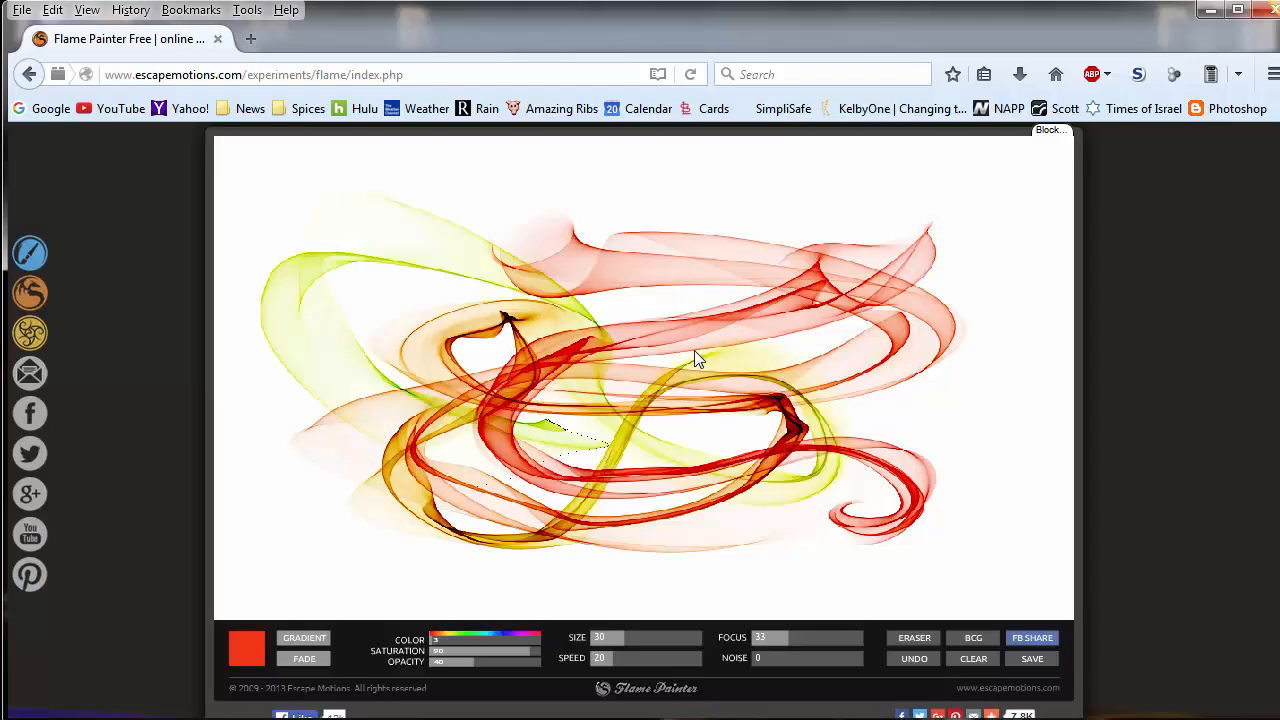
left_click_drag(700, 358, 890, 475)
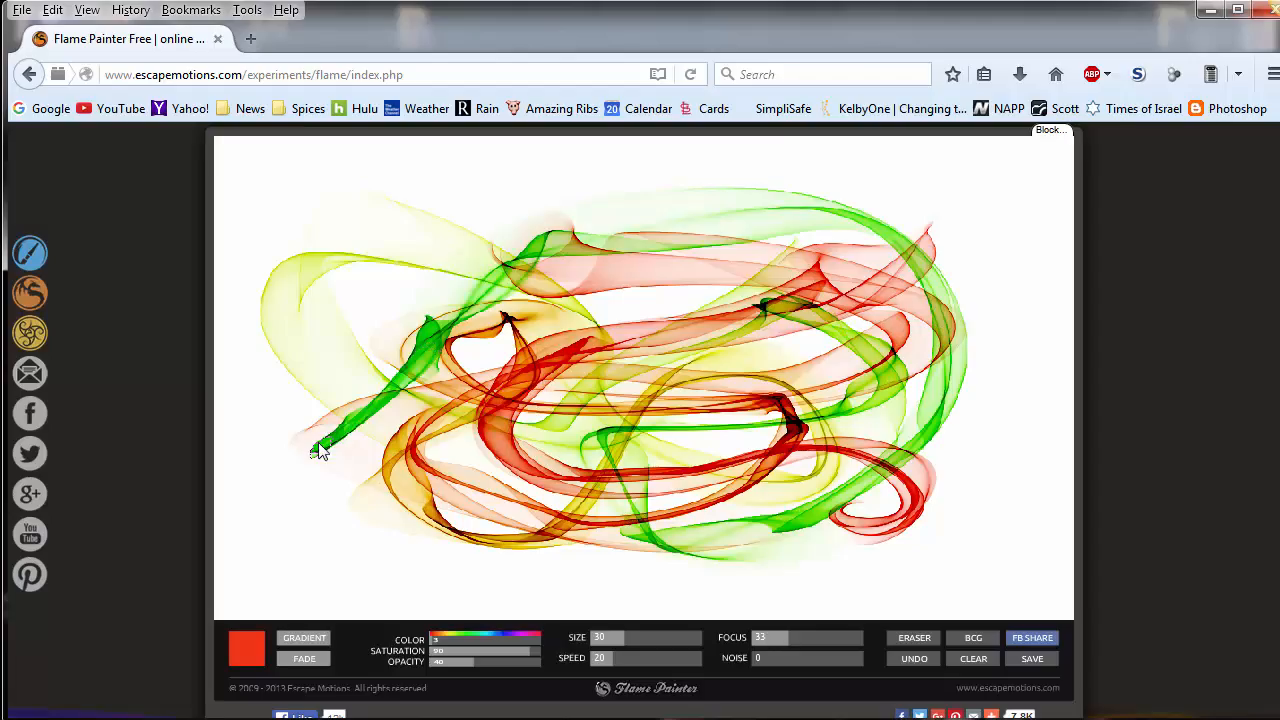
left_click_drag(320, 450, 890, 330)
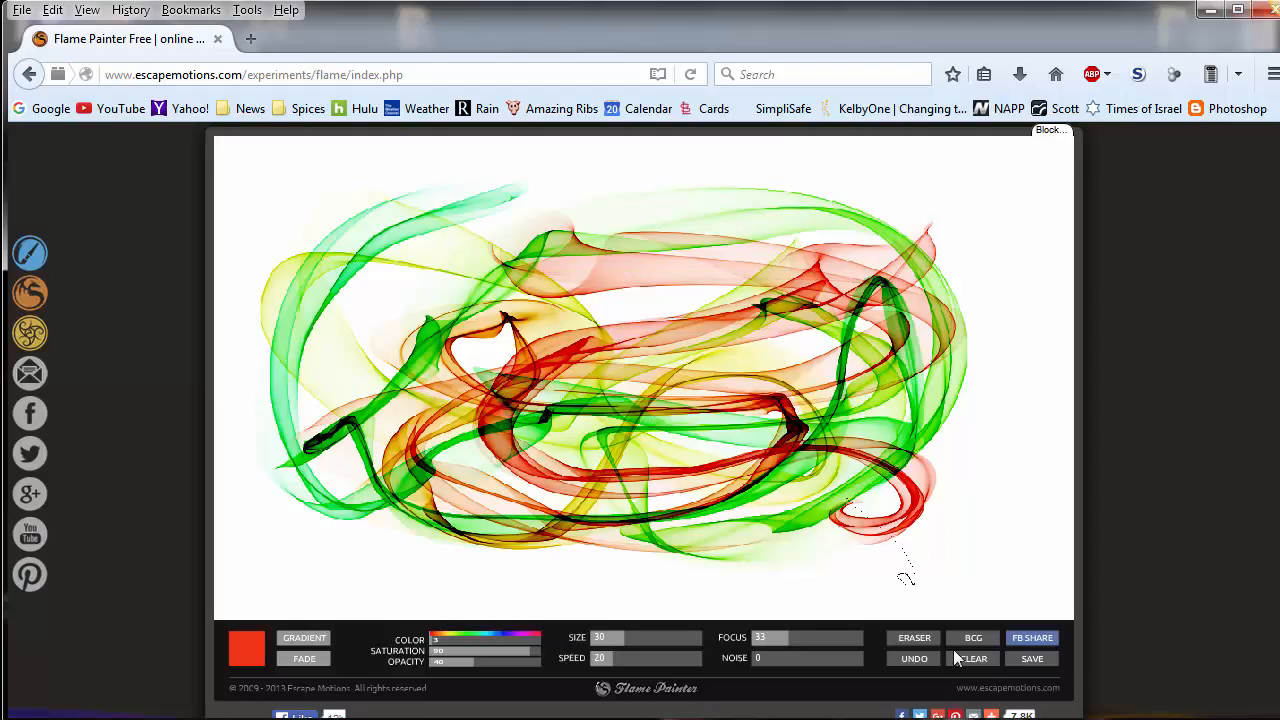
Step: Clear to a black background, paint a pure red flame swirl, and save as FlameArtwork2.jpg
left_click(972, 658)
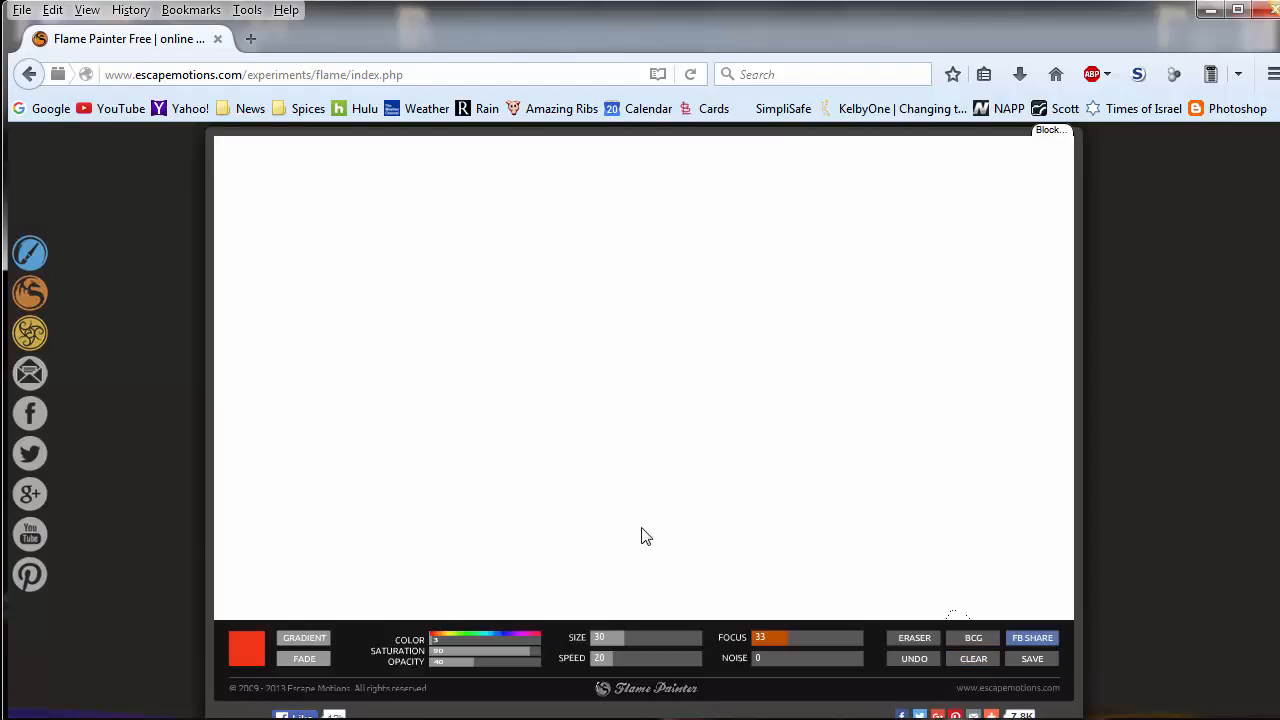
left_click(972, 638)
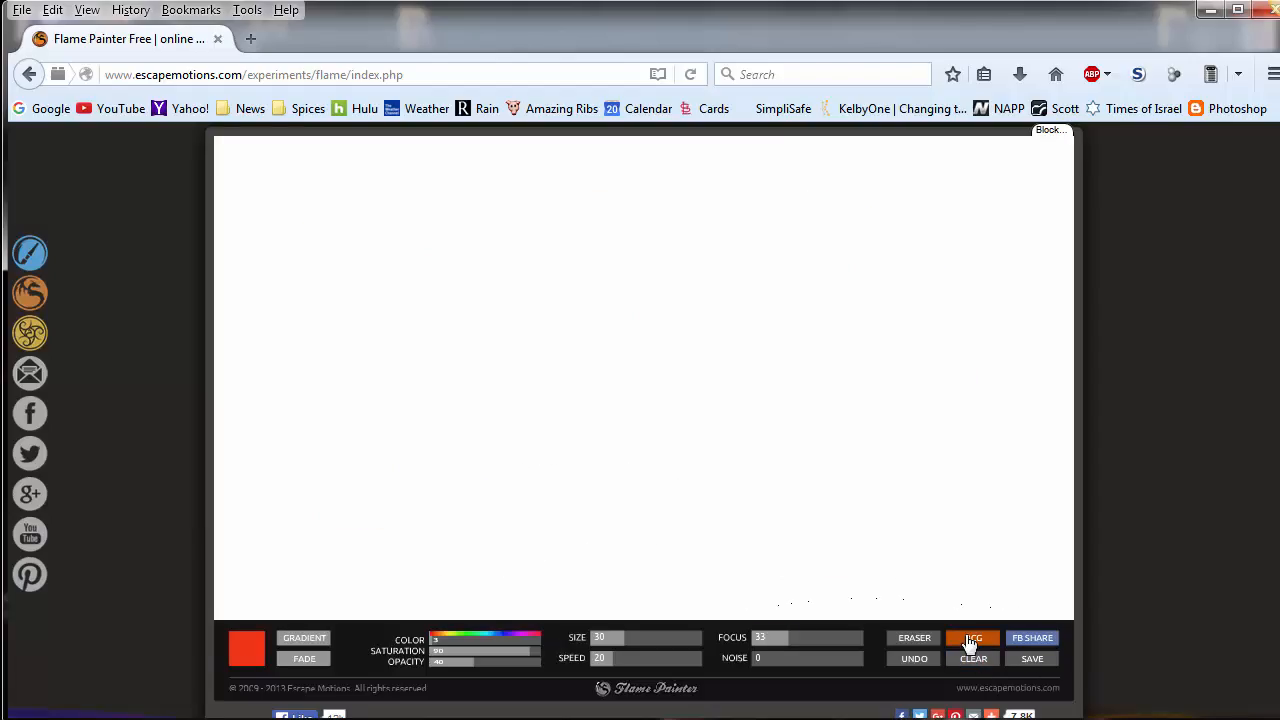
left_click(971, 638)
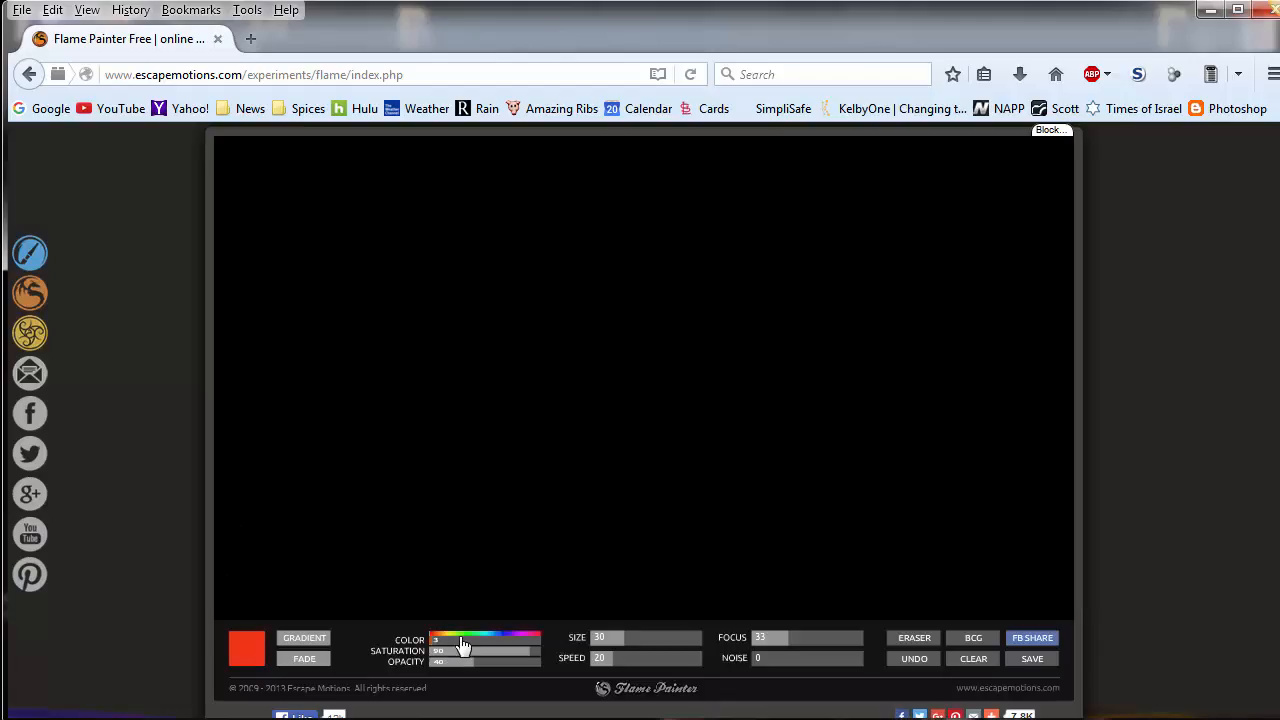
left_click(443, 640)
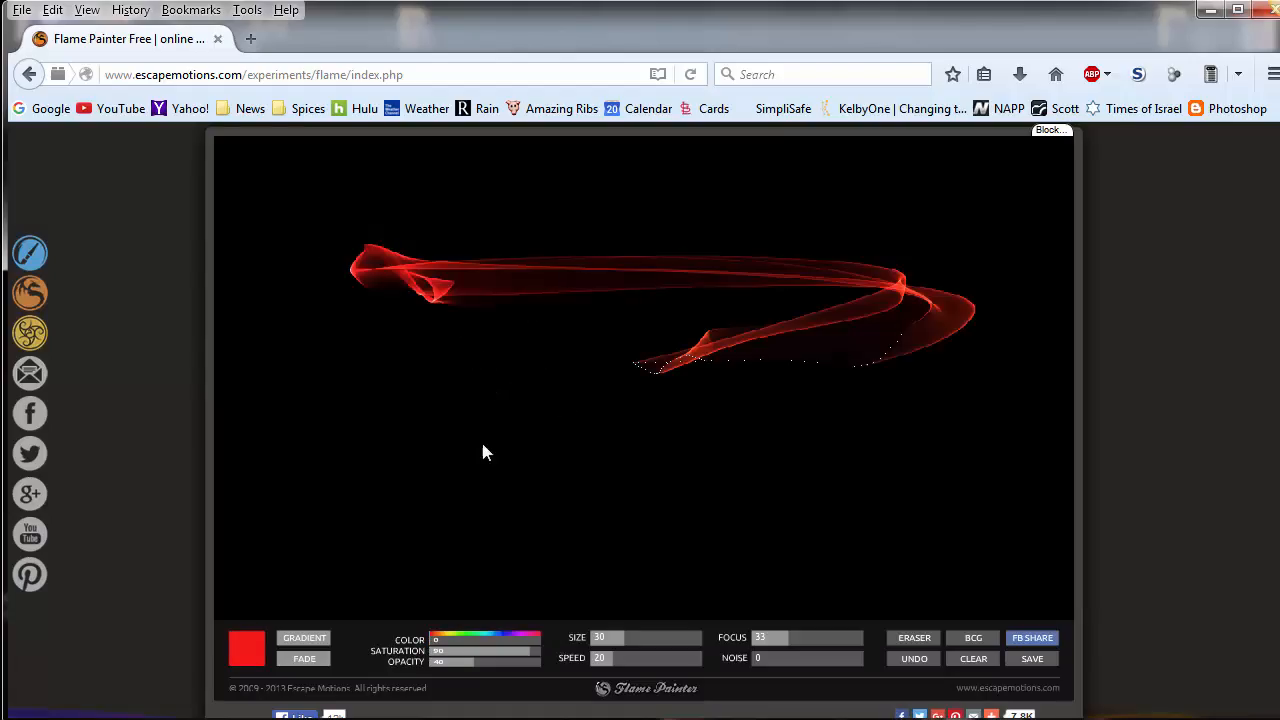
left_click_drag(480, 455, 815, 410)
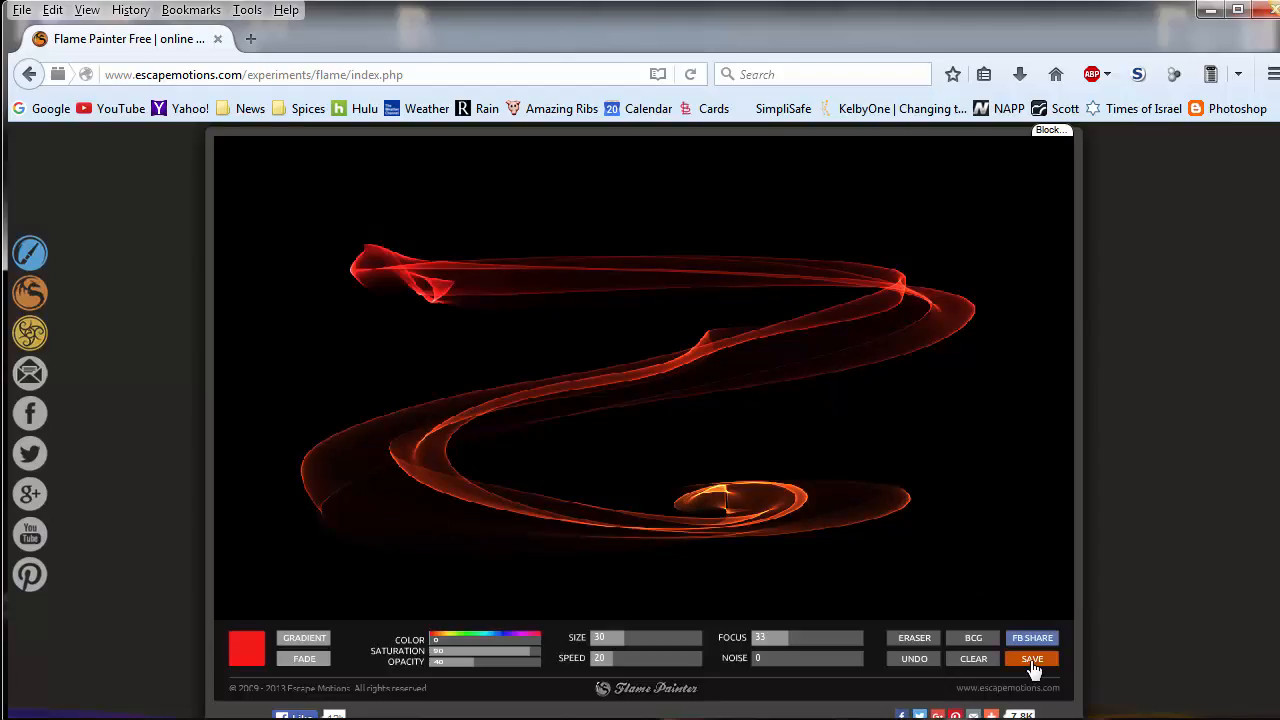
left_click(1032, 658)
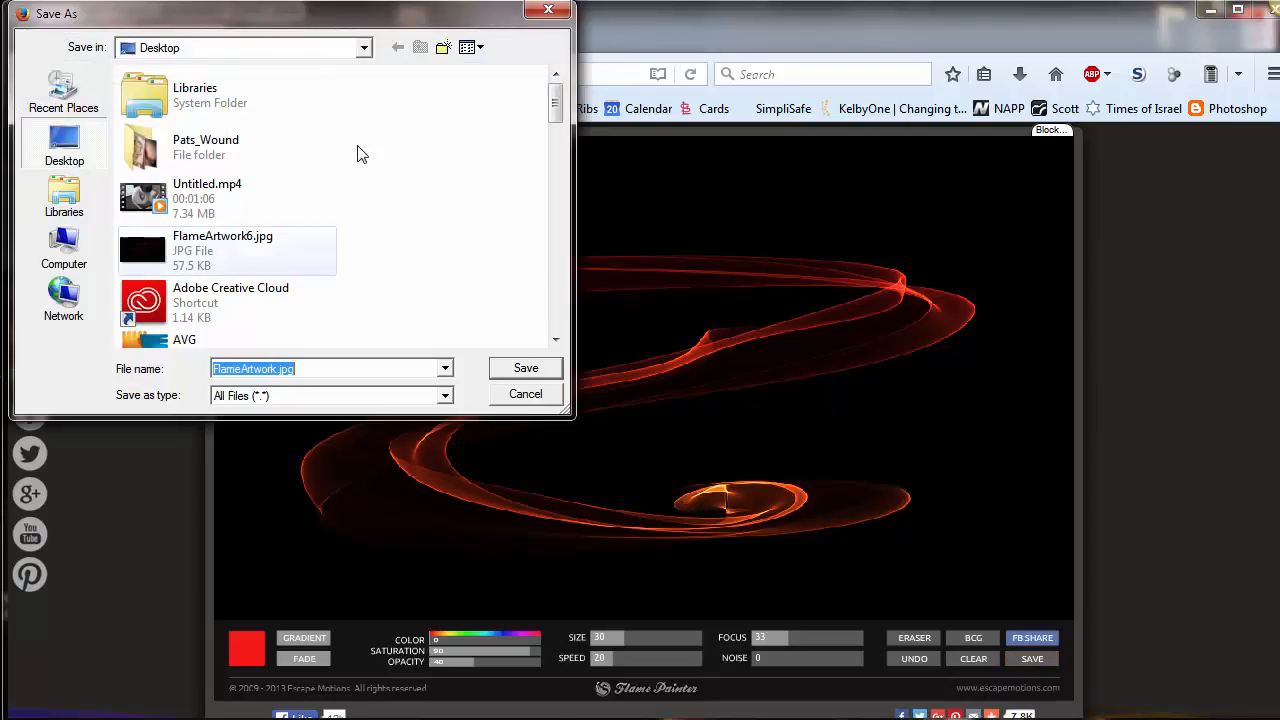
mouse_move(276, 385)
type("2")
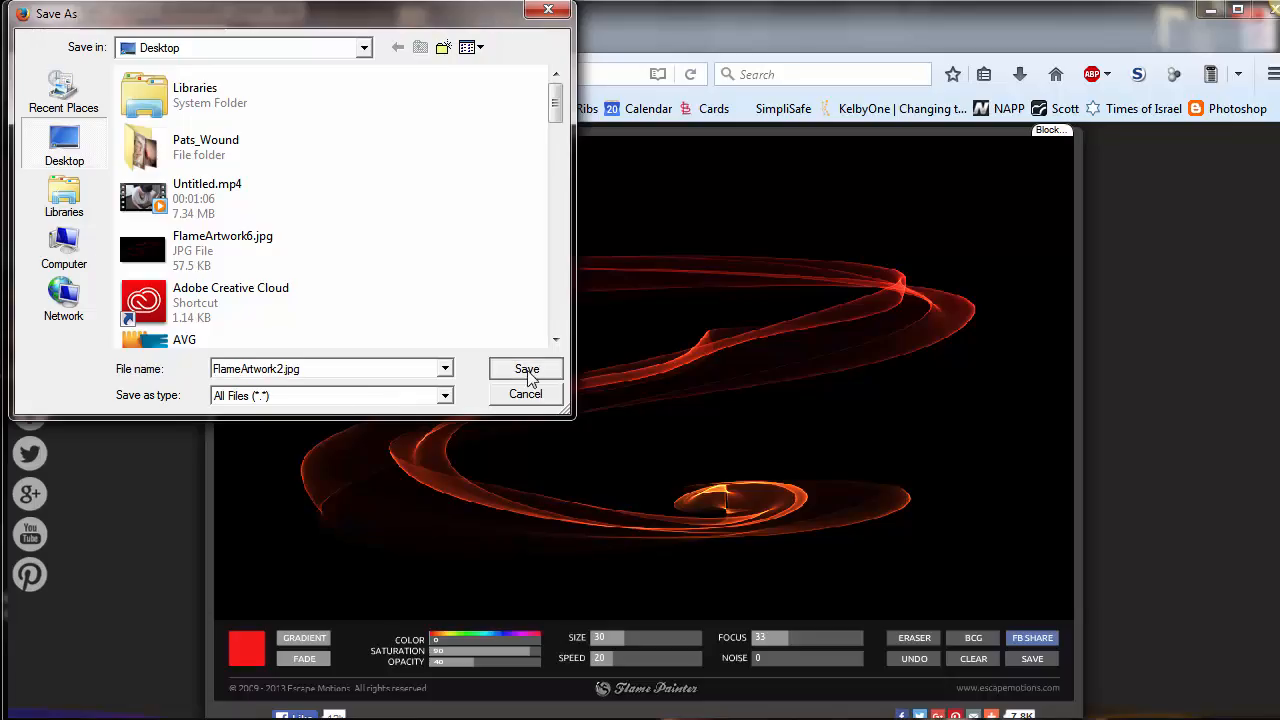
left_click(526, 369)
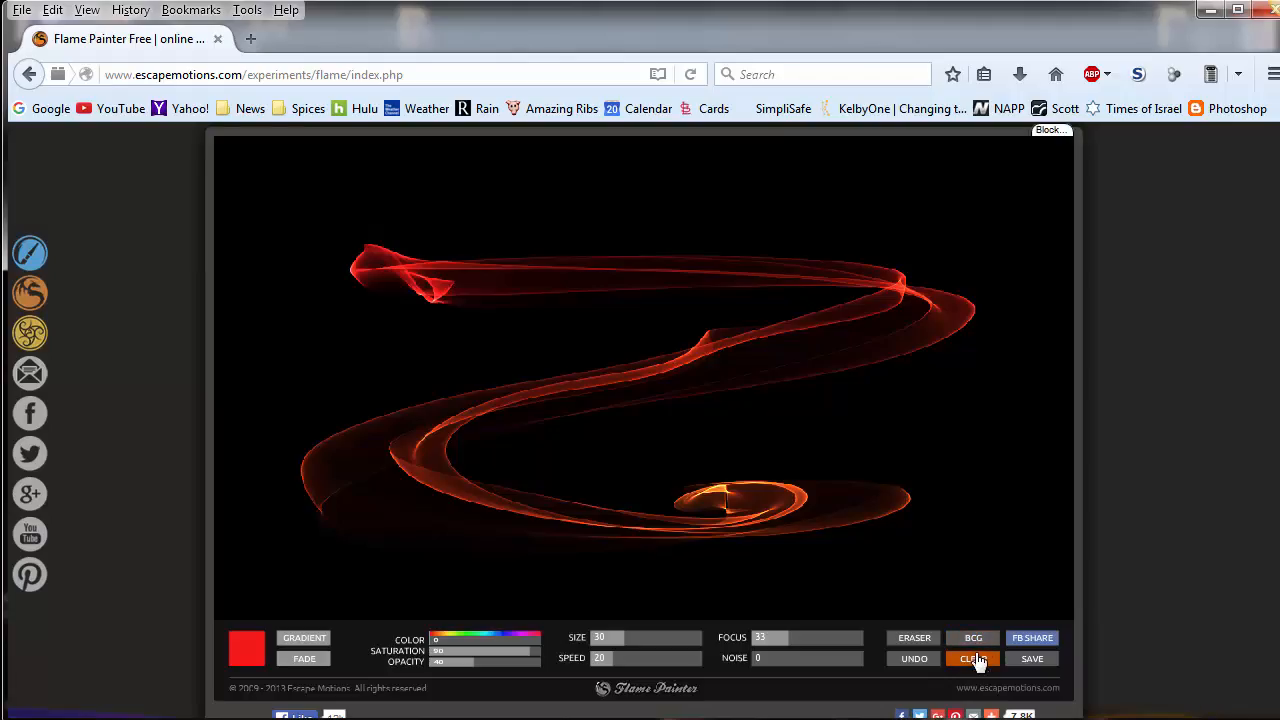
Step: Paint a long red flame stroke with sweeping swirls, then wipe the canvas
left_click(973, 658)
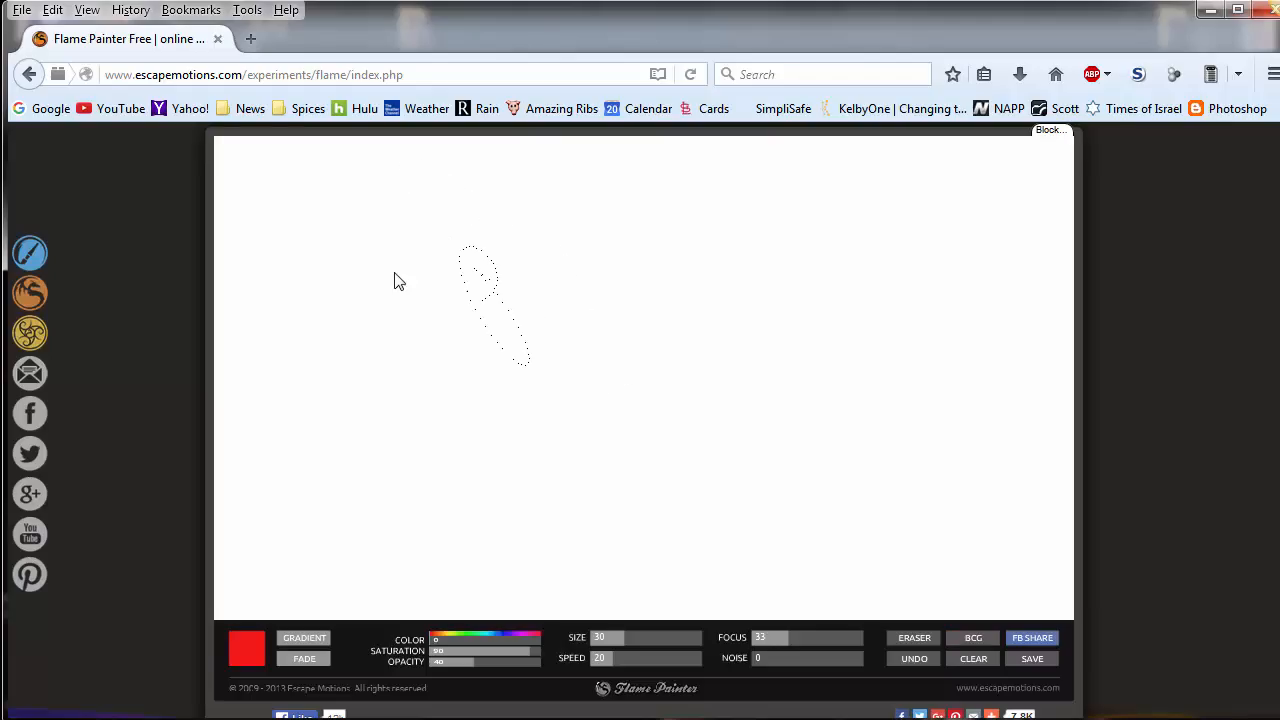
left_click_drag(470, 270, 1010, 345)
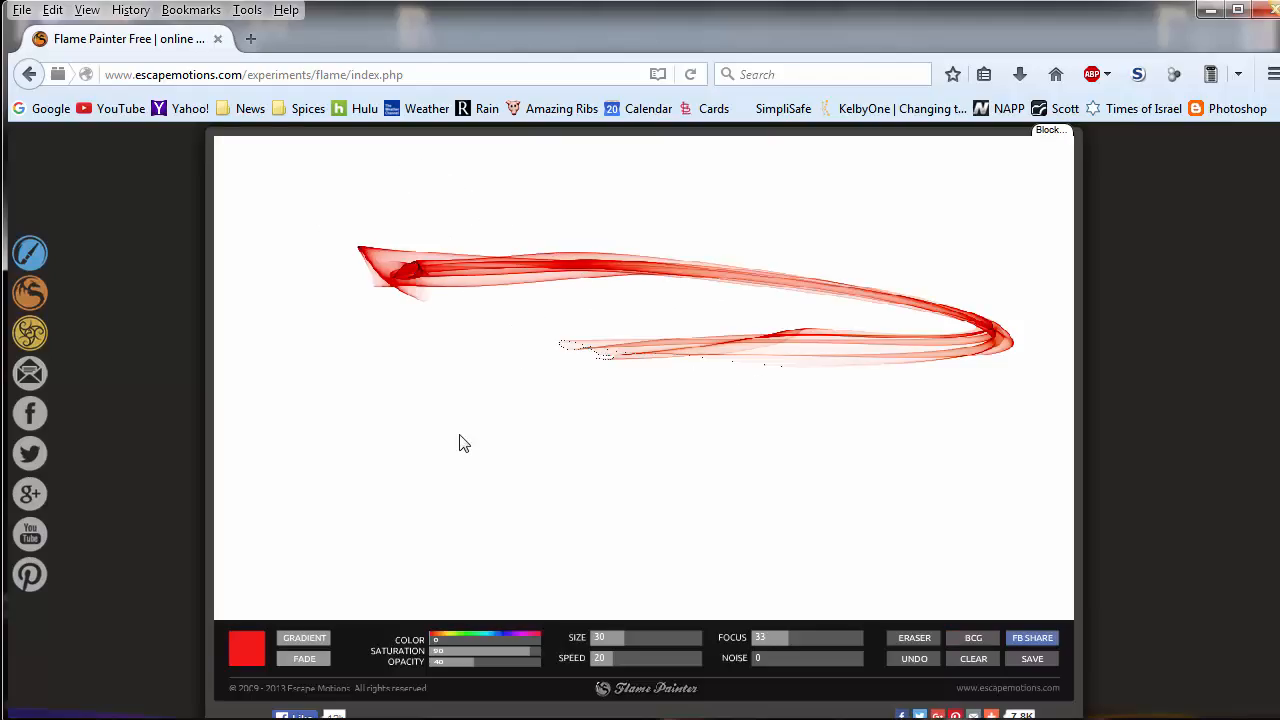
left_click_drag(460, 443, 790, 278)
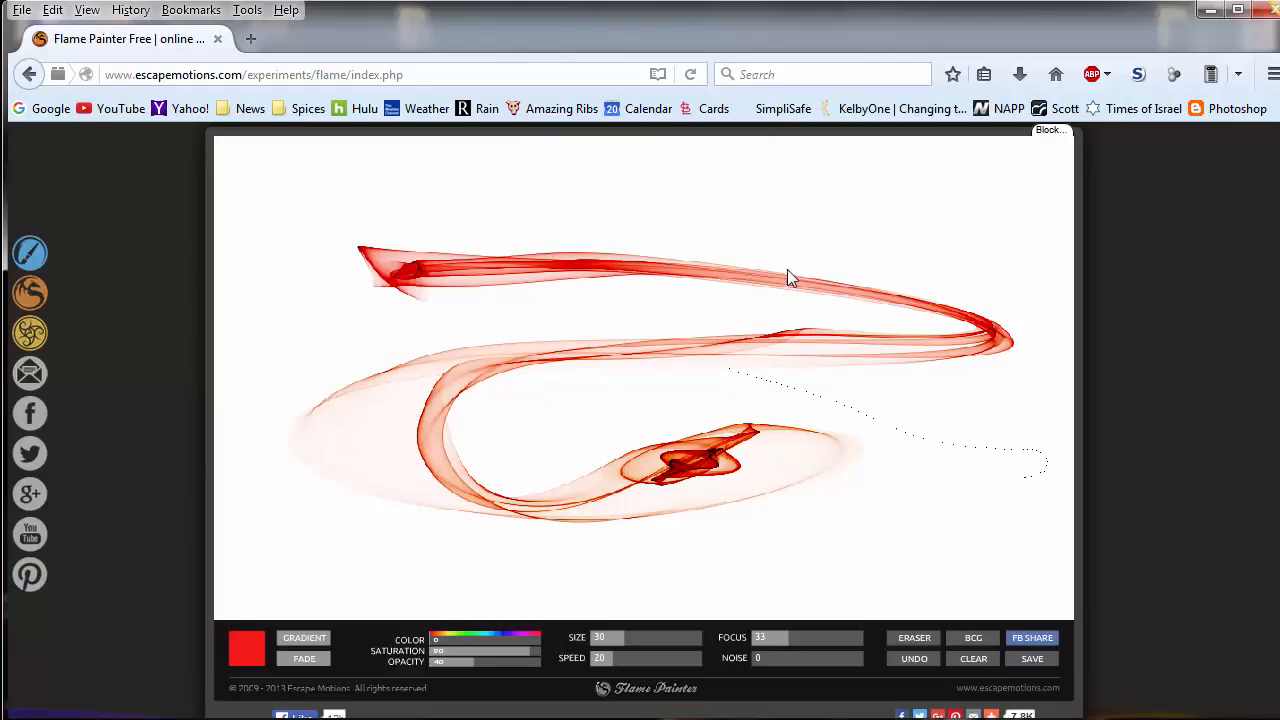
left_click_drag(790, 278, 650, 578)
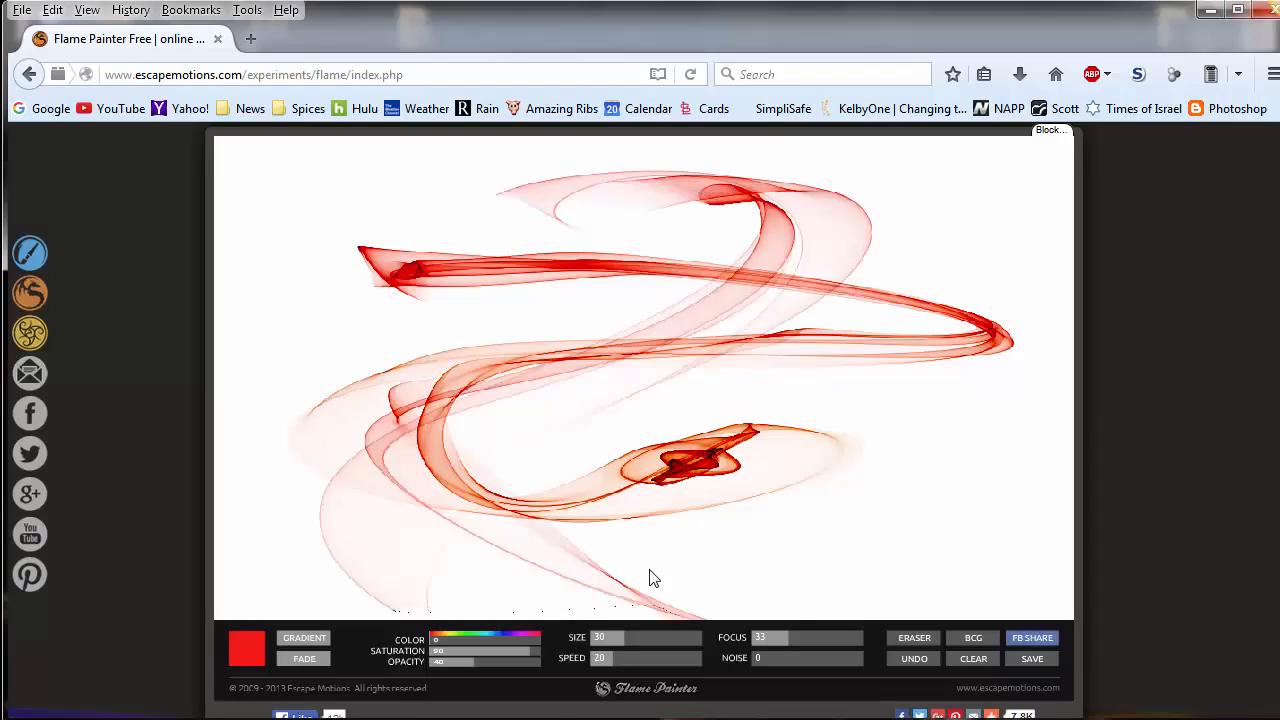
left_click(973, 658)
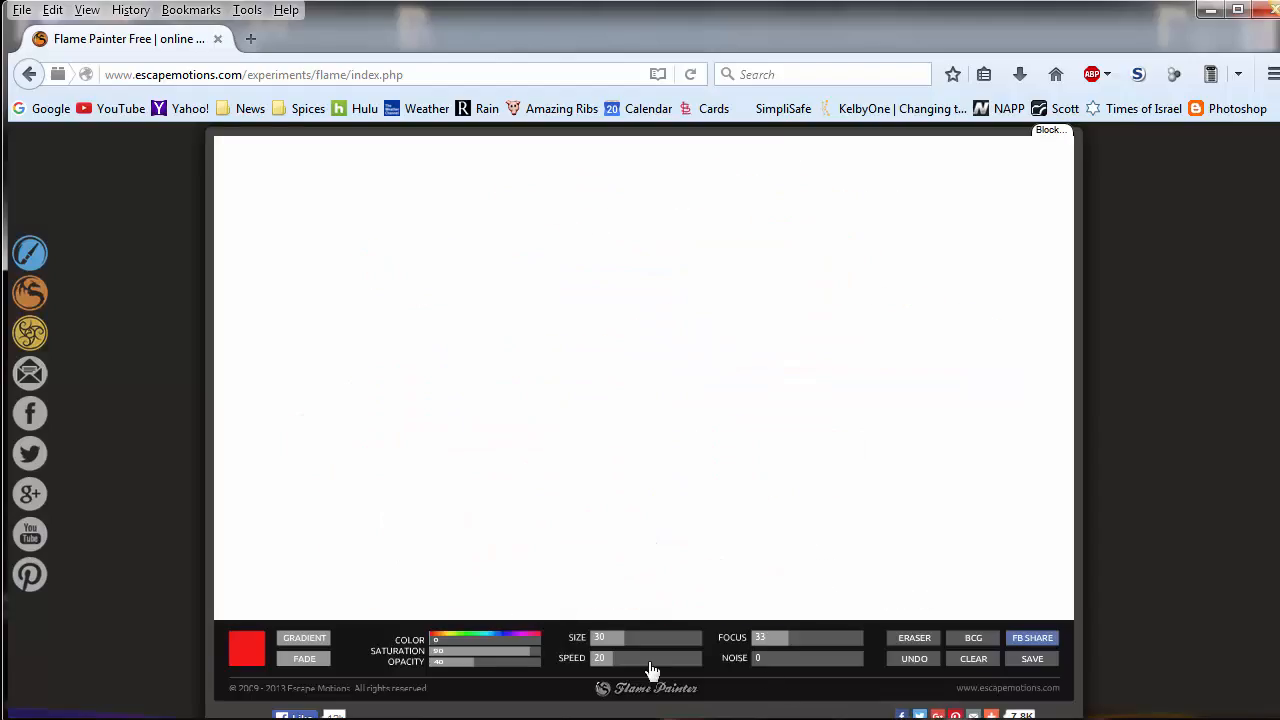
Step: Enlarge the brush to 51, paint wide red strokes, undo a stray one, save as FlameArtwork3.jpg
left_click_drag(617, 637, 650, 637)
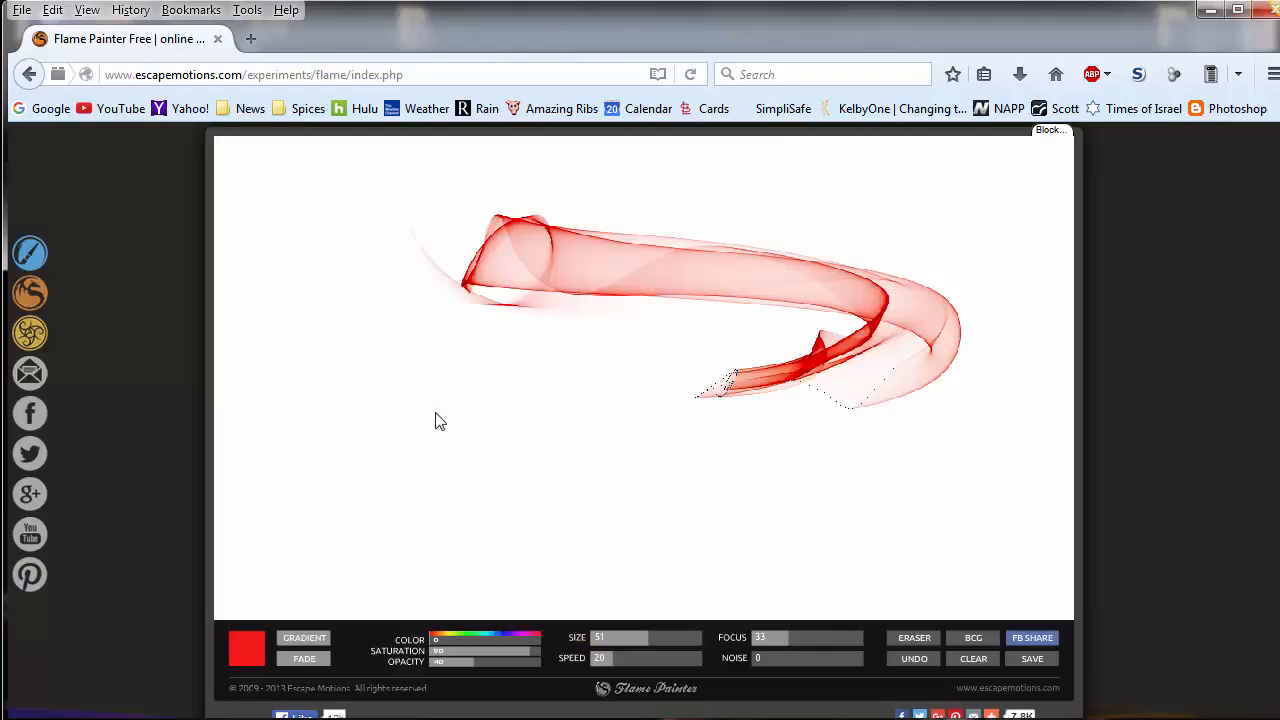
left_click_drag(441, 420, 753, 434)
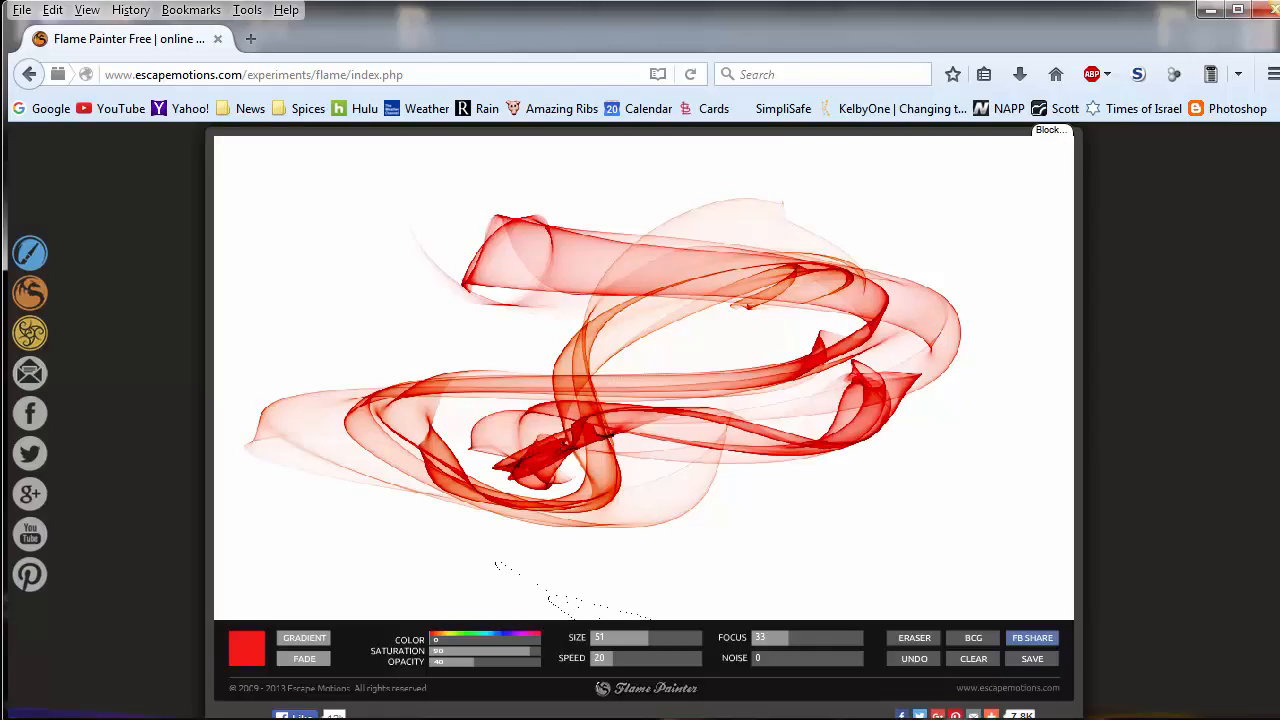
left_click(1031, 637)
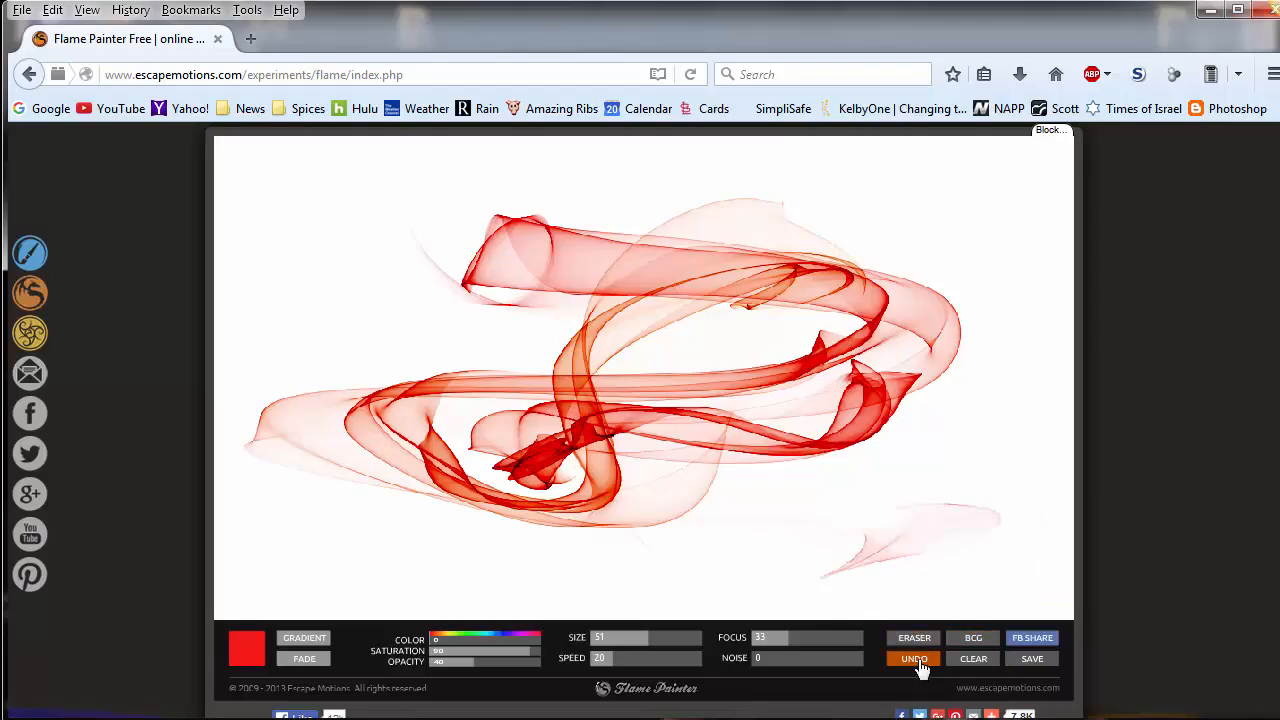
left_click(1032, 658)
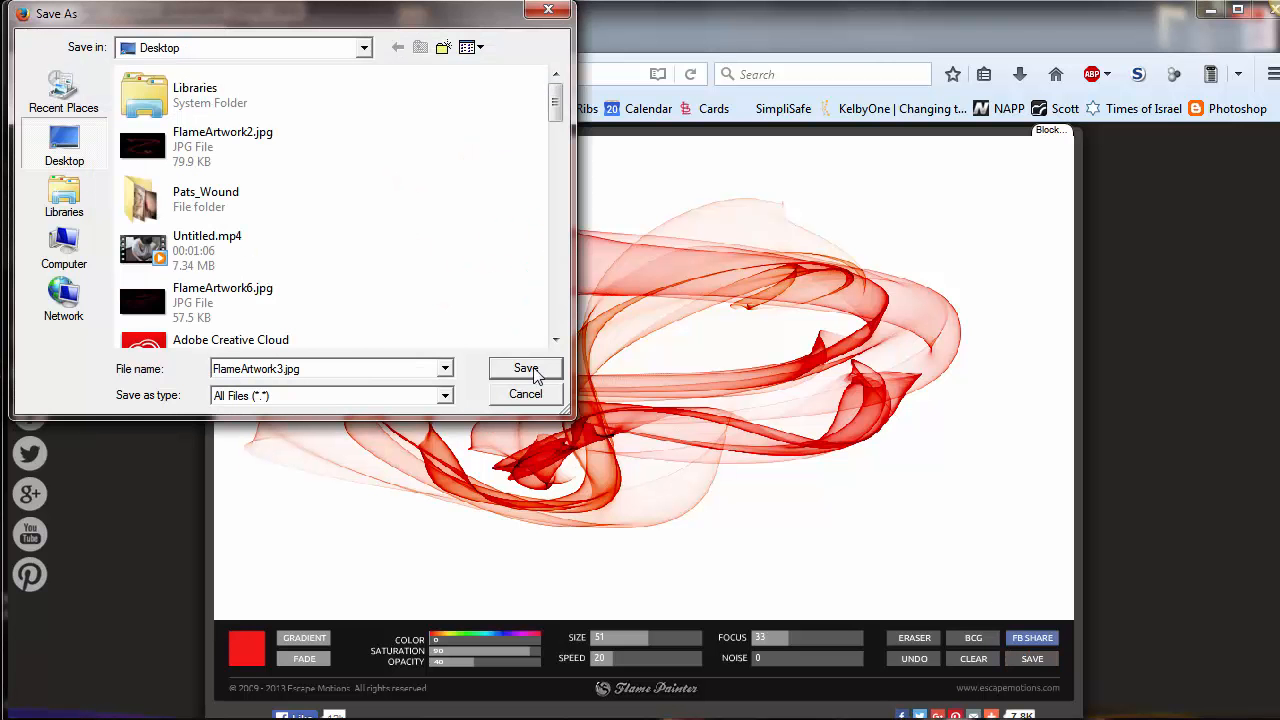
left_click(525, 368)
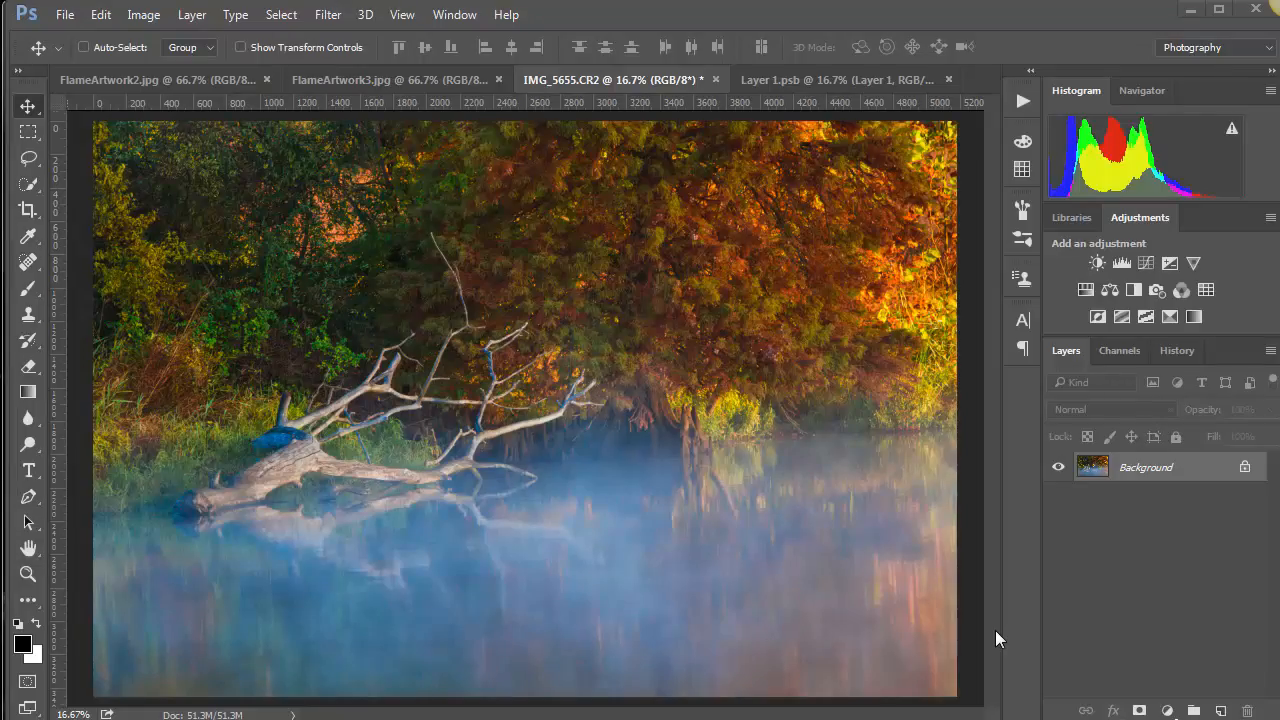
mouse_move(765, 413)
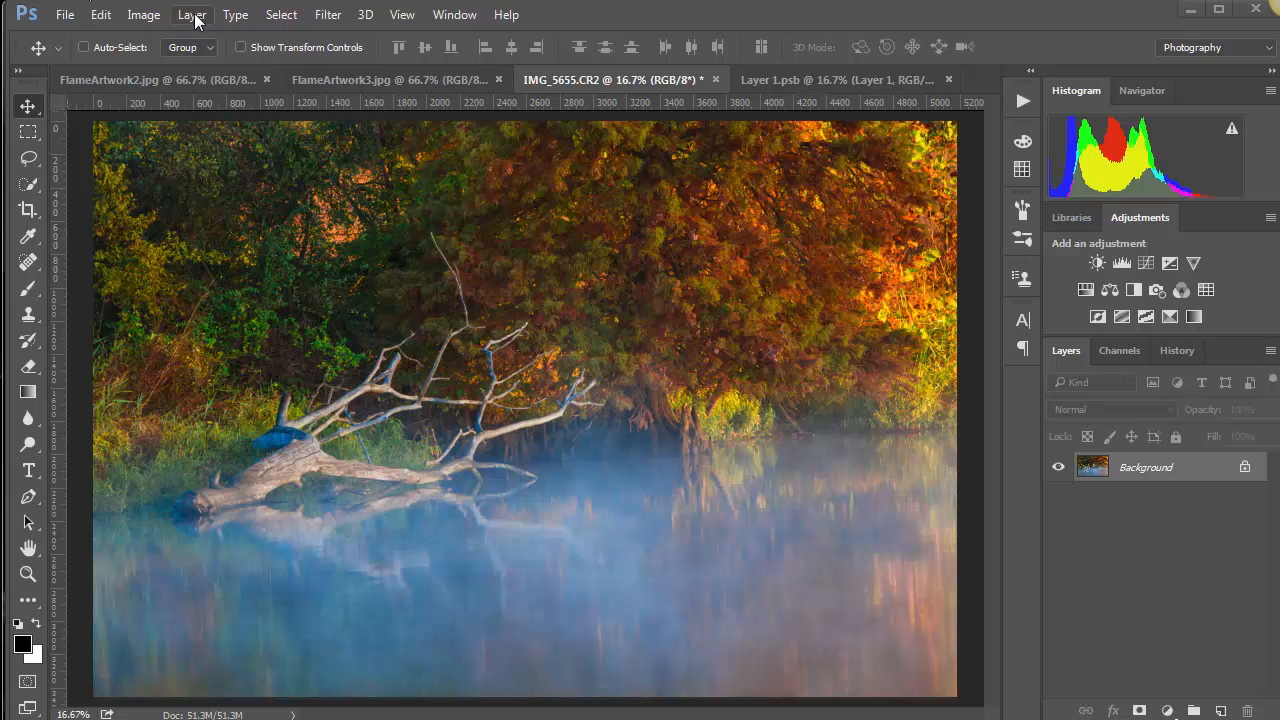
Step: Resize IMG_5655.CR2 to 1244 × 829 px at 72 ppi using Bicubic Sharper
left_click(143, 14)
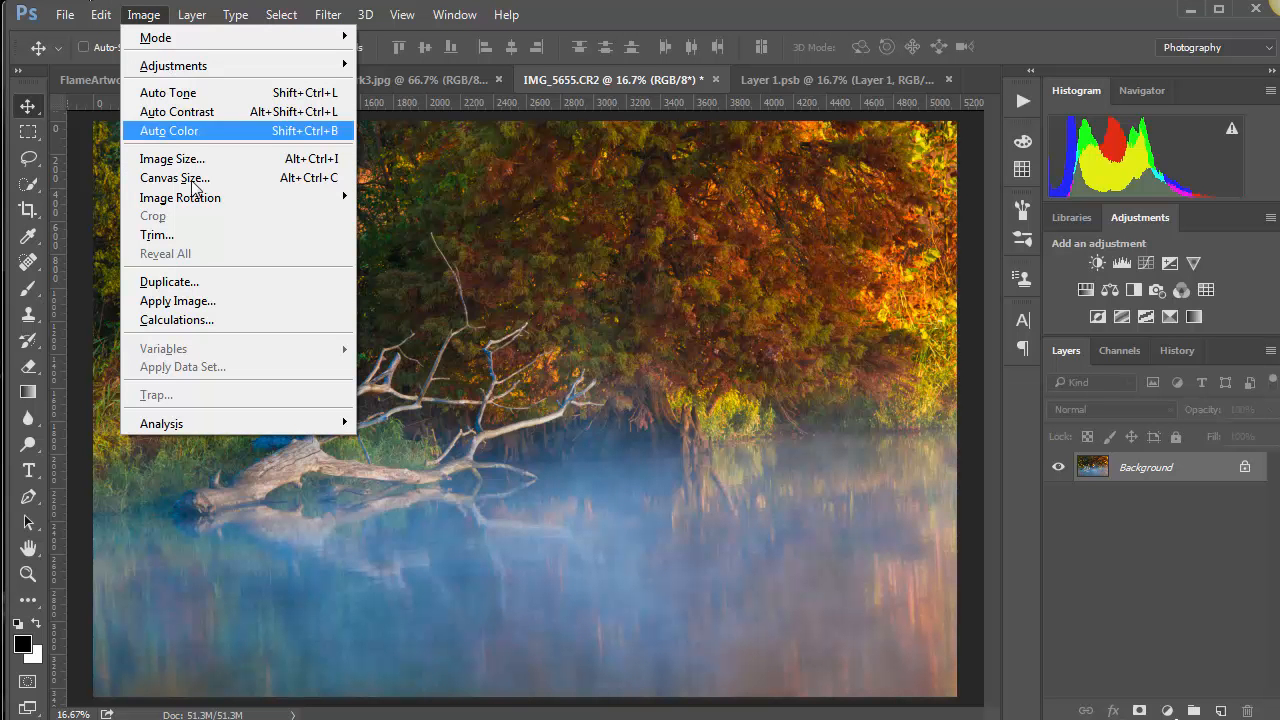
left_click(172, 158)
type("72")
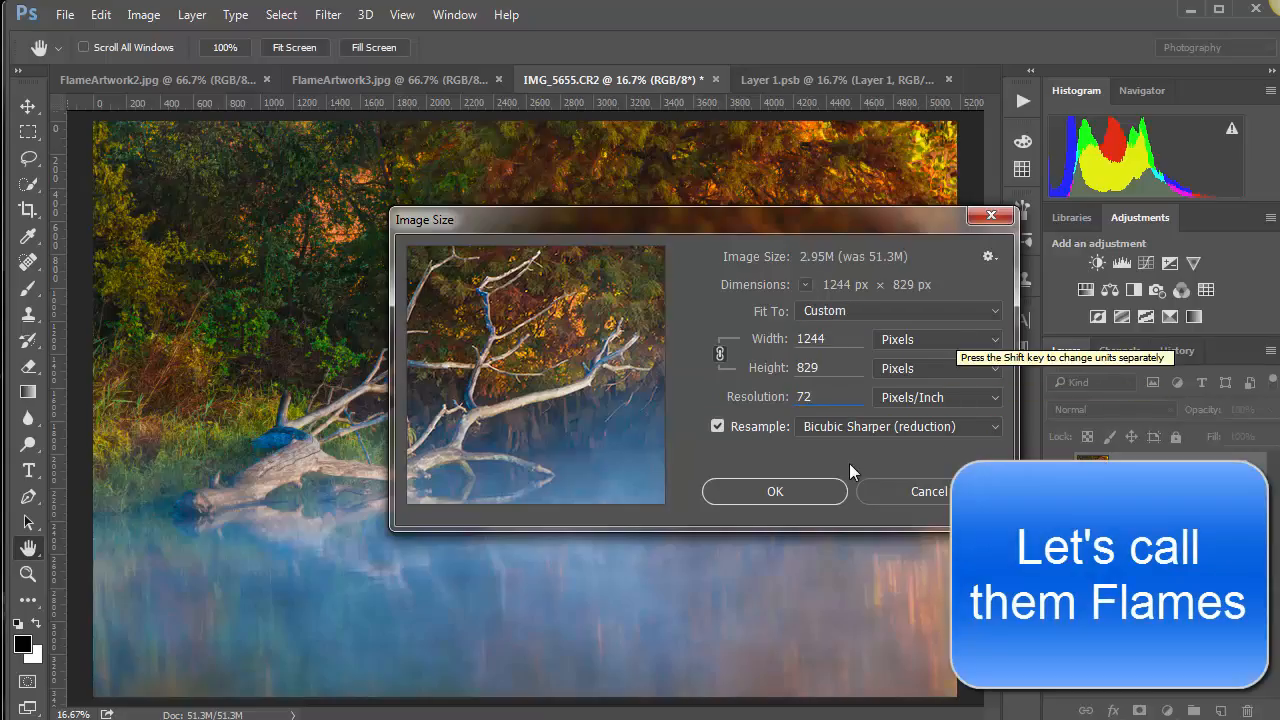
mouse_move(838, 437)
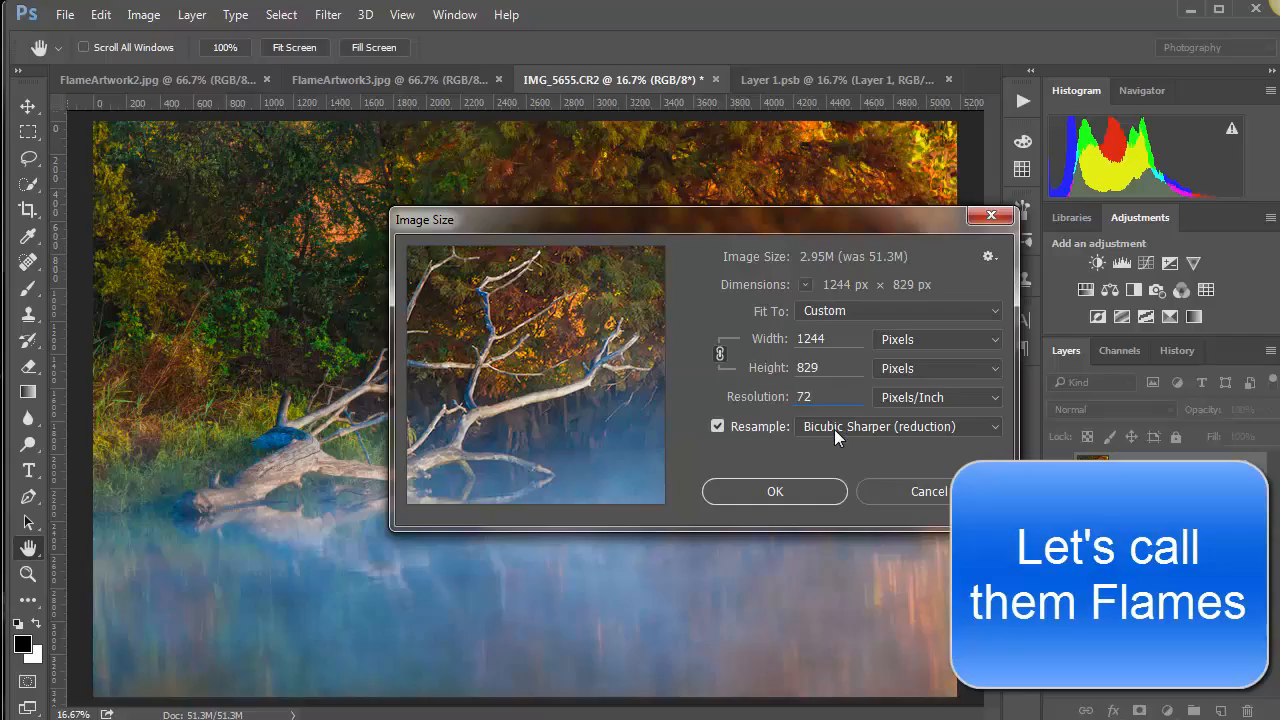
mouse_move(817, 490)
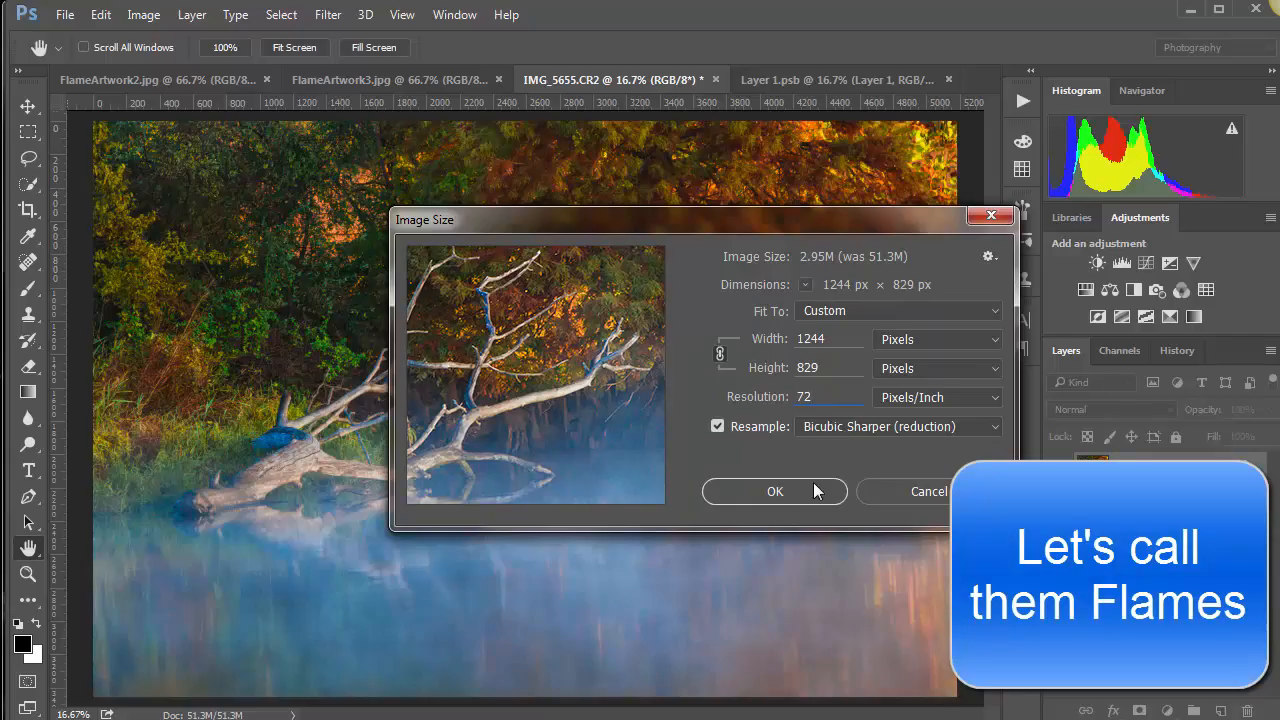
left_click(775, 491)
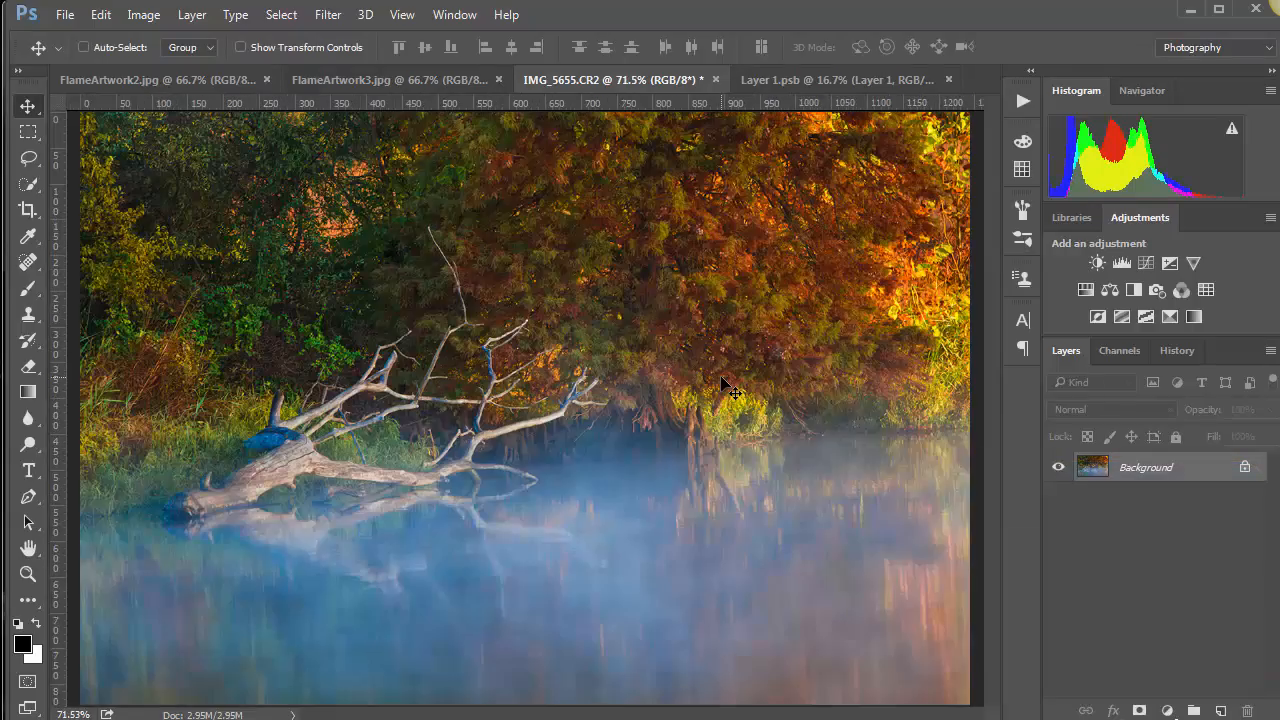
mouse_move(425, 443)
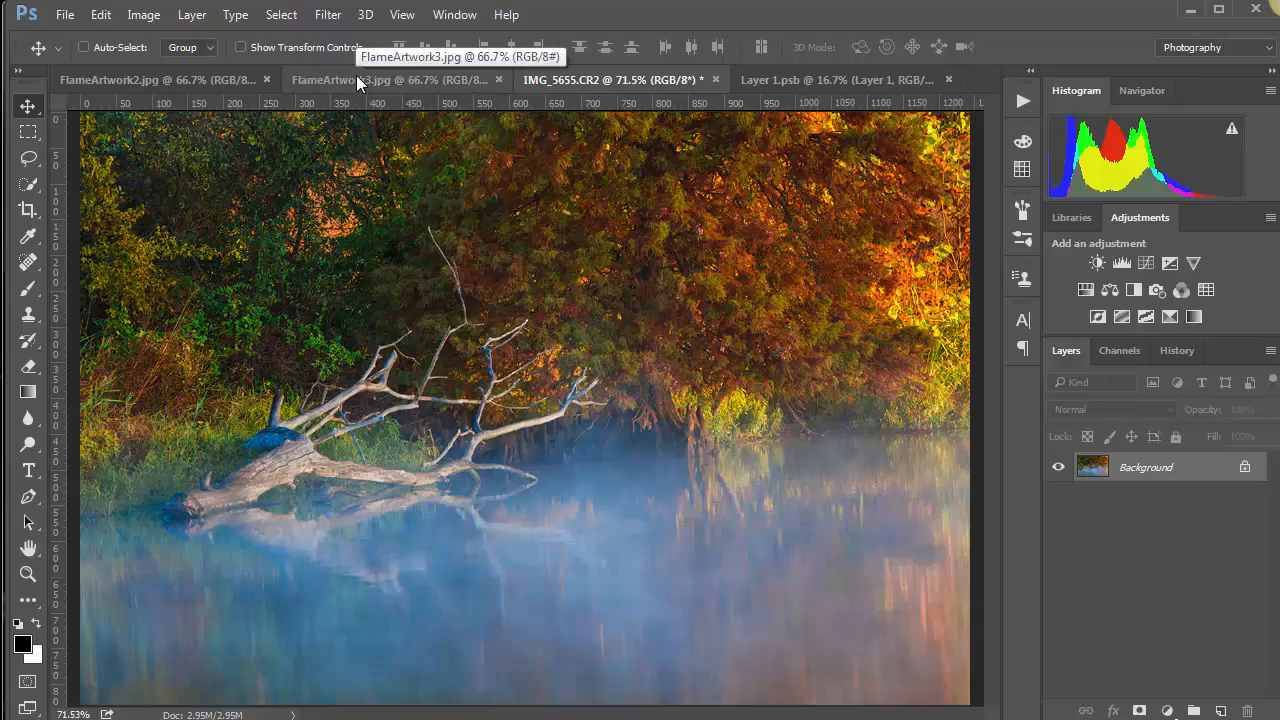
mouse_move(200, 80)
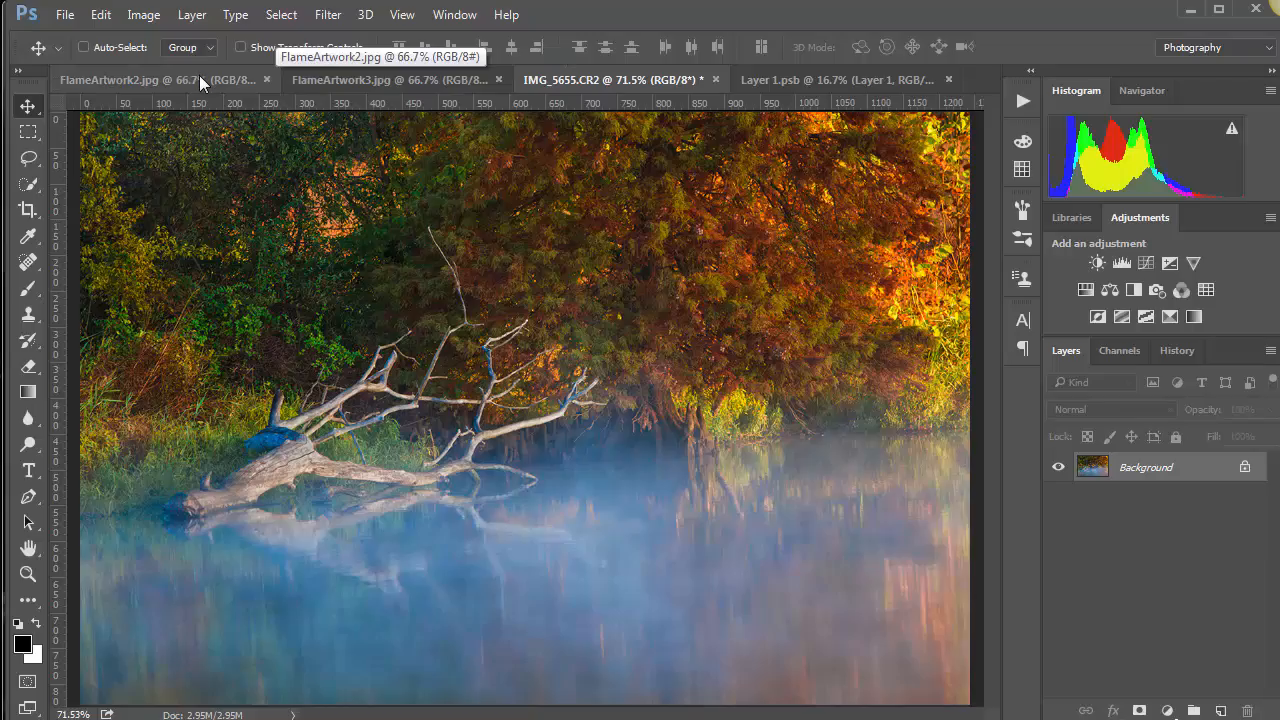
Step: Copy the FlameArtwork2 and FlameArtwork3 layers into the IMG_5655 document
left_click(150, 80)
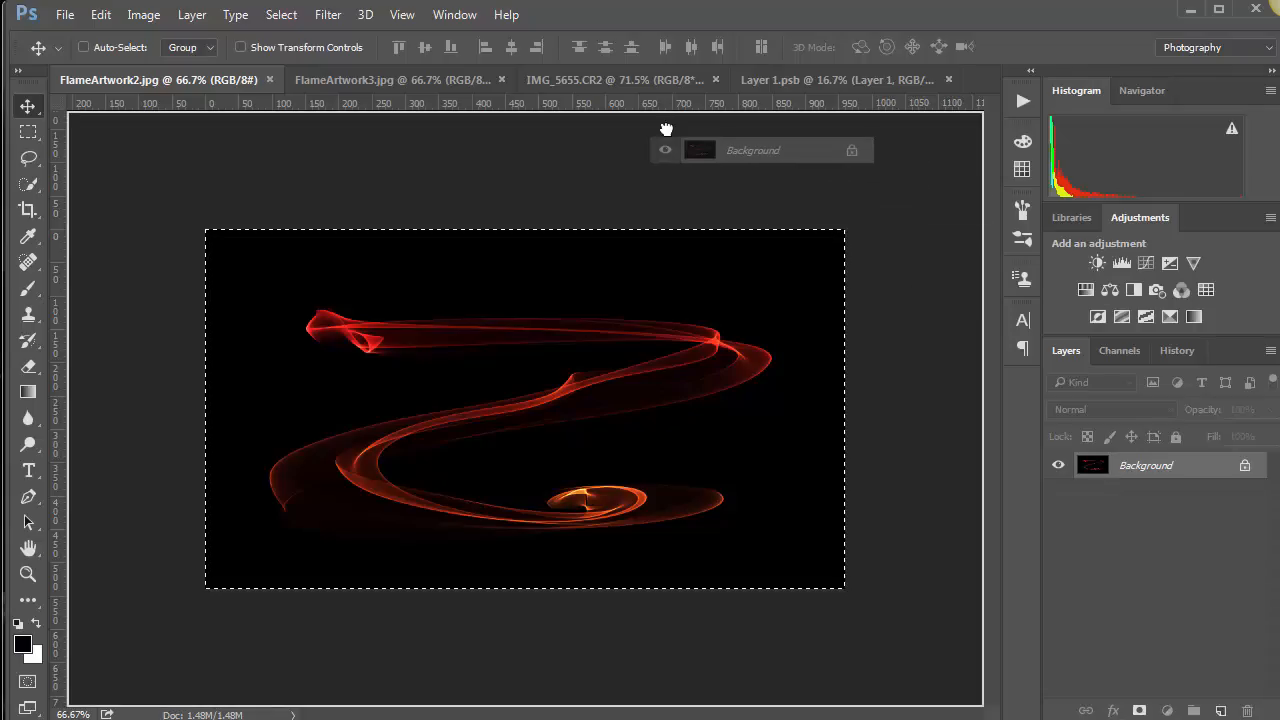
left_click(615, 80)
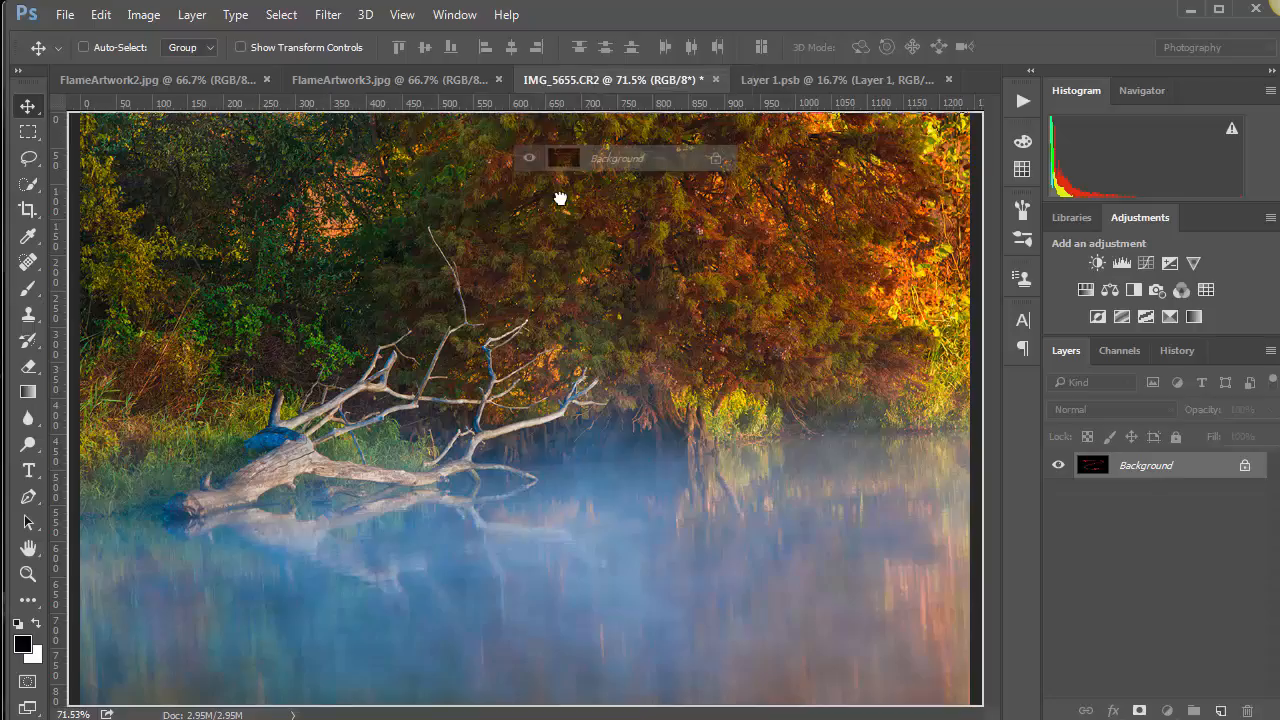
mouse_move(525, 346)
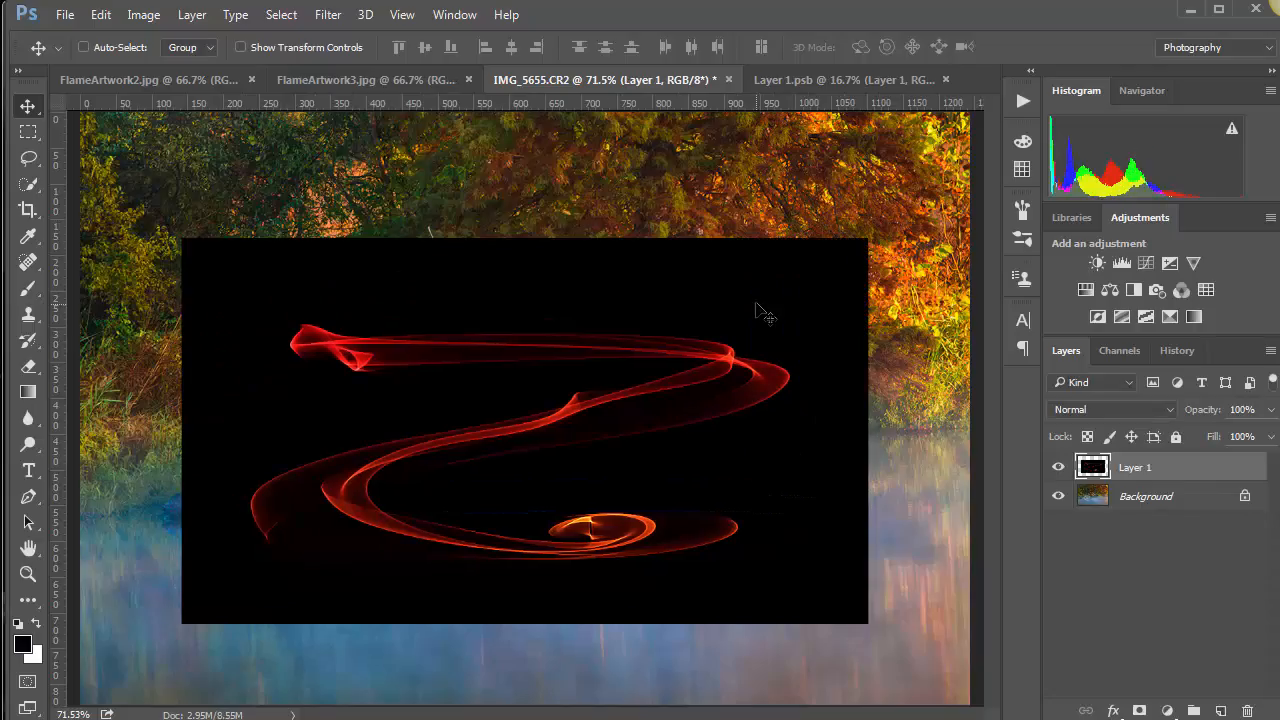
mouse_move(400, 108)
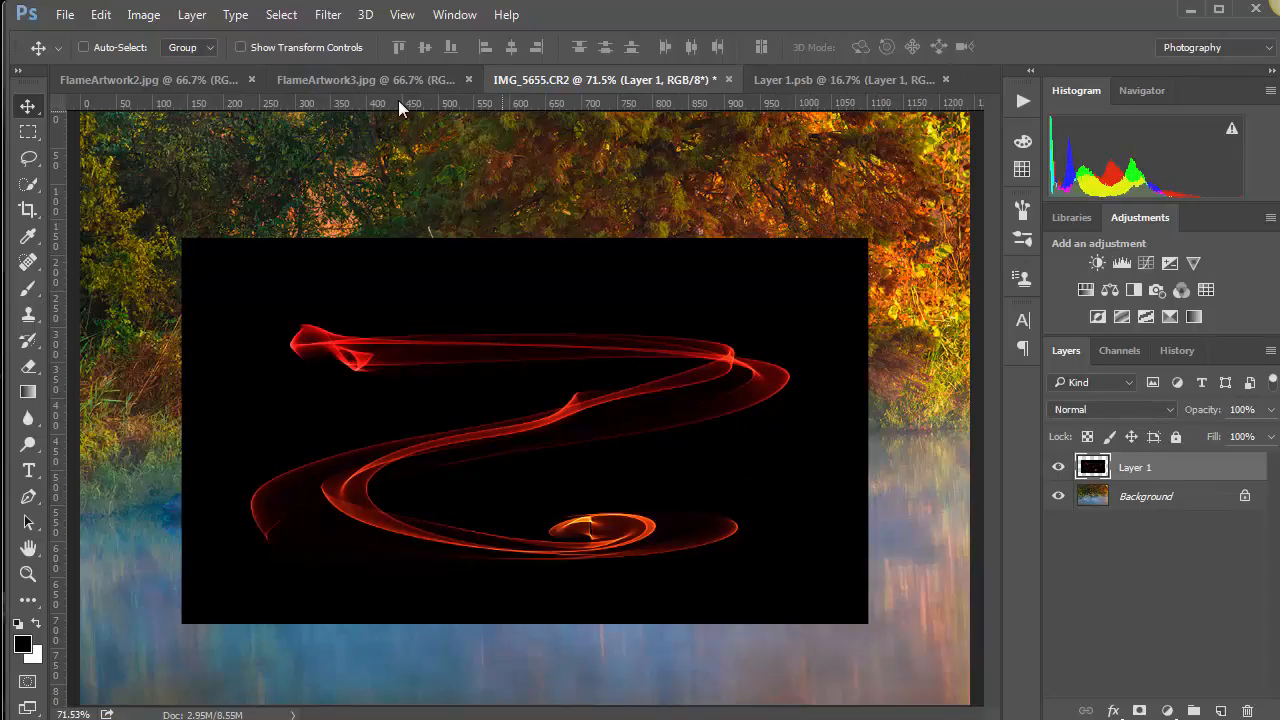
left_click(365, 79)
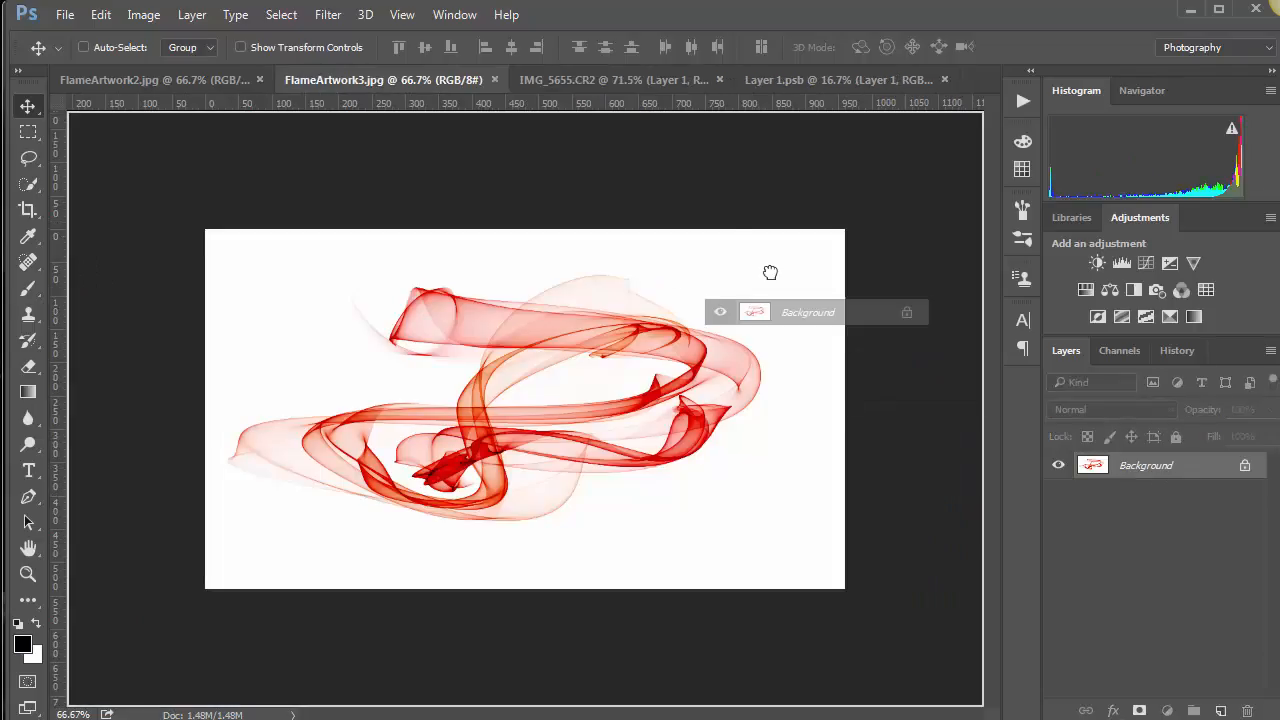
left_click(610, 79)
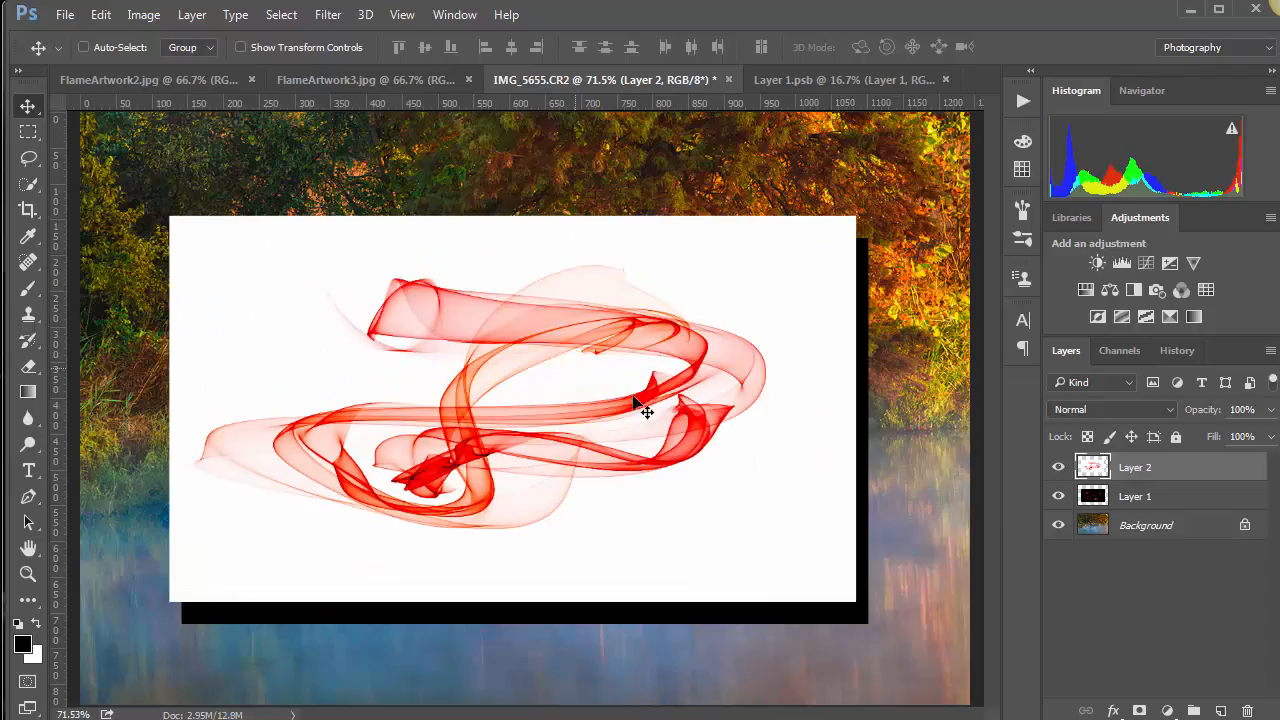
mouse_move(698, 381)
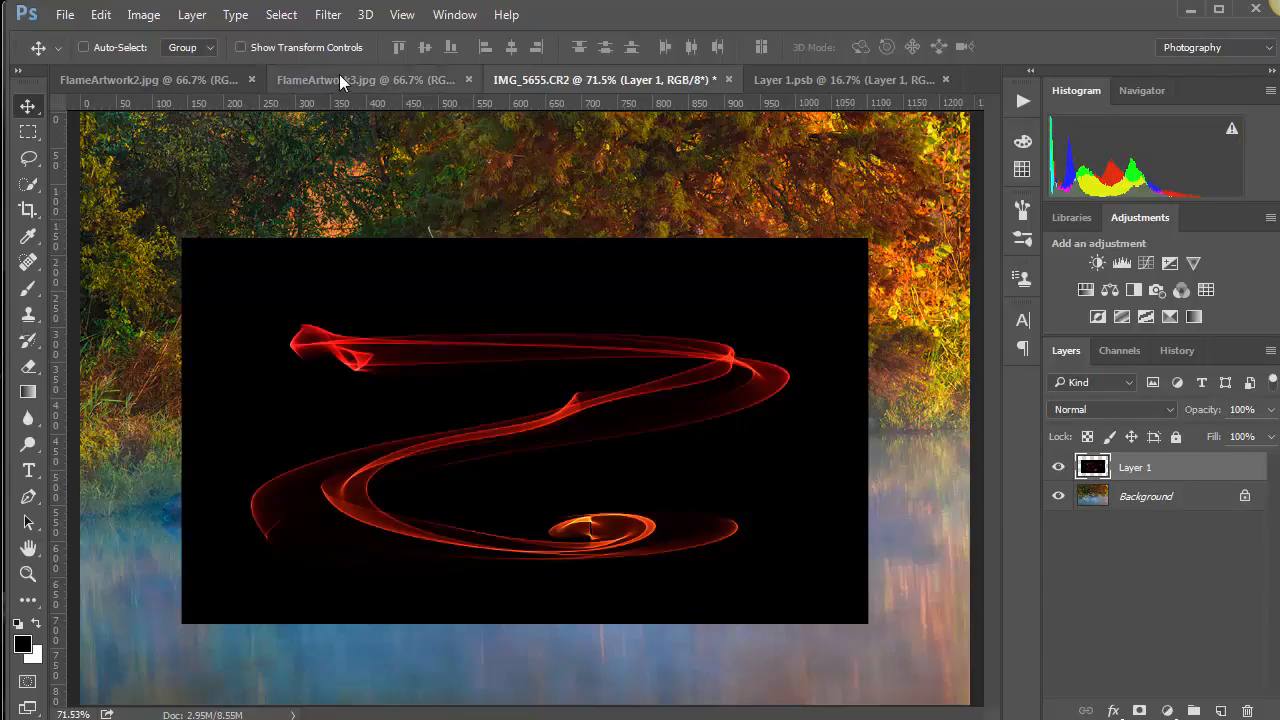
left_click(365, 80)
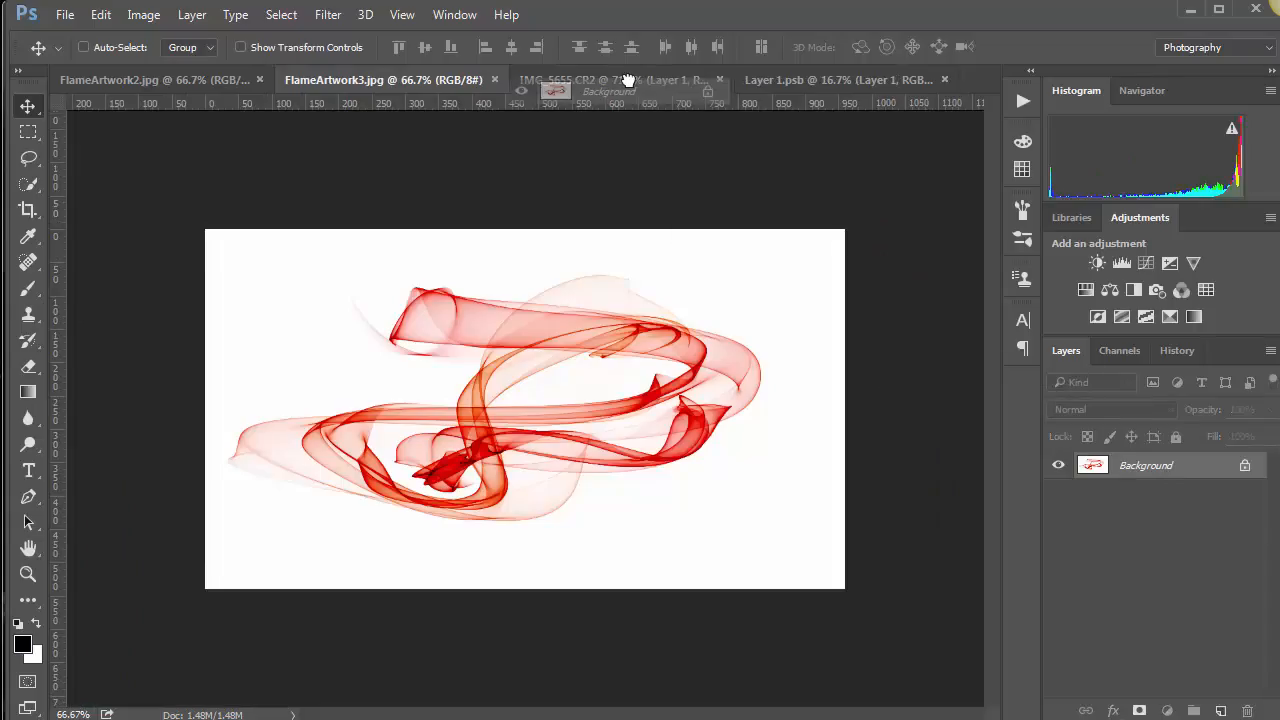
left_click(600, 79)
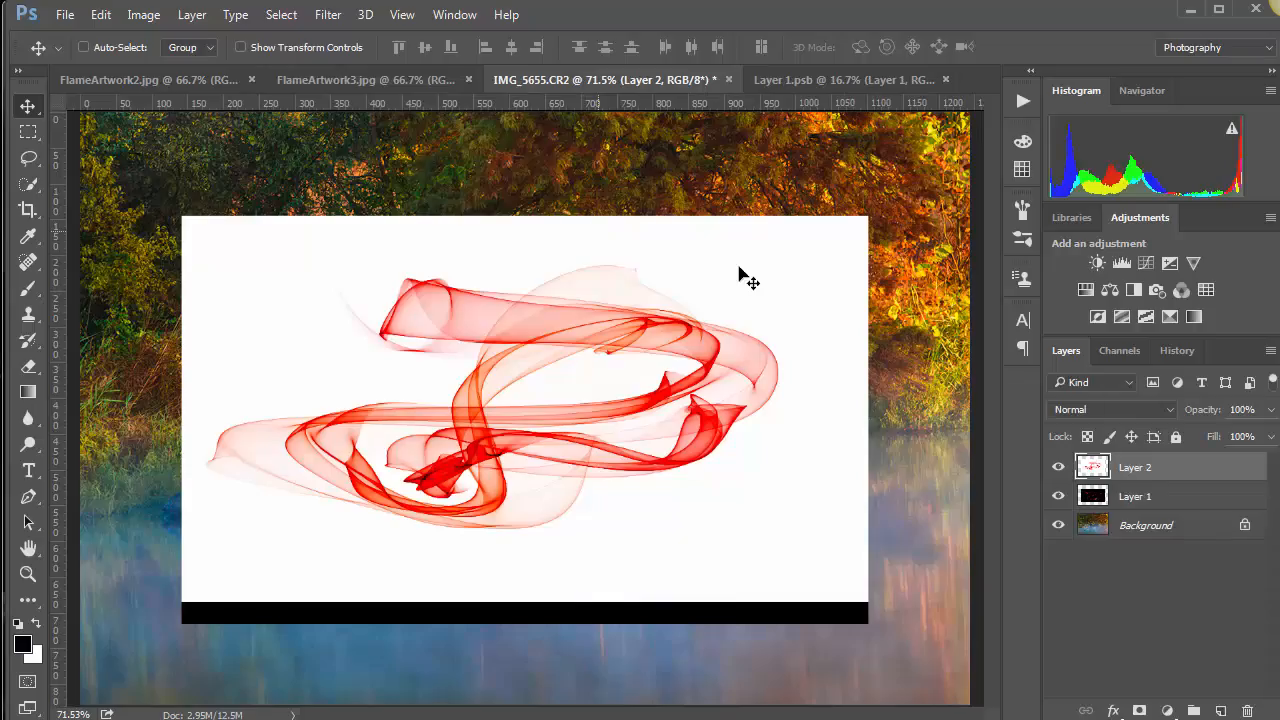
mouse_move(1033, 443)
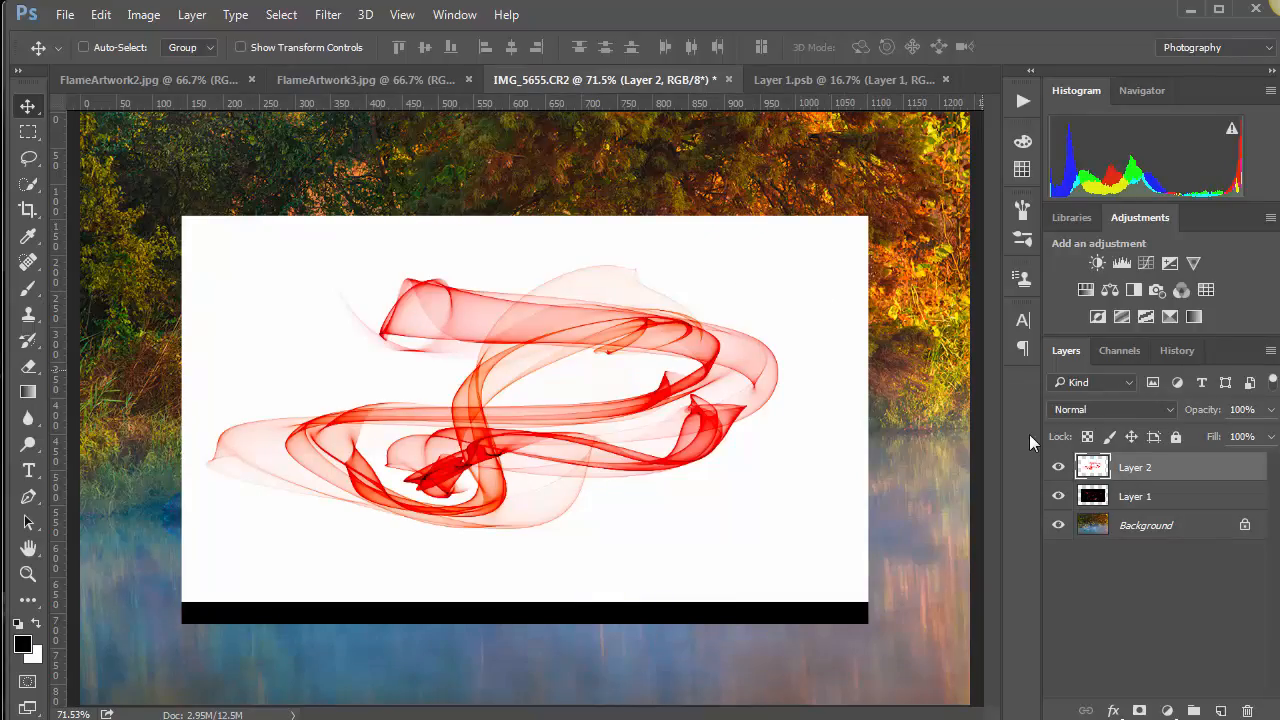
mouse_move(765, 390)
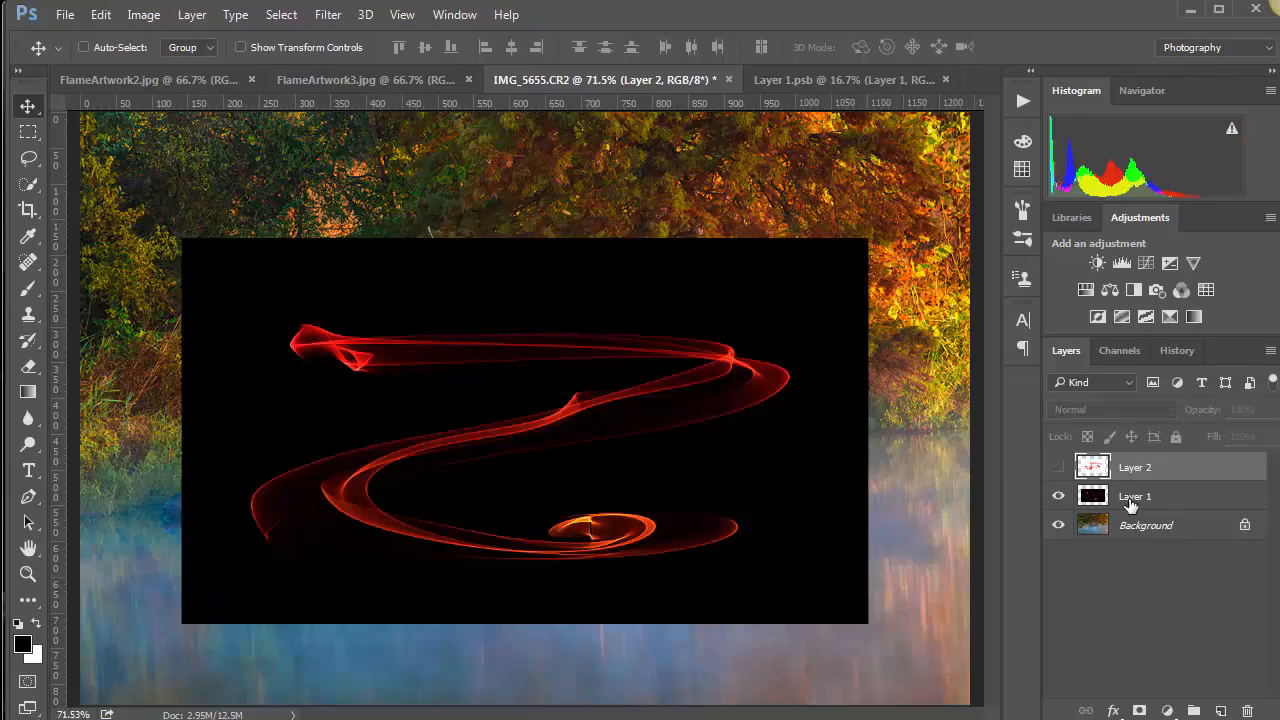
Step: Convert the flame layers to smart objects, hide Layer 2, and select Layer 1
left_click(1135, 496)
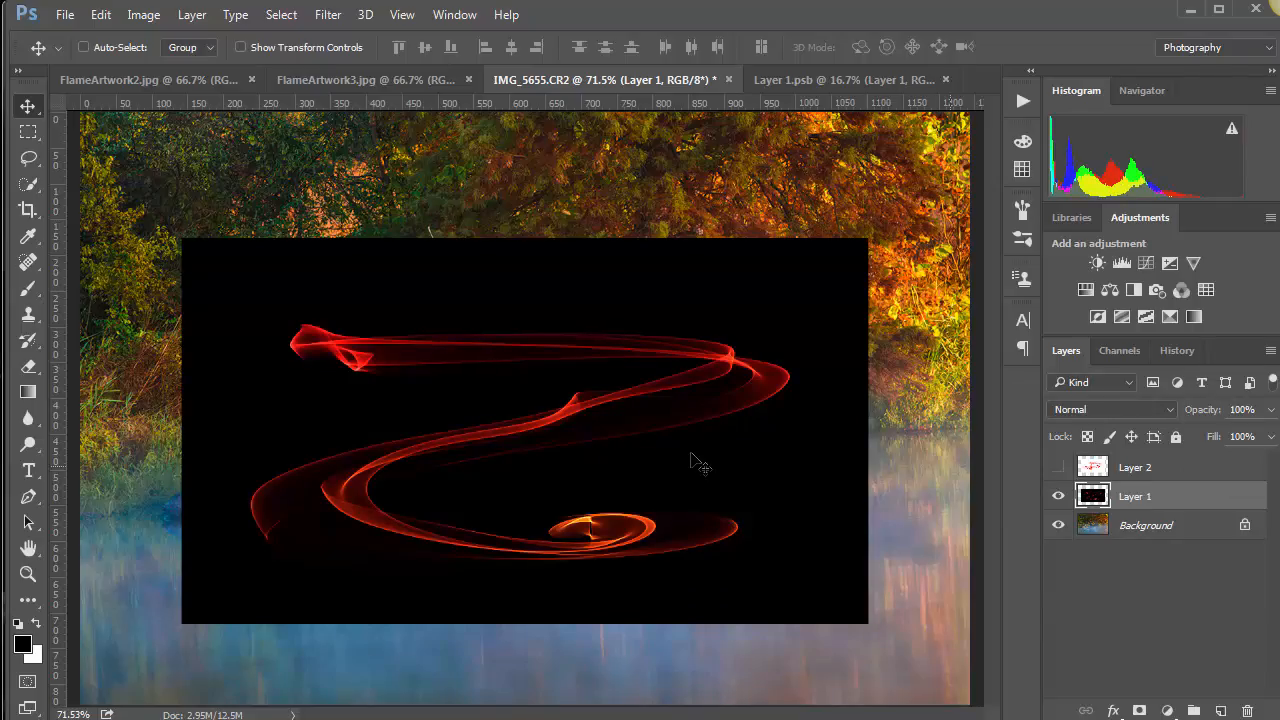
mouse_move(773, 463)
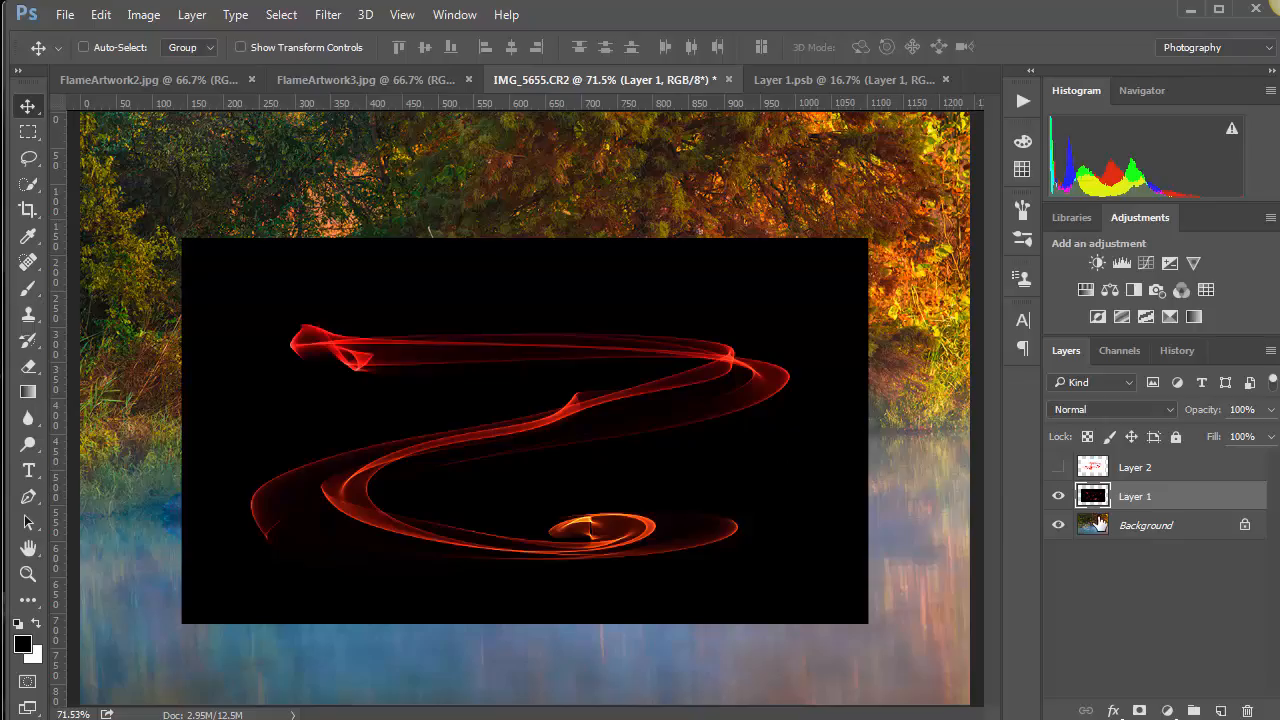
mouse_move(1168, 498)
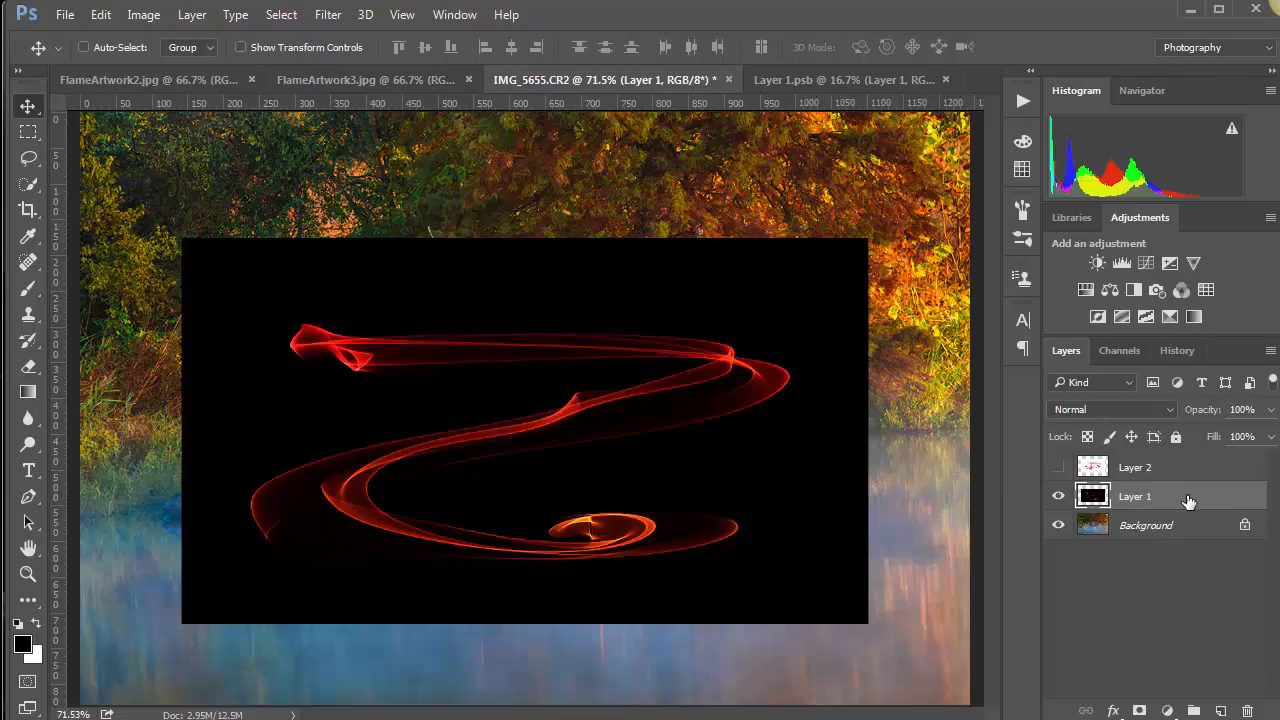
right_click(1135, 496)
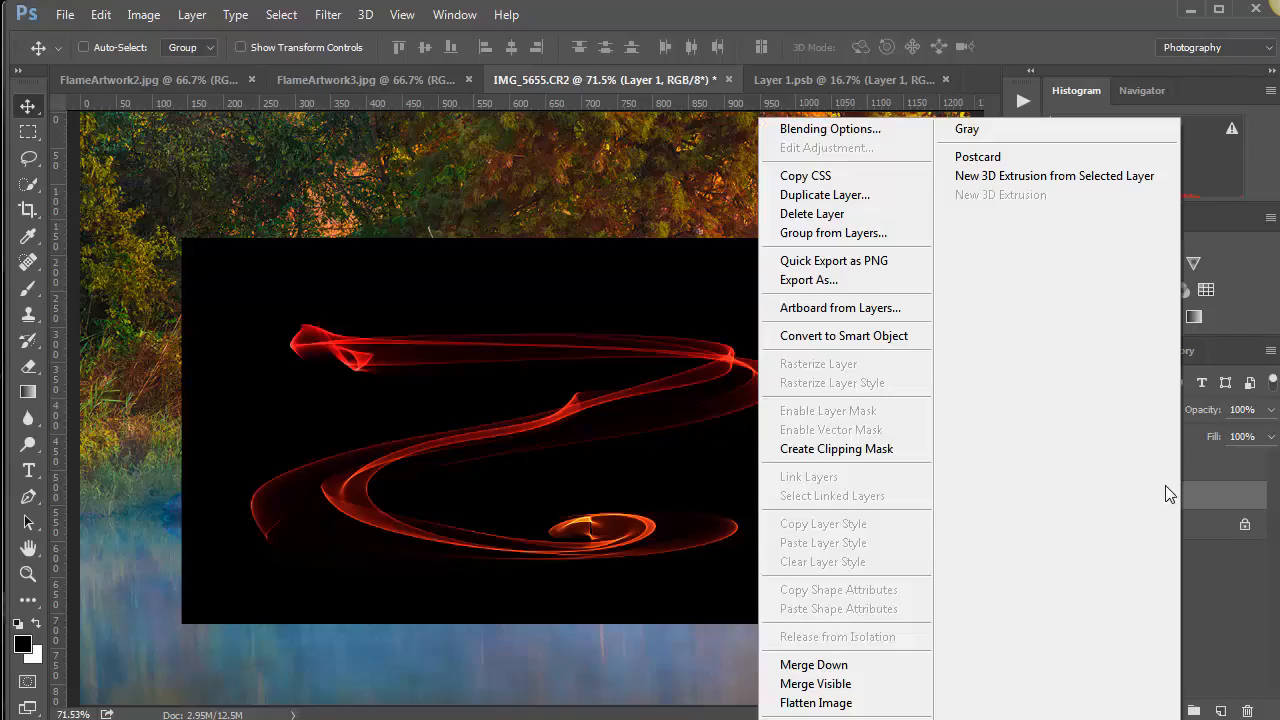
mouse_move(843, 336)
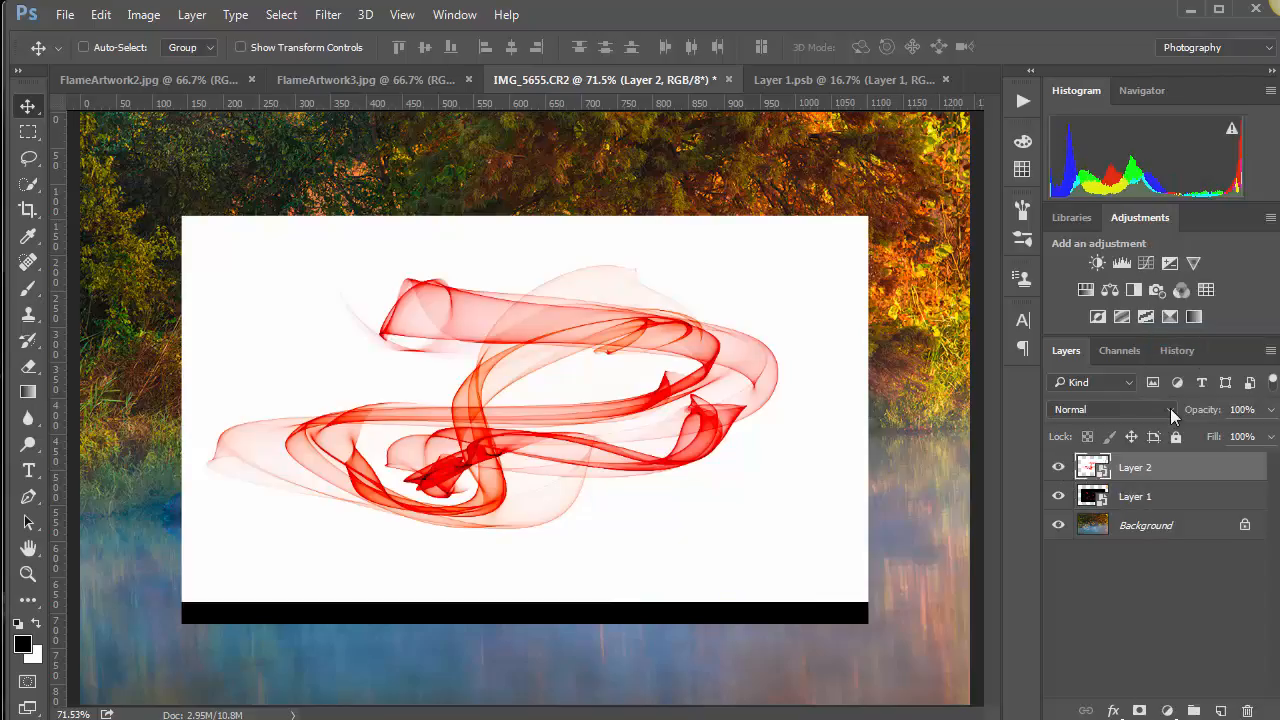
left_click(1058, 467)
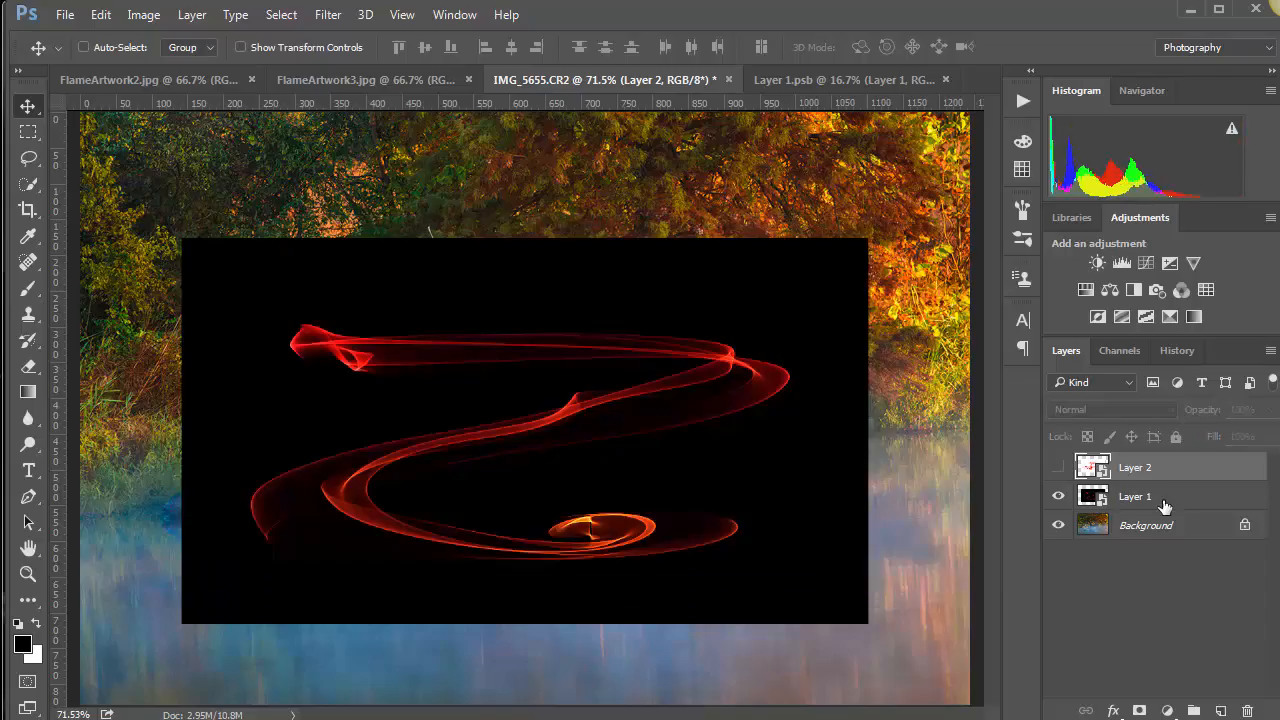
left_click(1135, 496)
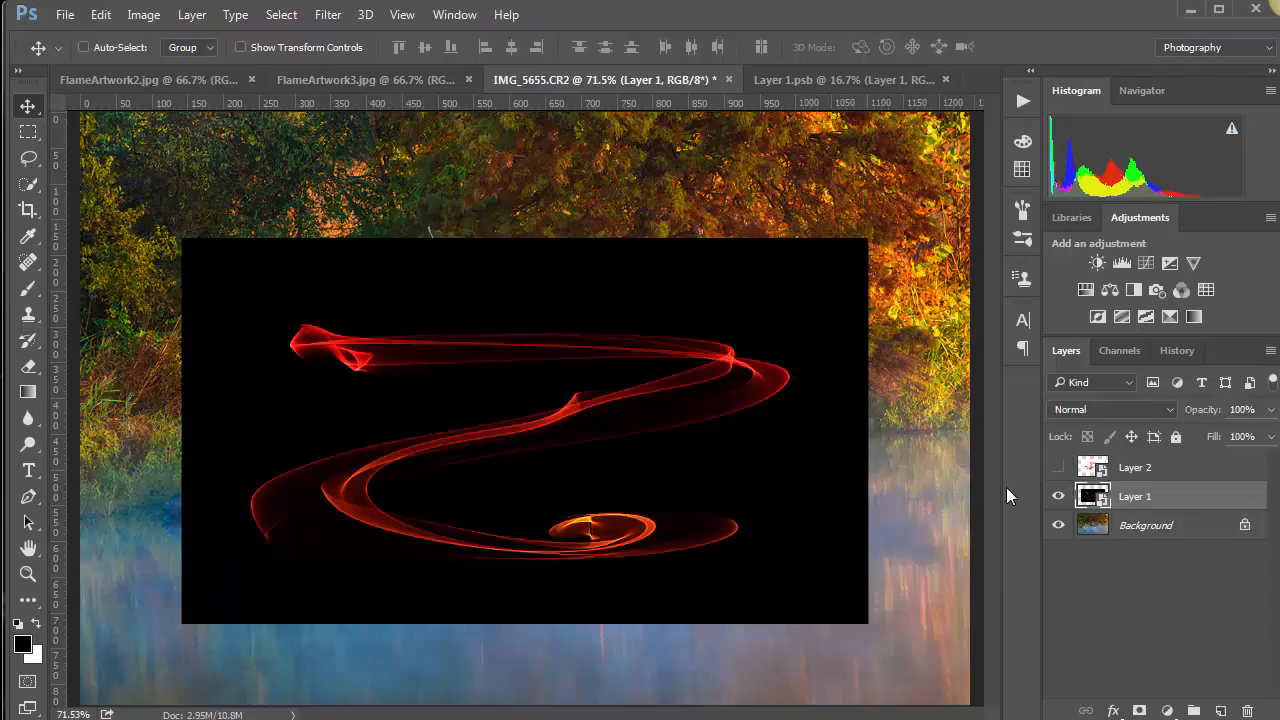
mouse_move(1085, 545)
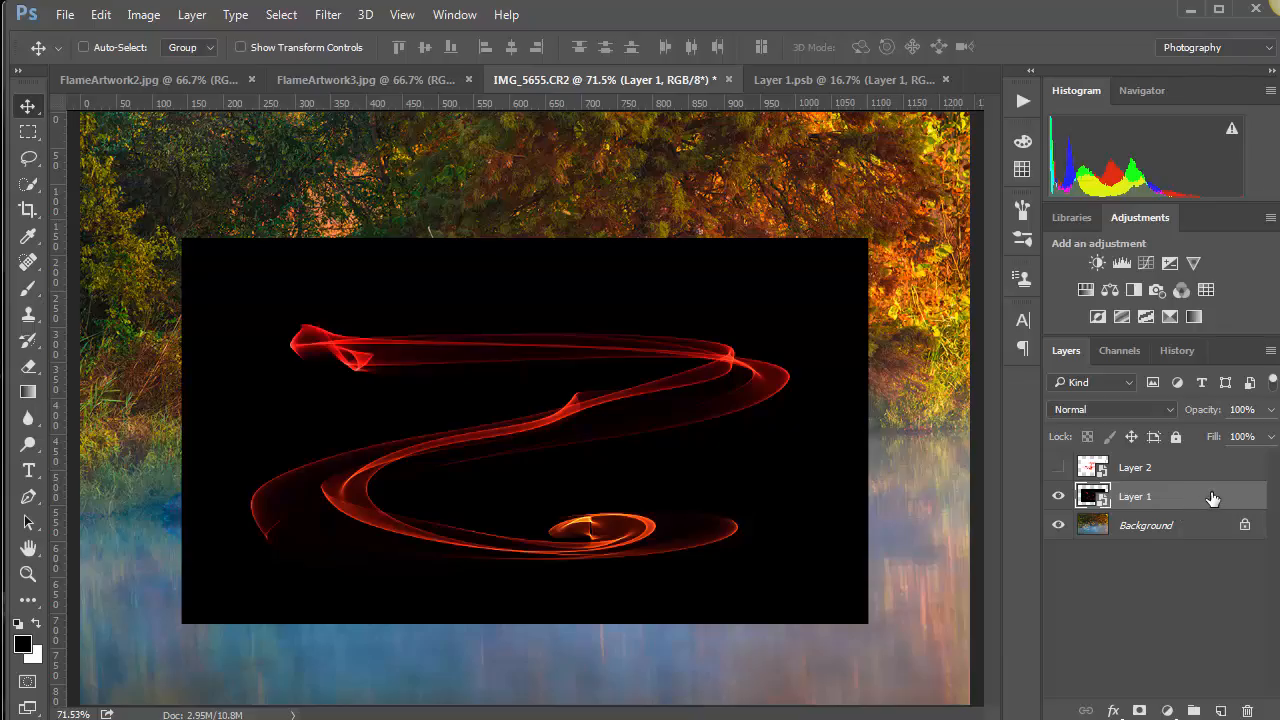
mouse_move(1178, 507)
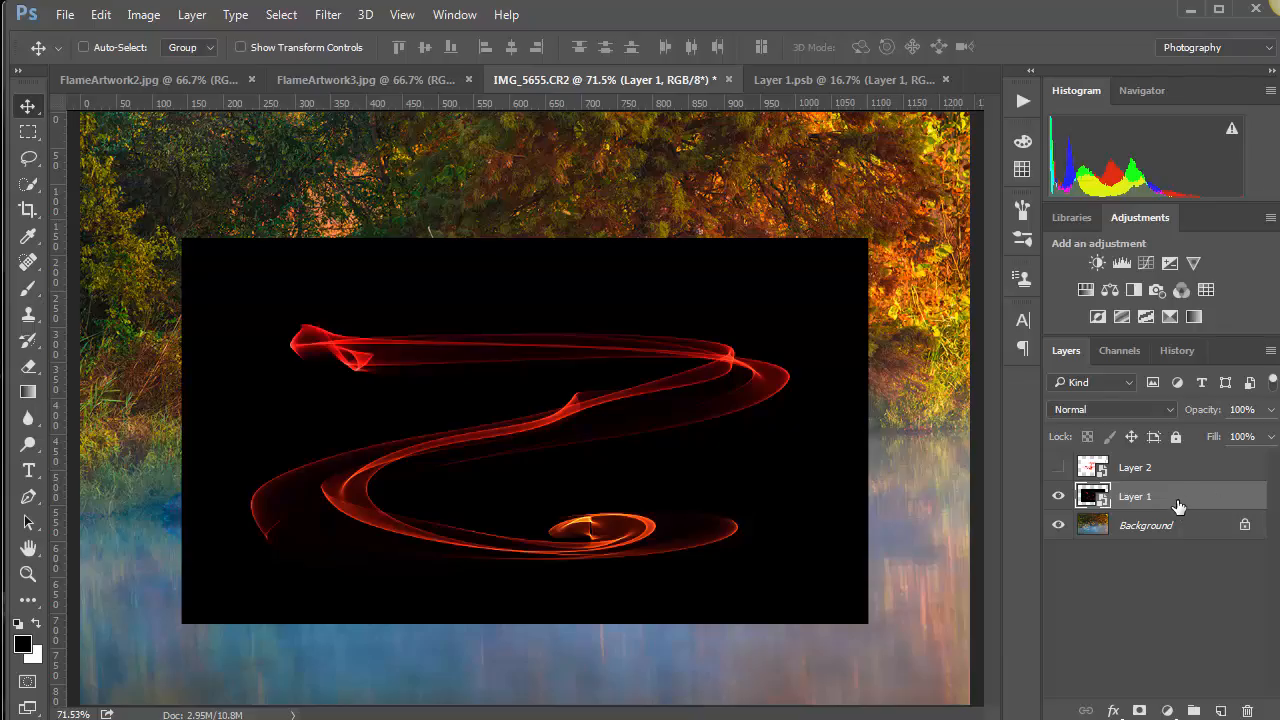
Step: Open Layer 1's Blending Options and raise the This Layer black Blend If cutoff to drop the black
double_click(1092, 496)
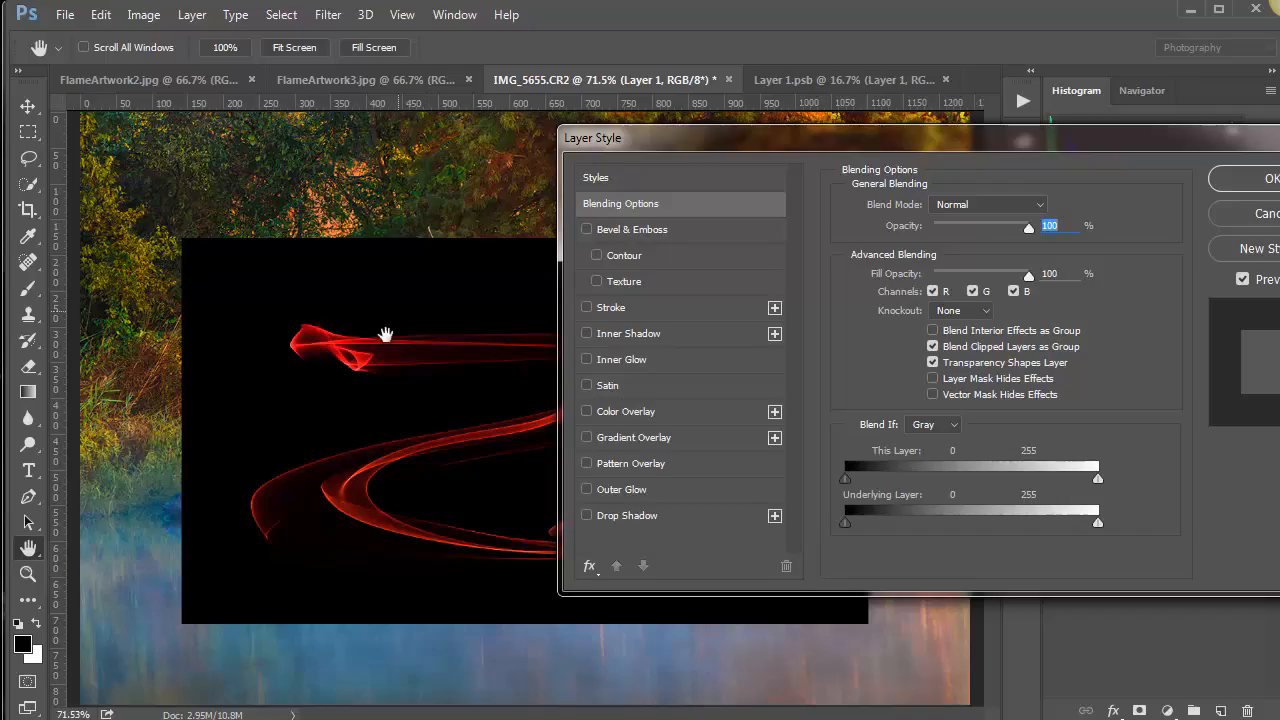
mouse_move(851, 489)
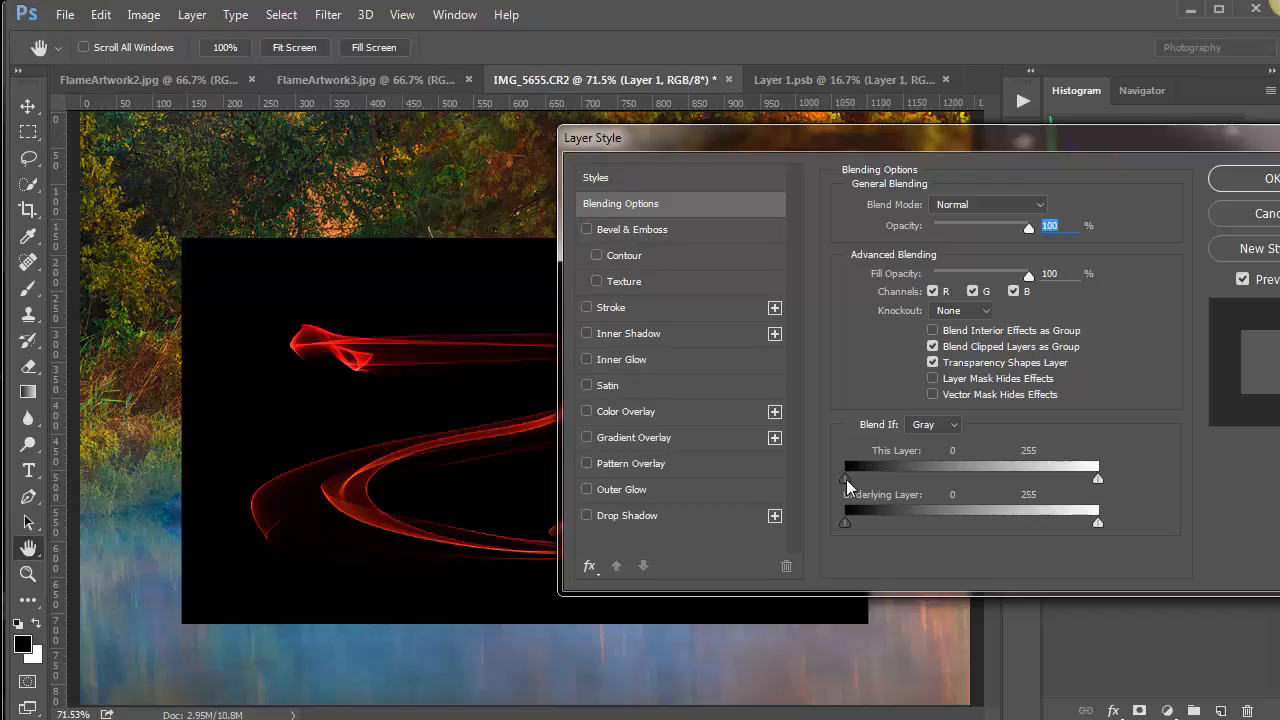
left_click_drag(845, 478, 857, 478)
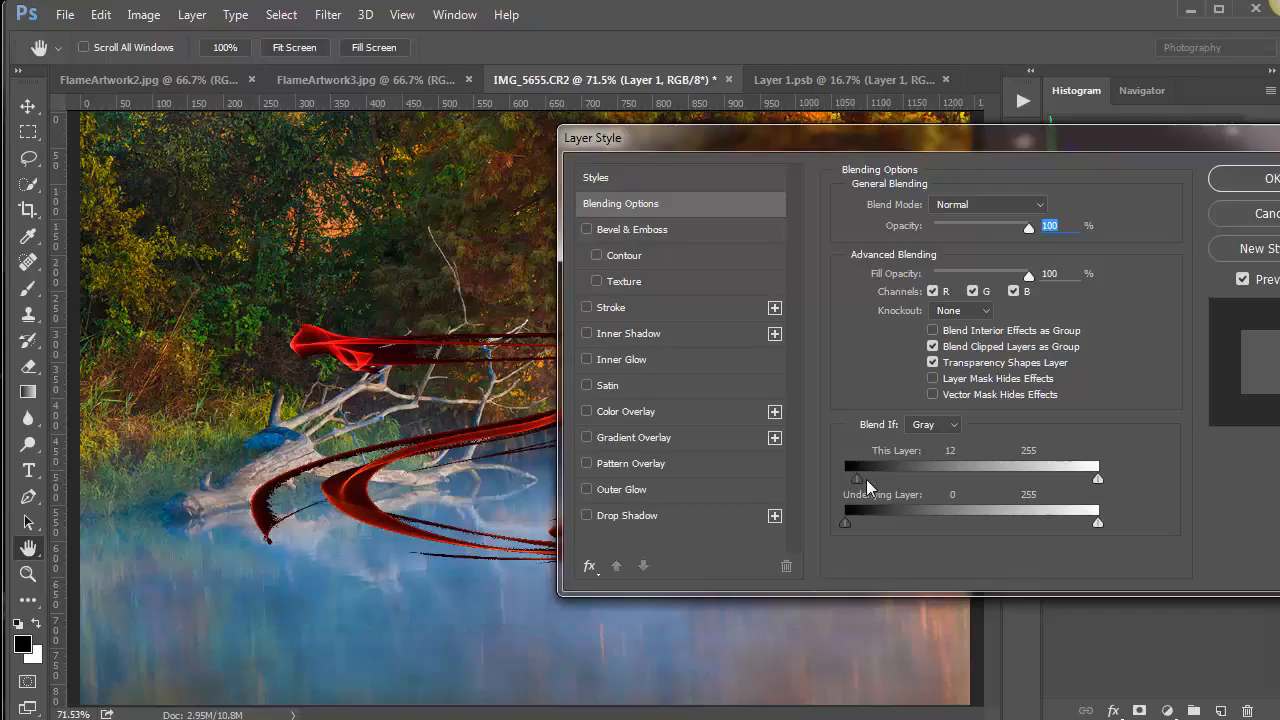
left_click_drag(857, 479, 864, 479)
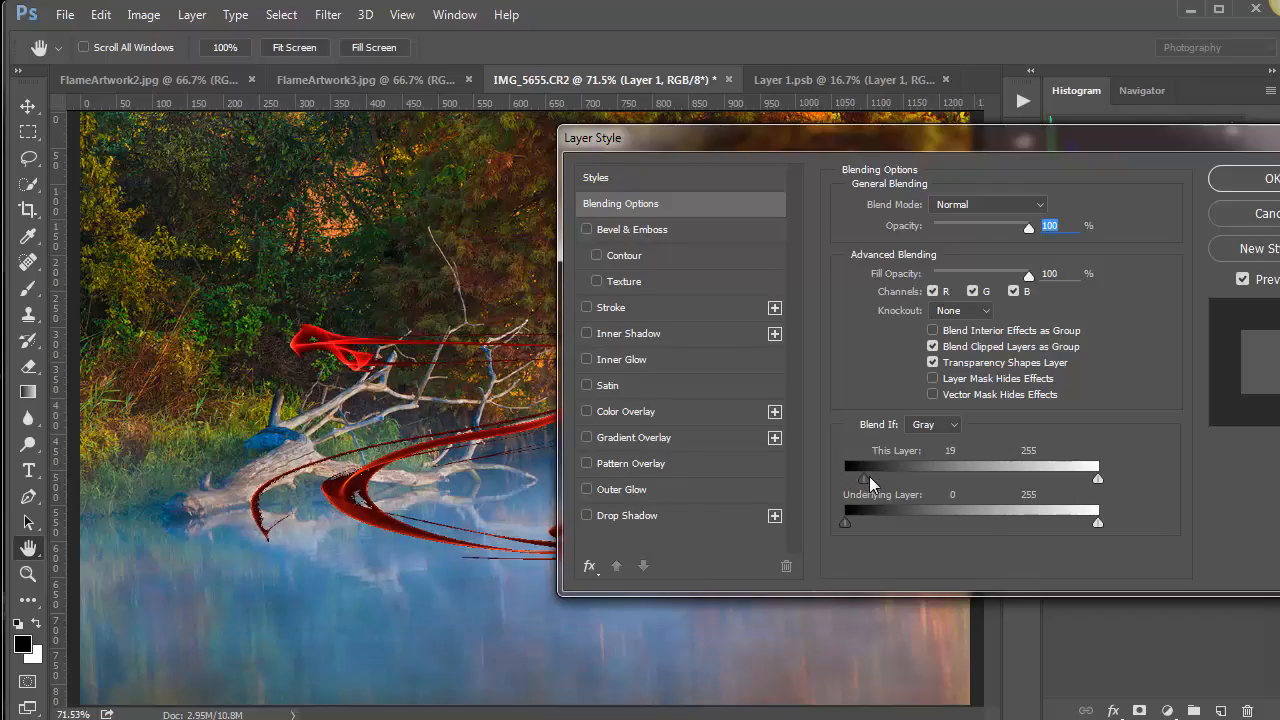
left_click_drag(864, 478, 873, 478)
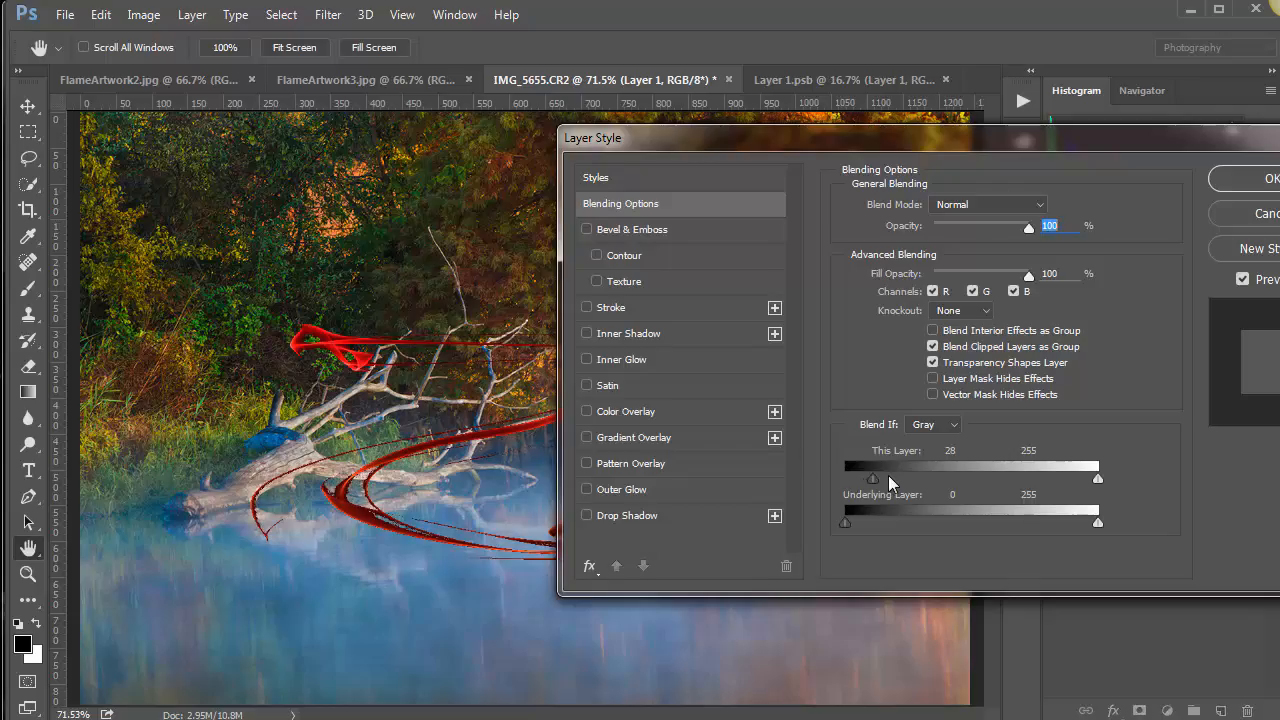
left_click_drag(872, 477, 844, 477)
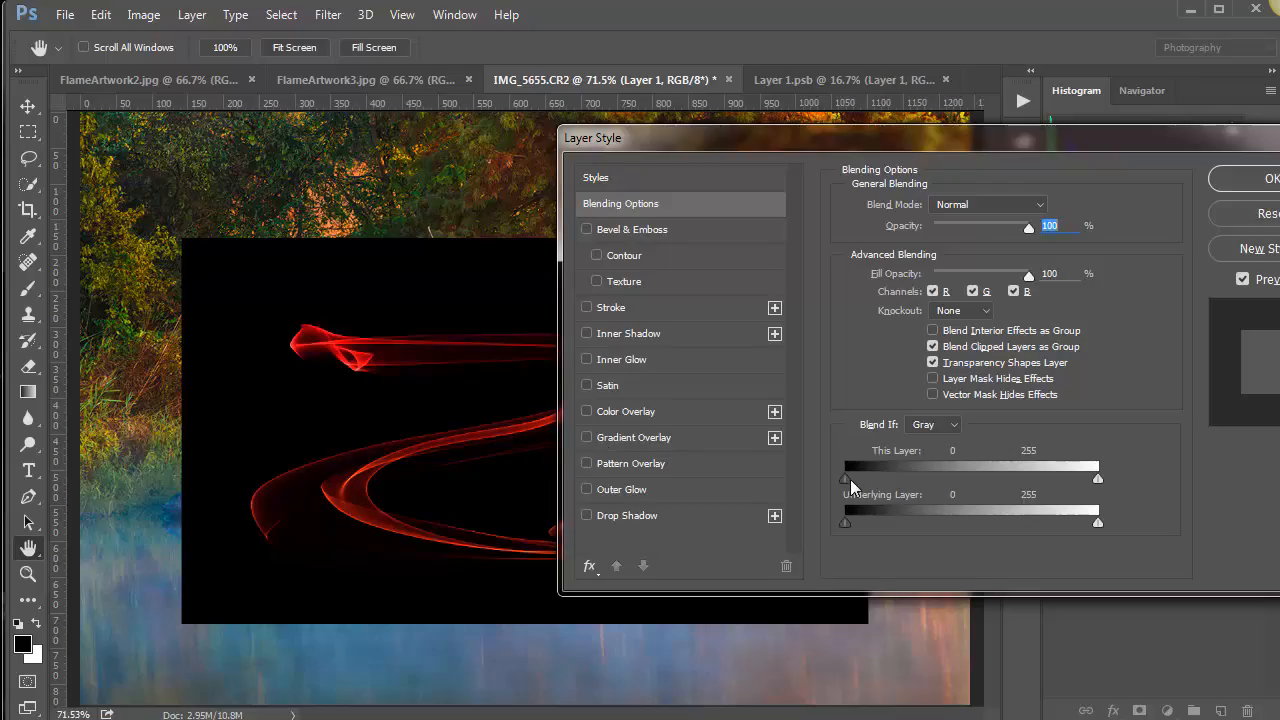
left_click_drag(845, 477, 897, 477)
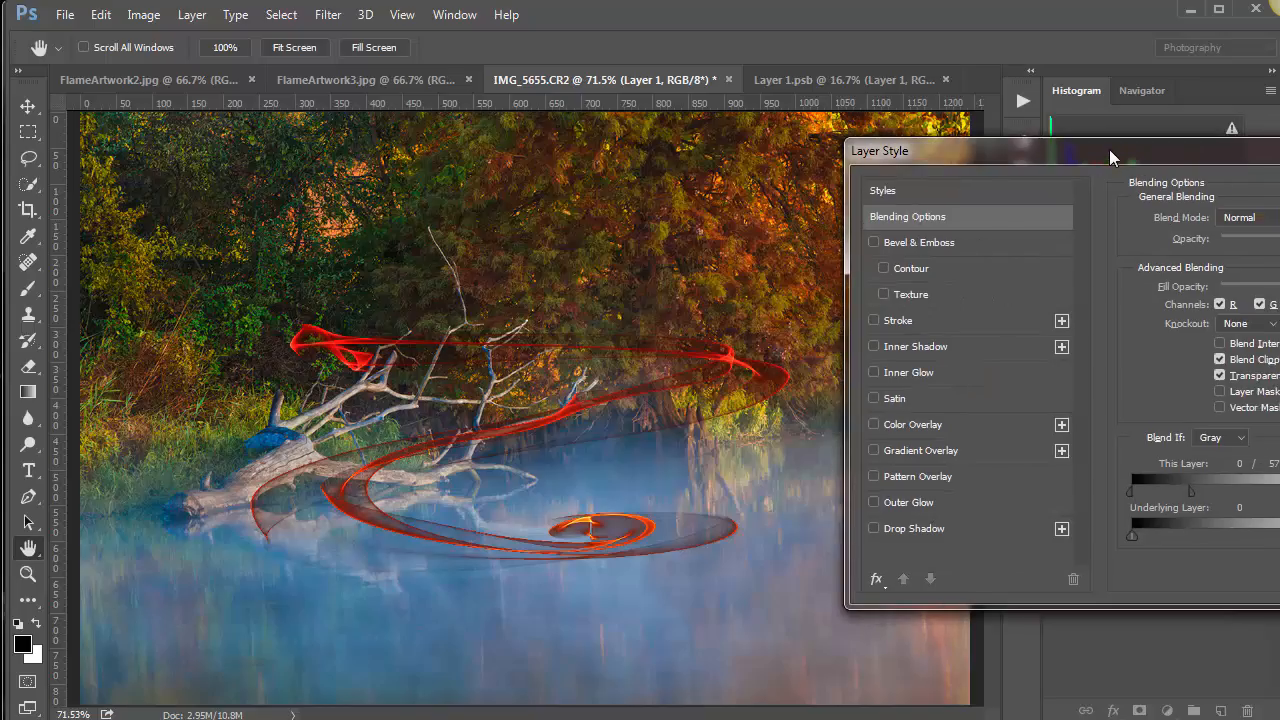
Step: Fine-tune and Alt-split the black Blend If slider for a gradual, soft fade
left_click_drag(1000, 150, 955, 156)
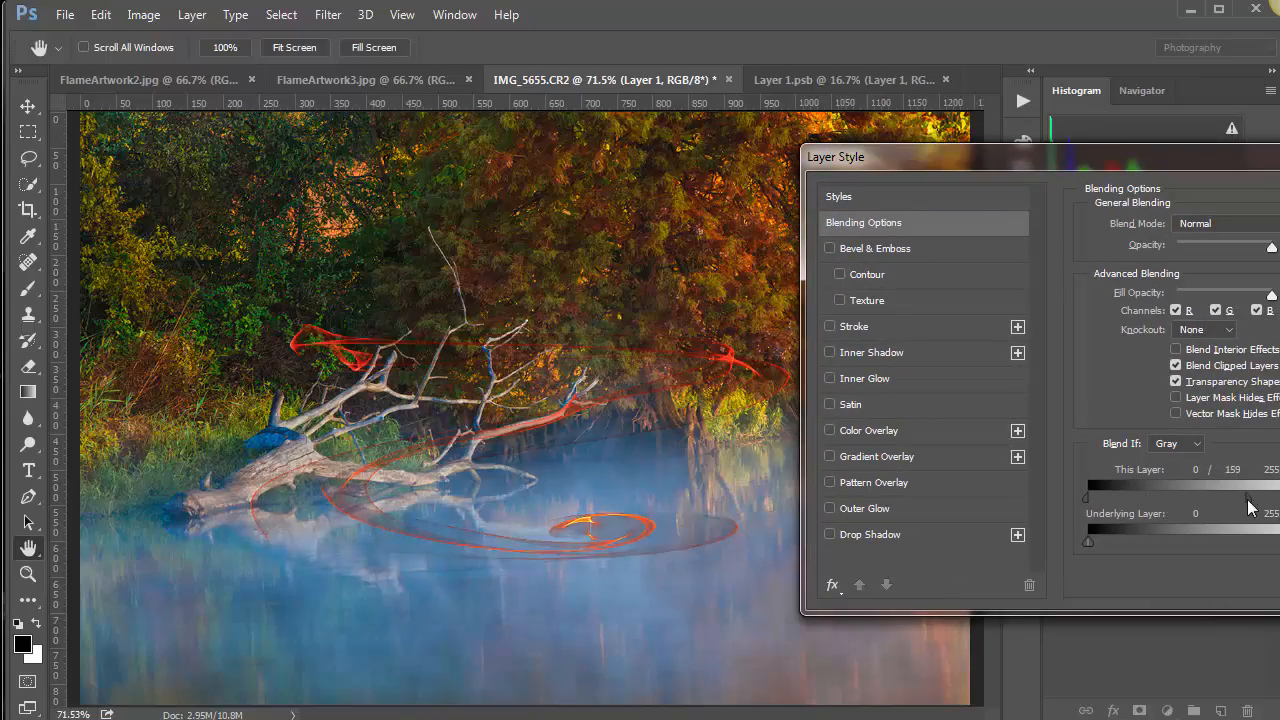
left_click_drag(1271, 497, 1088, 497)
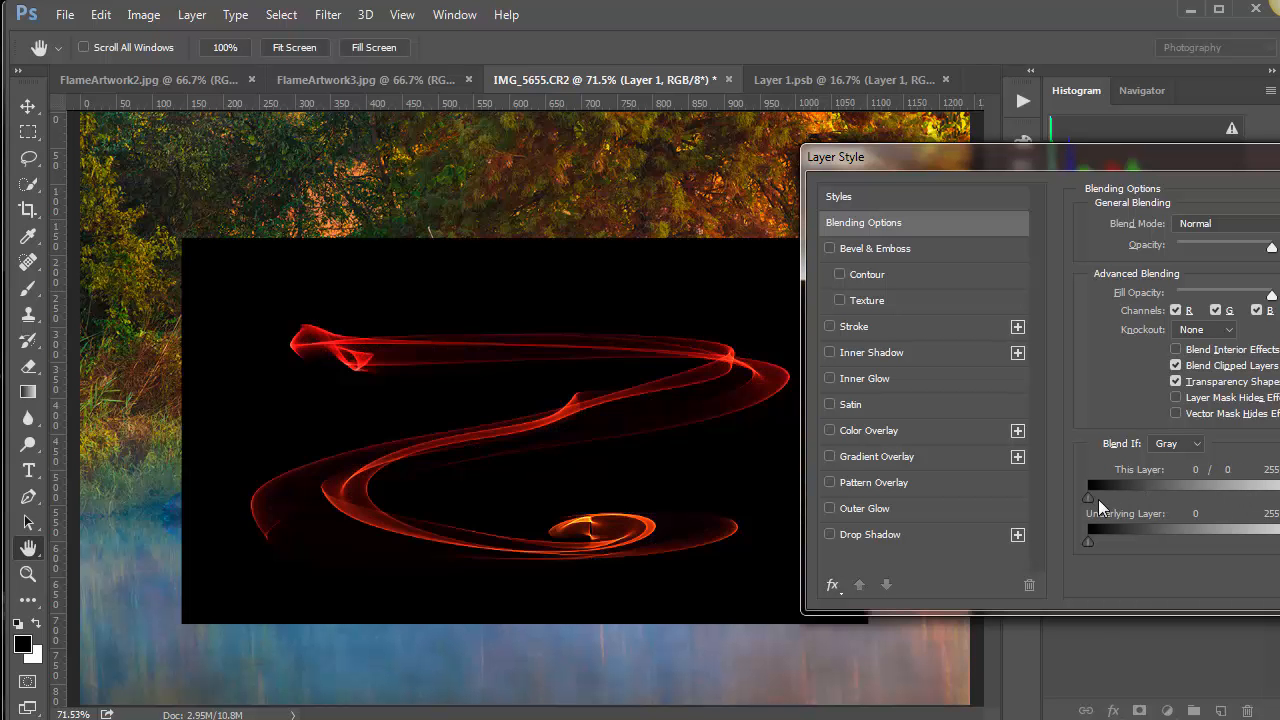
left_click_drag(1088, 497, 1112, 497)
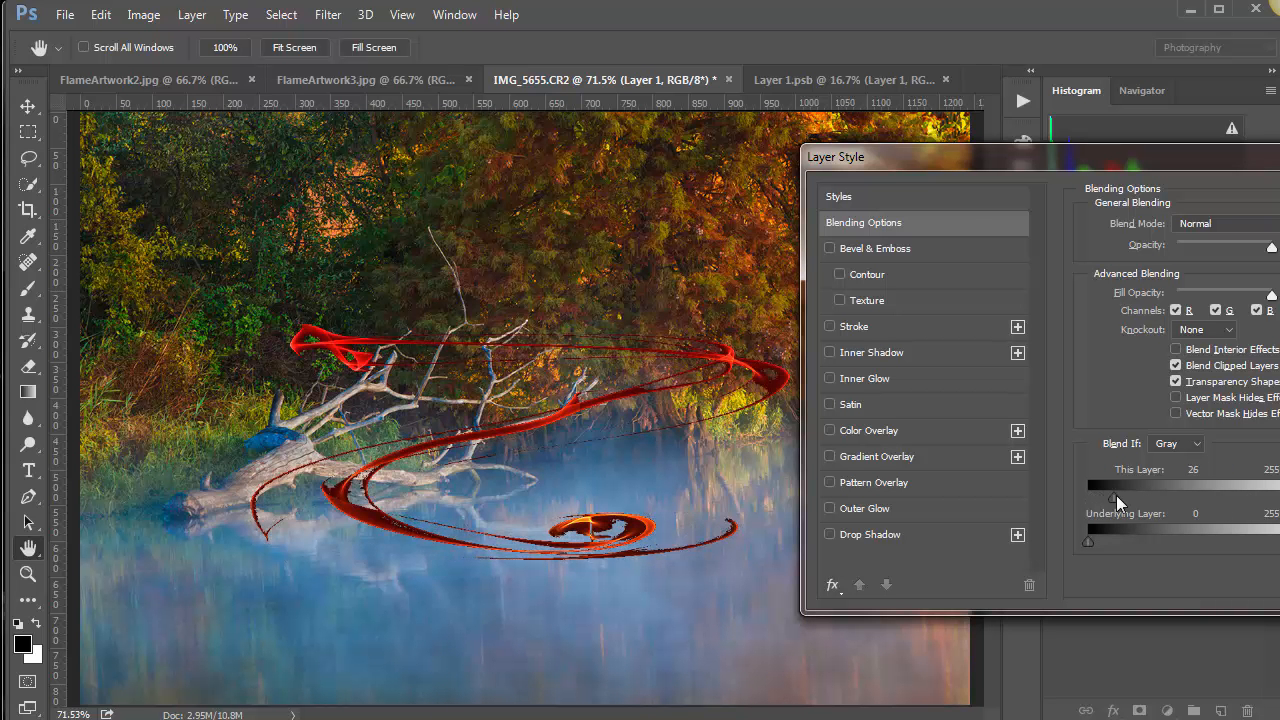
left_click_drag(1118, 498, 1105, 498)
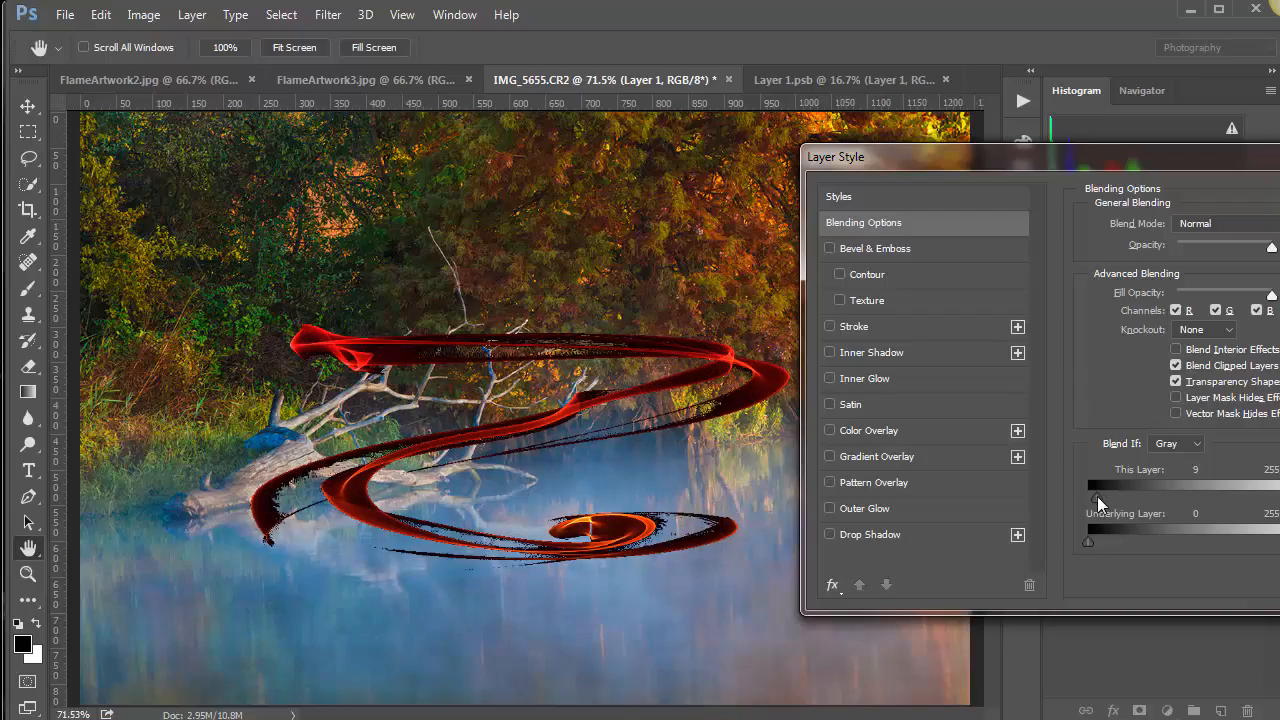
left_click_drag(1093, 500, 1110, 500)
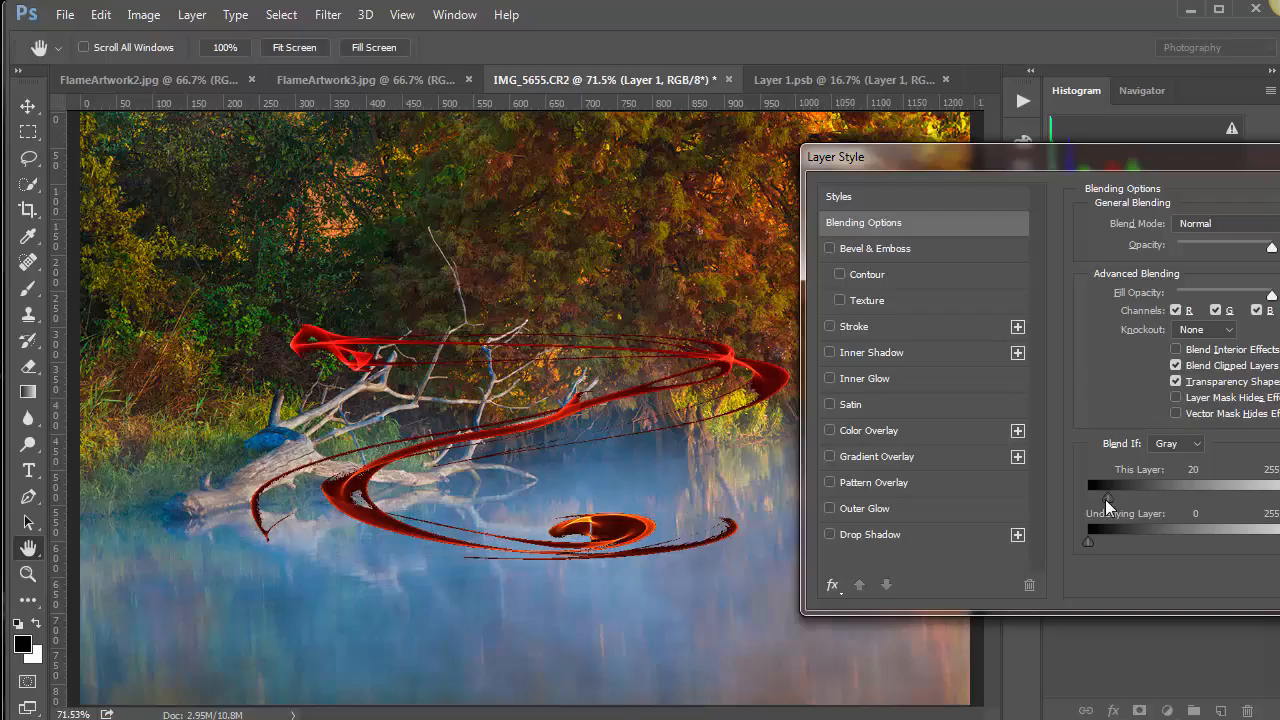
left_click_drag(1108, 500, 1090, 500)
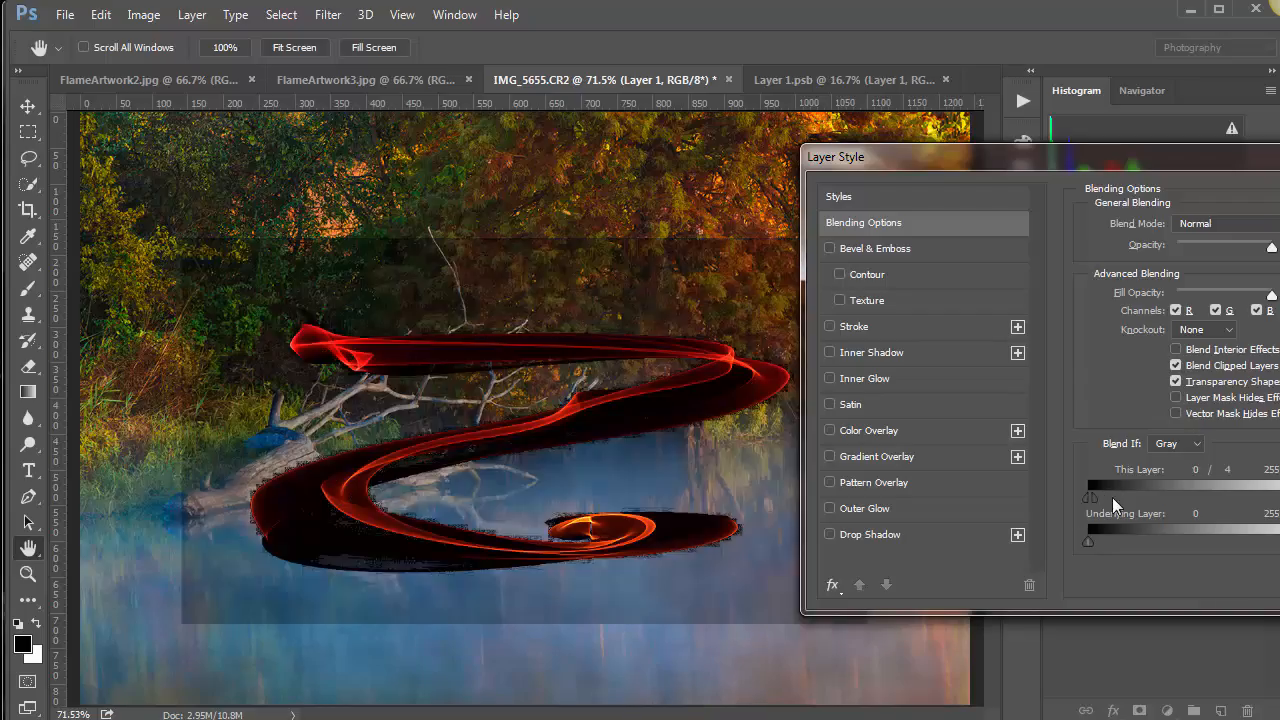
left_click_drag(1088, 499, 1132, 499)
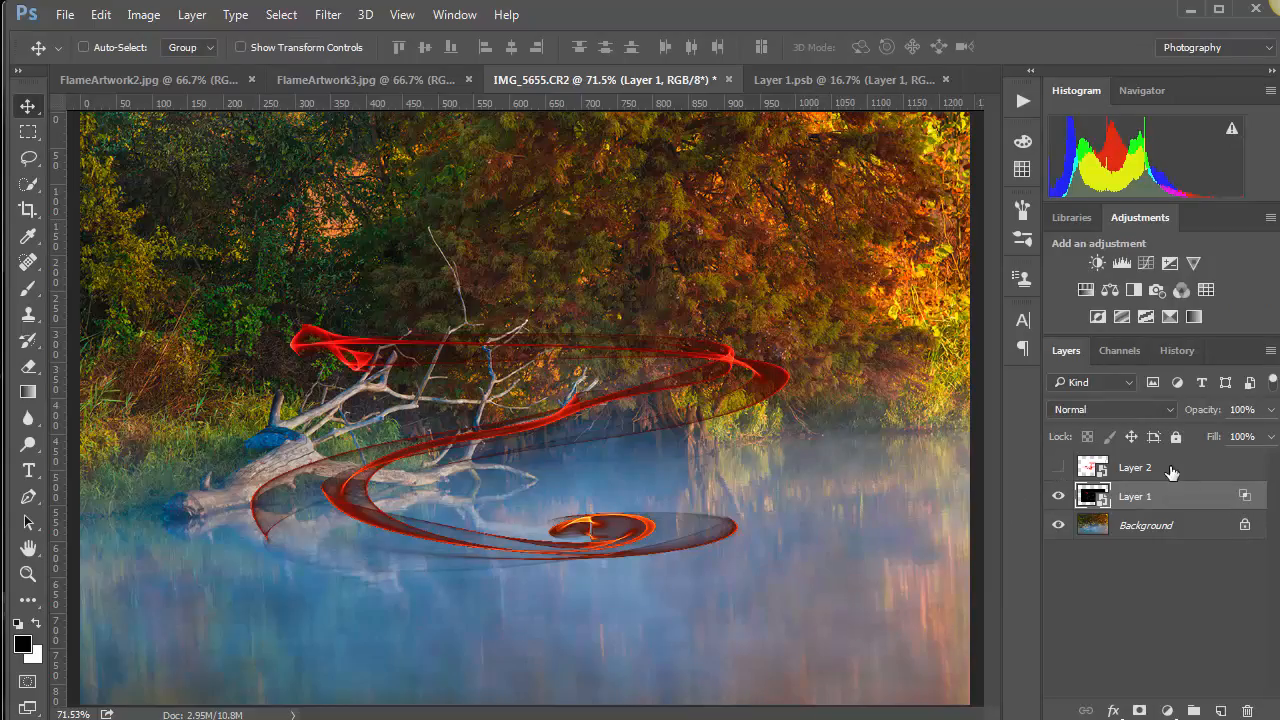
Step: Show the second flame layer, then test and reset the dark-tone Blend If slider
left_click(1135, 467)
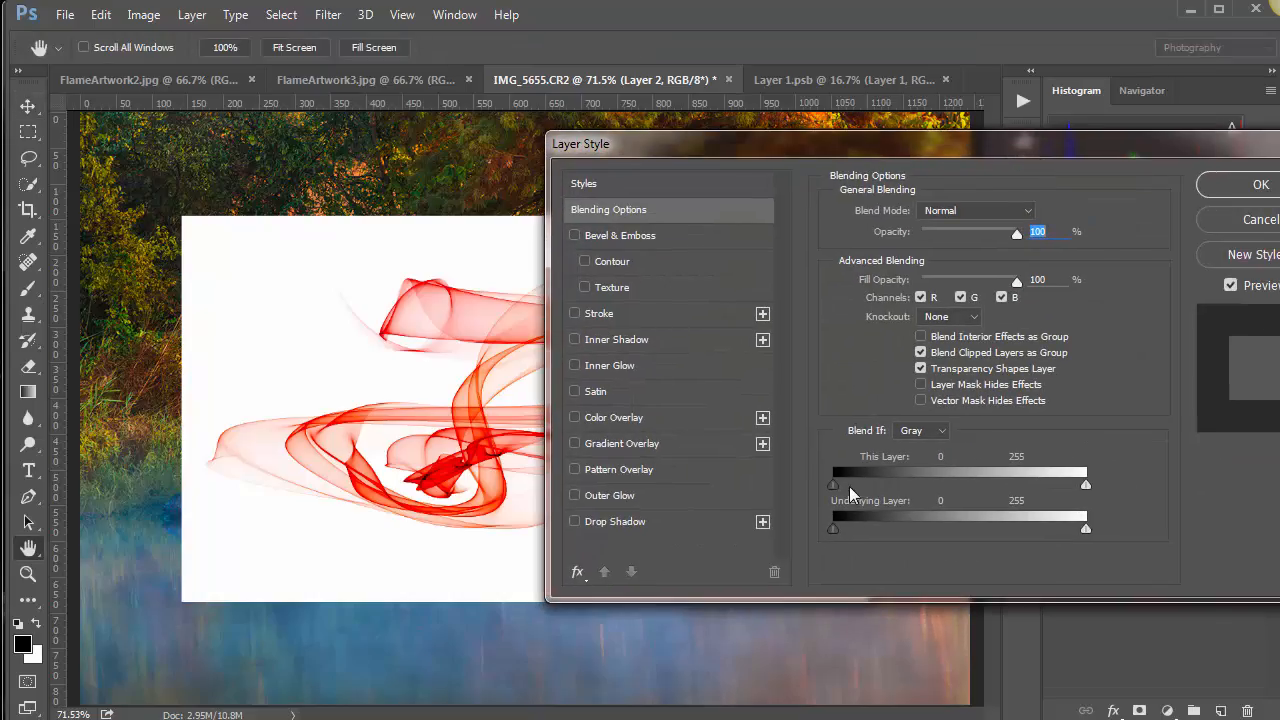
left_click_drag(833, 484, 988, 484)
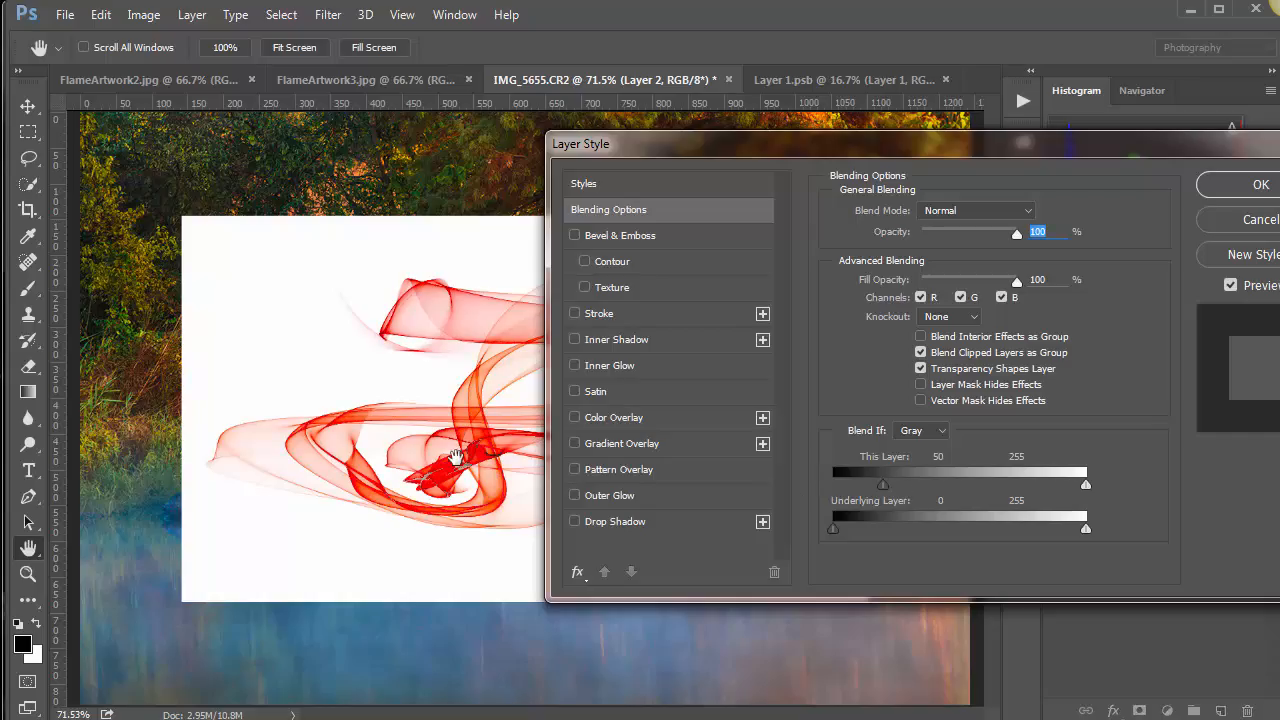
mouse_move(885, 490)
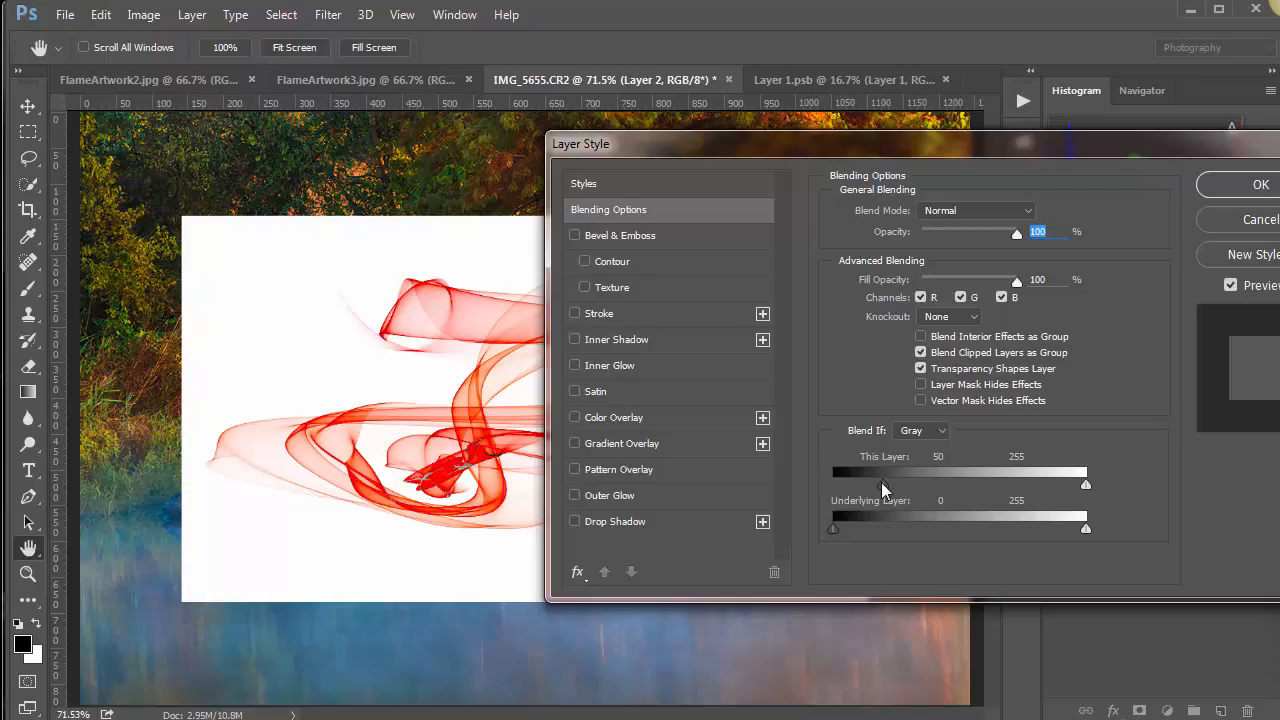
left_click_drag(862, 485, 832, 485)
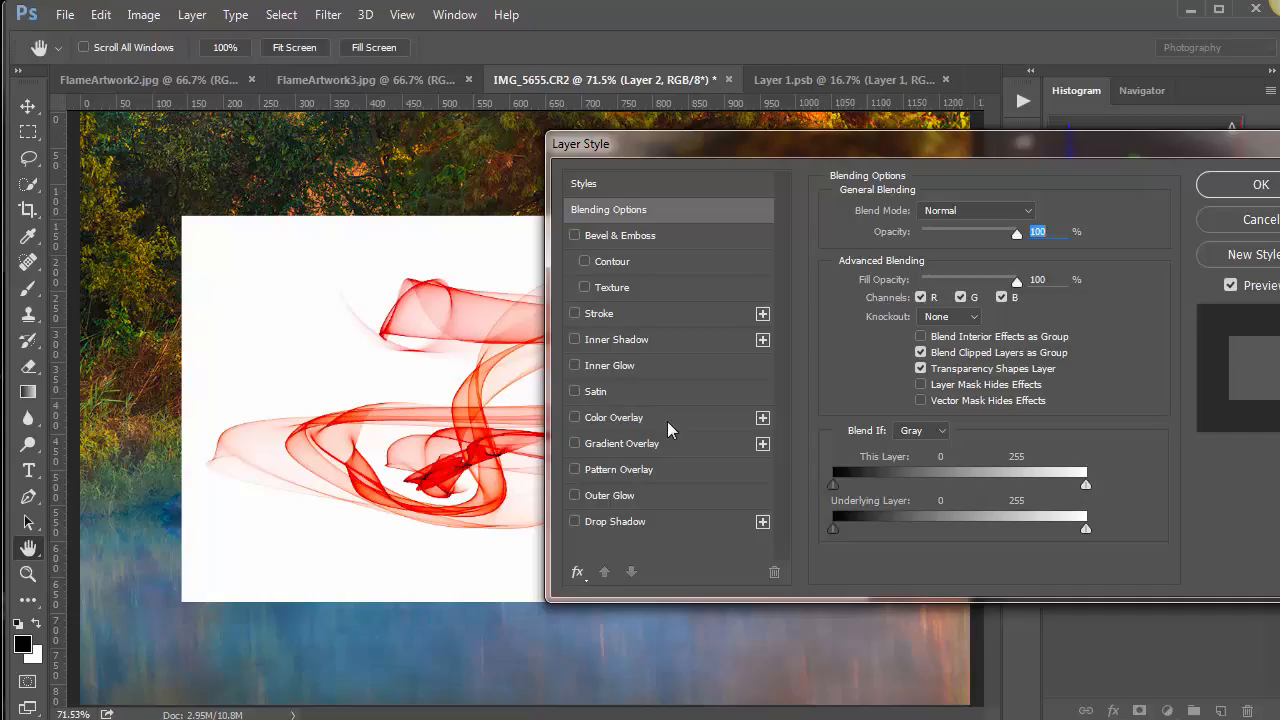
mouse_move(533, 417)
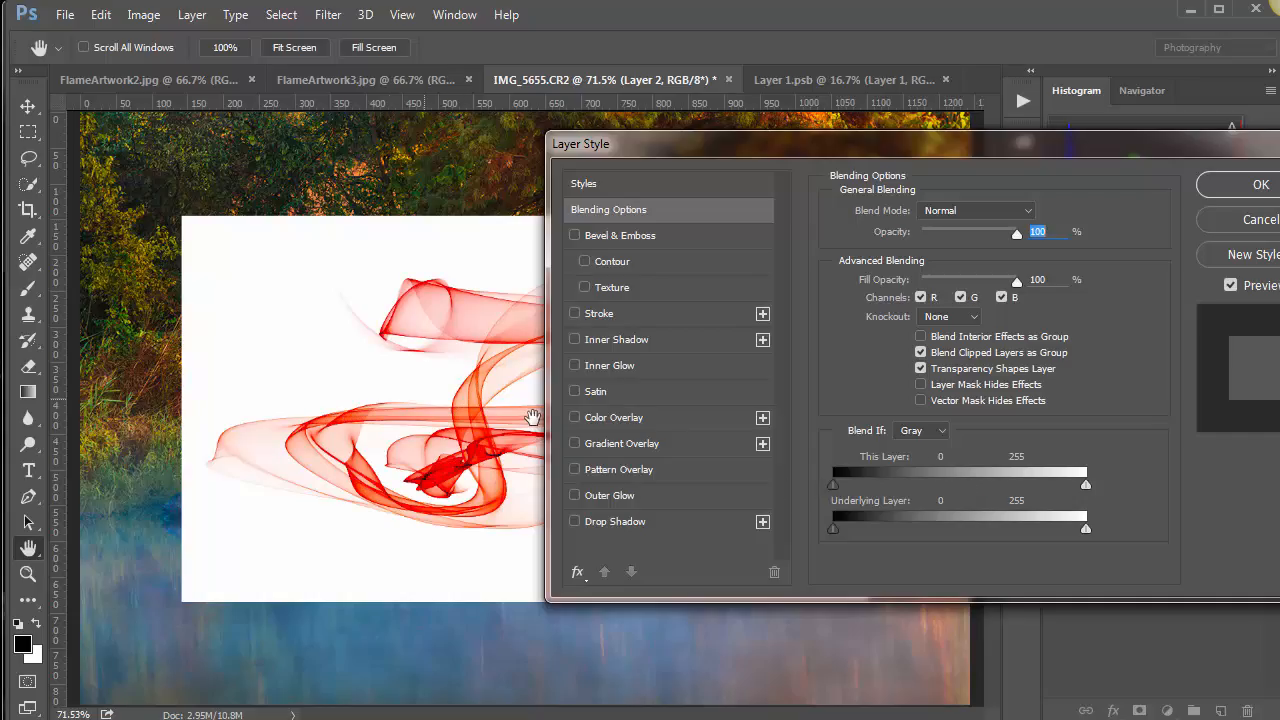
mouse_move(957, 490)
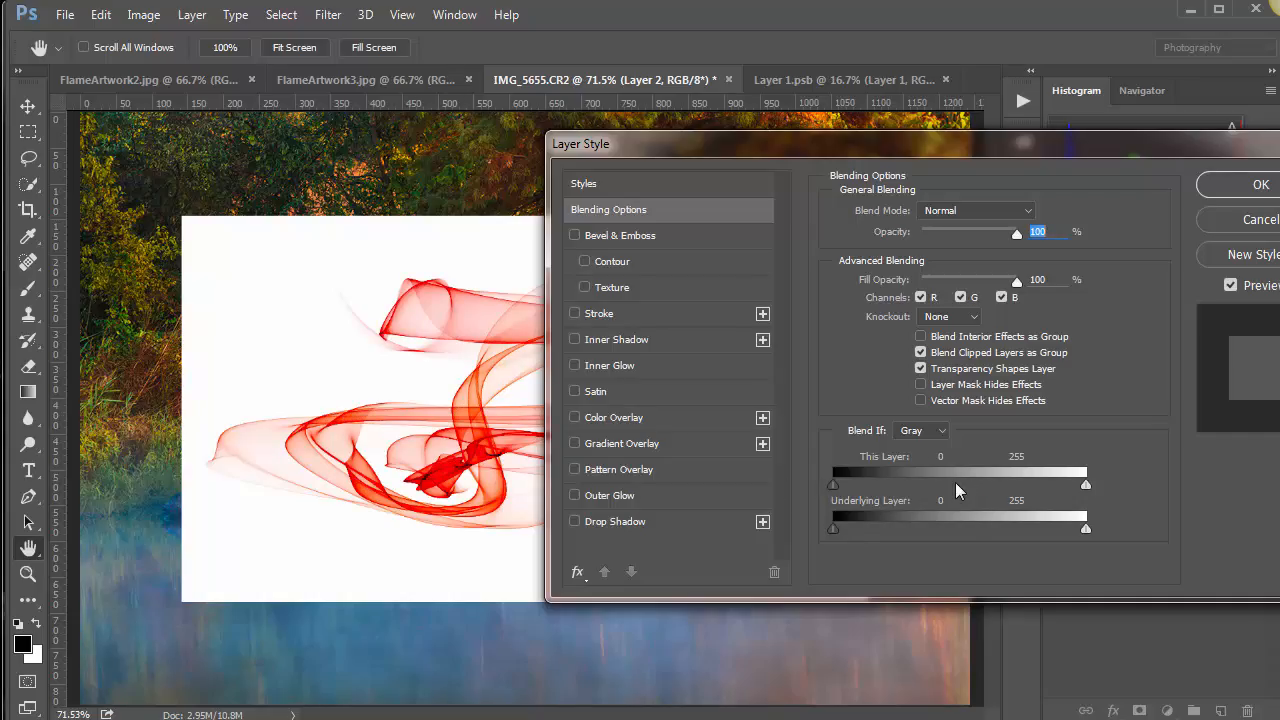
Step: Split the This Layer white Blend If slider to about 151/255 to fade the white background
left_click_drag(1085, 484, 1065, 484)
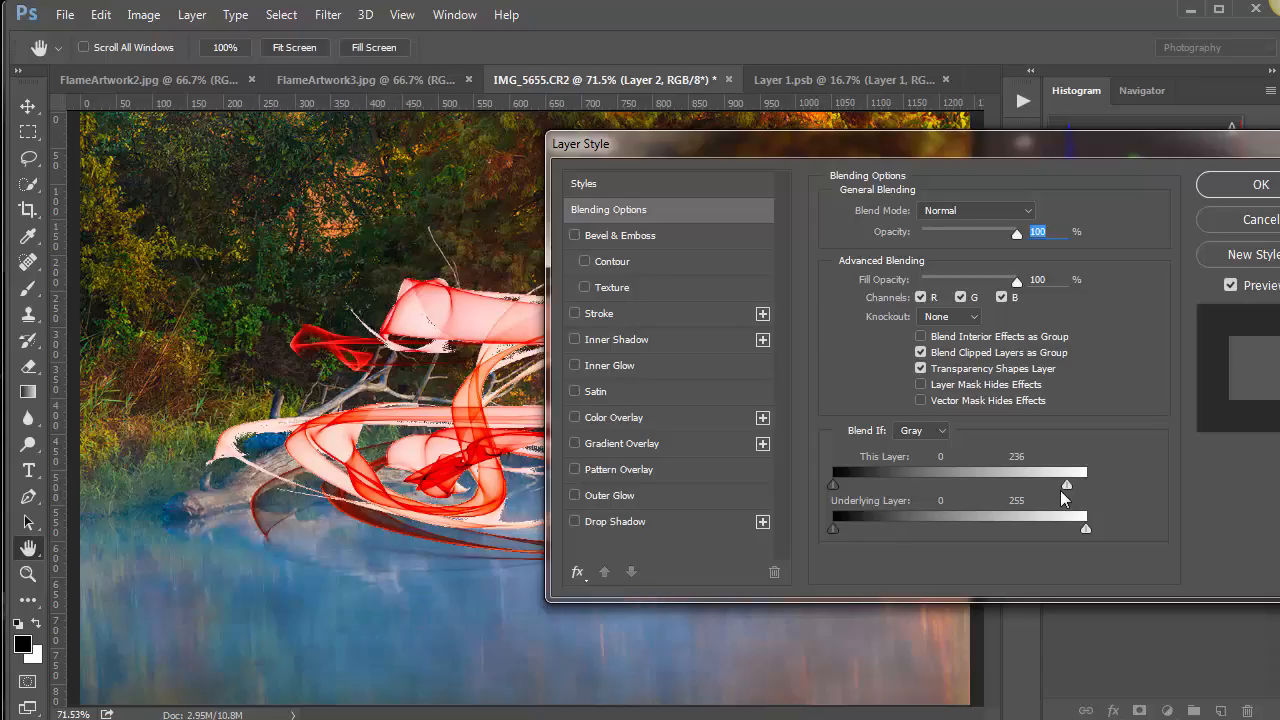
left_click_drag(1066, 483, 1085, 483)
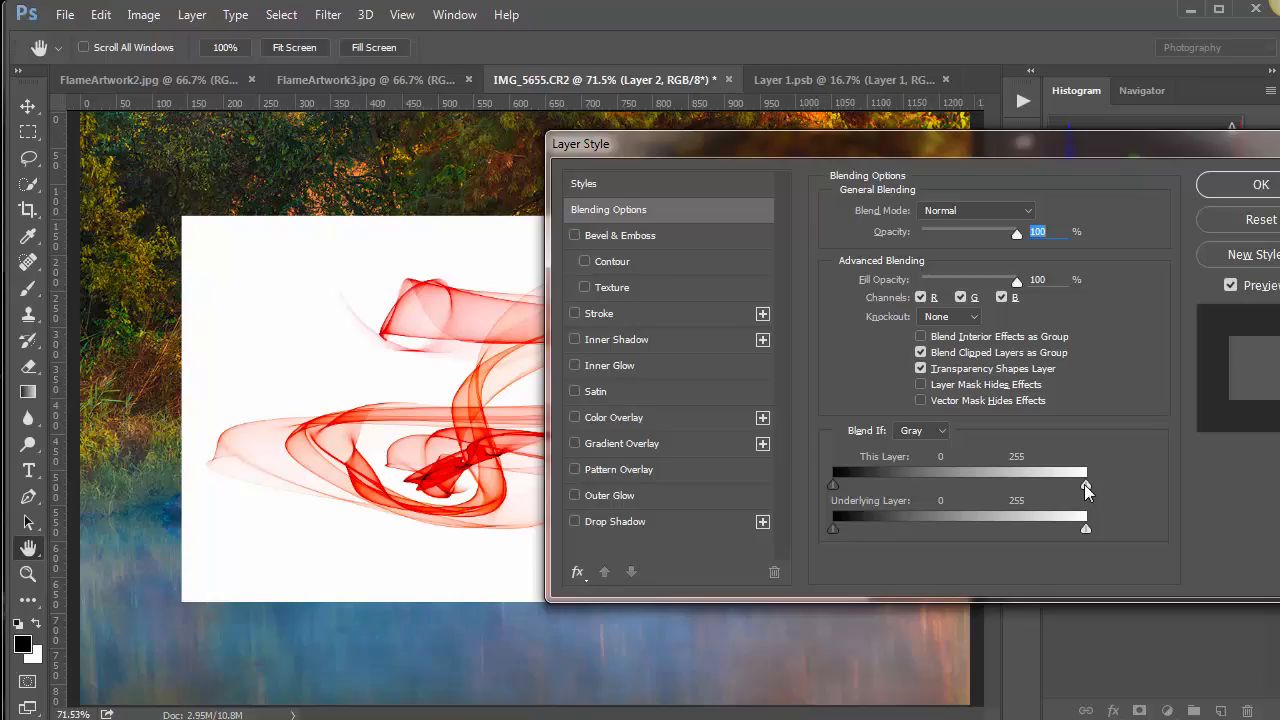
left_click_drag(1085, 484, 1057, 484)
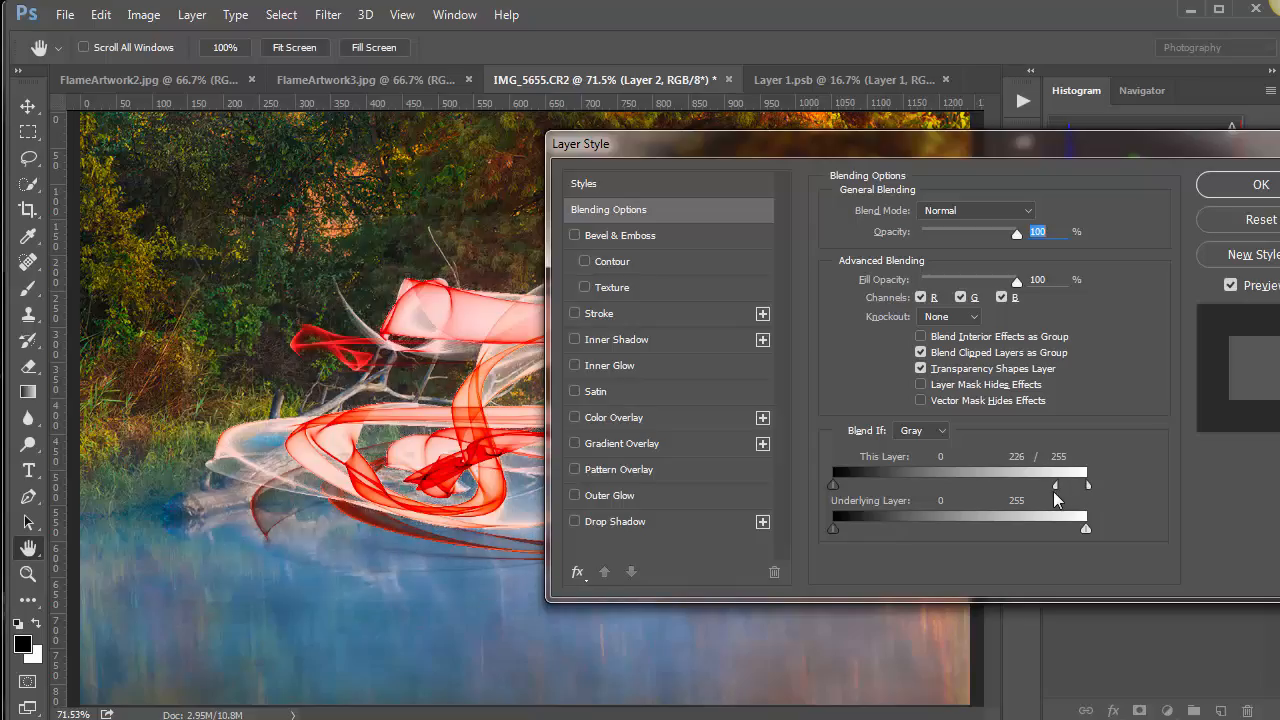
left_click_drag(1057, 483, 1005, 483)
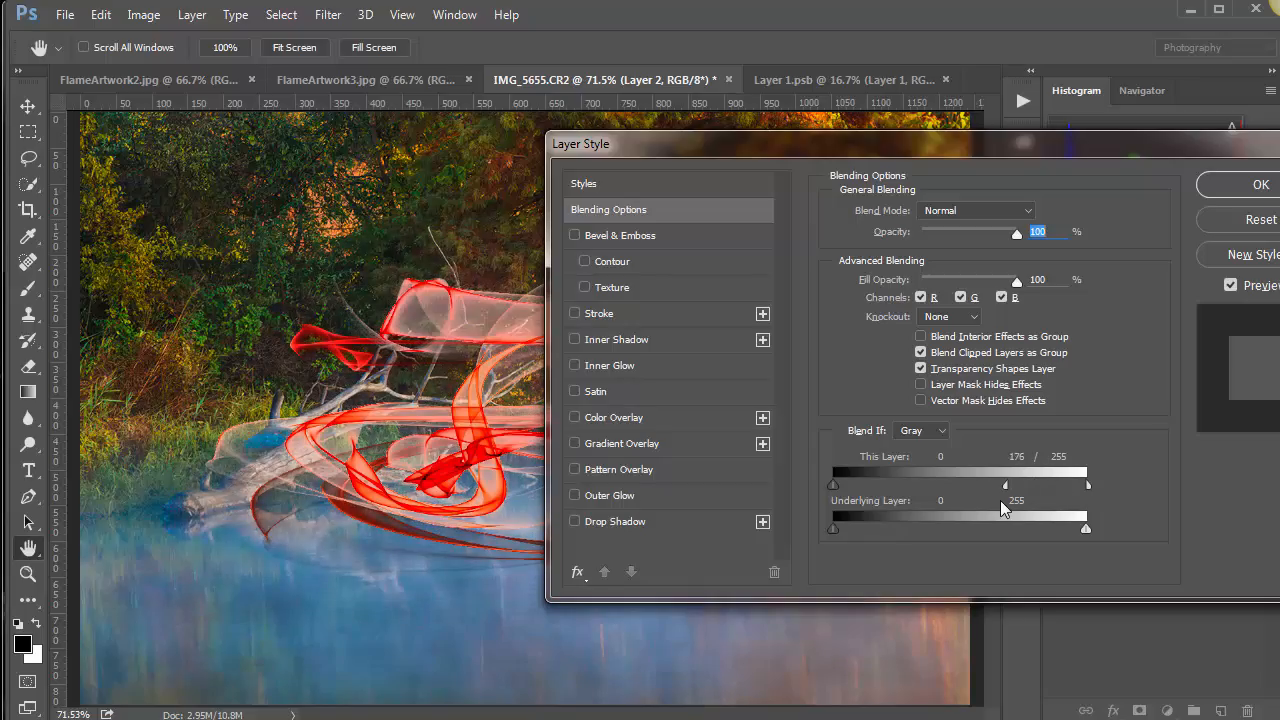
left_click_drag(1042, 484, 1052, 484)
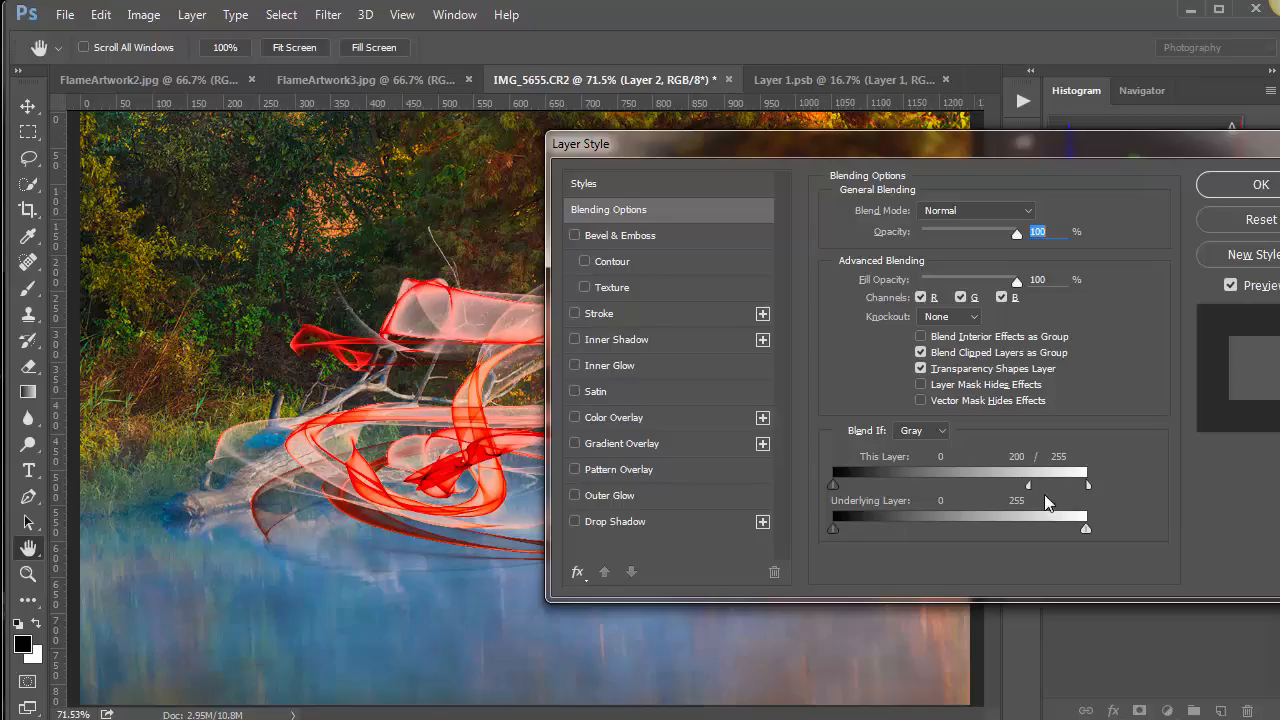
left_click_drag(1047, 485, 984, 485)
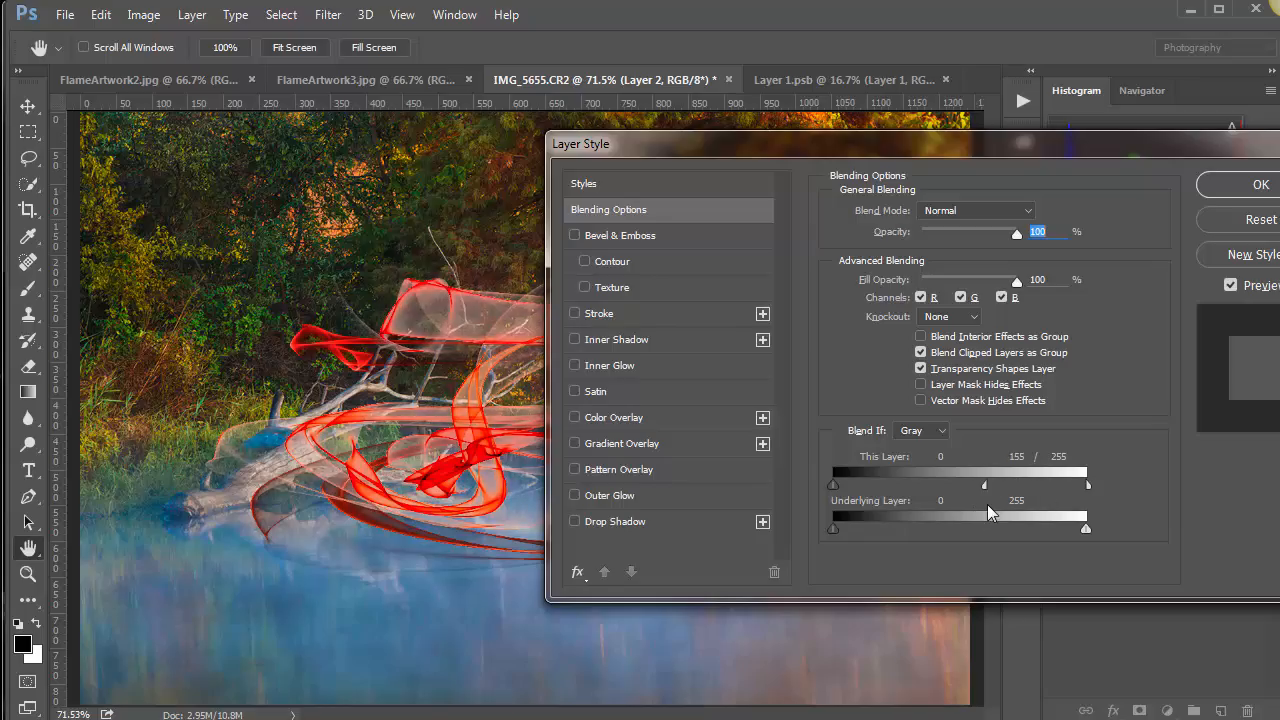
left_click_drag(984, 485, 980, 485)
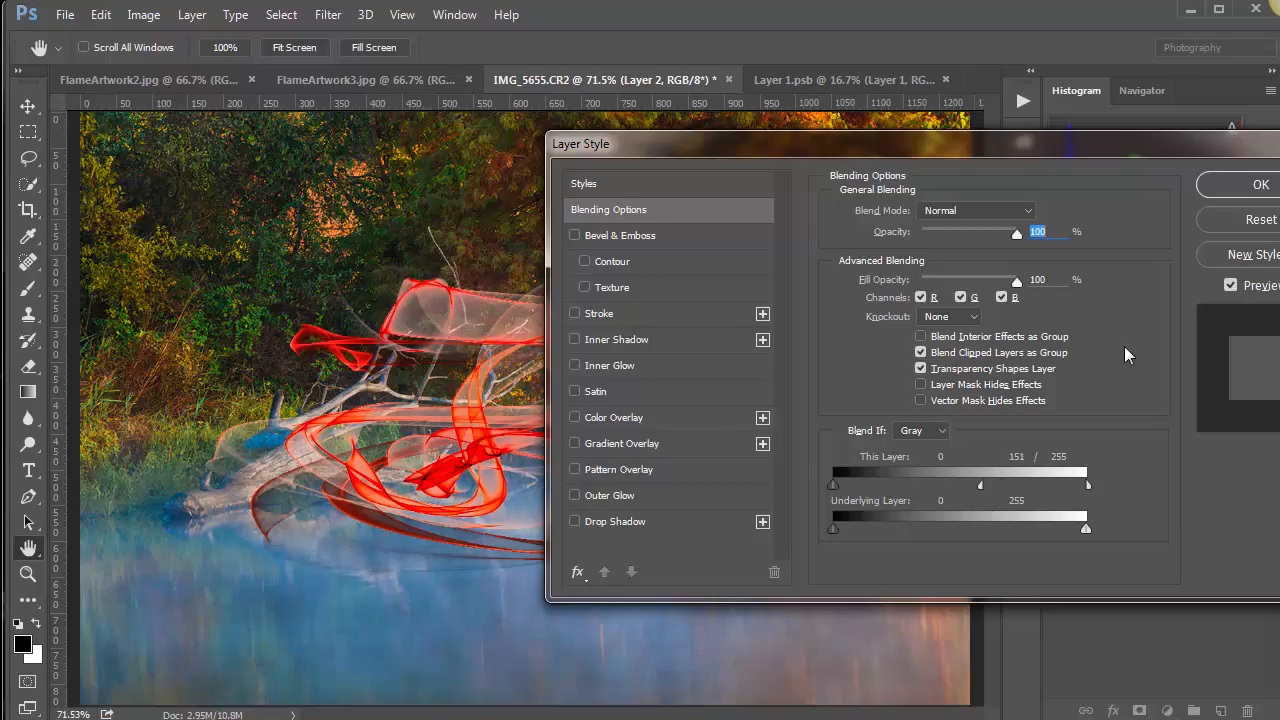
Step: Apply the blending and move Layer 2's flame down-right over the water by the fallen tree
left_click(1261, 184)
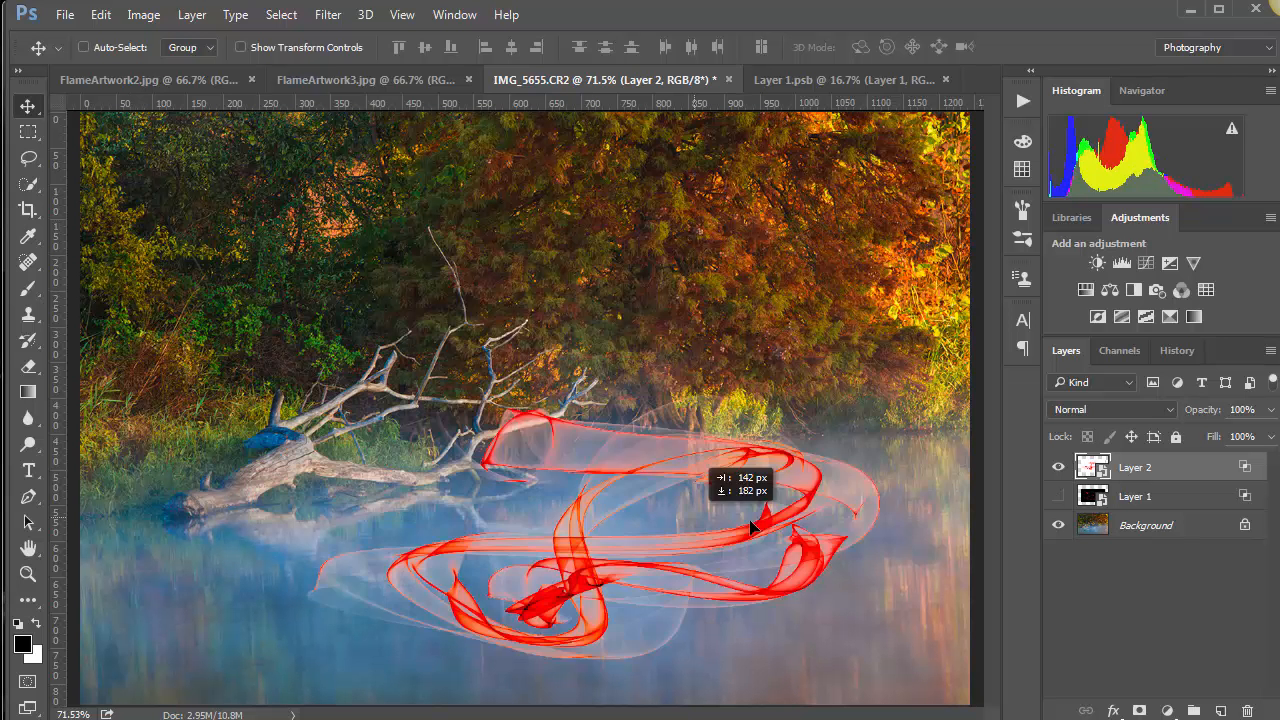
left_click_drag(755, 525, 940, 520)
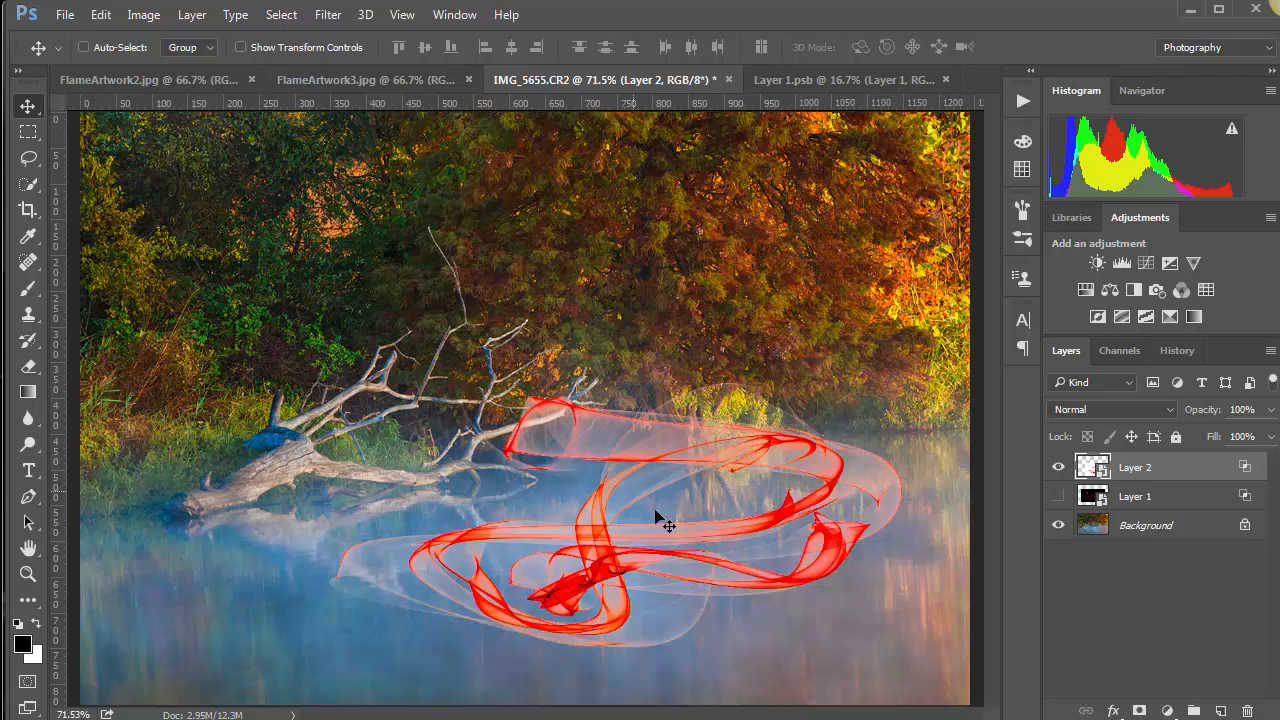
mouse_move(642, 475)
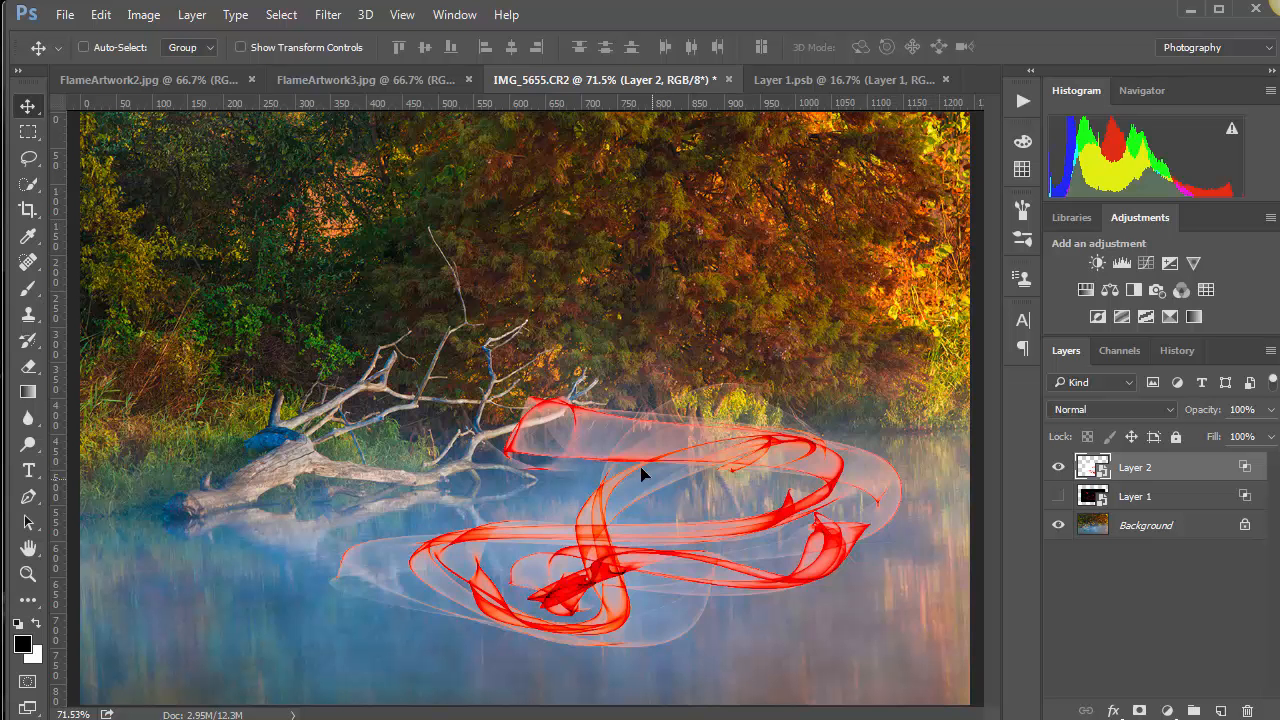
left_click_drag(640, 475, 745, 560)
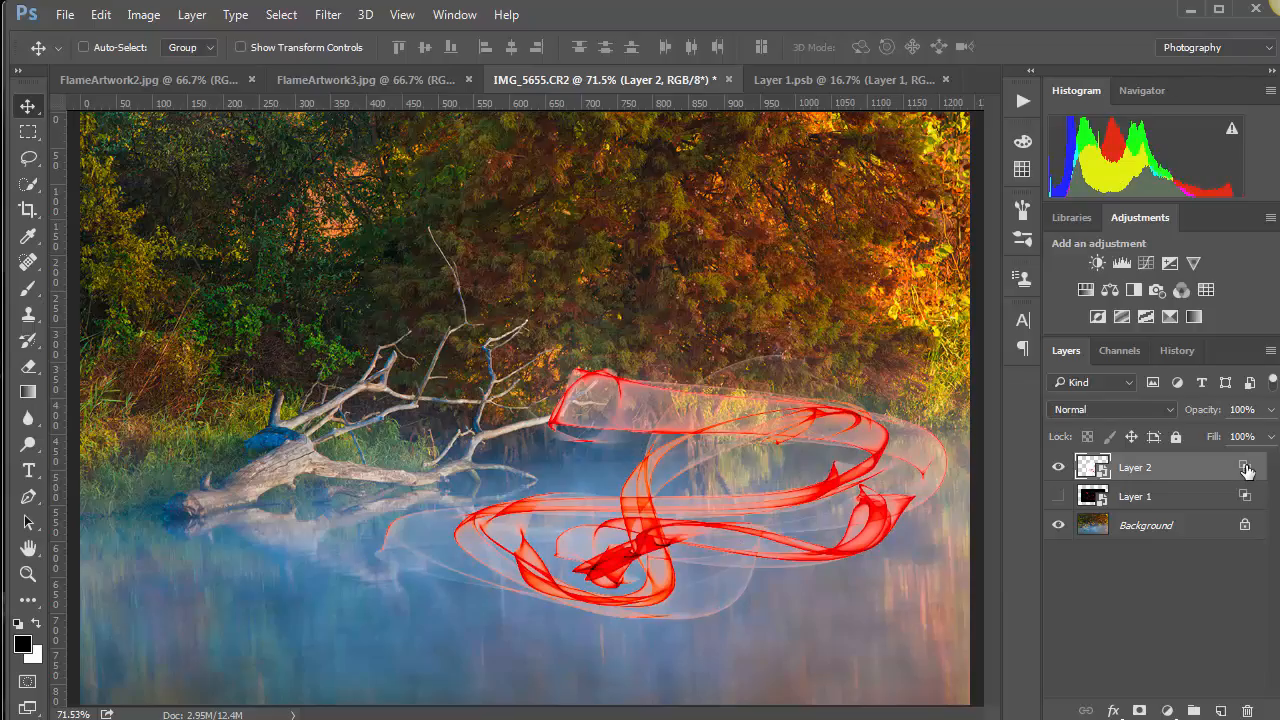
Step: Tweak Layer 2's white fade, hide Layer 2, and adjust Layer 1's black Blend If slider
double_click(1092, 467)
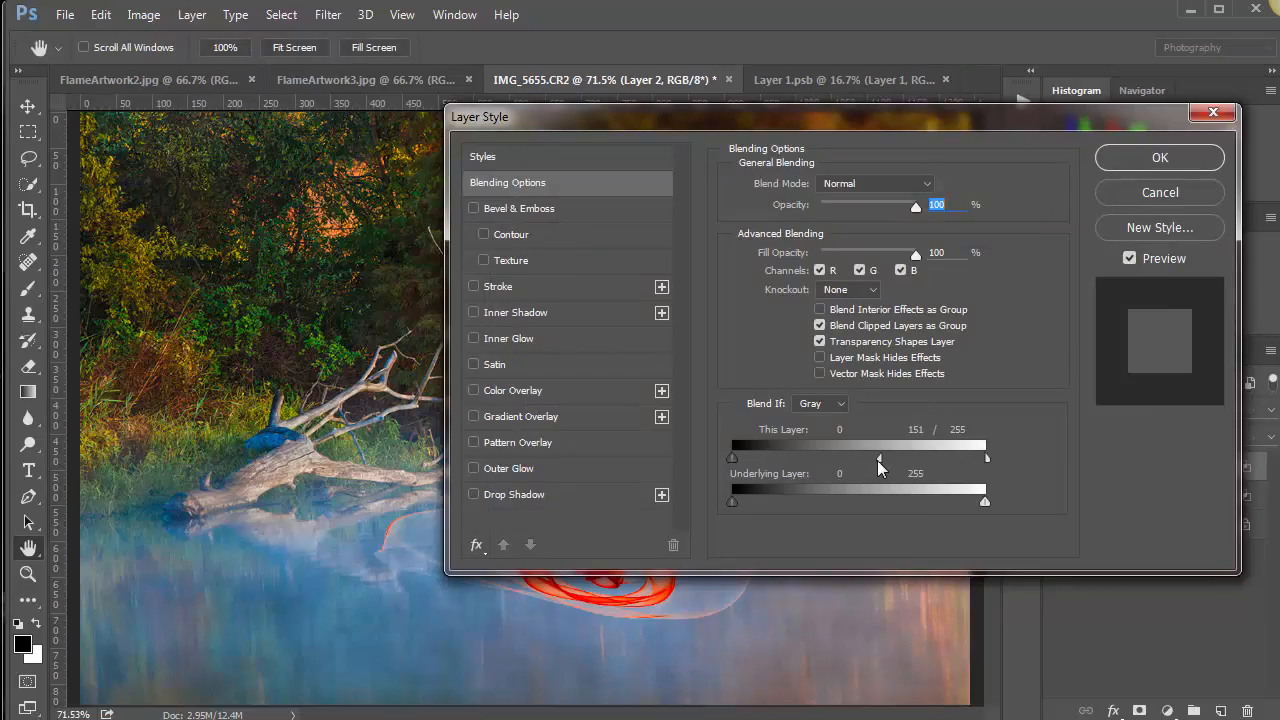
left_click_drag(879, 458, 915, 458)
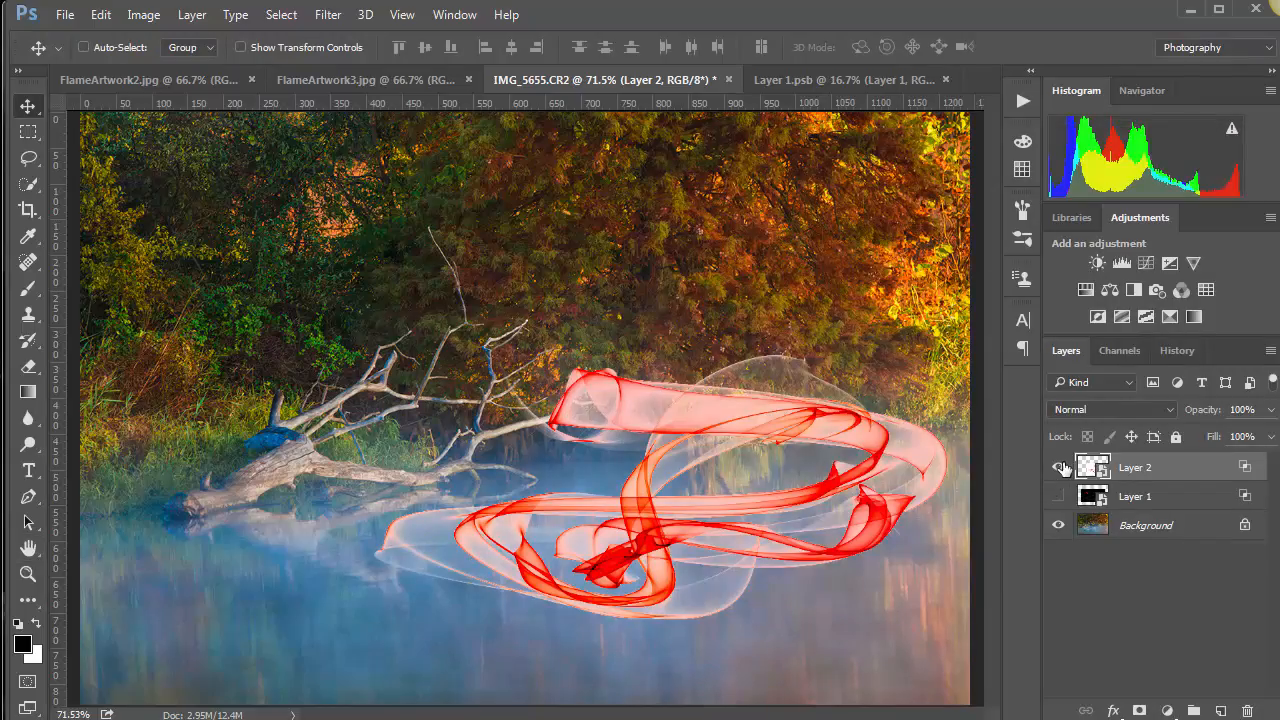
left_click(1058, 467)
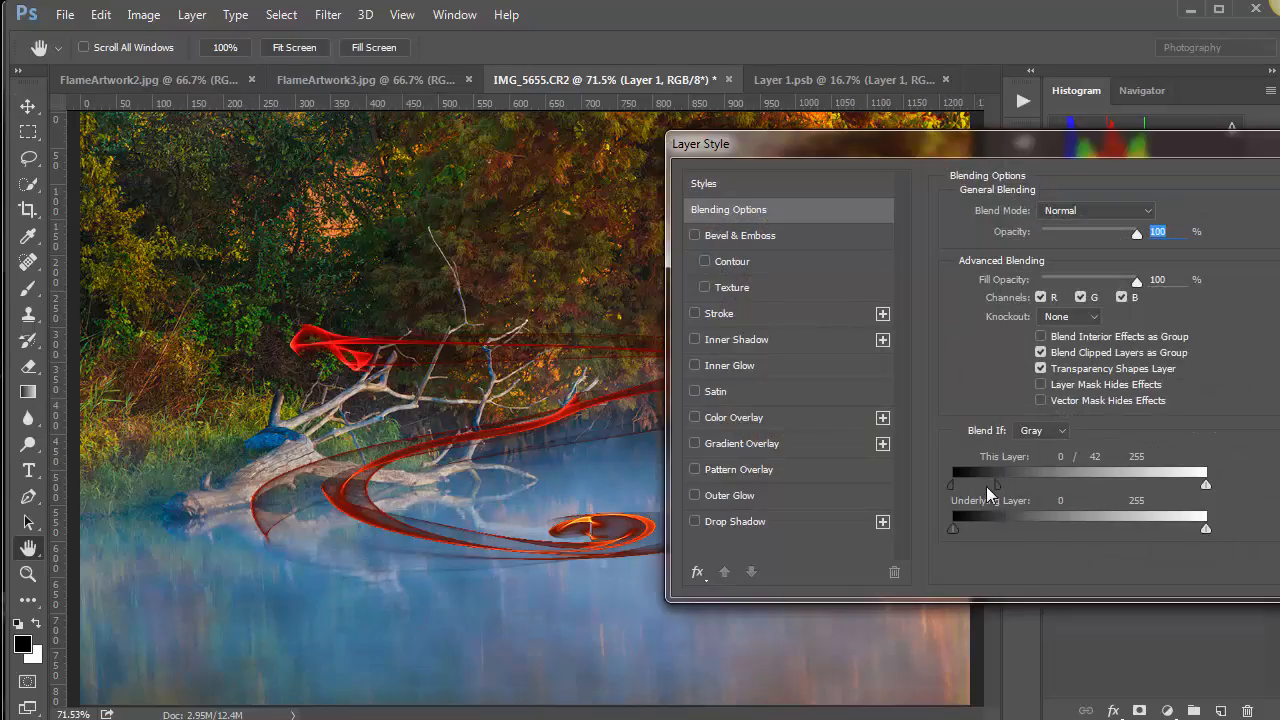
left_click_drag(993, 483, 974, 483)
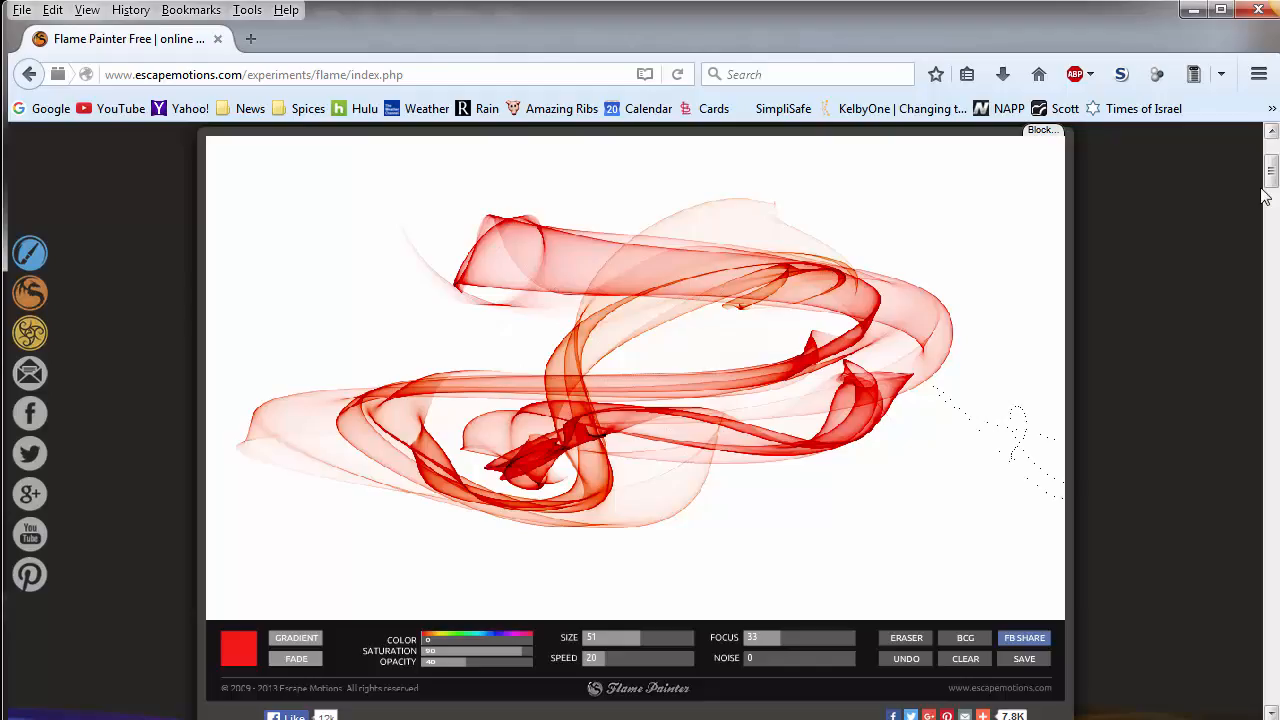
Step: Scroll to the Flame Painter canvas and wipe the red flame painting with CLEAR
scroll("up", 3)
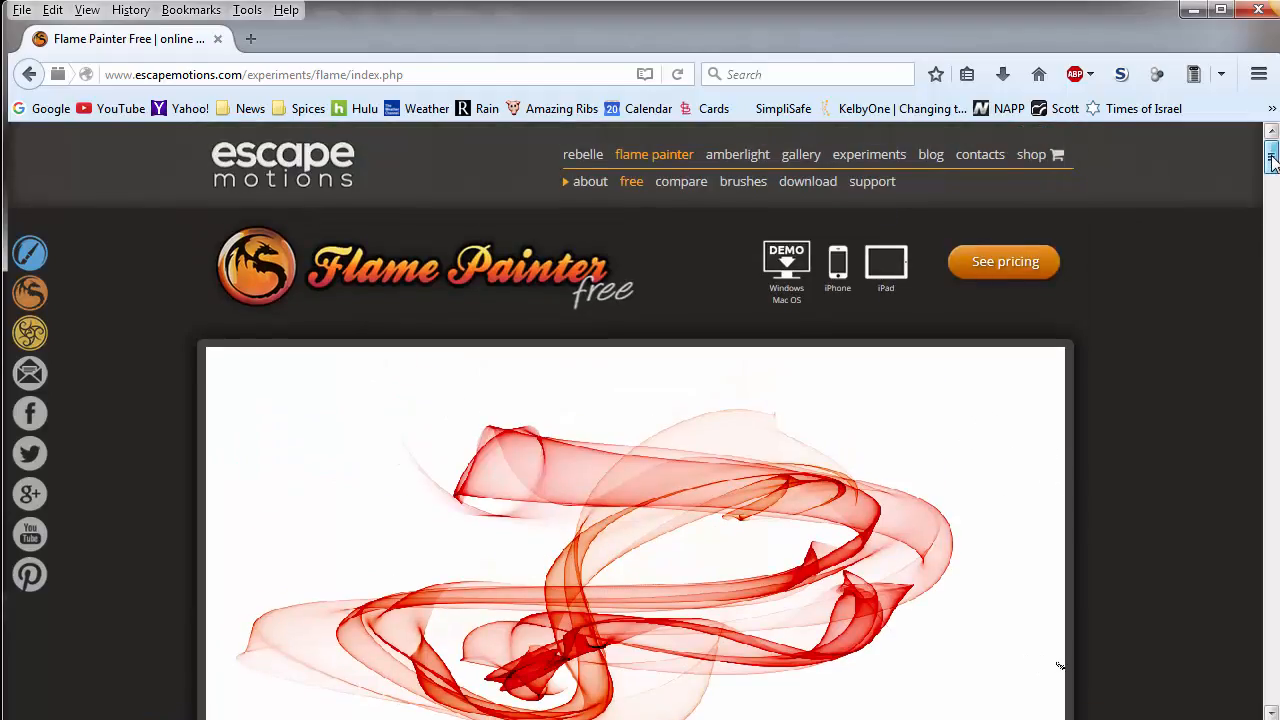
scroll("down", 3)
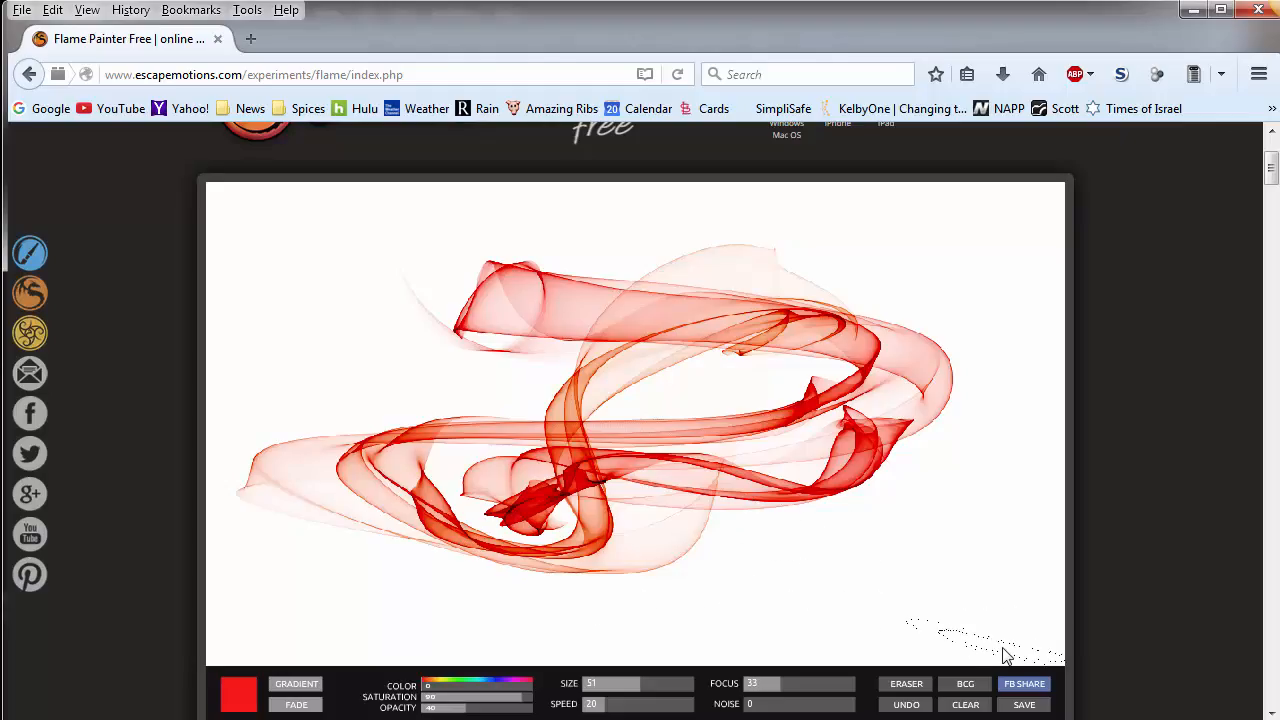
mouse_move(1005, 653)
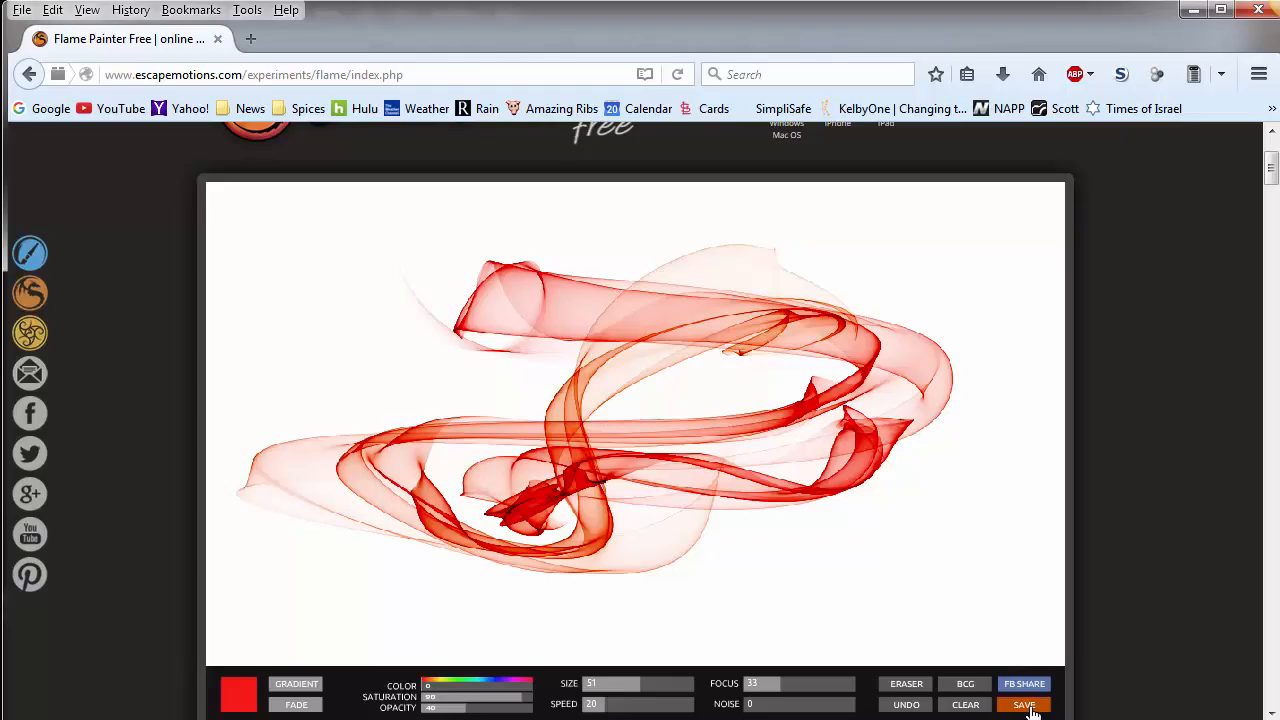
mouse_move(715, 585)
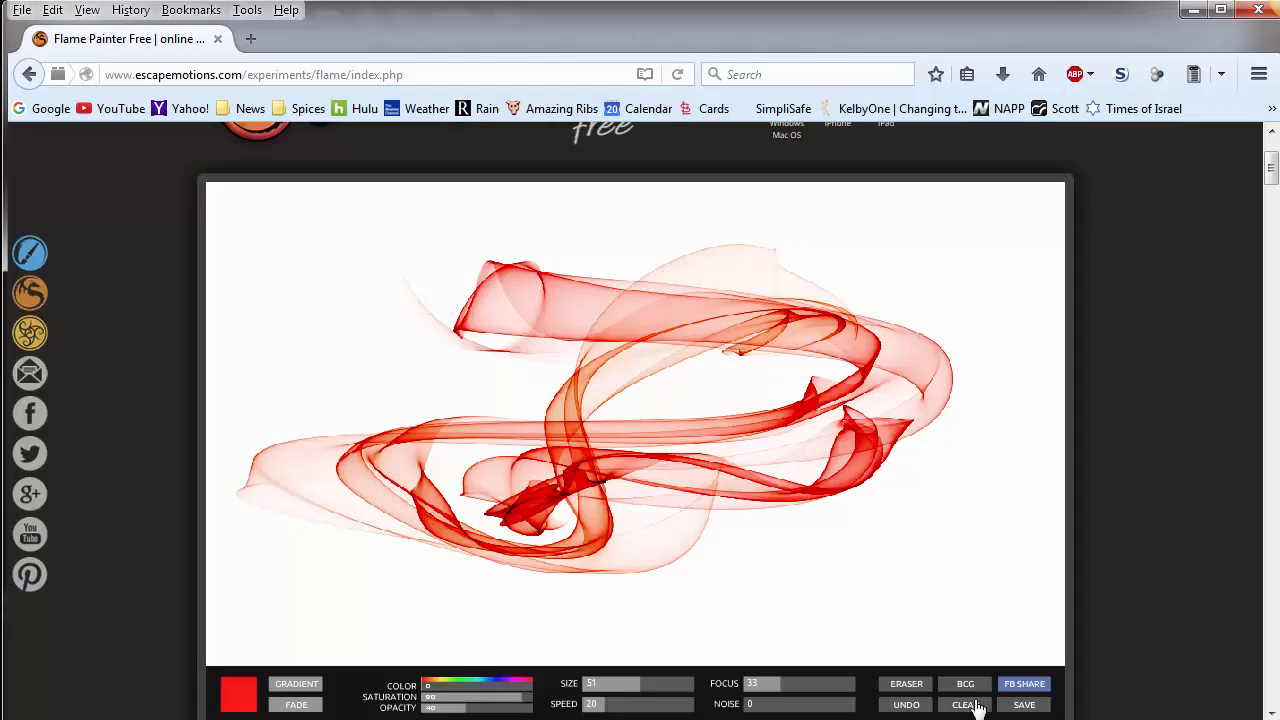
left_click(964, 704)
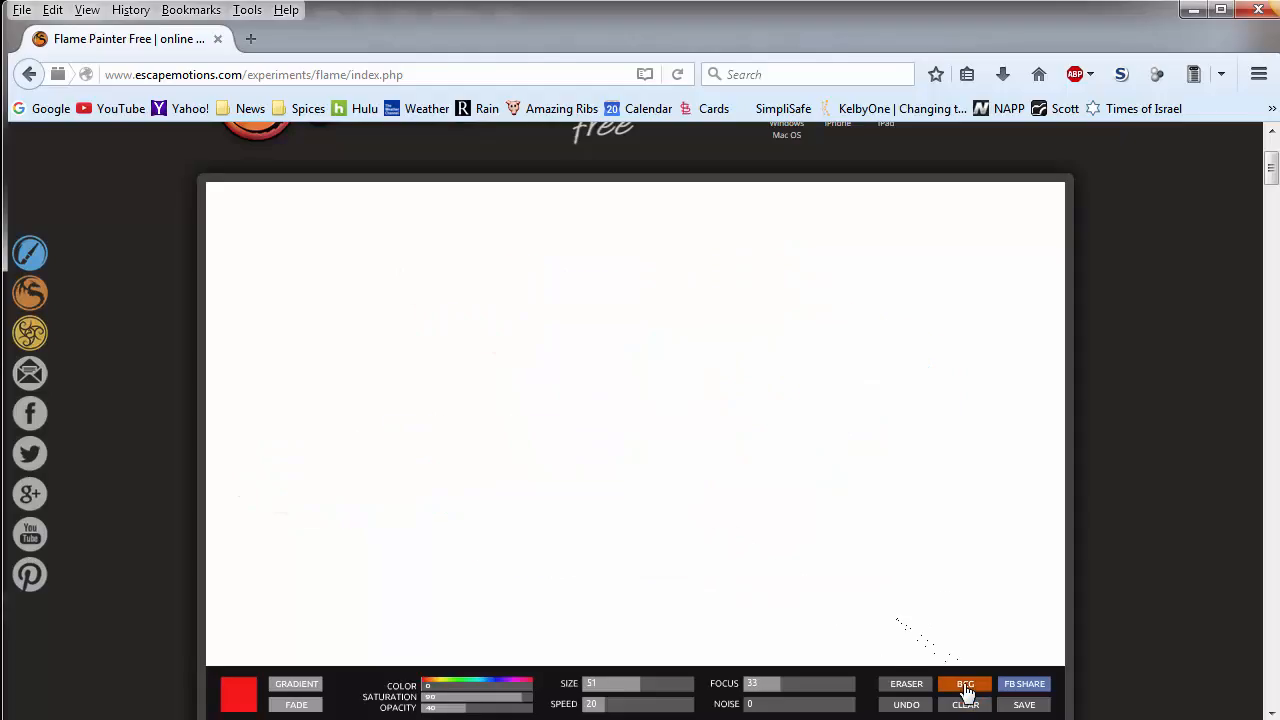
Step: Set a black canvas background, then paint and clear trial flame strokes
left_click(964, 683)
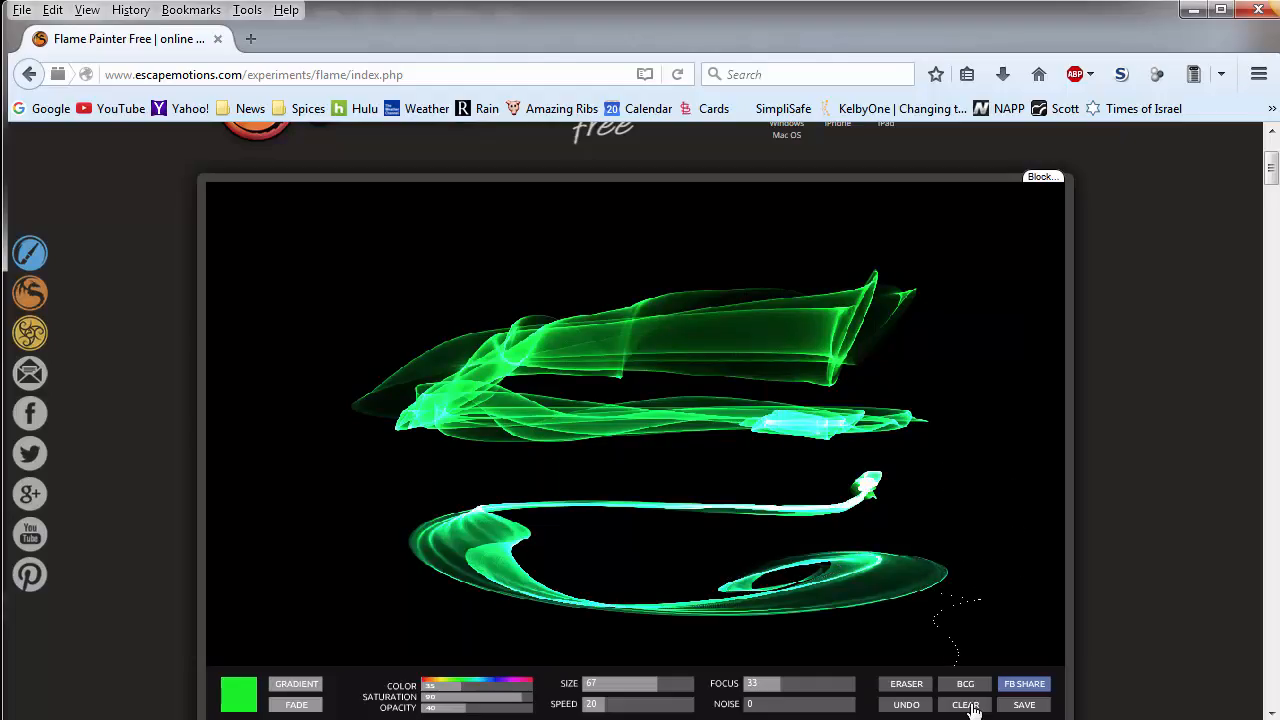
left_click(964, 704)
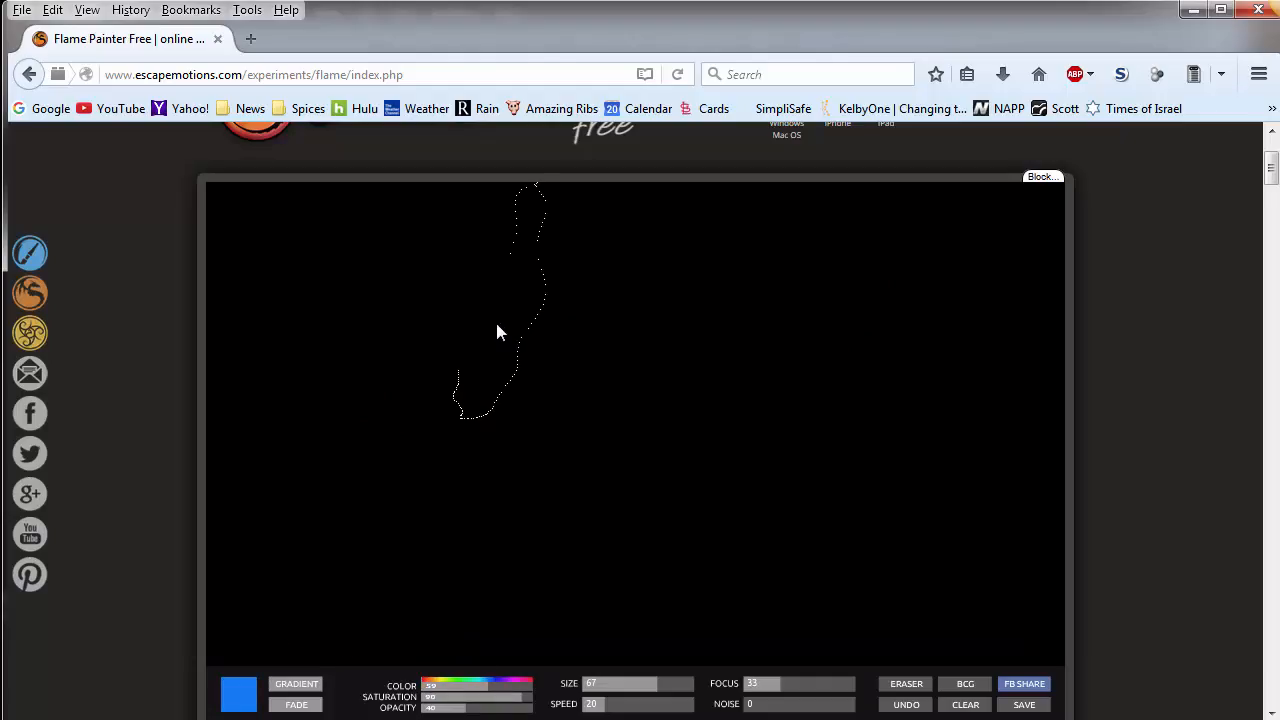
left_click_drag(500, 330, 845, 530)
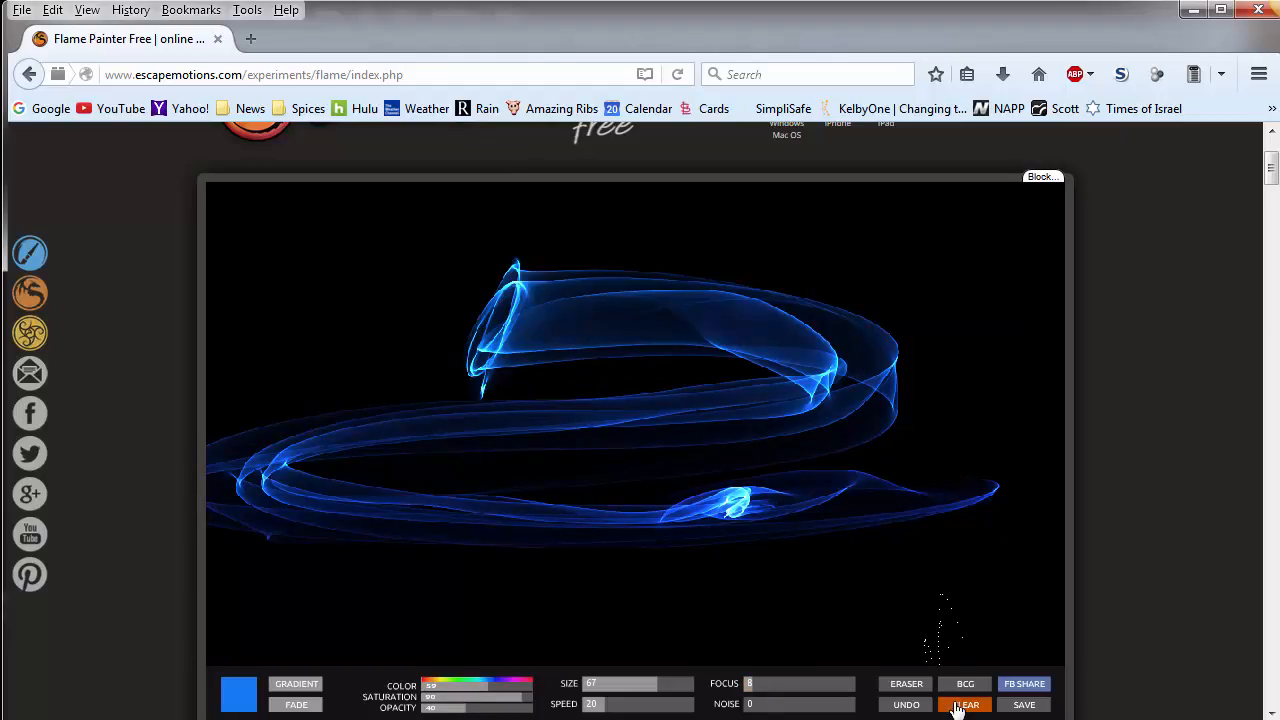
left_click(965, 705)
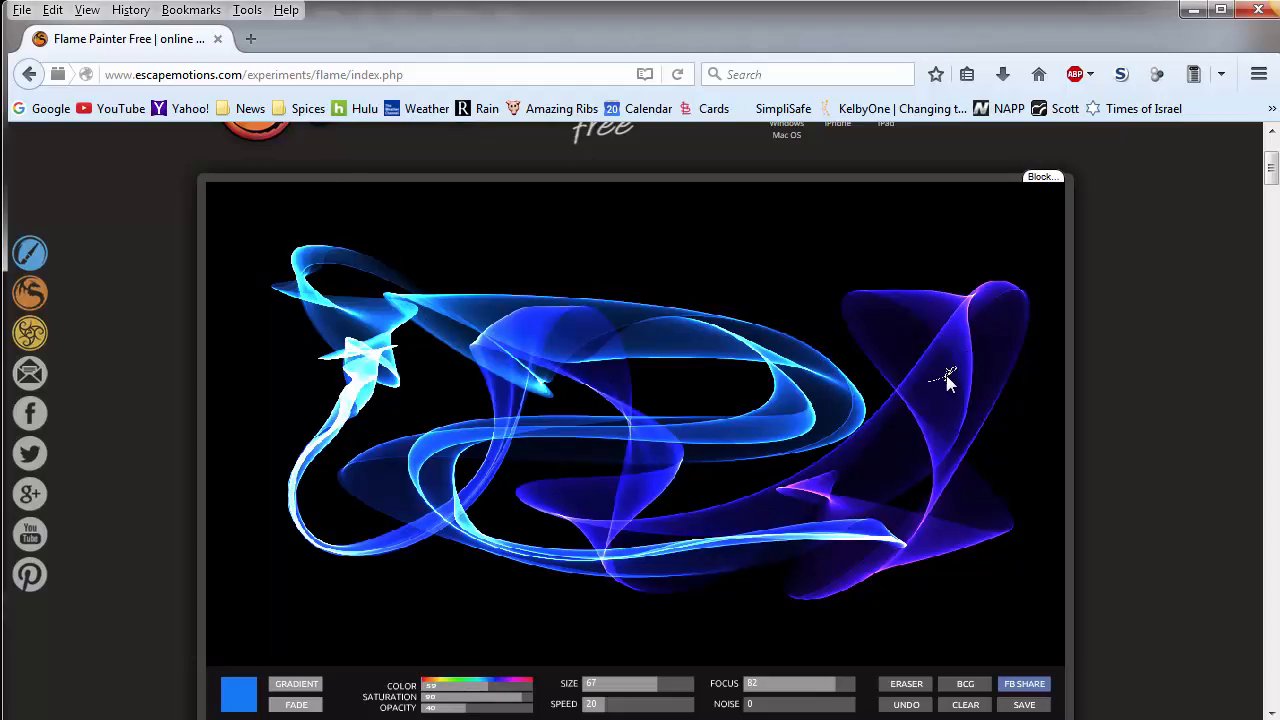
mouse_move(880, 420)
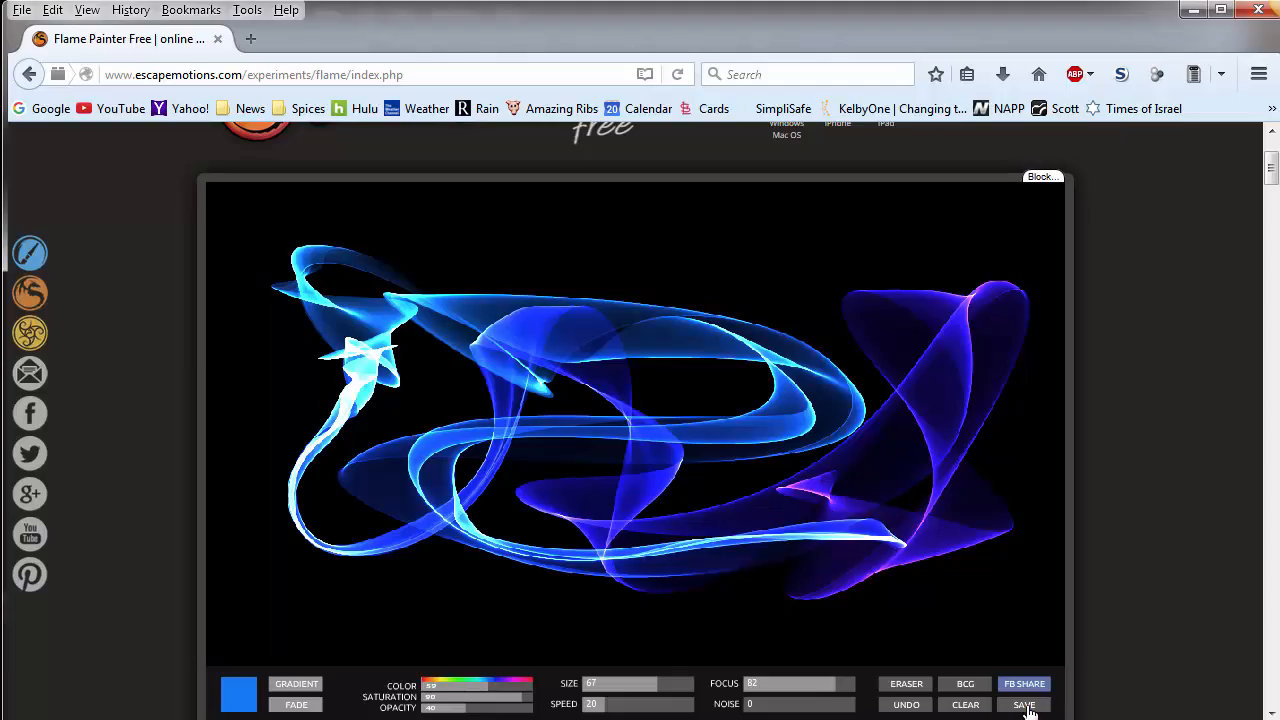
Step: Save the painting with 'blue' appended to the FlameArtwork.jpg file name
left_click(1024, 704)
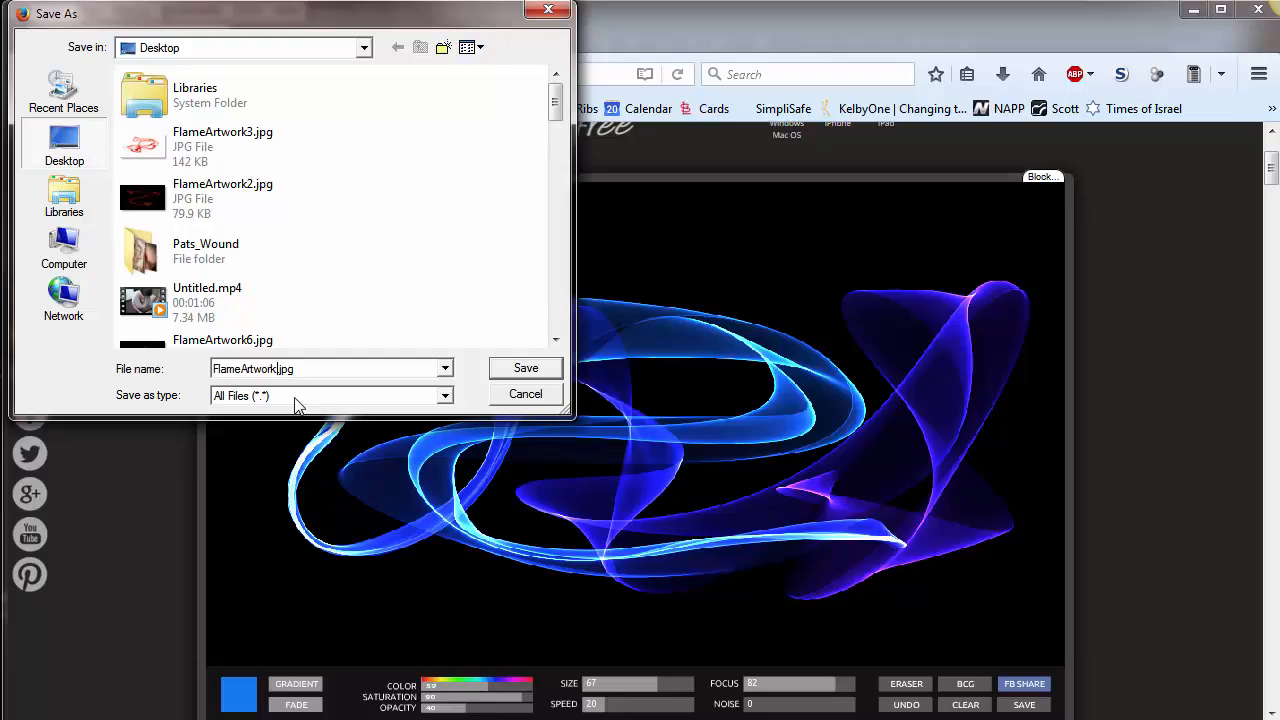
type("blue")
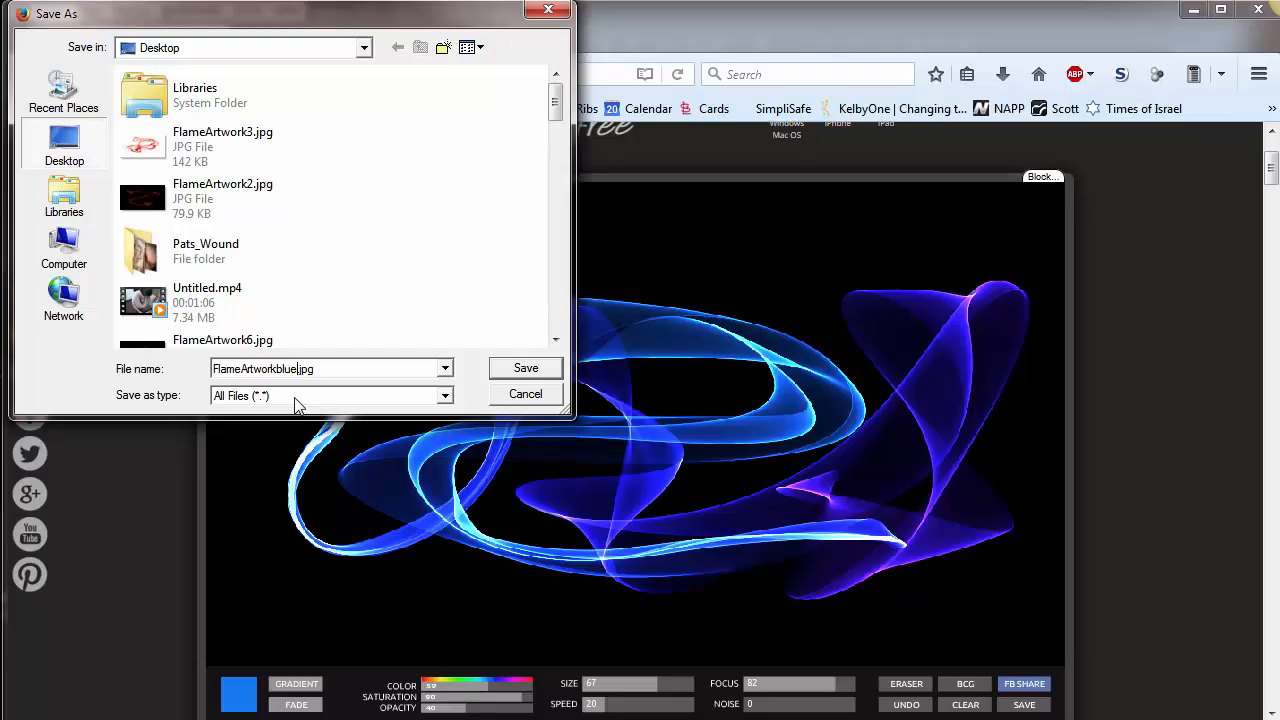
left_click(525, 367)
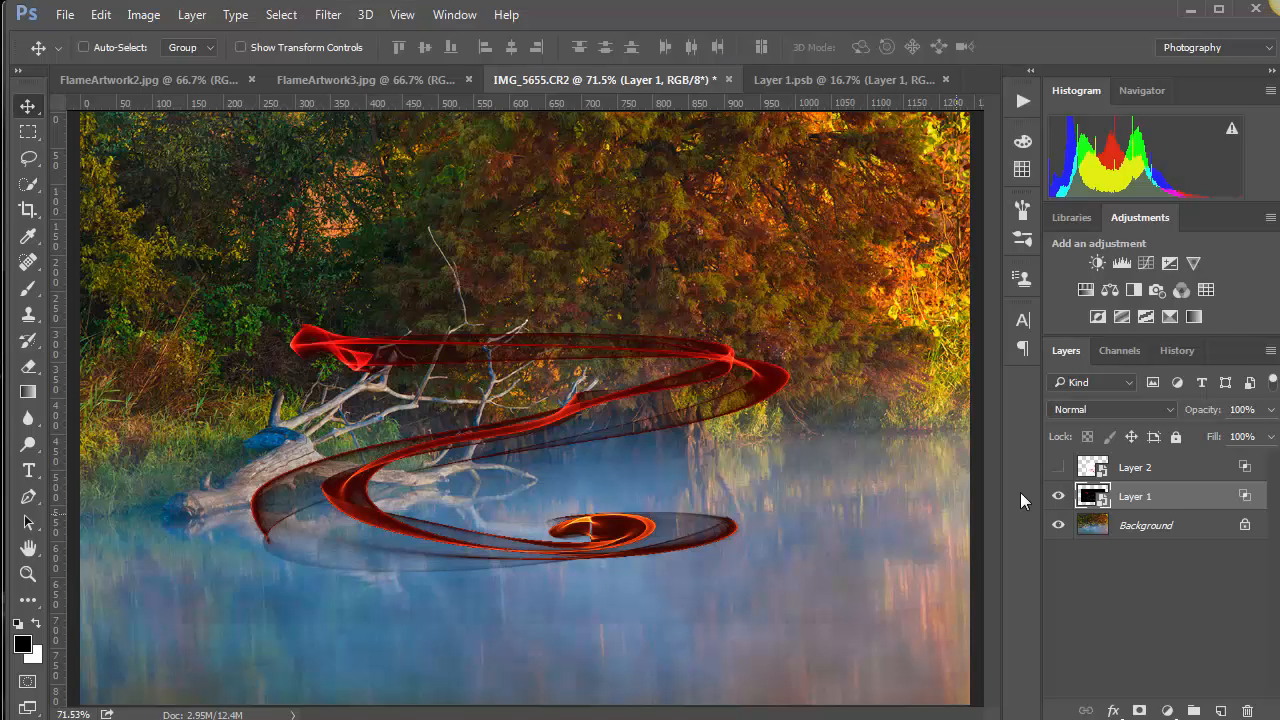
Step: Hide Layer 1's red flame and open FlameArtworkblue.jpg via File > Open
left_click(1057, 495)
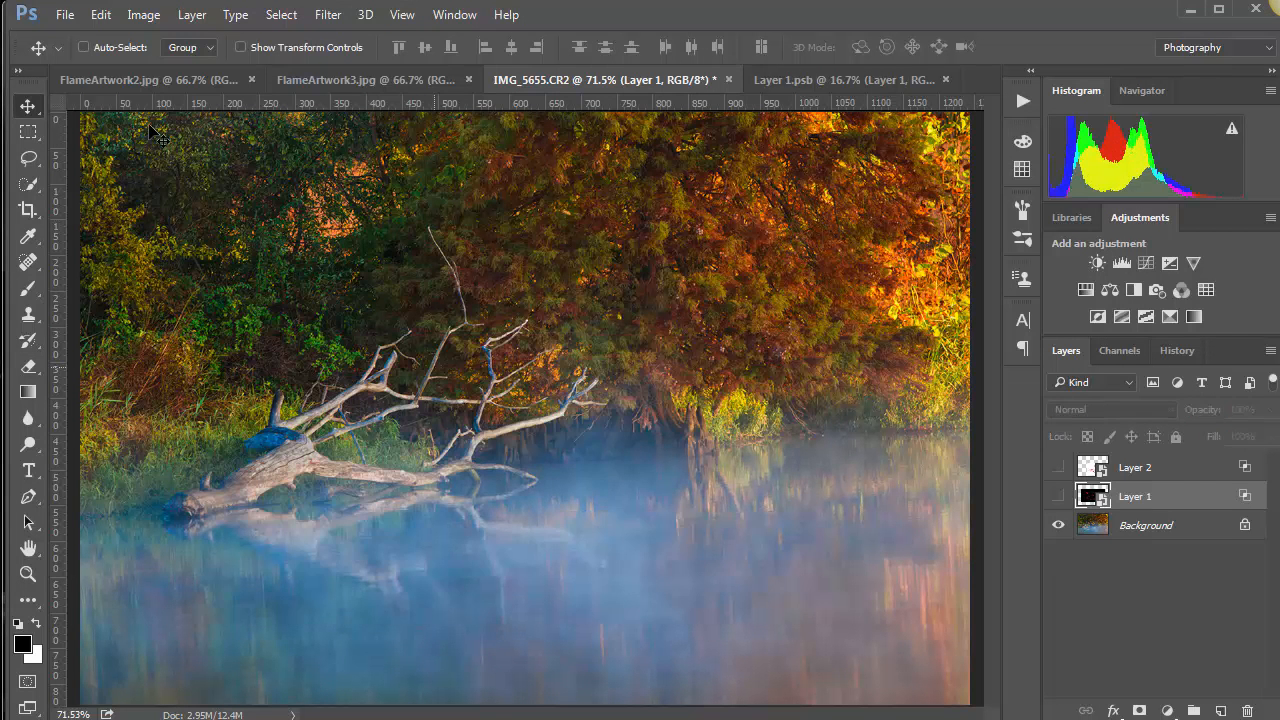
left_click(64, 14)
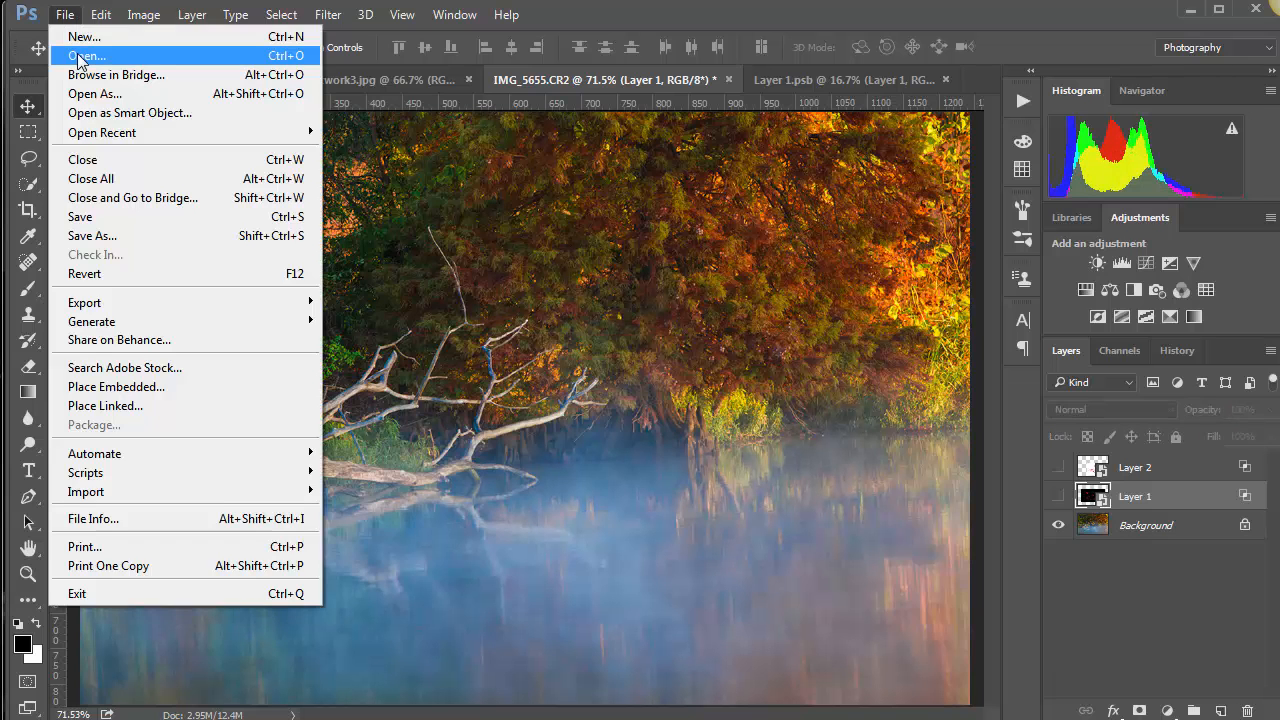
left_click(86, 55)
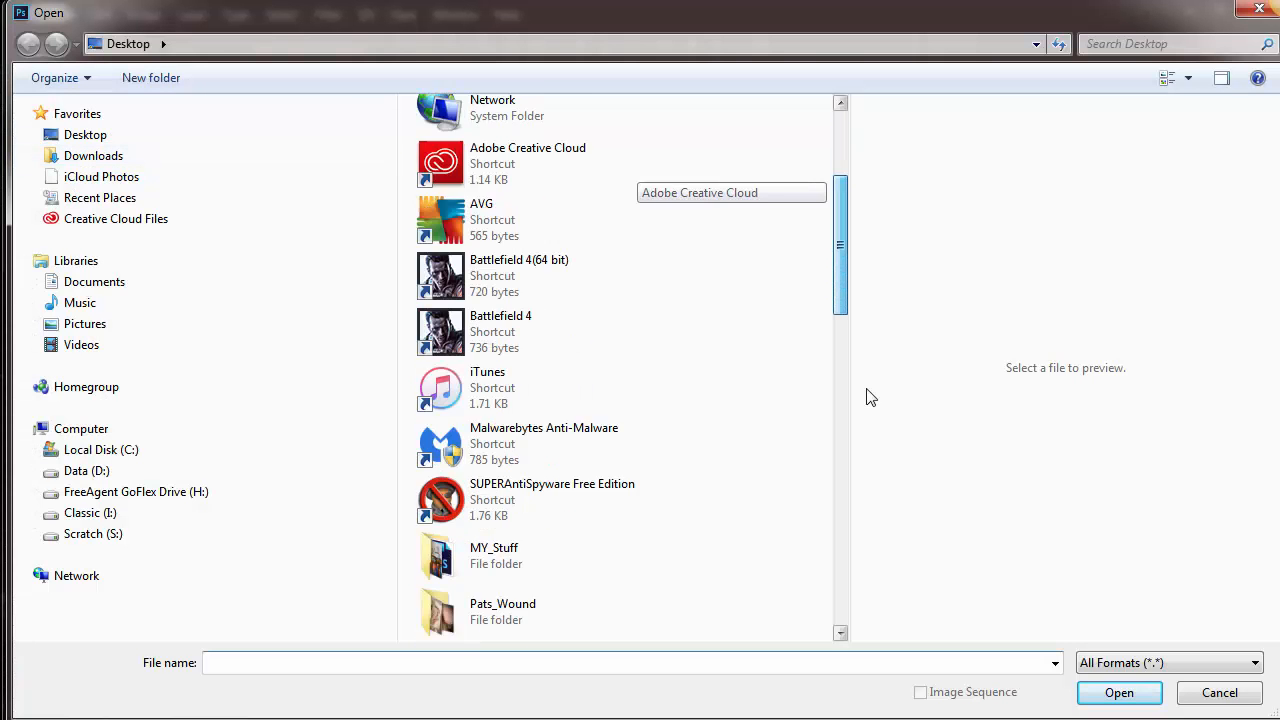
scroll("down", 3)
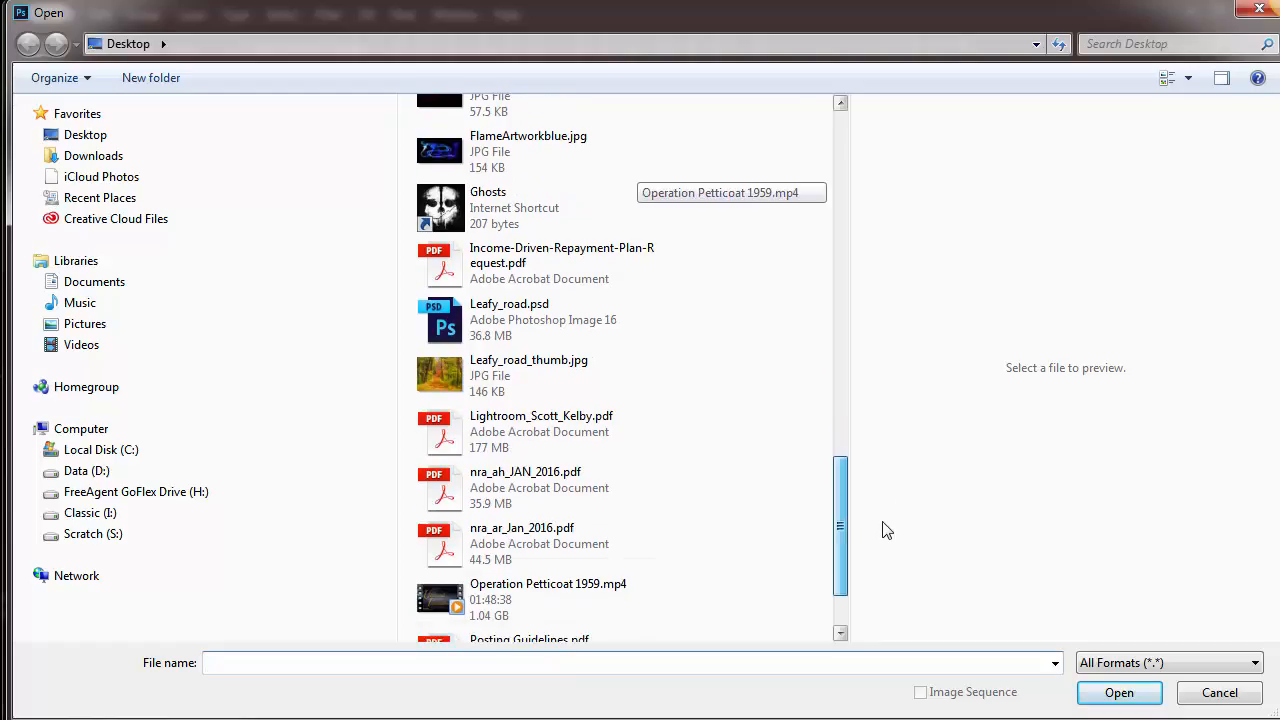
scroll("up", 3)
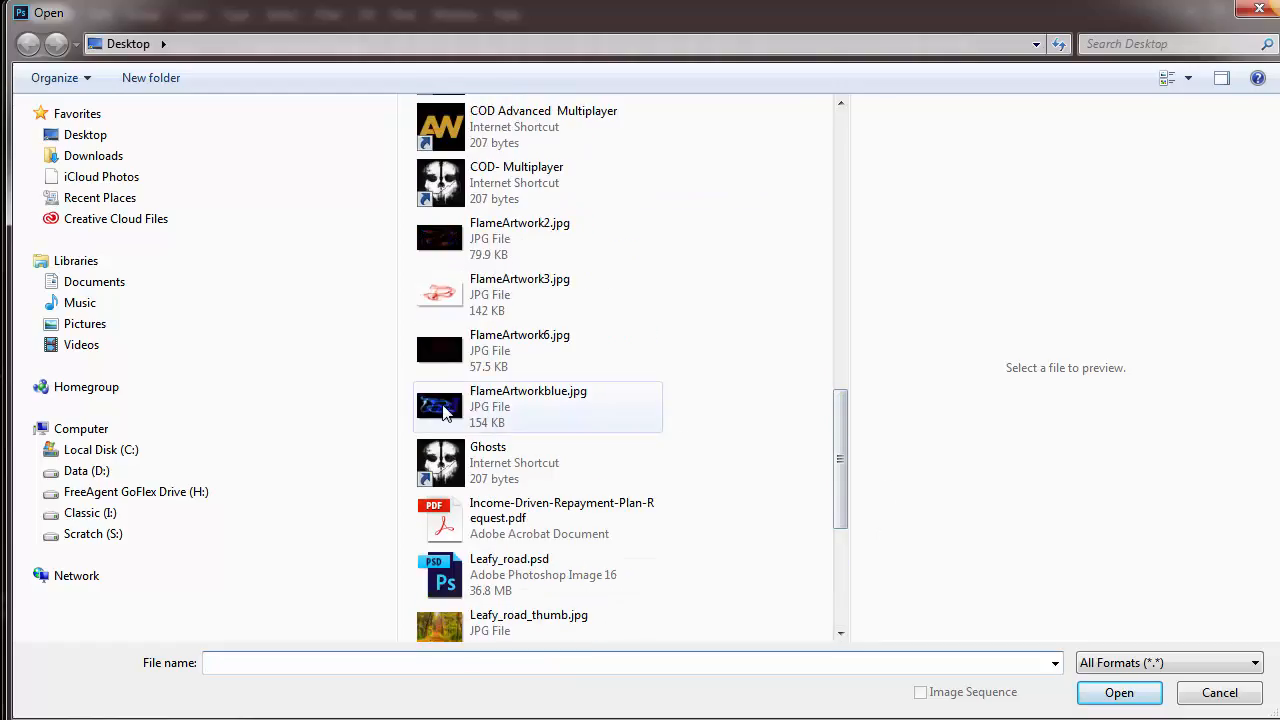
left_click(1119, 692)
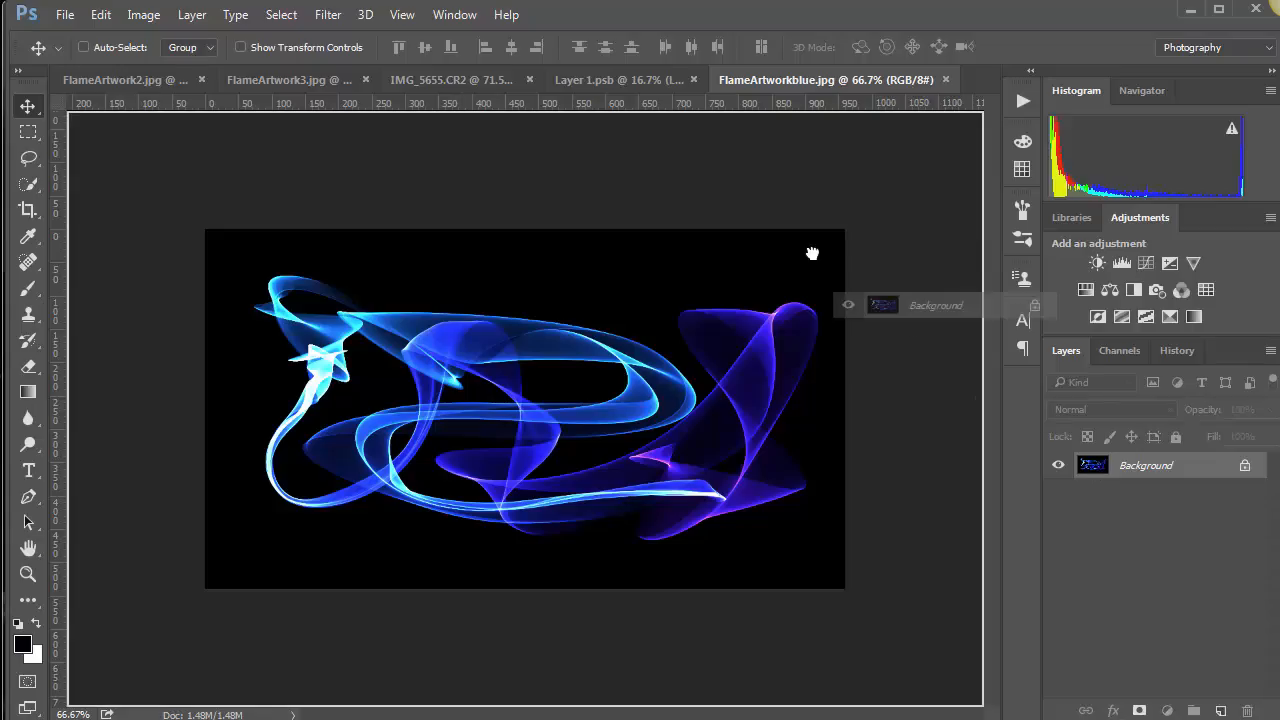
Step: Drag FlameArtworkblue.jpg's Background layer into the IMG_5655 document as Layer 3
left_click(450, 80)
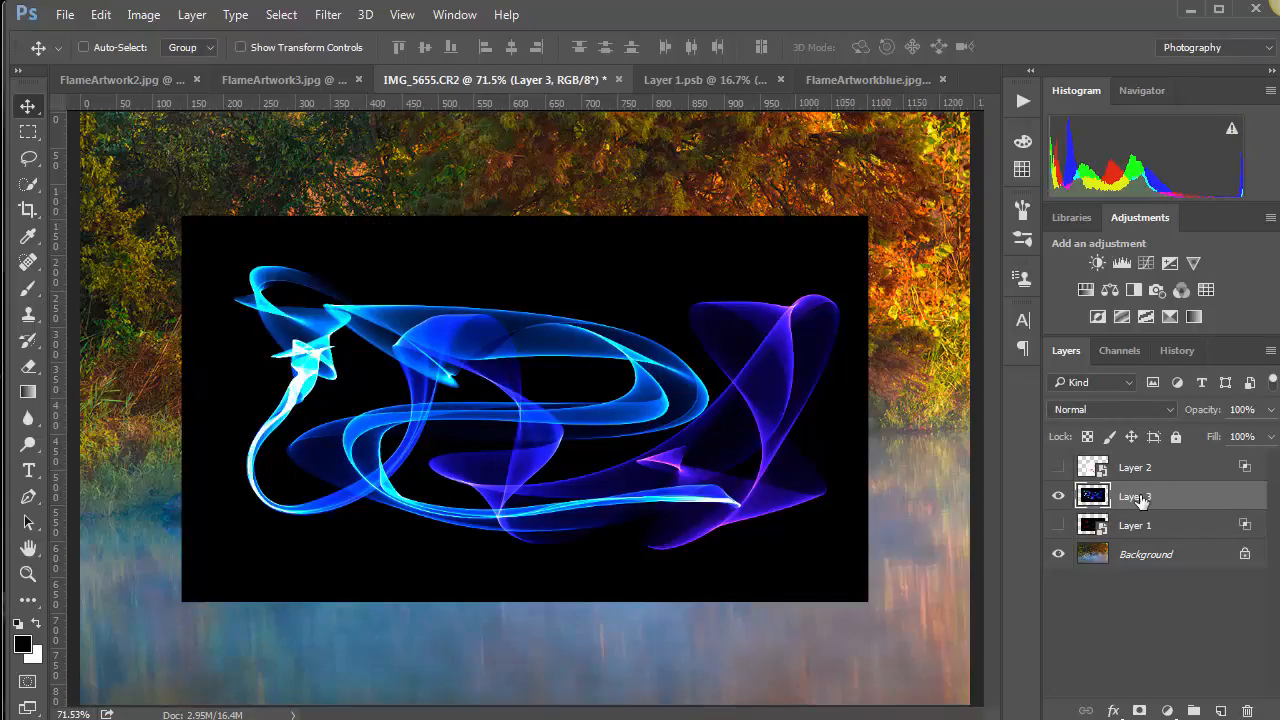
mouse_move(1188, 498)
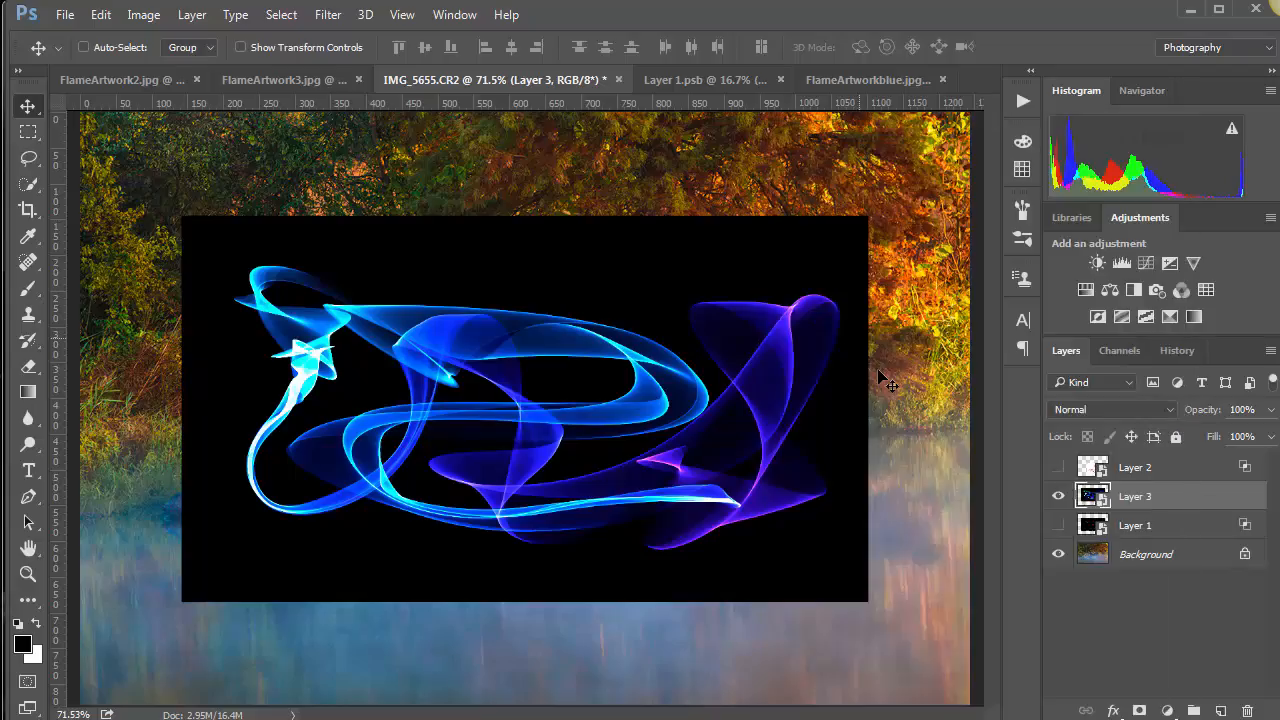
mouse_move(1127, 568)
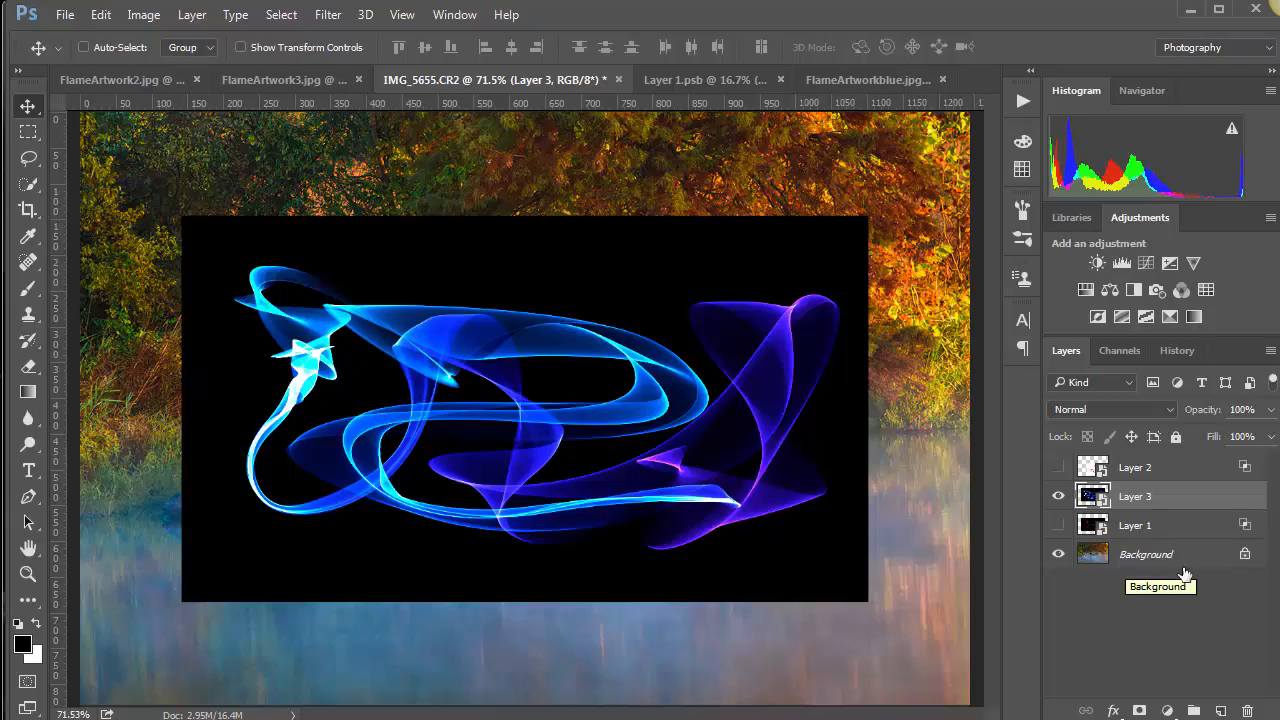
mouse_move(748, 460)
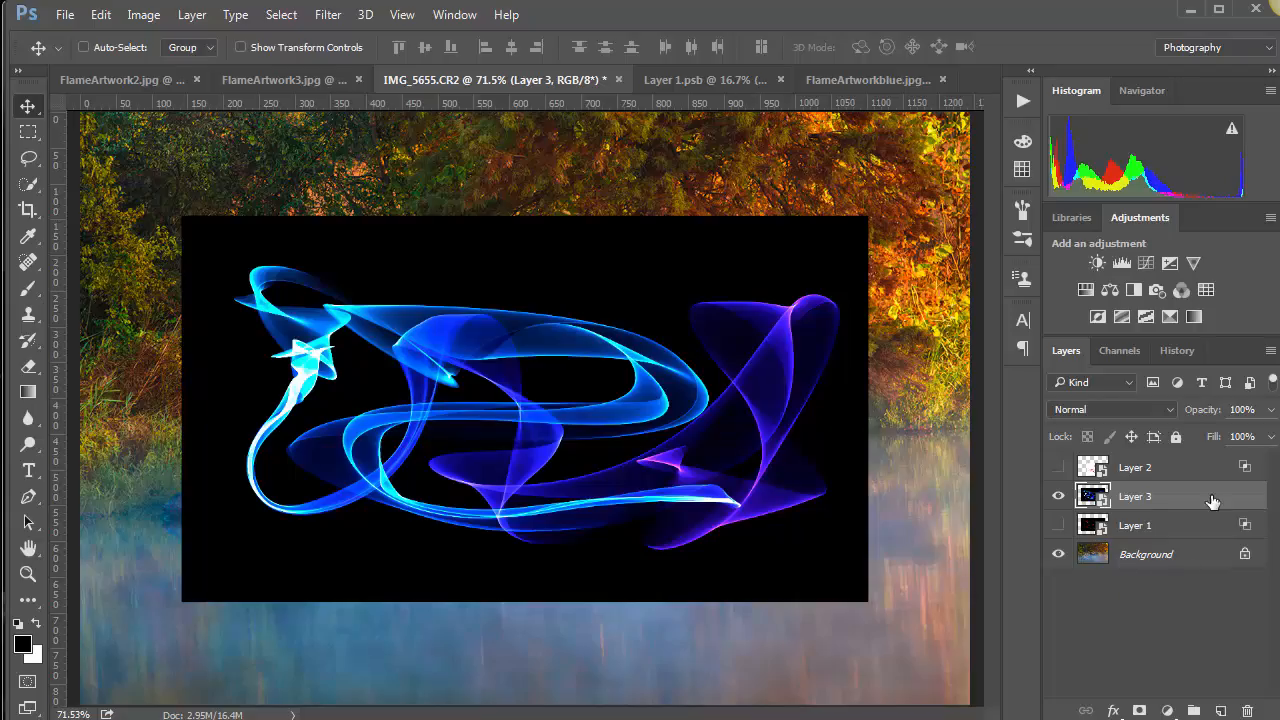
Step: Split Layer 3's This Layer black Blend If slider to 0/20 and apply
double_click(1135, 496)
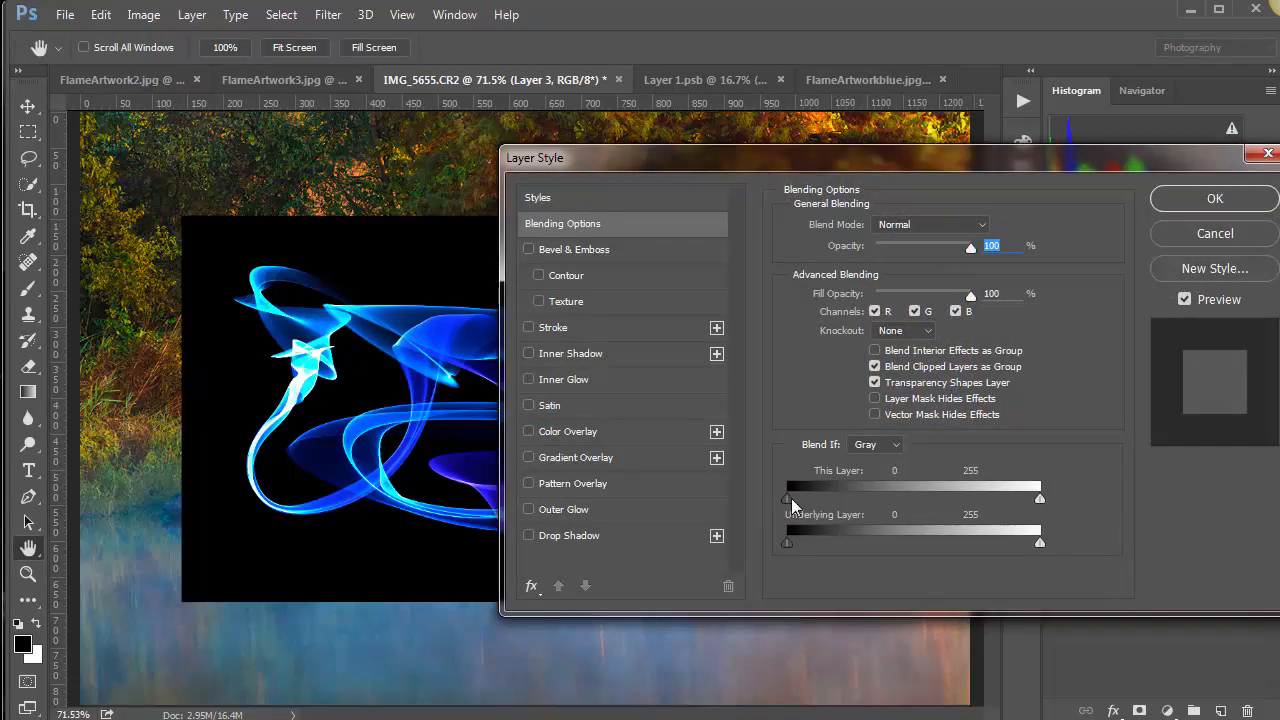
left_click_drag(786, 498, 790, 498)
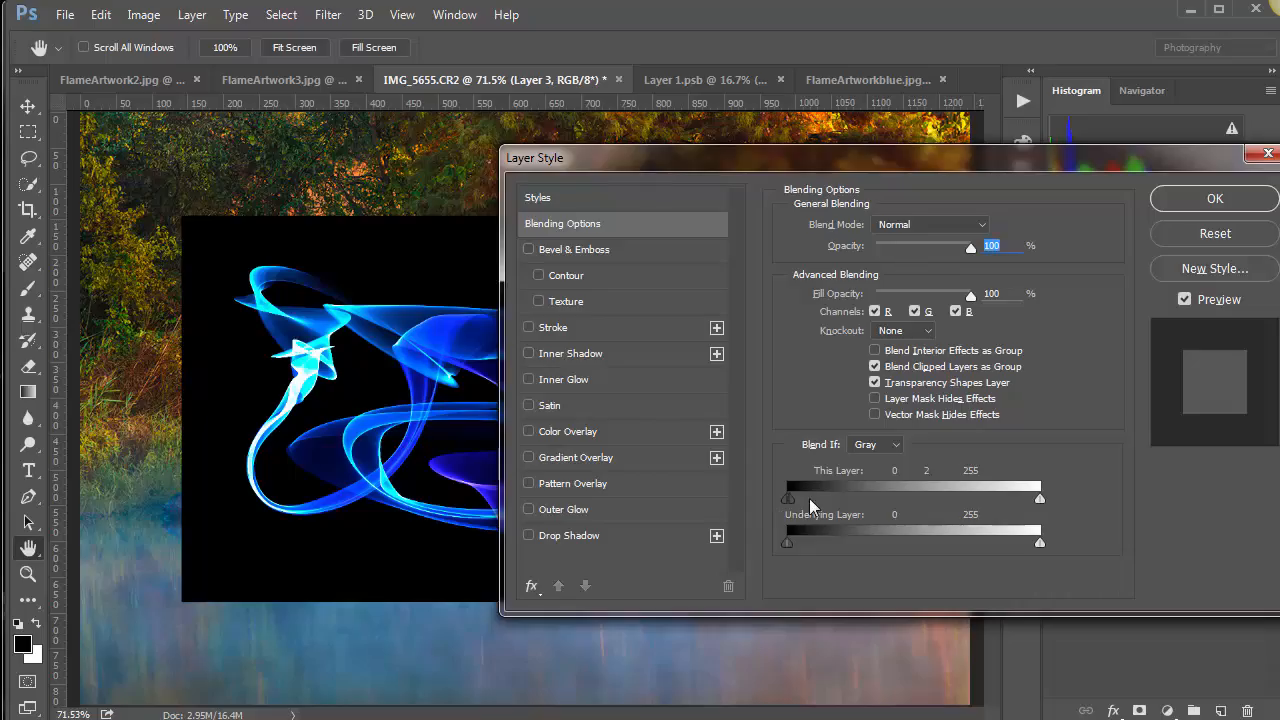
left_click_drag(788, 498, 838, 498)
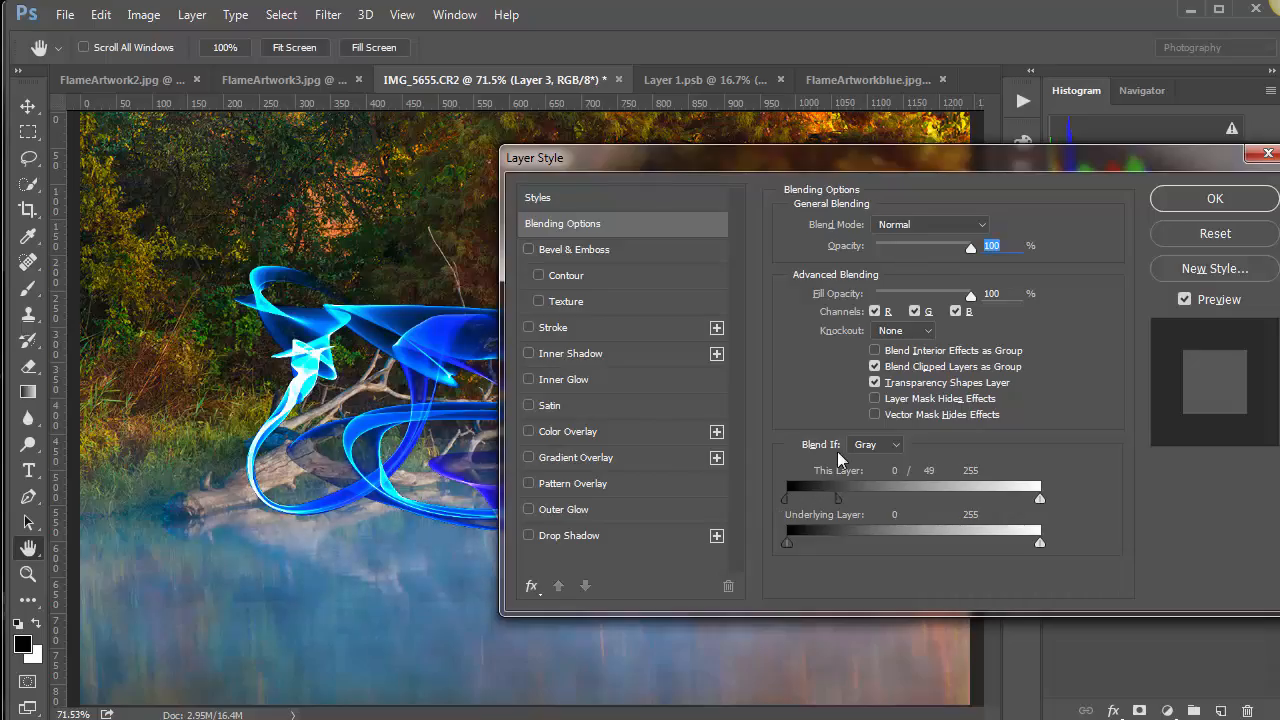
left_click_drag(534, 157, 929, 185)
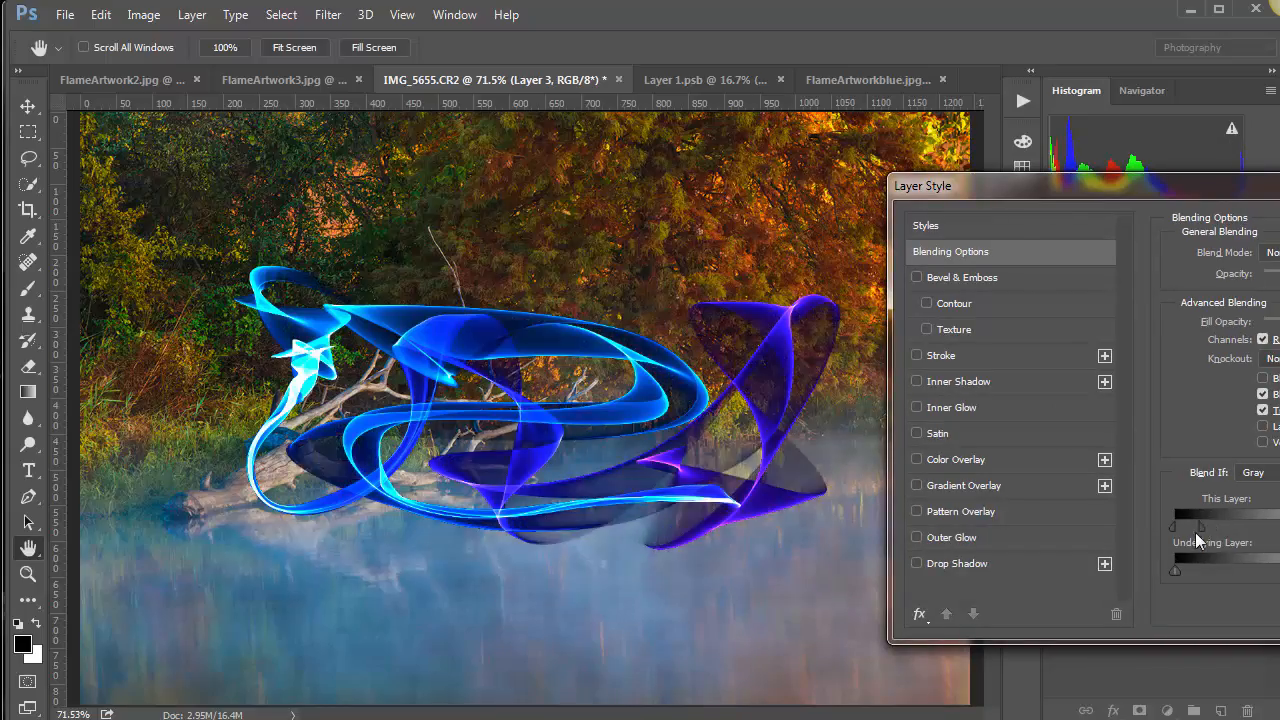
left_click_drag(1200, 524, 1170, 524)
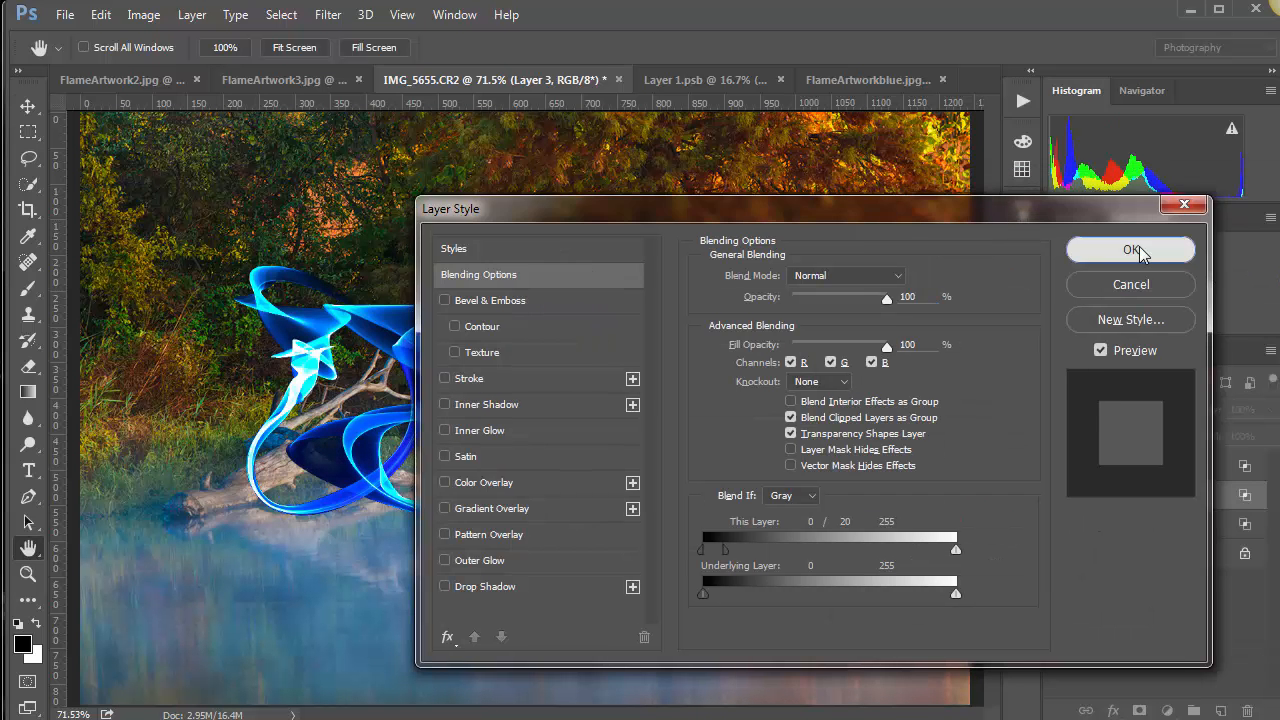
left_click(1130, 249)
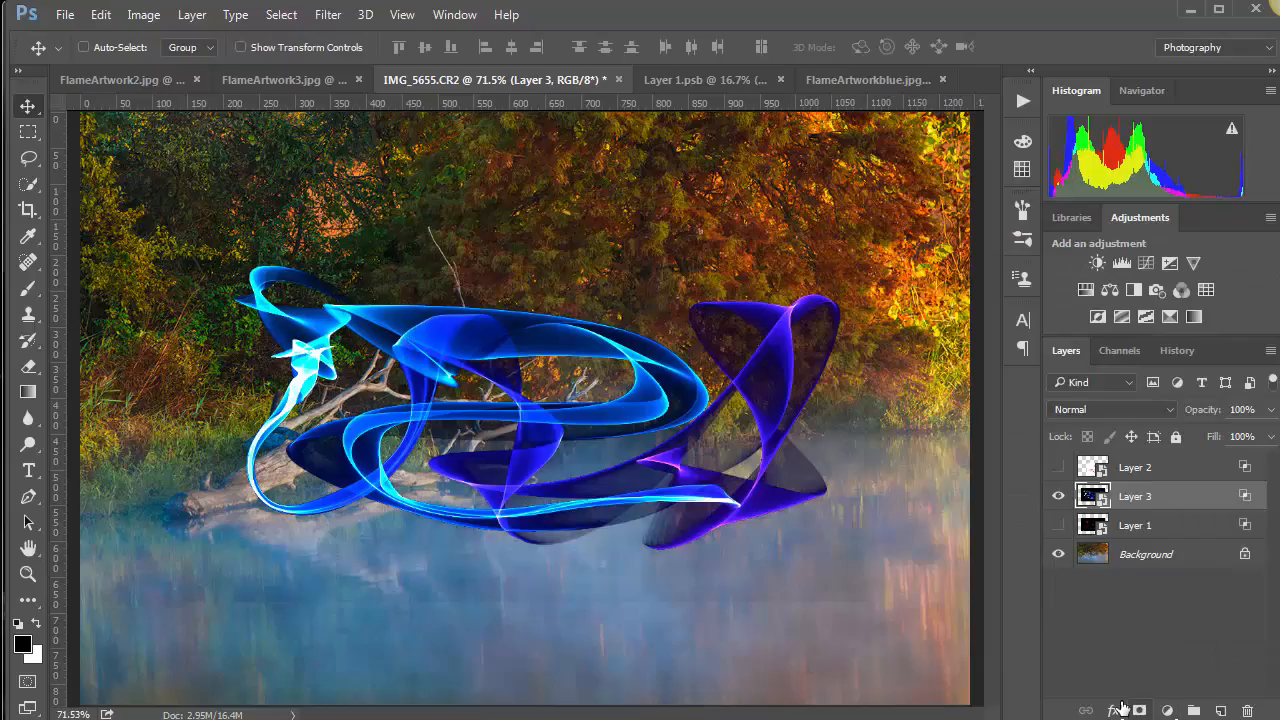
Step: Add a mask to Layer 3 and brush out flame strands over the left trees and log
left_click(1138, 710)
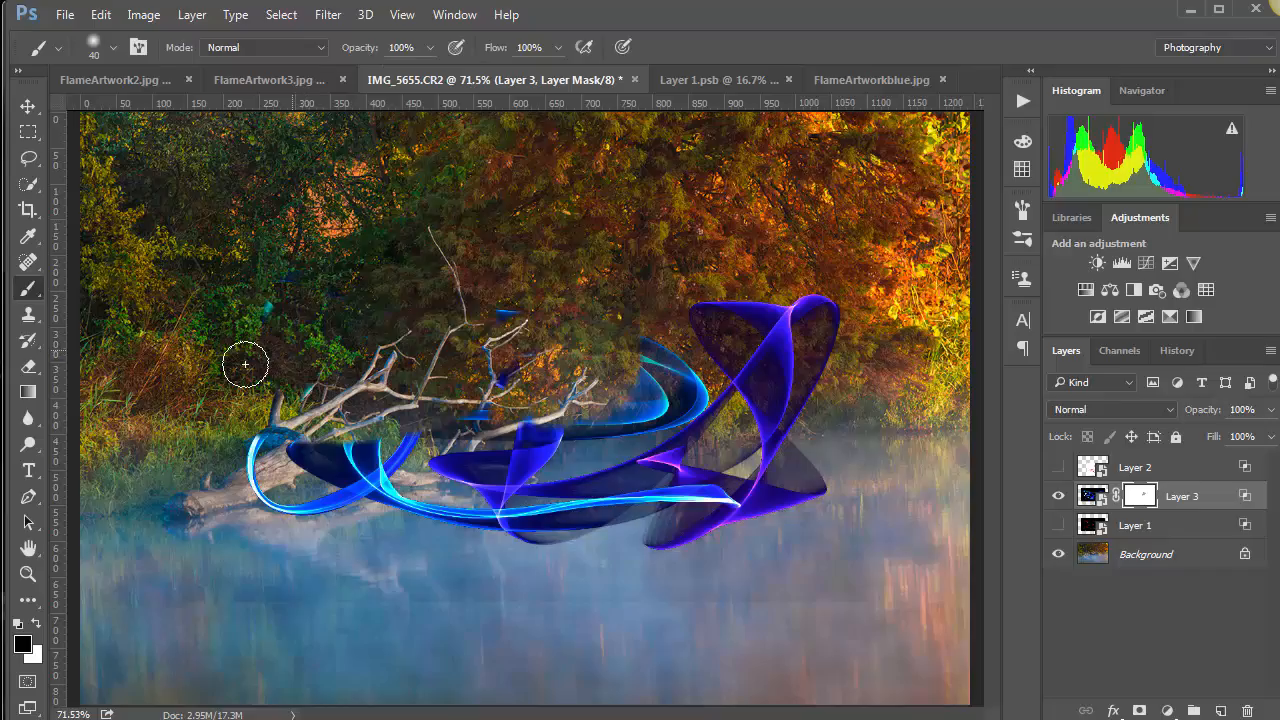
left_click_drag(245, 364, 330, 440)
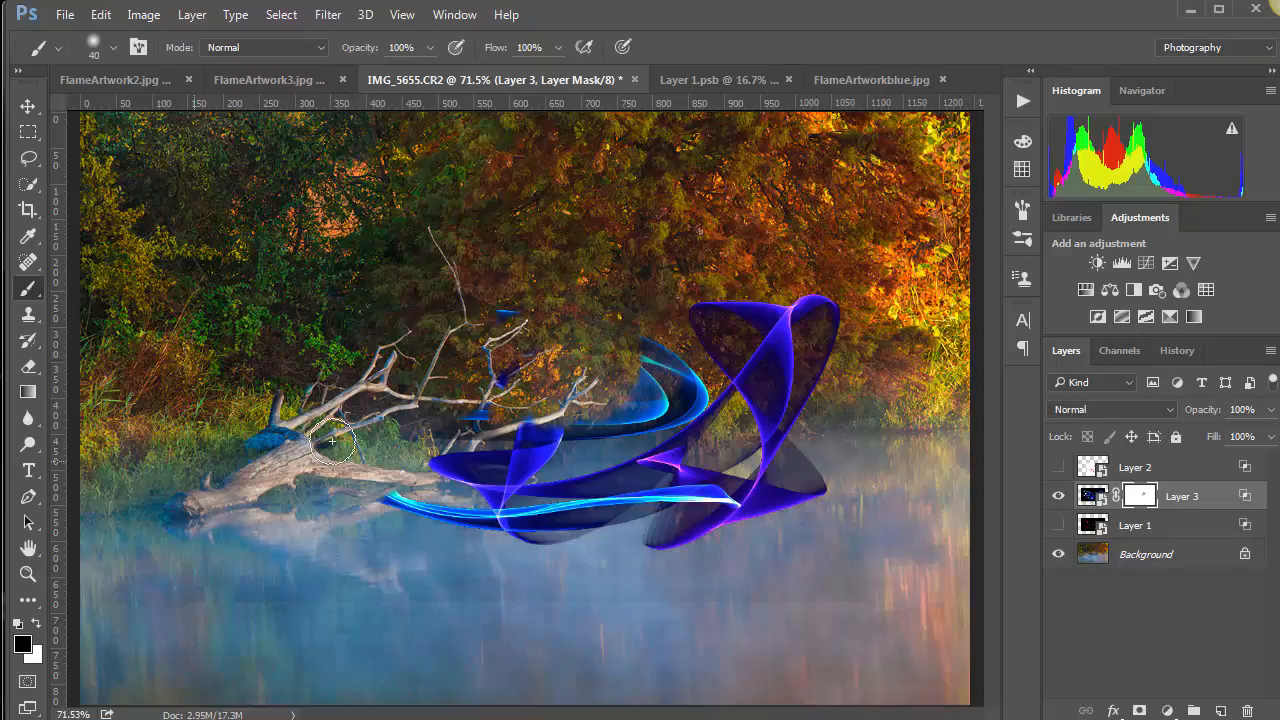
left_click_drag(333, 440, 648, 491)
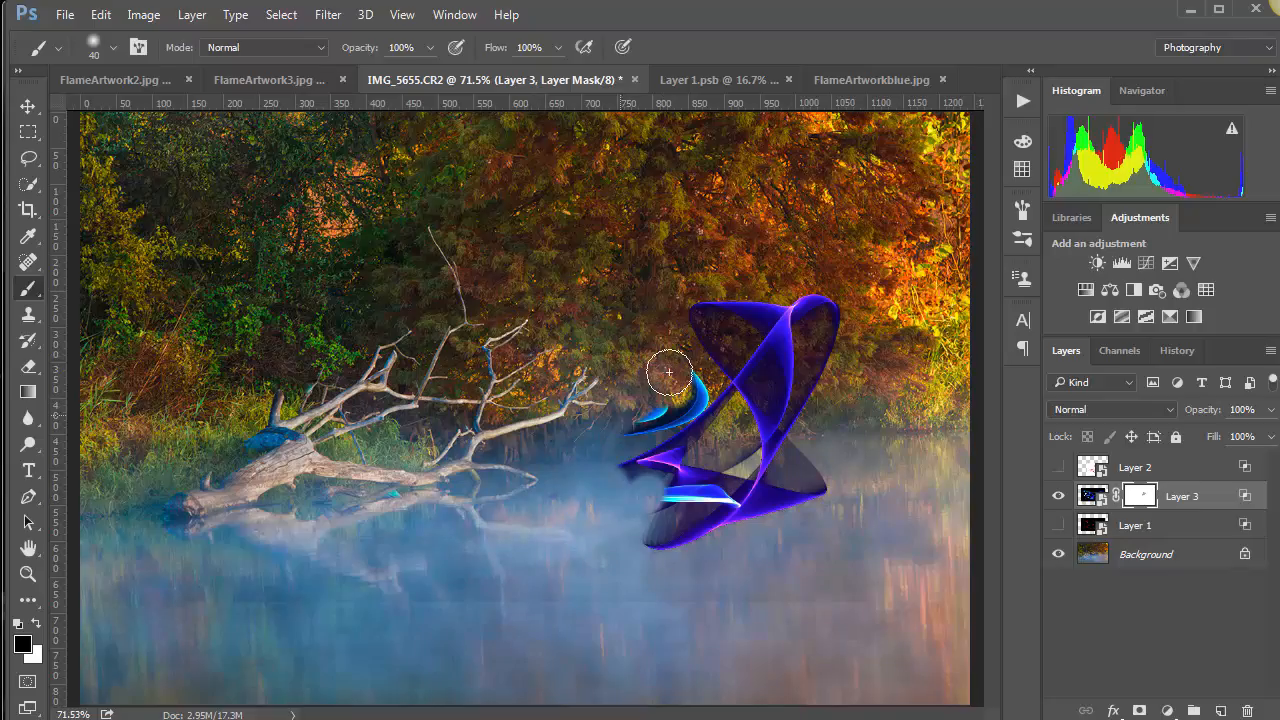
left_click(112, 47)
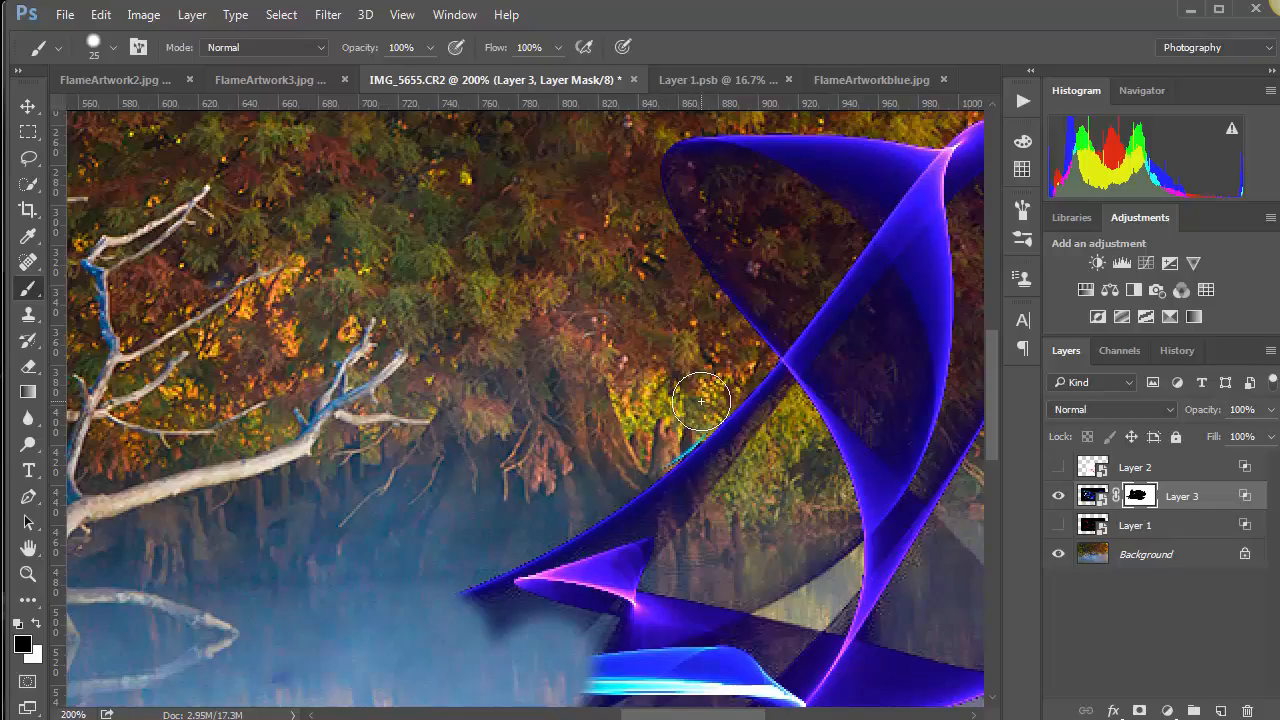
mouse_move(627, 463)
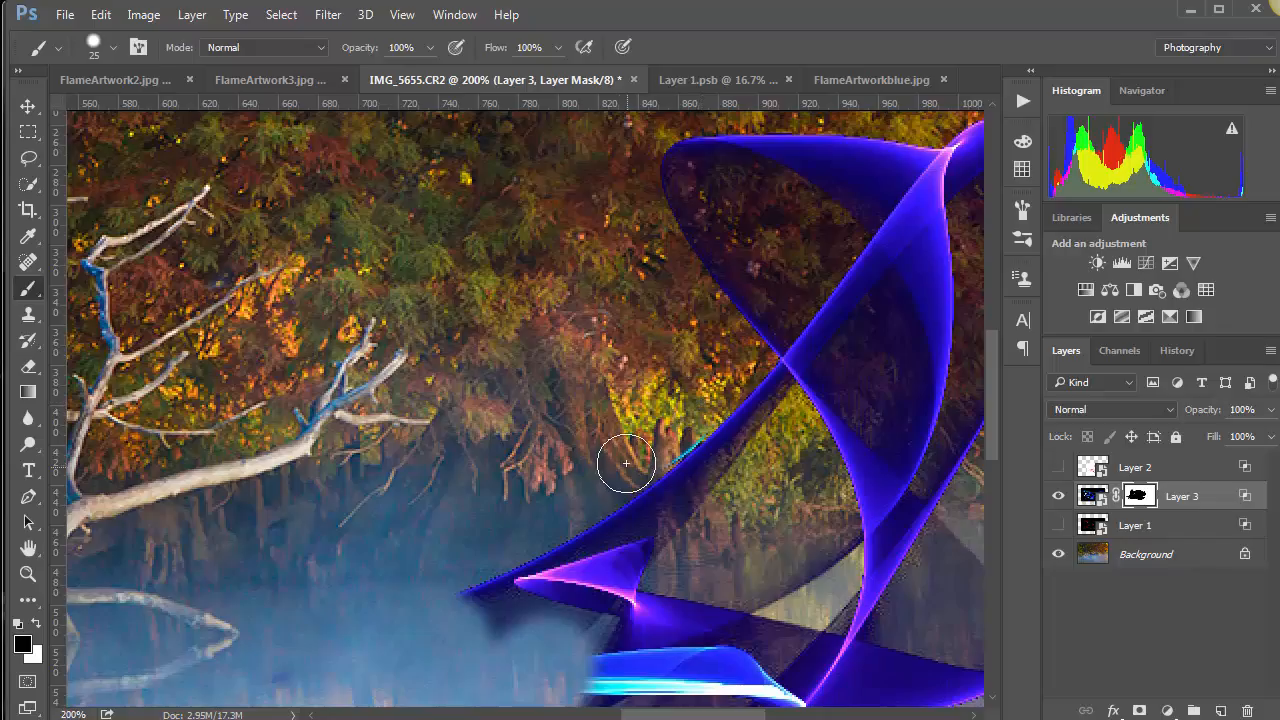
mouse_move(686, 415)
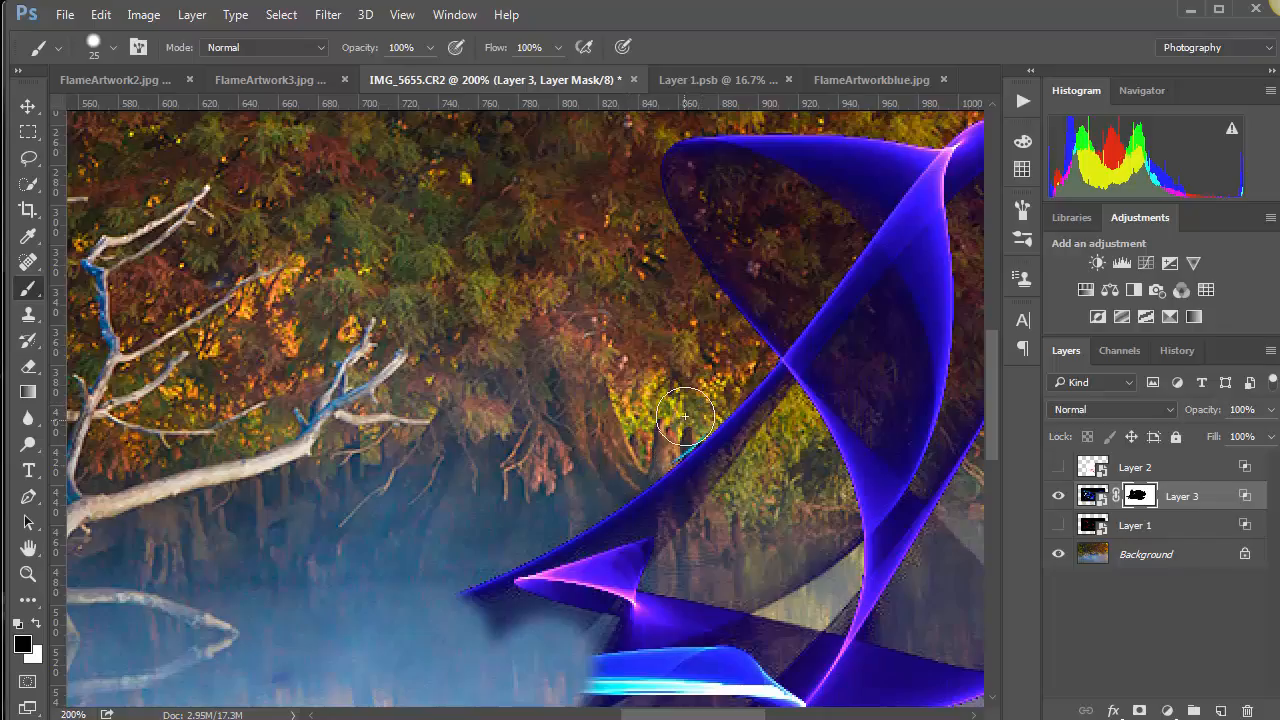
mouse_move(645, 447)
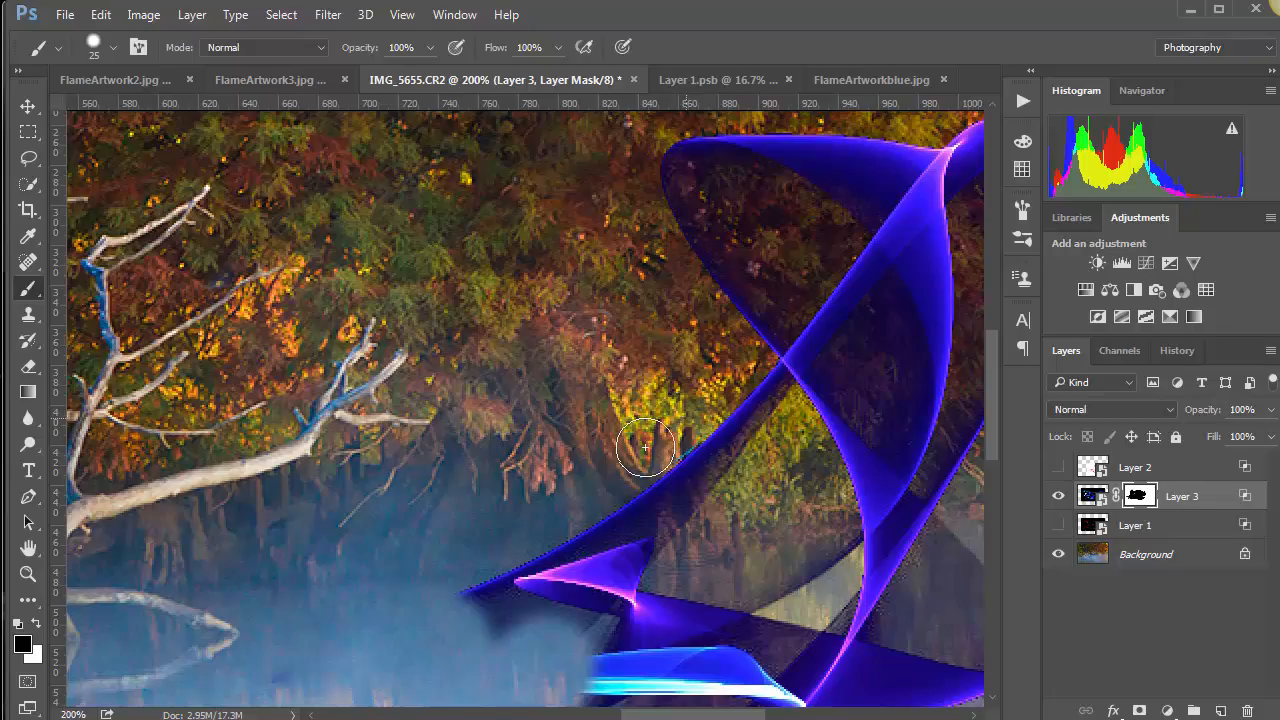
mouse_move(601, 345)
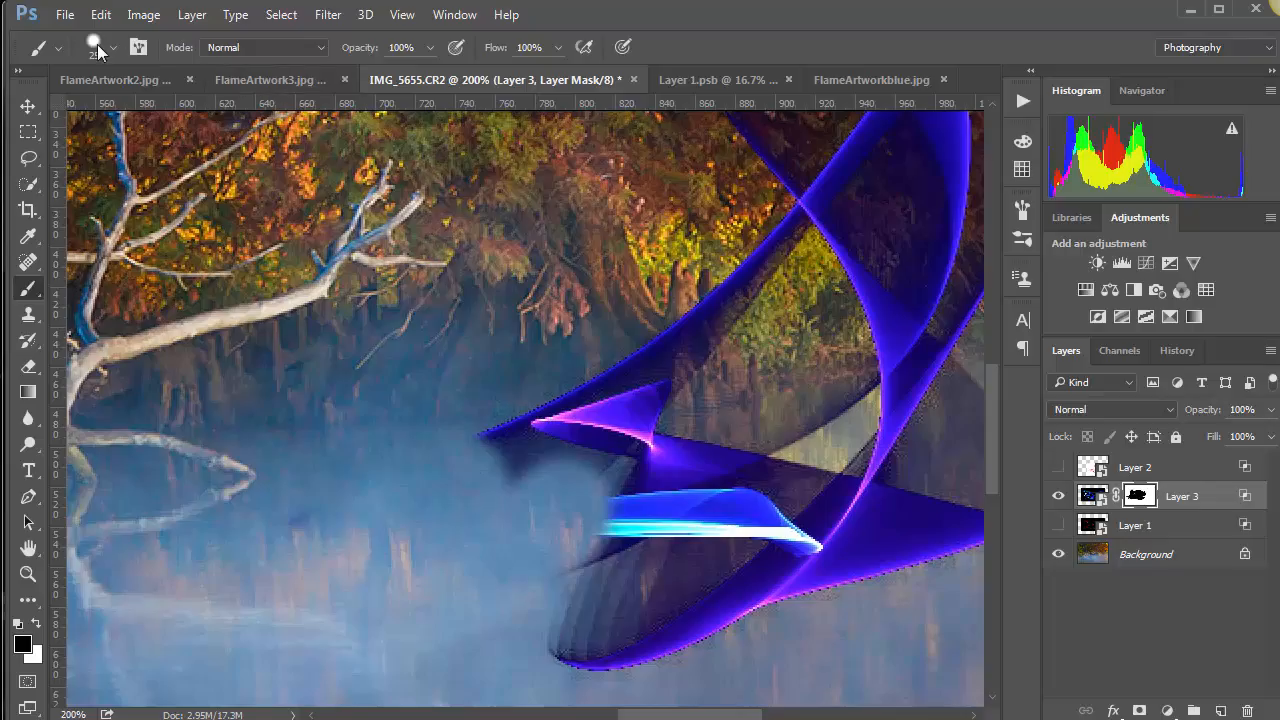
Step: Set the brush to 50 px with lower hardness and mask out the cyan streak
left_click(113, 47)
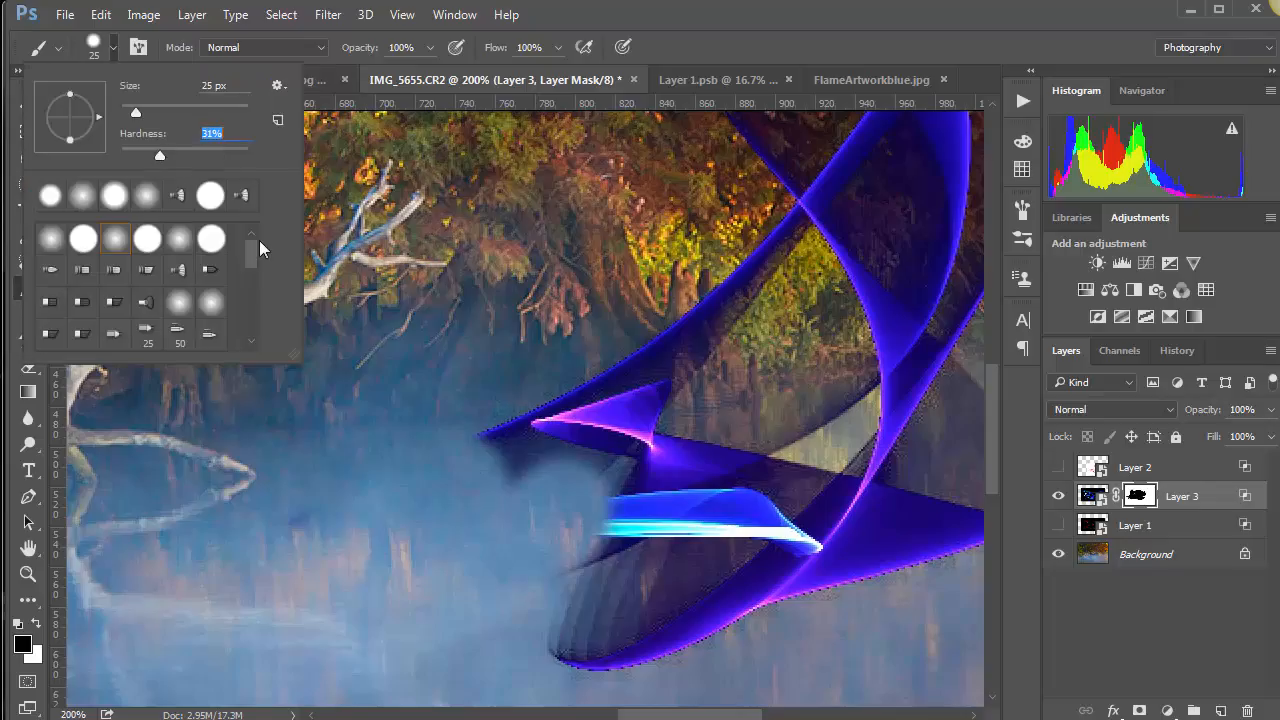
left_click(530, 498)
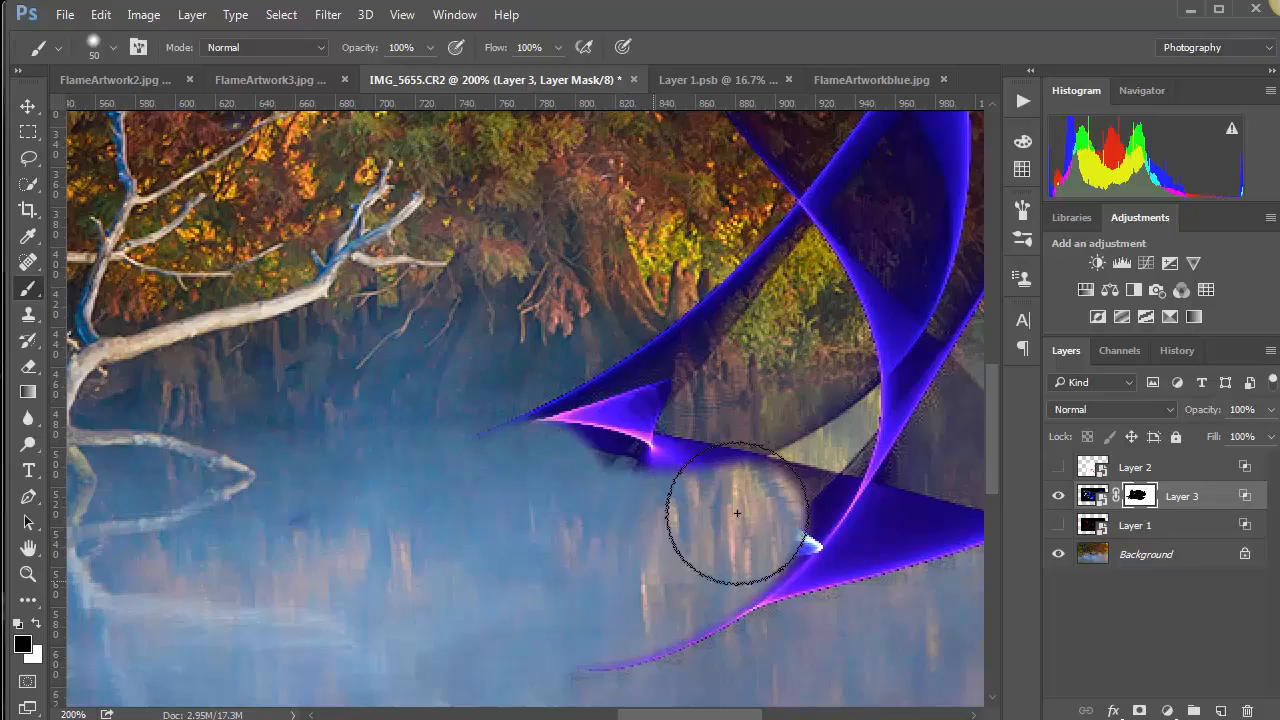
left_click_drag(738, 513, 626, 528)
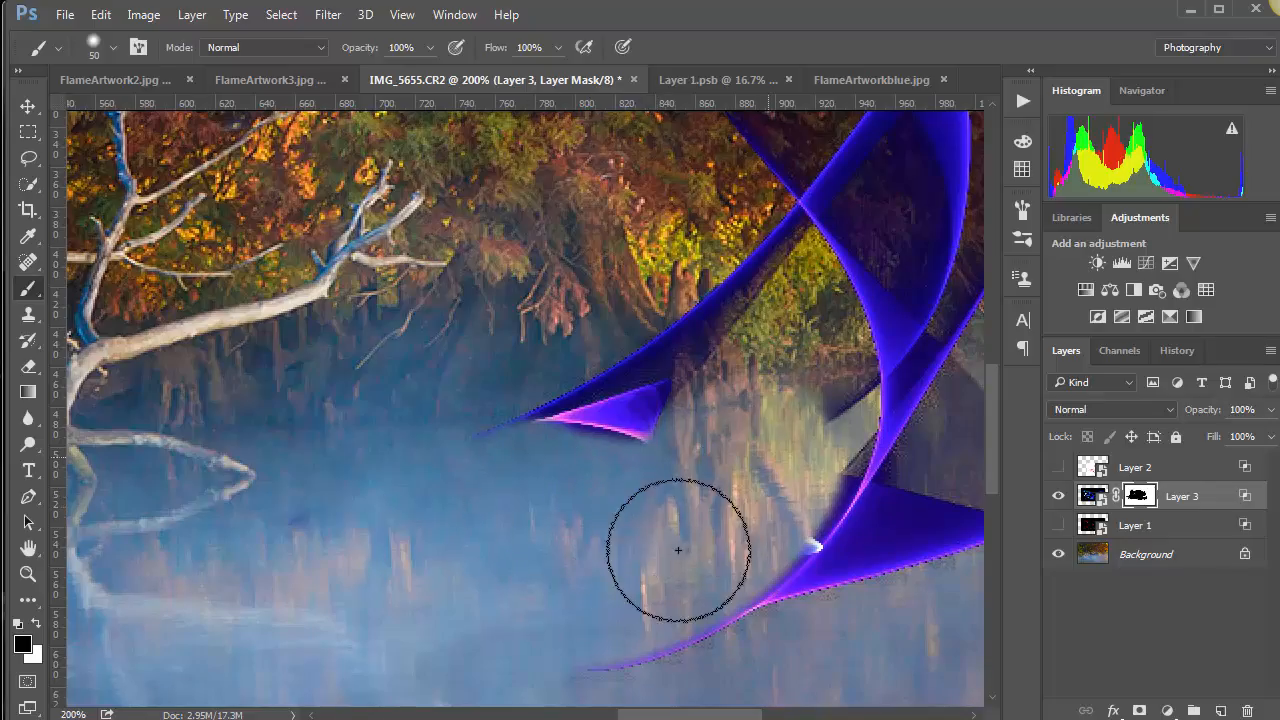
mouse_move(552, 560)
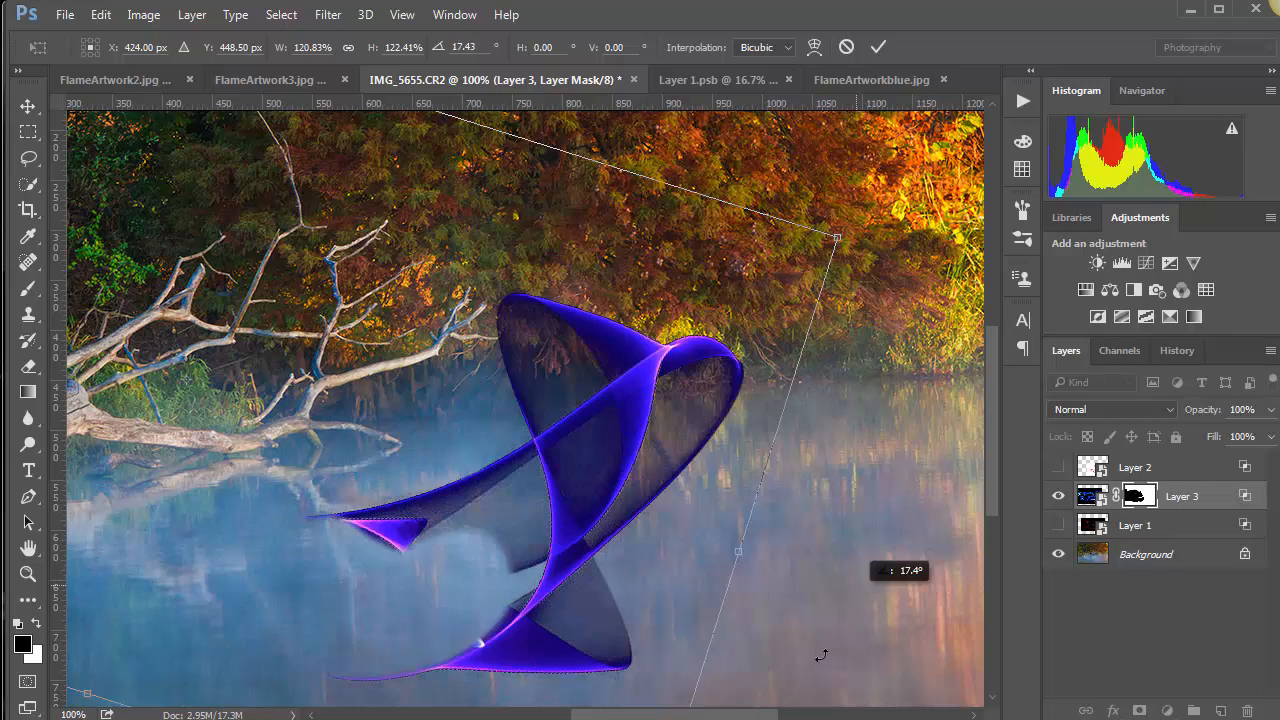
Step: Rotate the flame artwork about 17.4° in Free Transform
left_click_drag(822, 655, 897, 637)
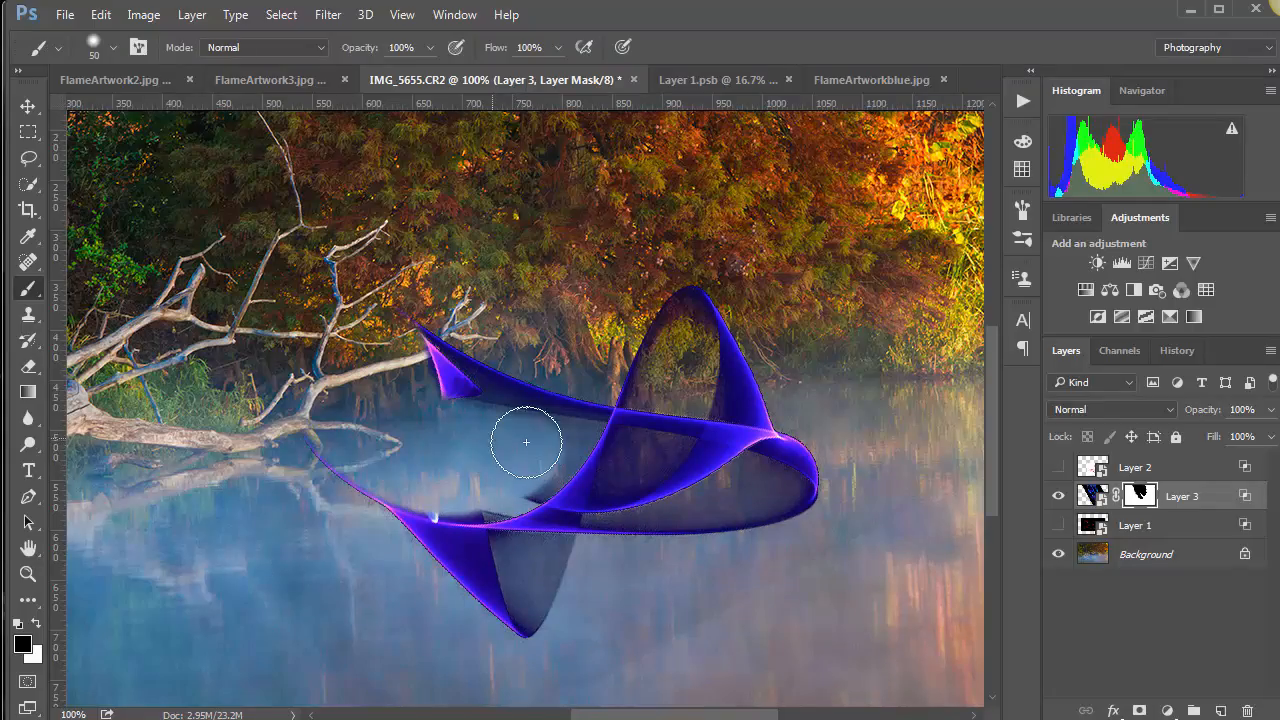
mouse_move(547, 458)
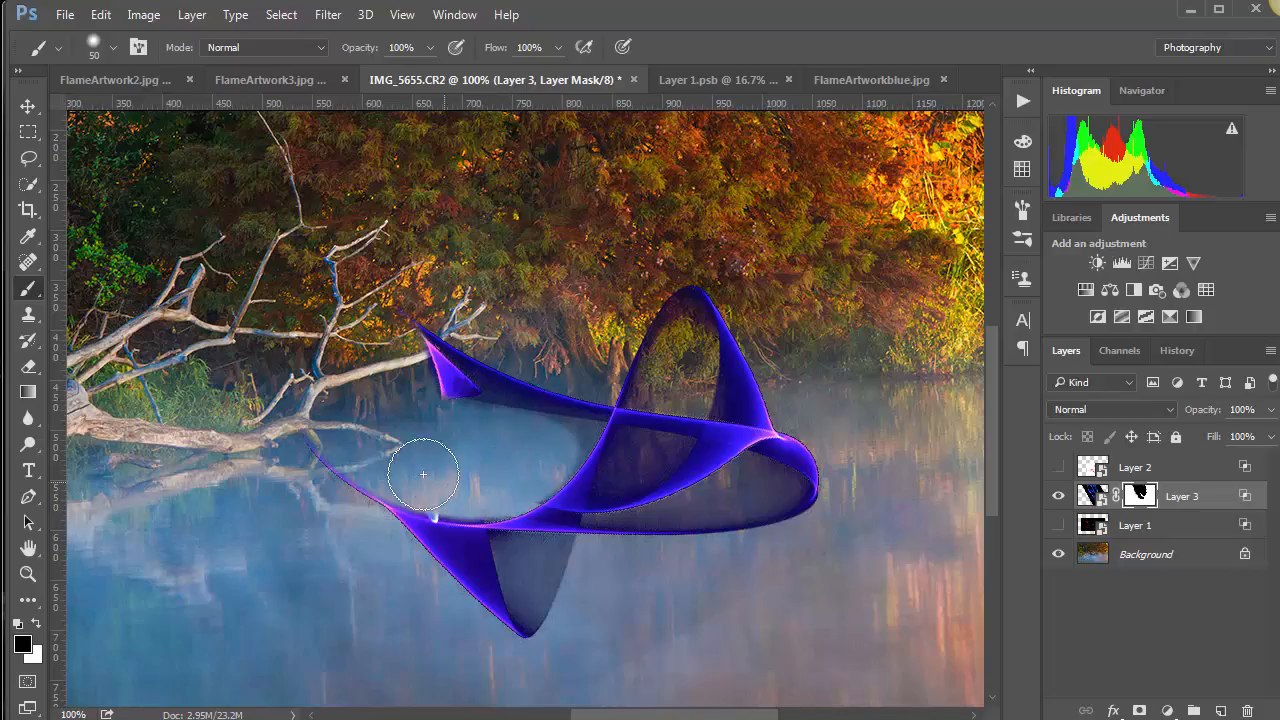
mouse_move(608, 440)
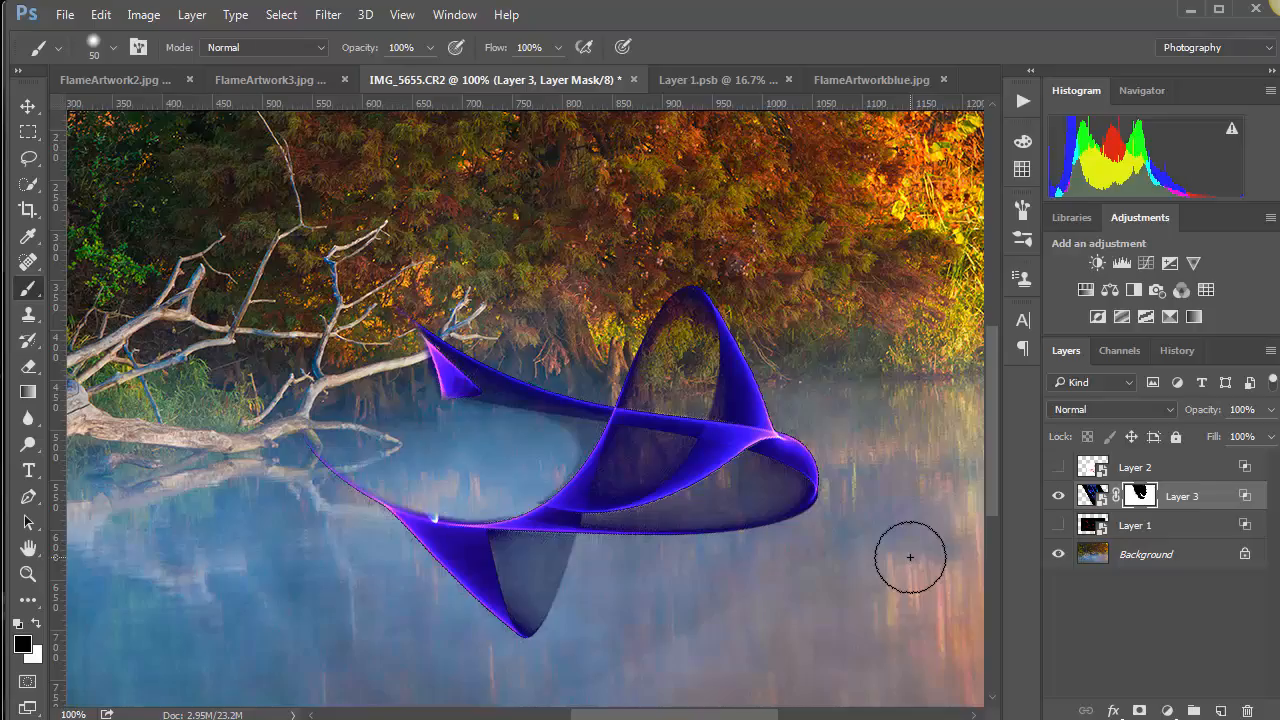
mouse_move(730, 598)
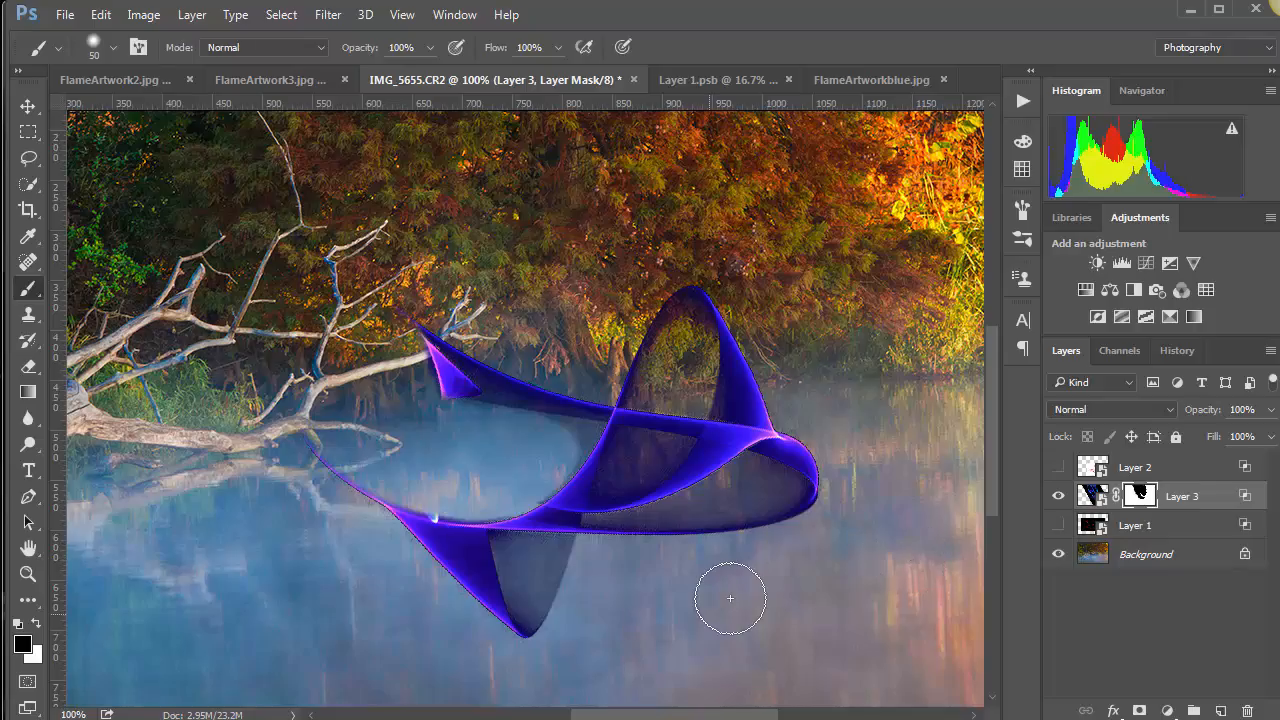
mouse_move(629, 593)
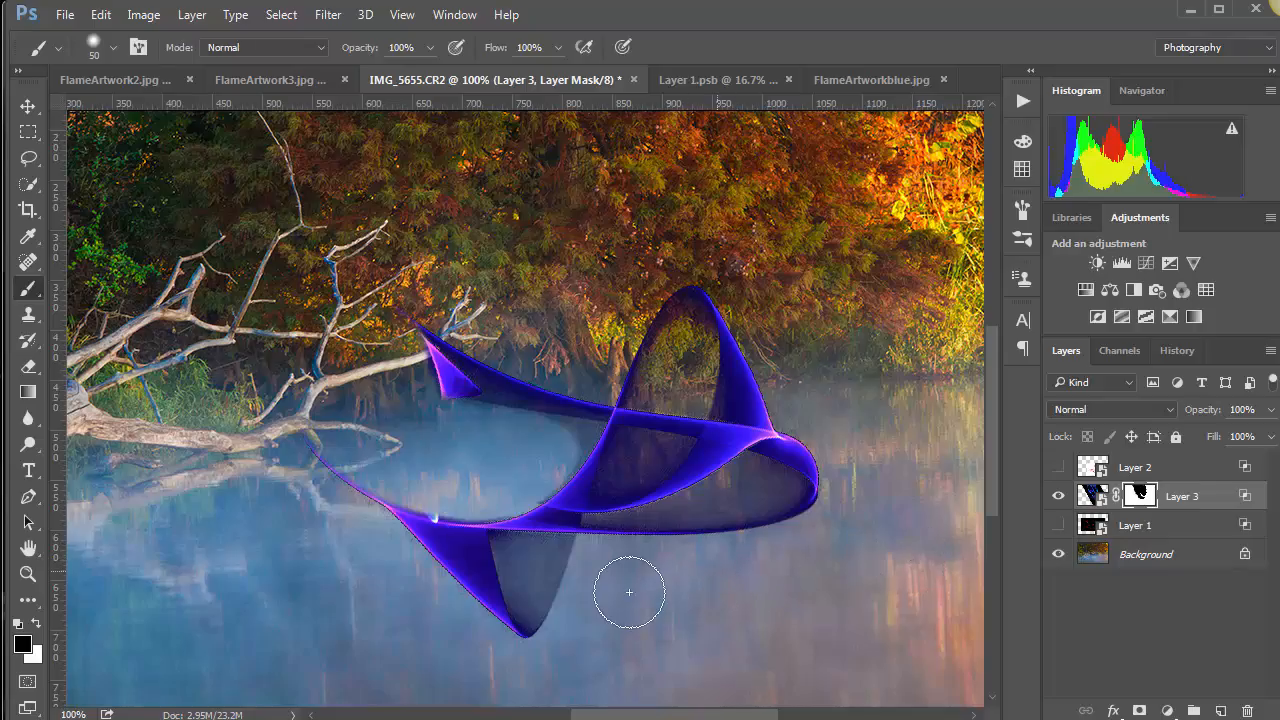
mouse_move(806, 571)
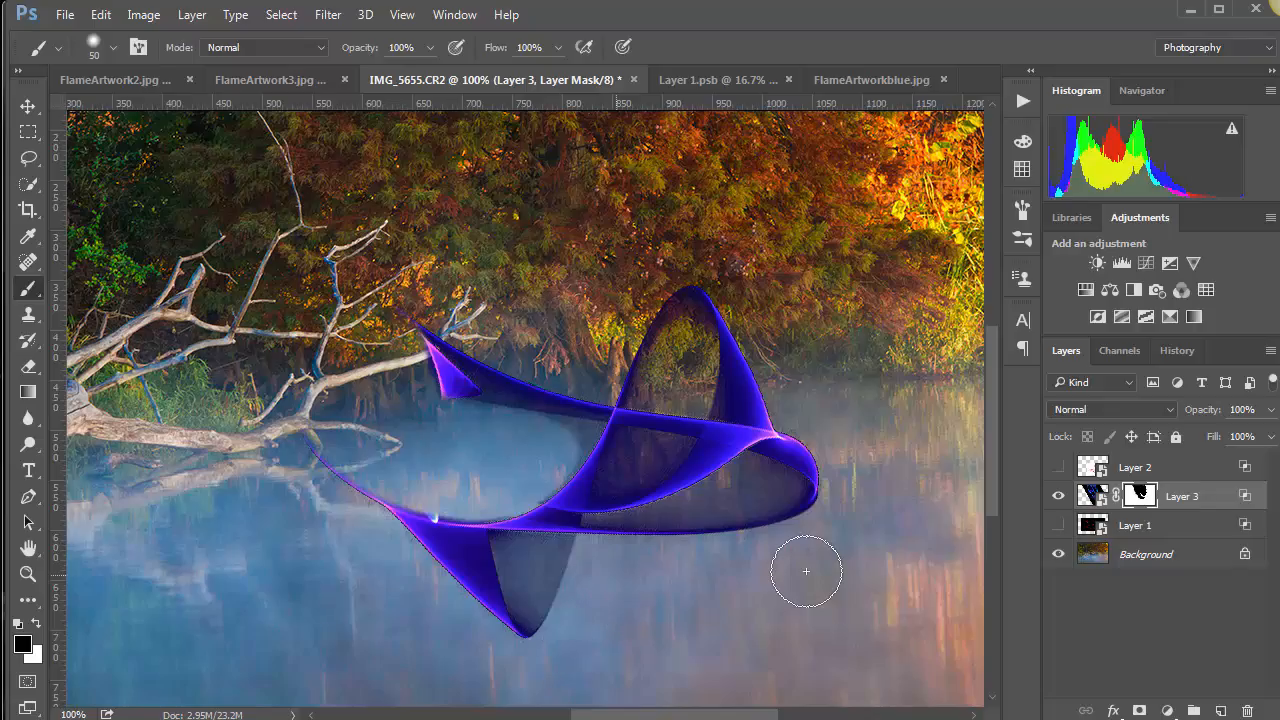
mouse_move(863, 583)
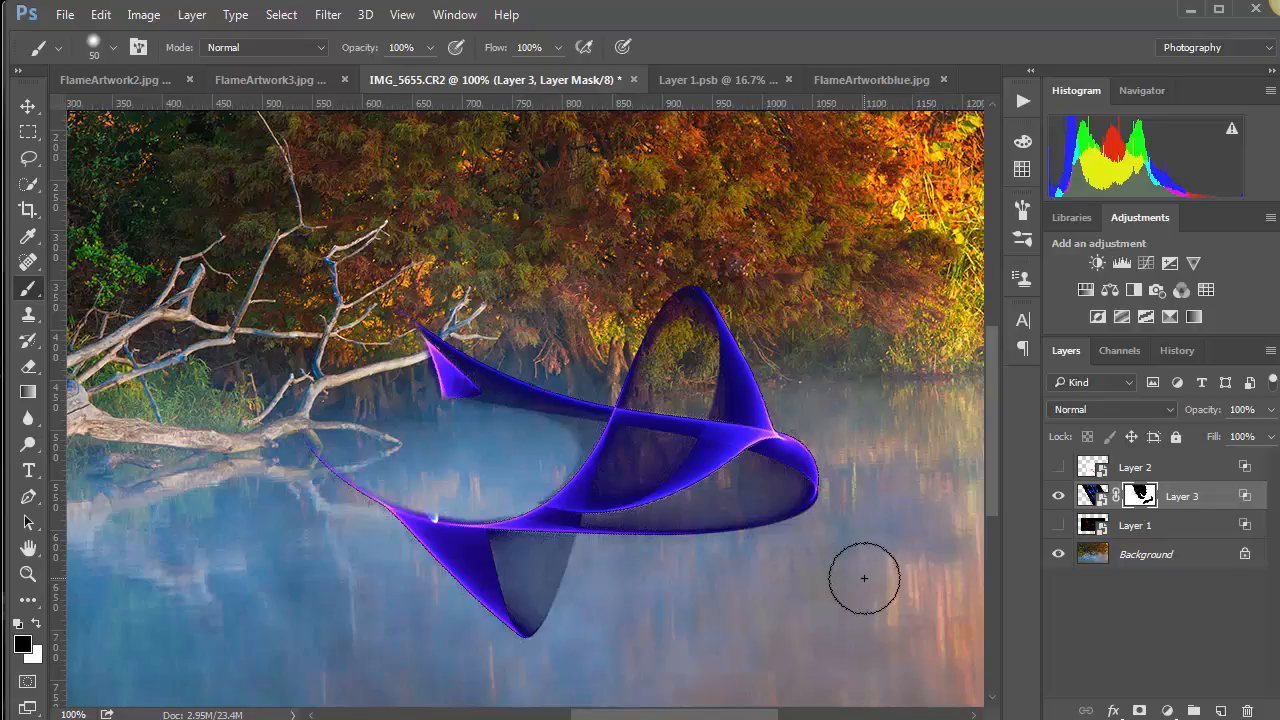
mouse_move(718, 392)
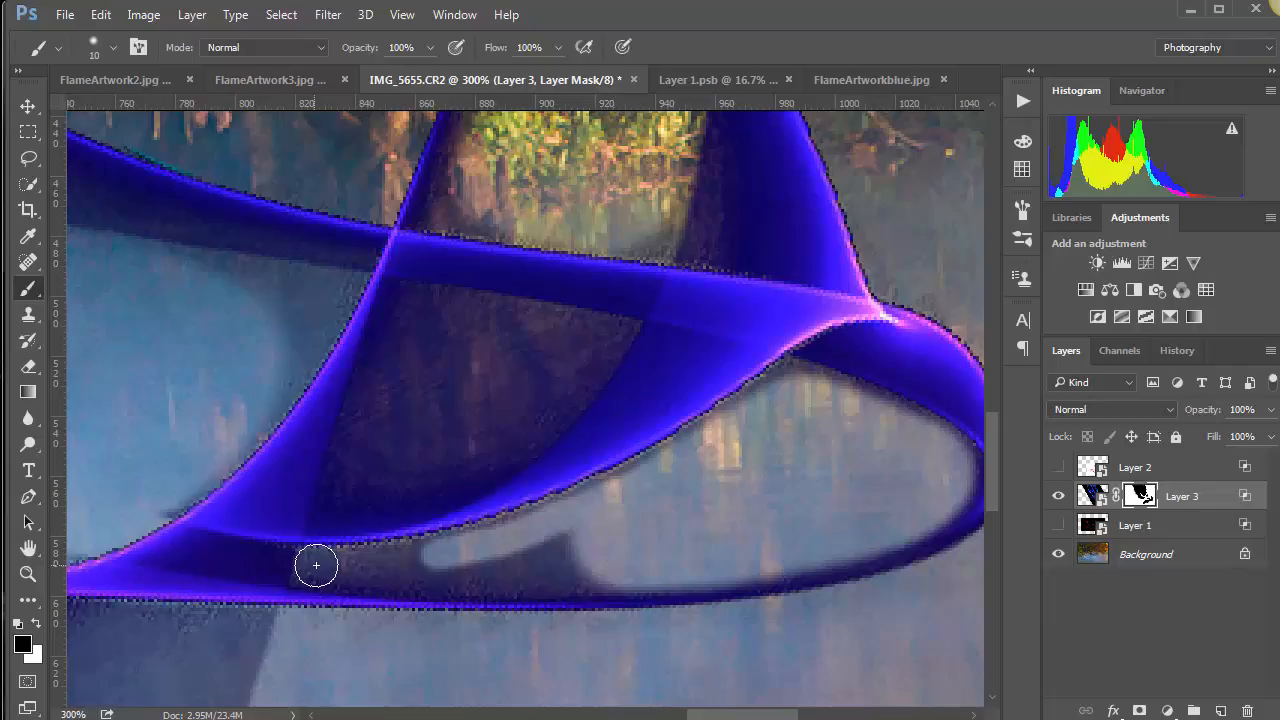
Step: Paint black on the mask along the dark band and patch under the lower curve
left_click_drag(316, 566, 622, 485)
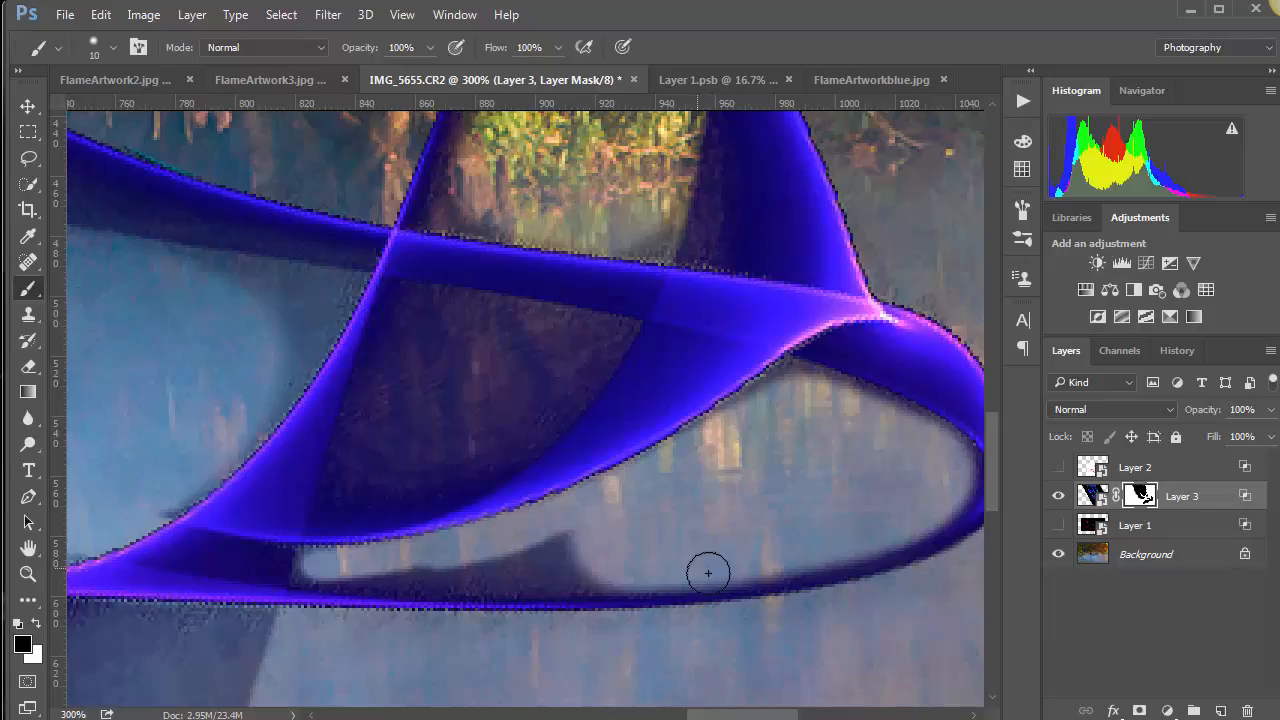
left_click_drag(708, 573, 370, 585)
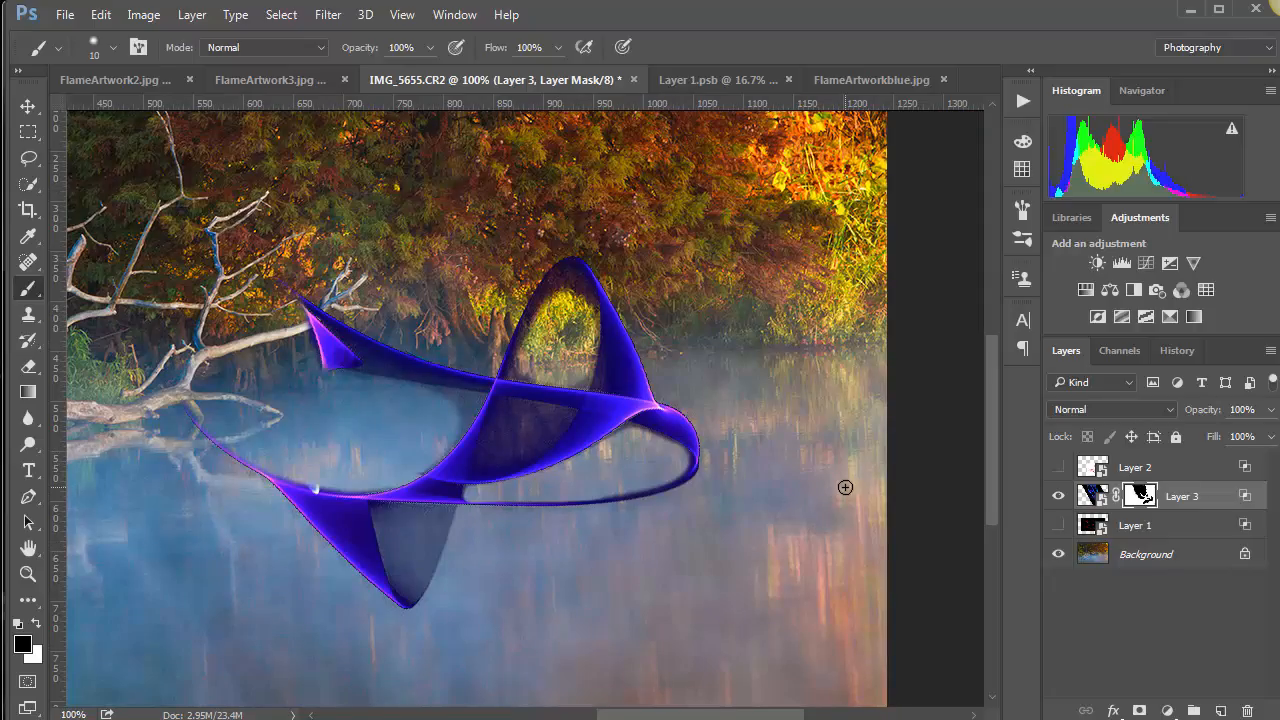
mouse_move(563, 386)
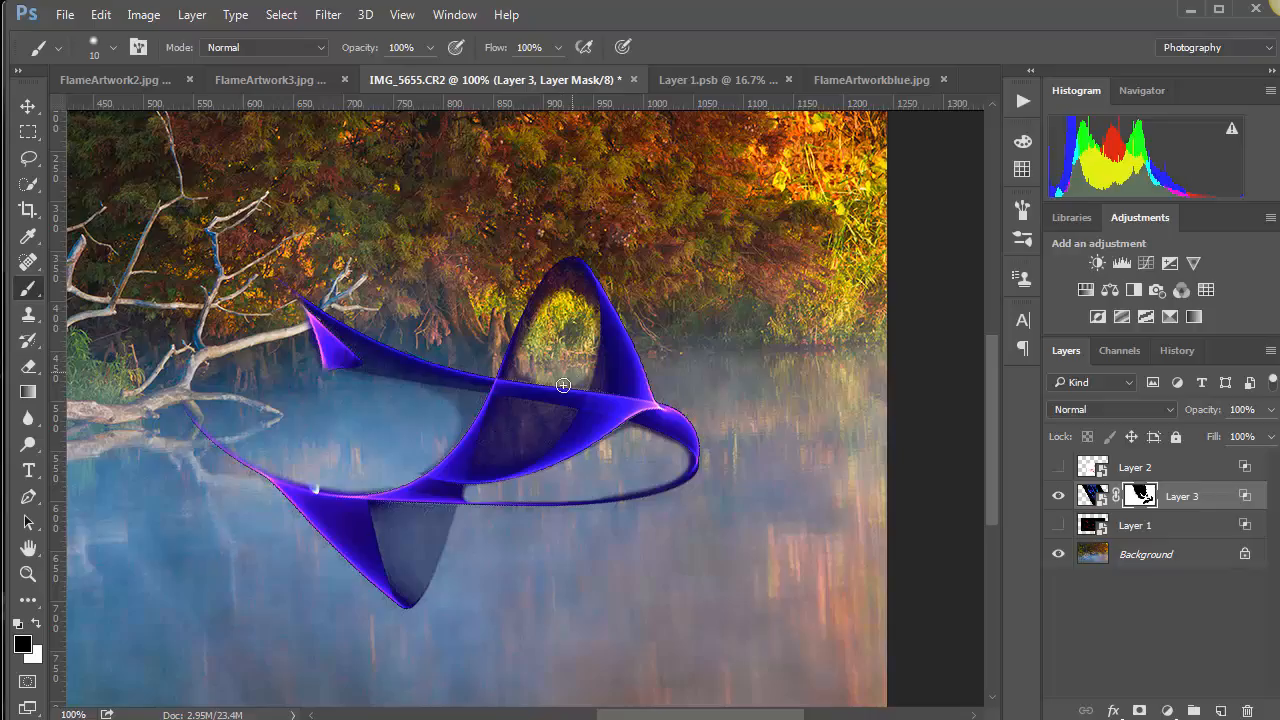
mouse_move(42, 637)
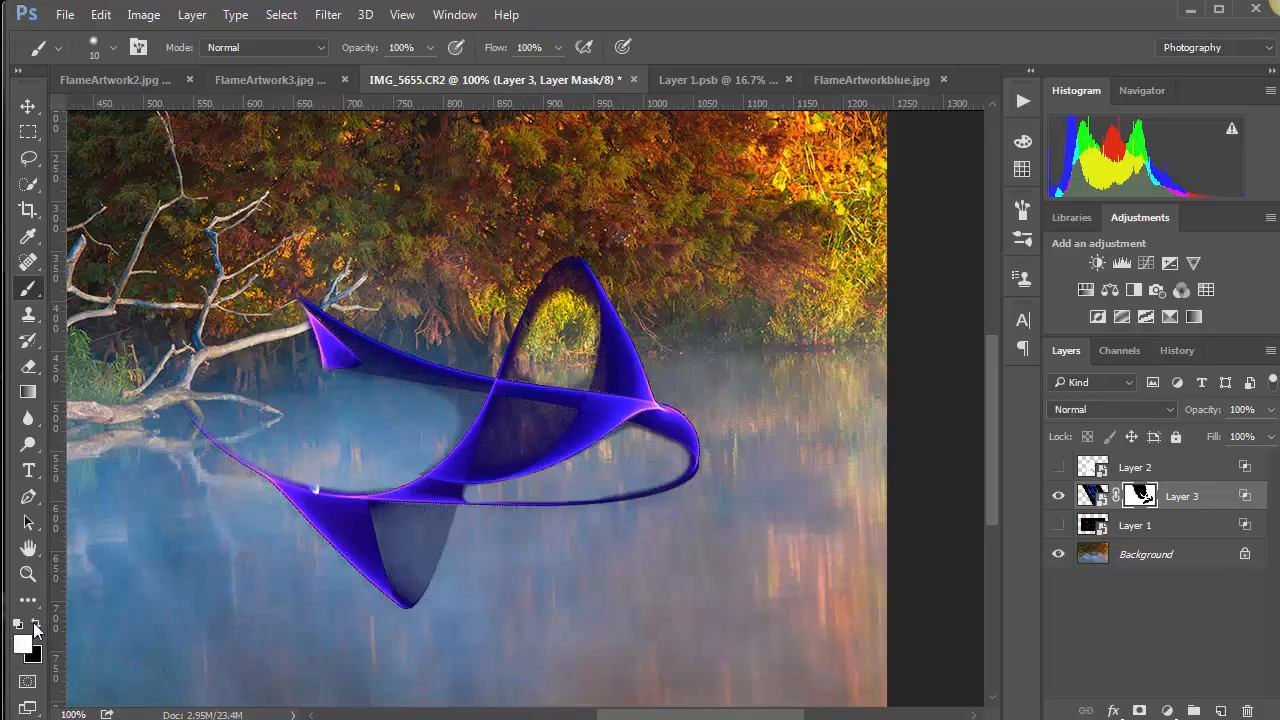
mouse_move(583, 367)
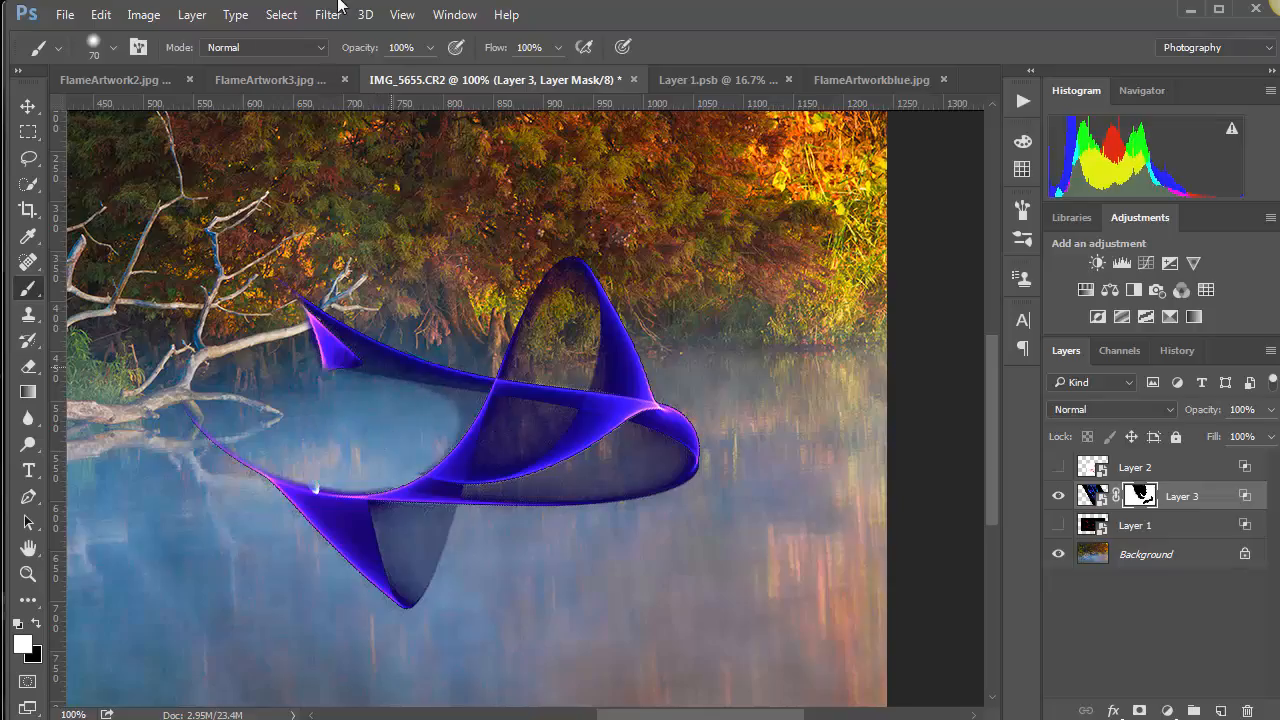
mouse_move(432, 52)
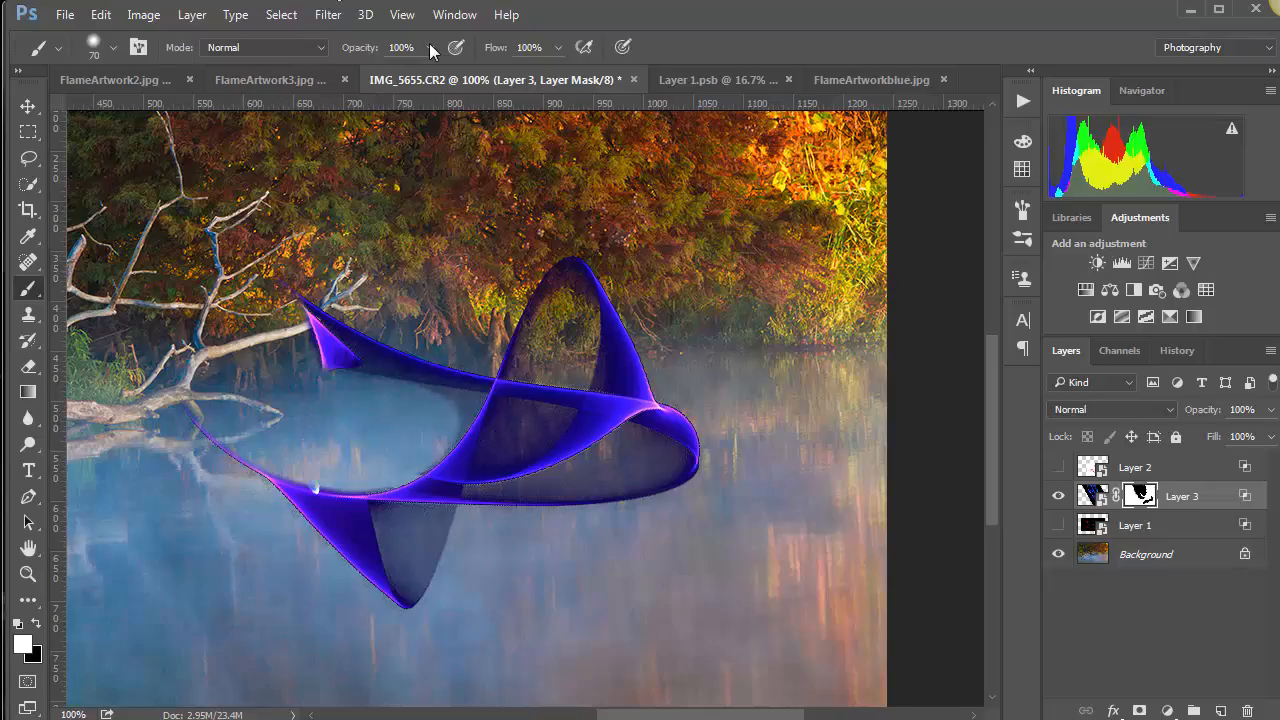
Step: Lower brush opacity to 17% and paint white to faintly restore flame over the water
left_click(419, 47)
type("17")
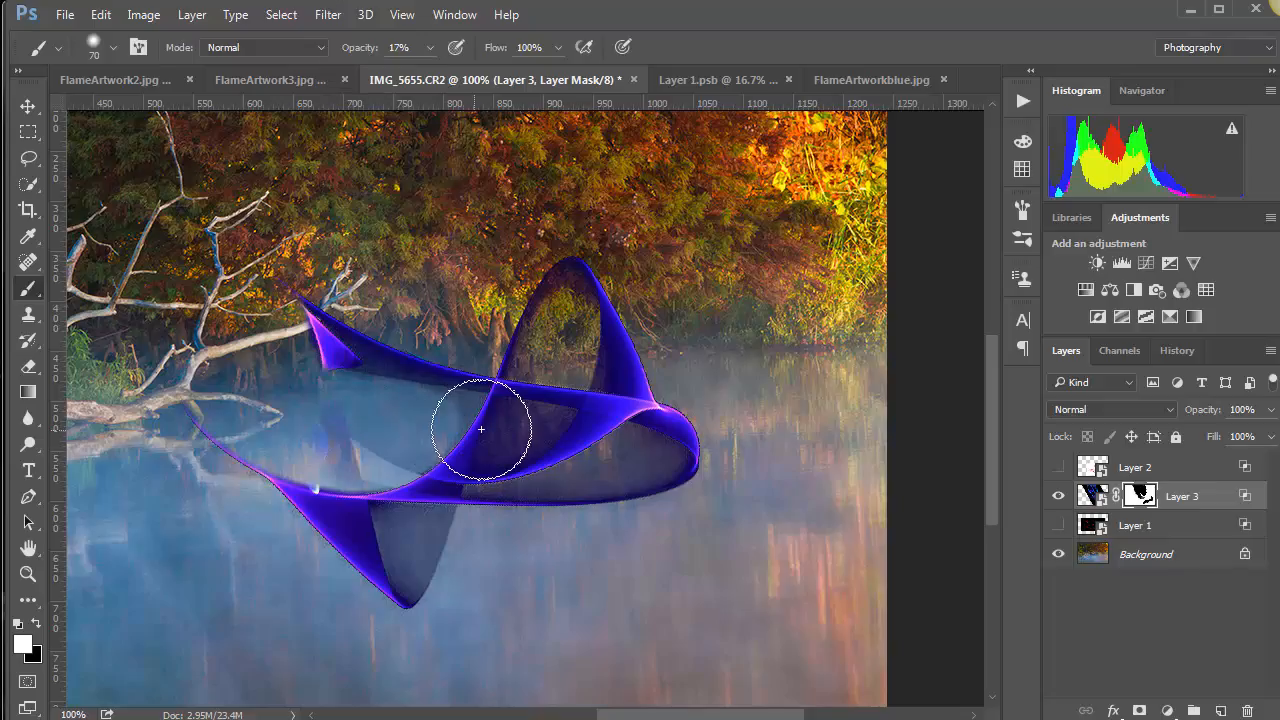
left_click_drag(483, 430, 385, 445)
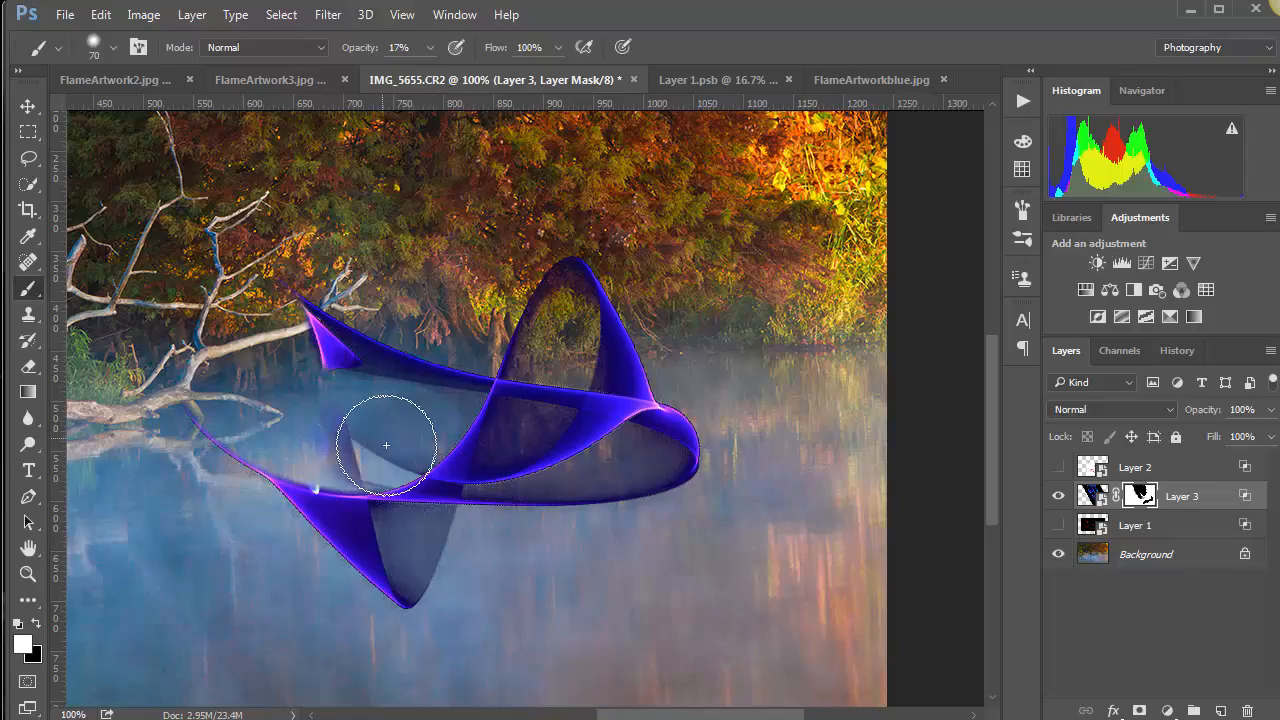